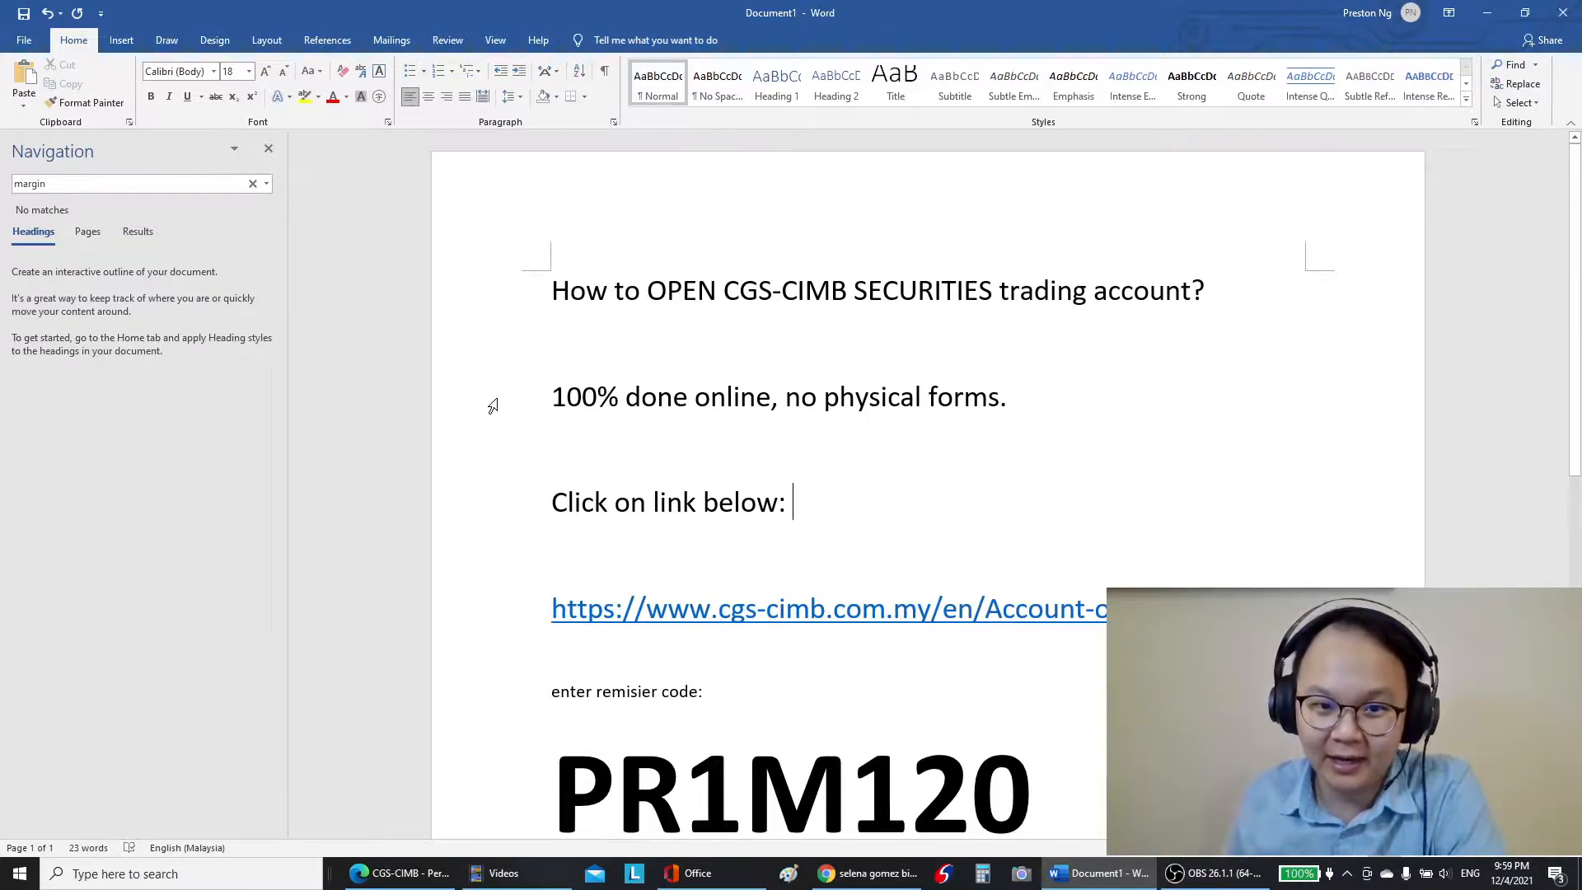
{"action": "mouse_move", "coordinate": [894, 402]}
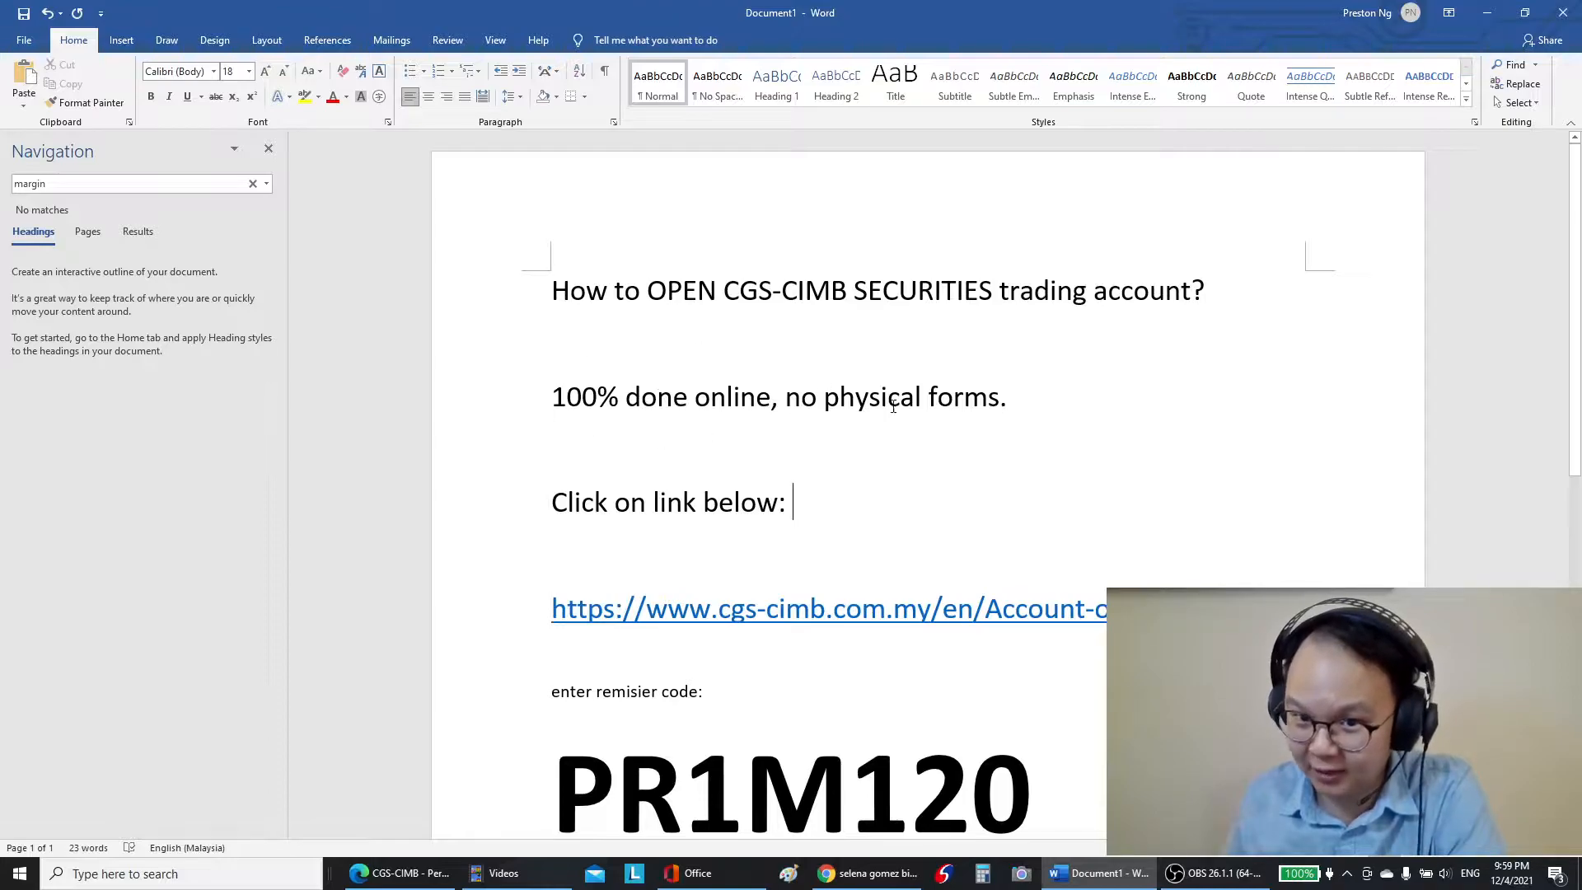
{"action": "mouse_move", "coordinate": [885, 373]}
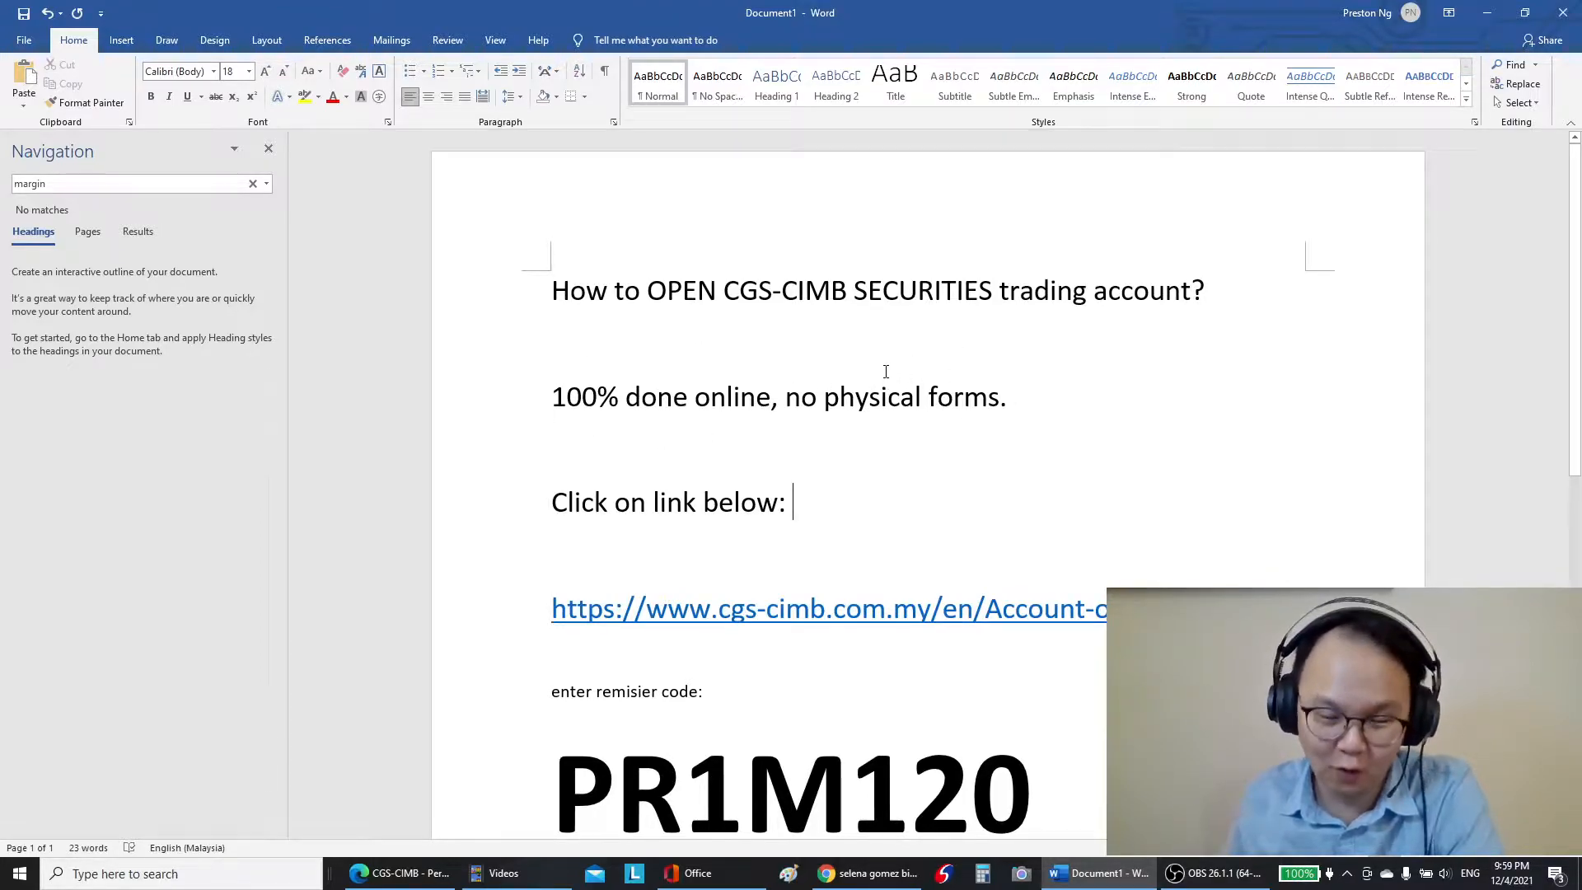
{"action": "scroll", "scroll_direction": "down", "scroll_amount": 3}
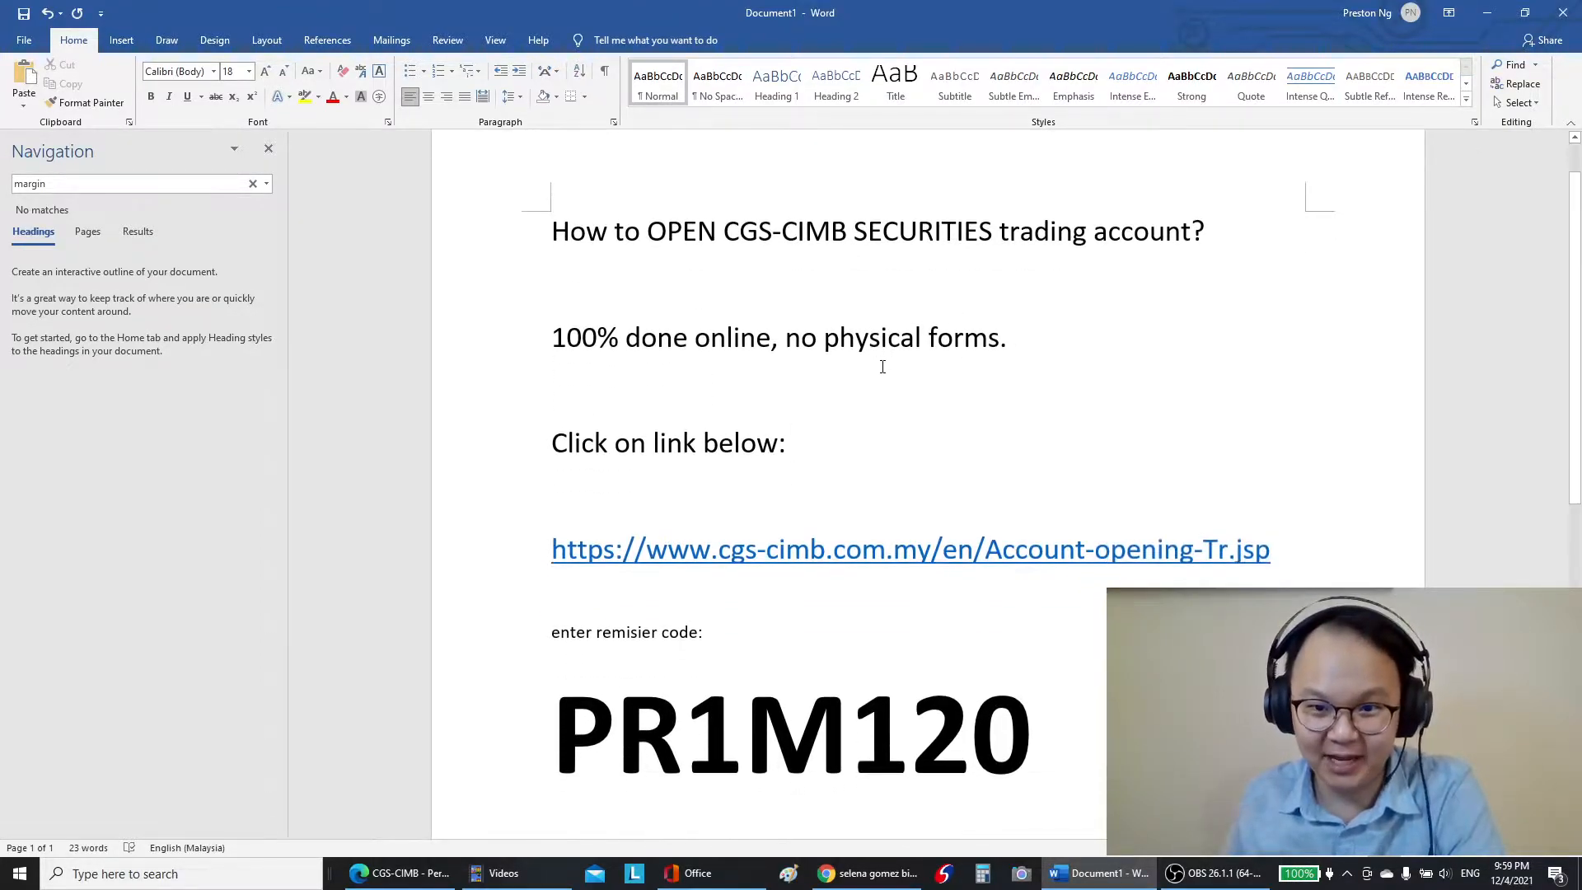
{"action": "scroll", "scroll_direction": "down", "scroll_amount": 3}
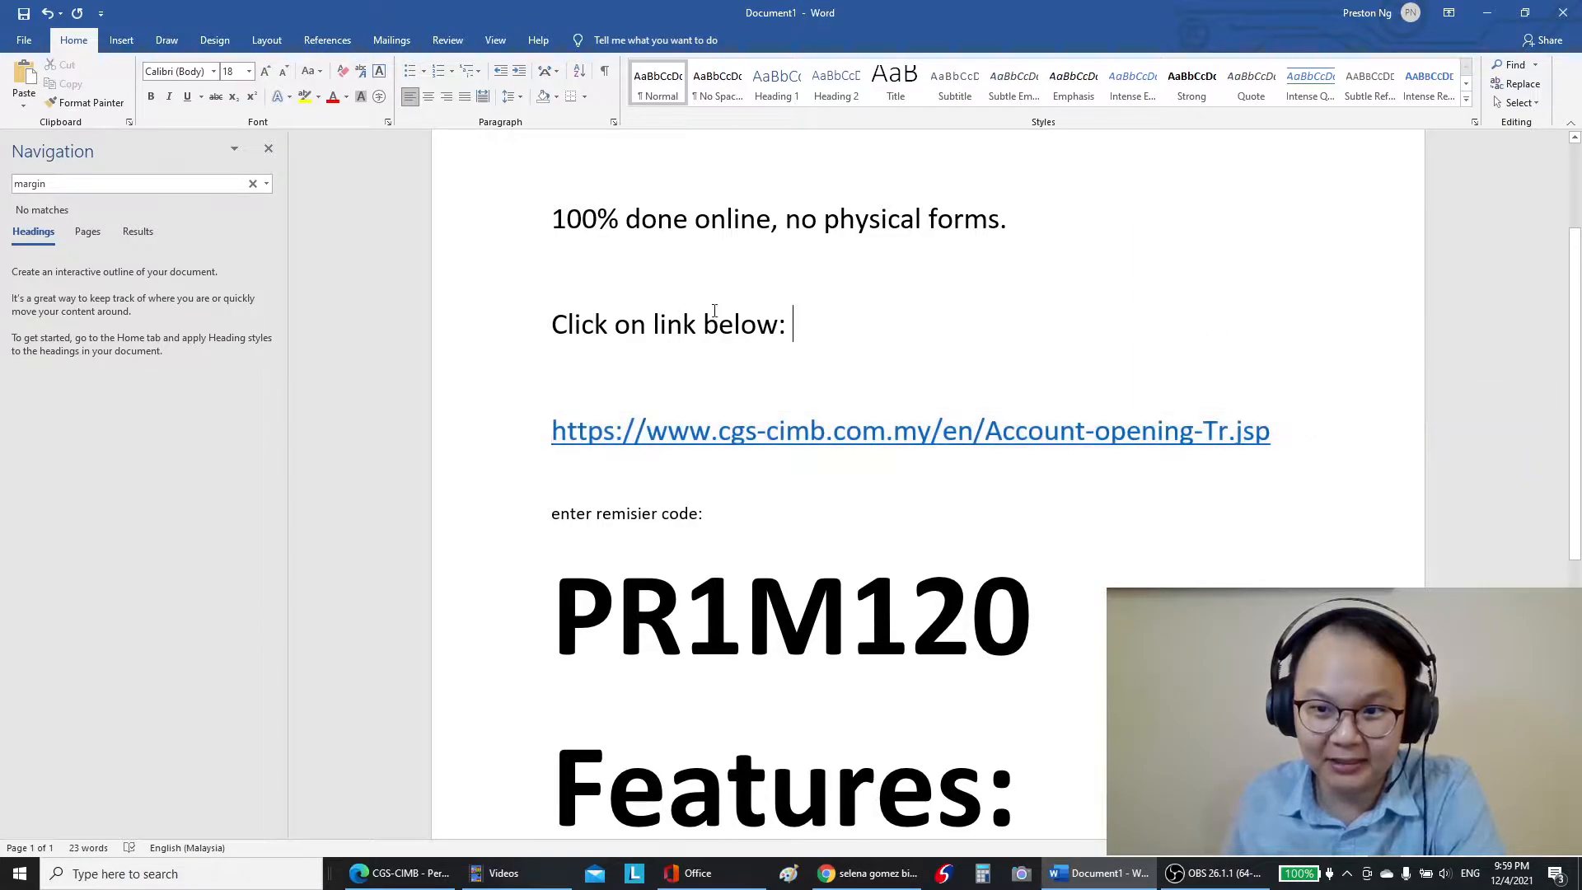
{"action": "scroll", "scroll_direction": "down", "scroll_amount": 3}
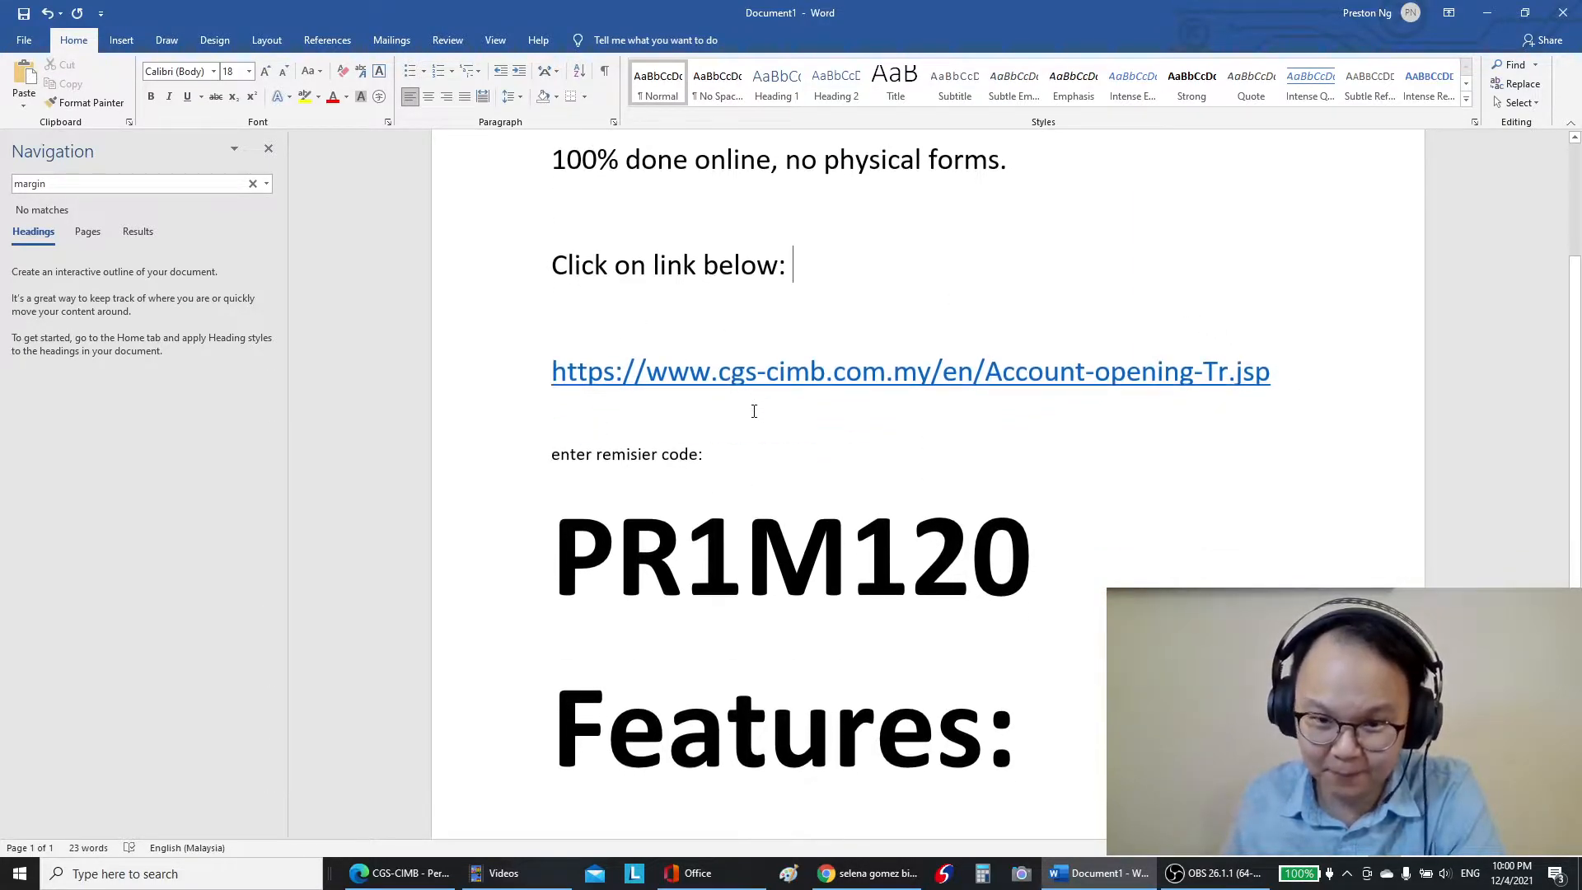
{"action": "mouse_move", "coordinate": [667, 433]}
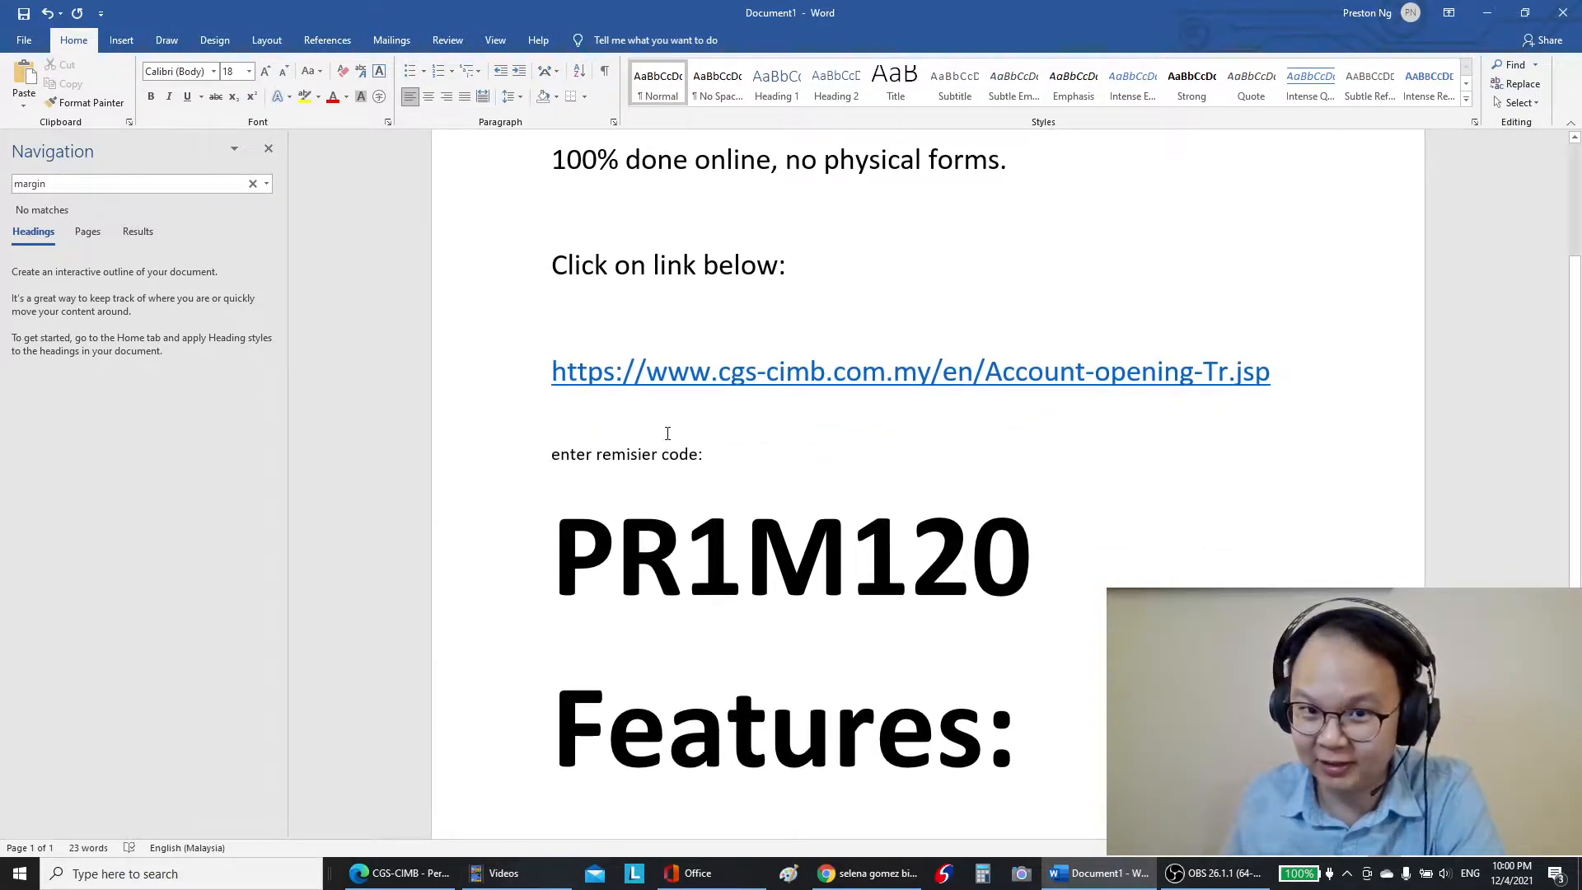
{"action": "mouse_move", "coordinate": [397, 874]}
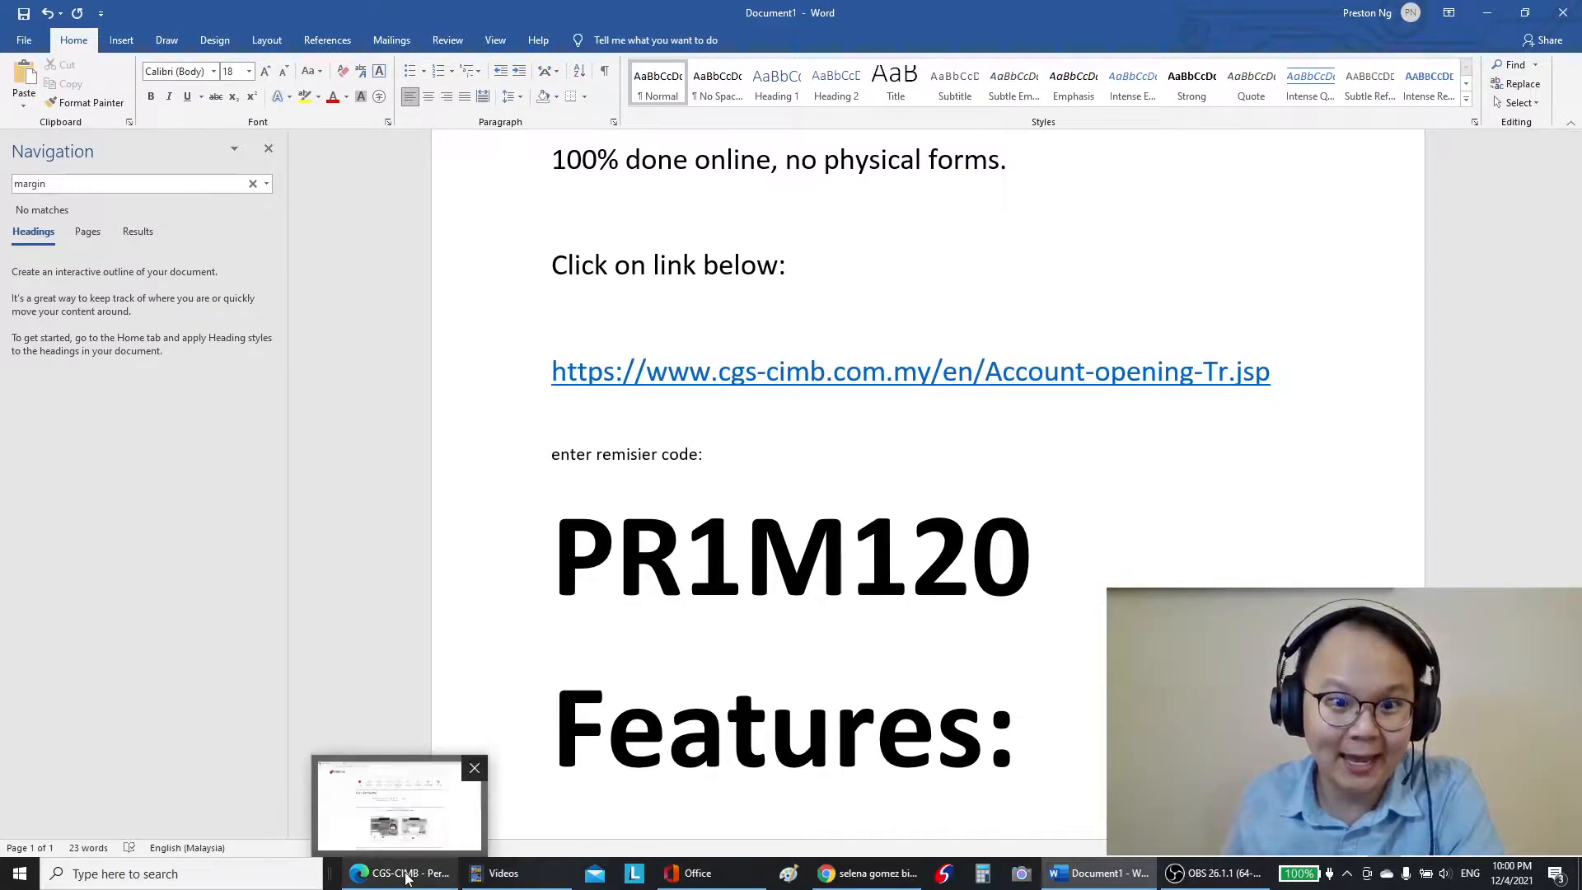
{"action": "left_click", "coordinate": [397, 873]}
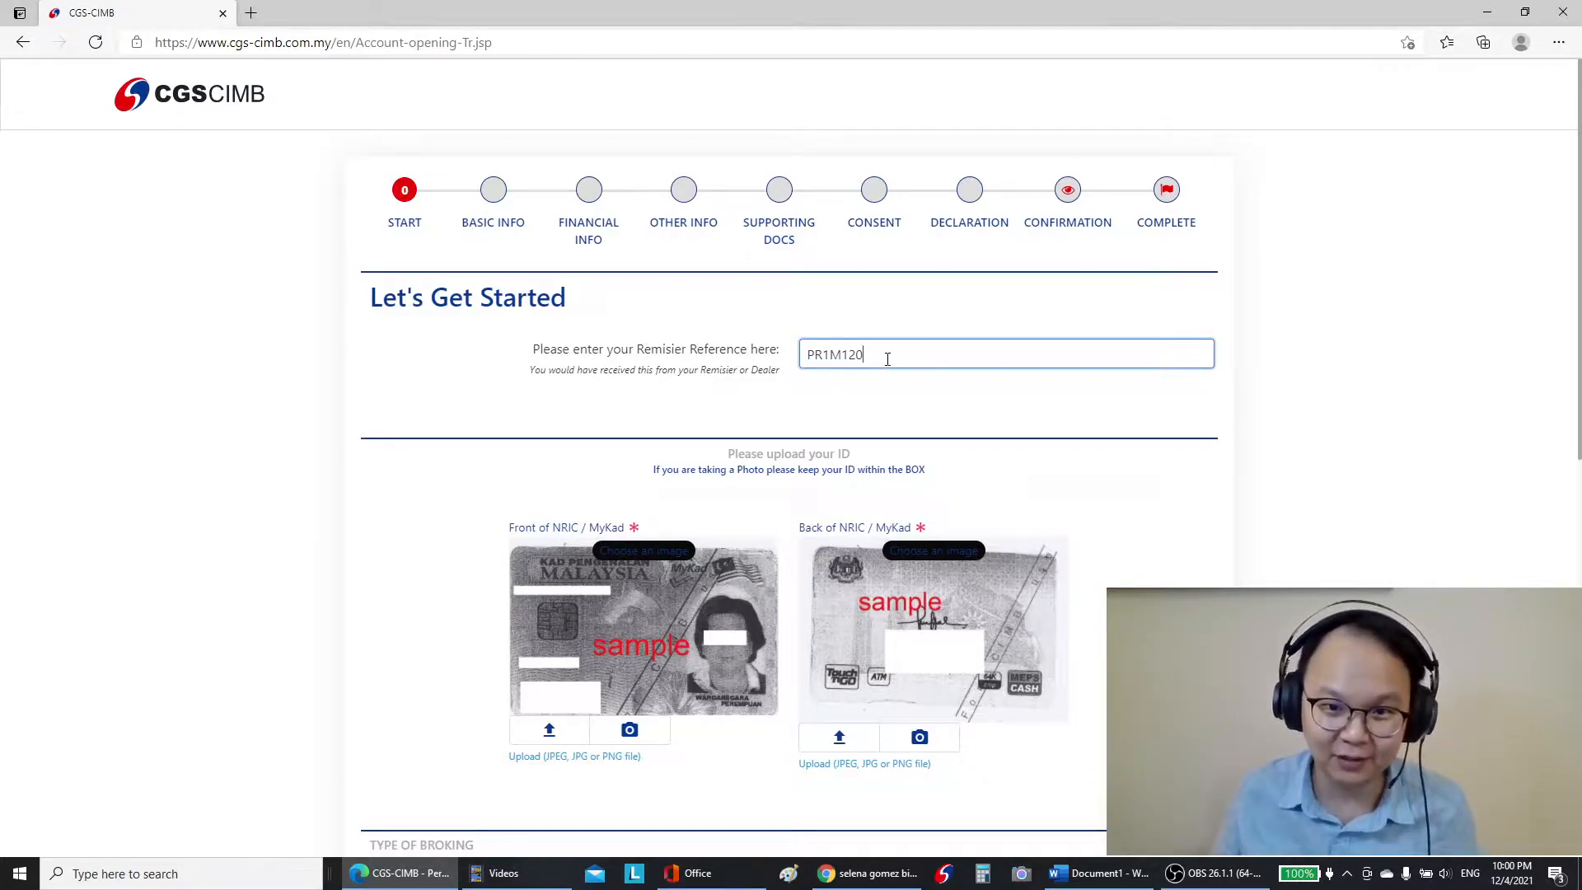
{"action": "left_click", "coordinate": [1065, 873]}
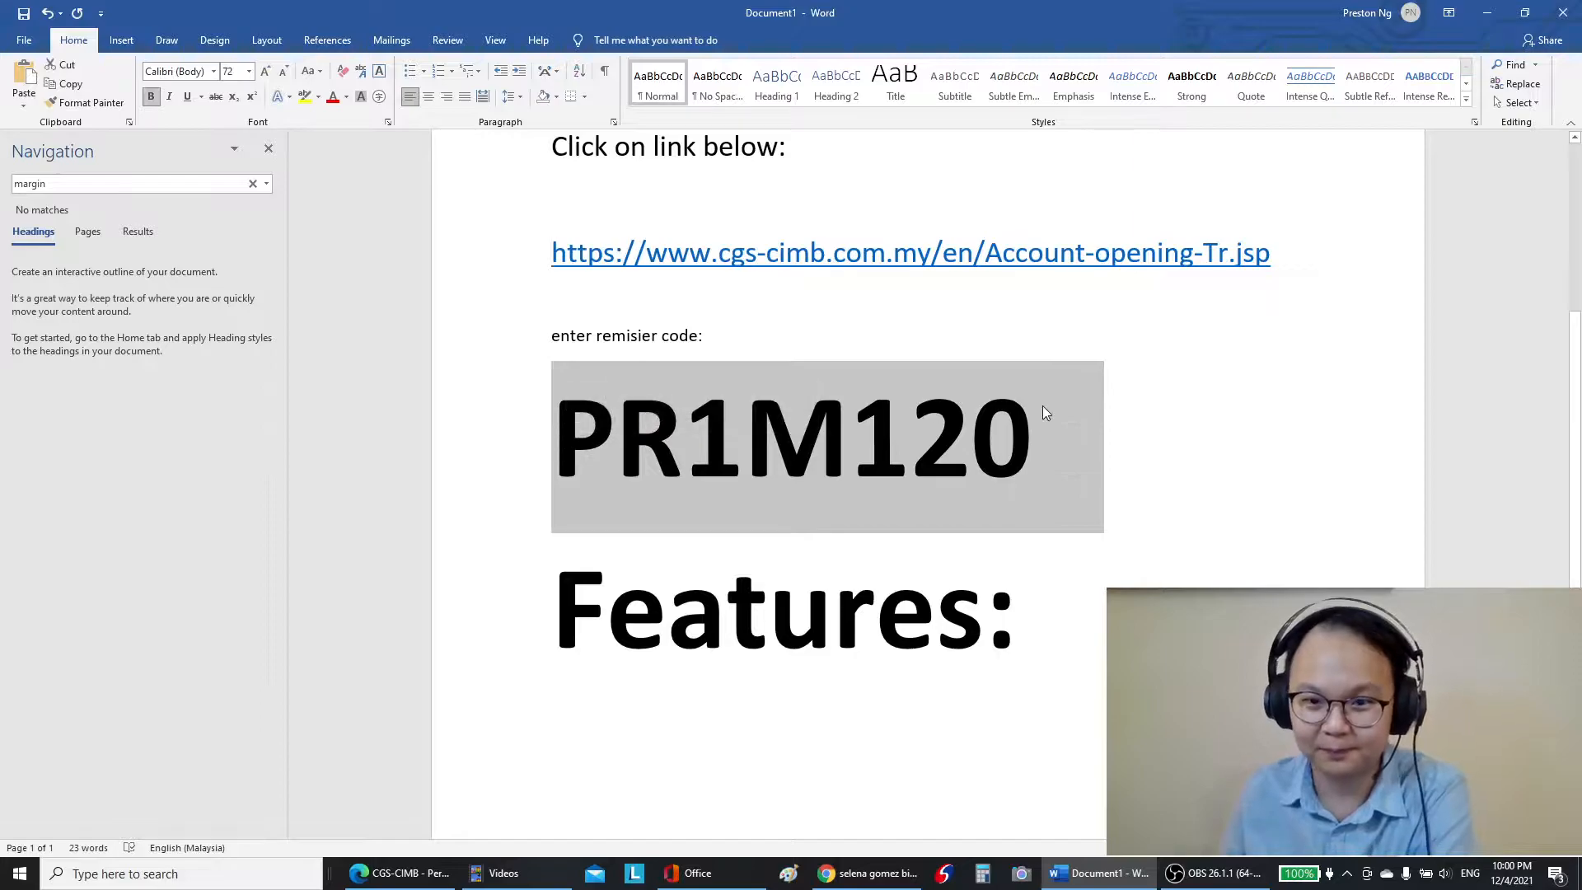
{"action": "left_click", "coordinate": [401, 874]}
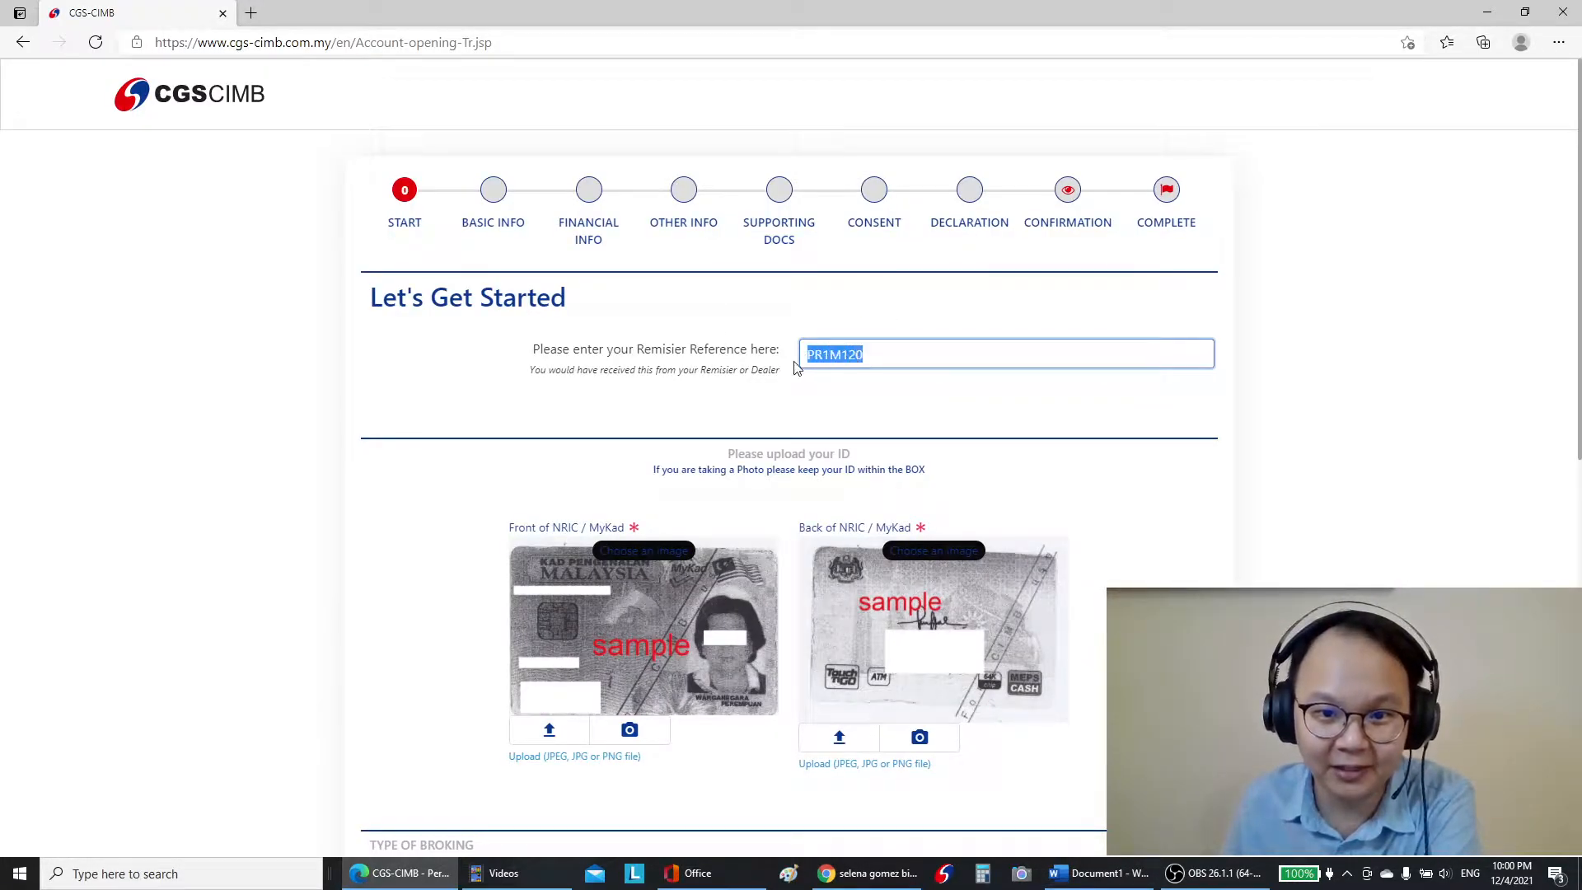
{"action": "left_click", "coordinate": [870, 353]}
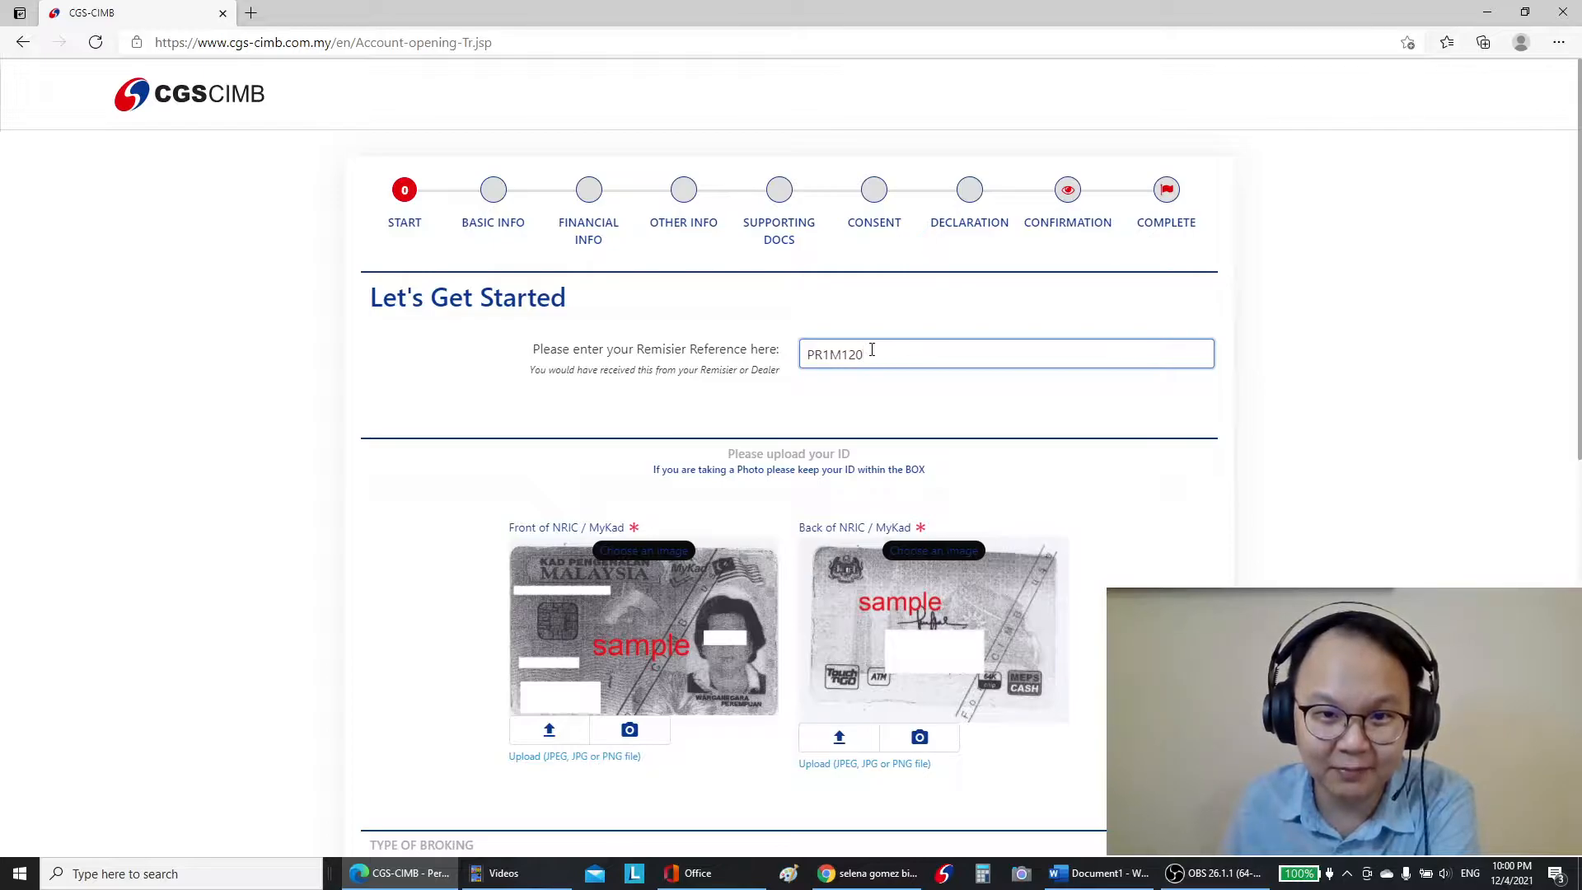
{"action": "scroll", "scroll_direction": "down", "scroll_amount": 3}
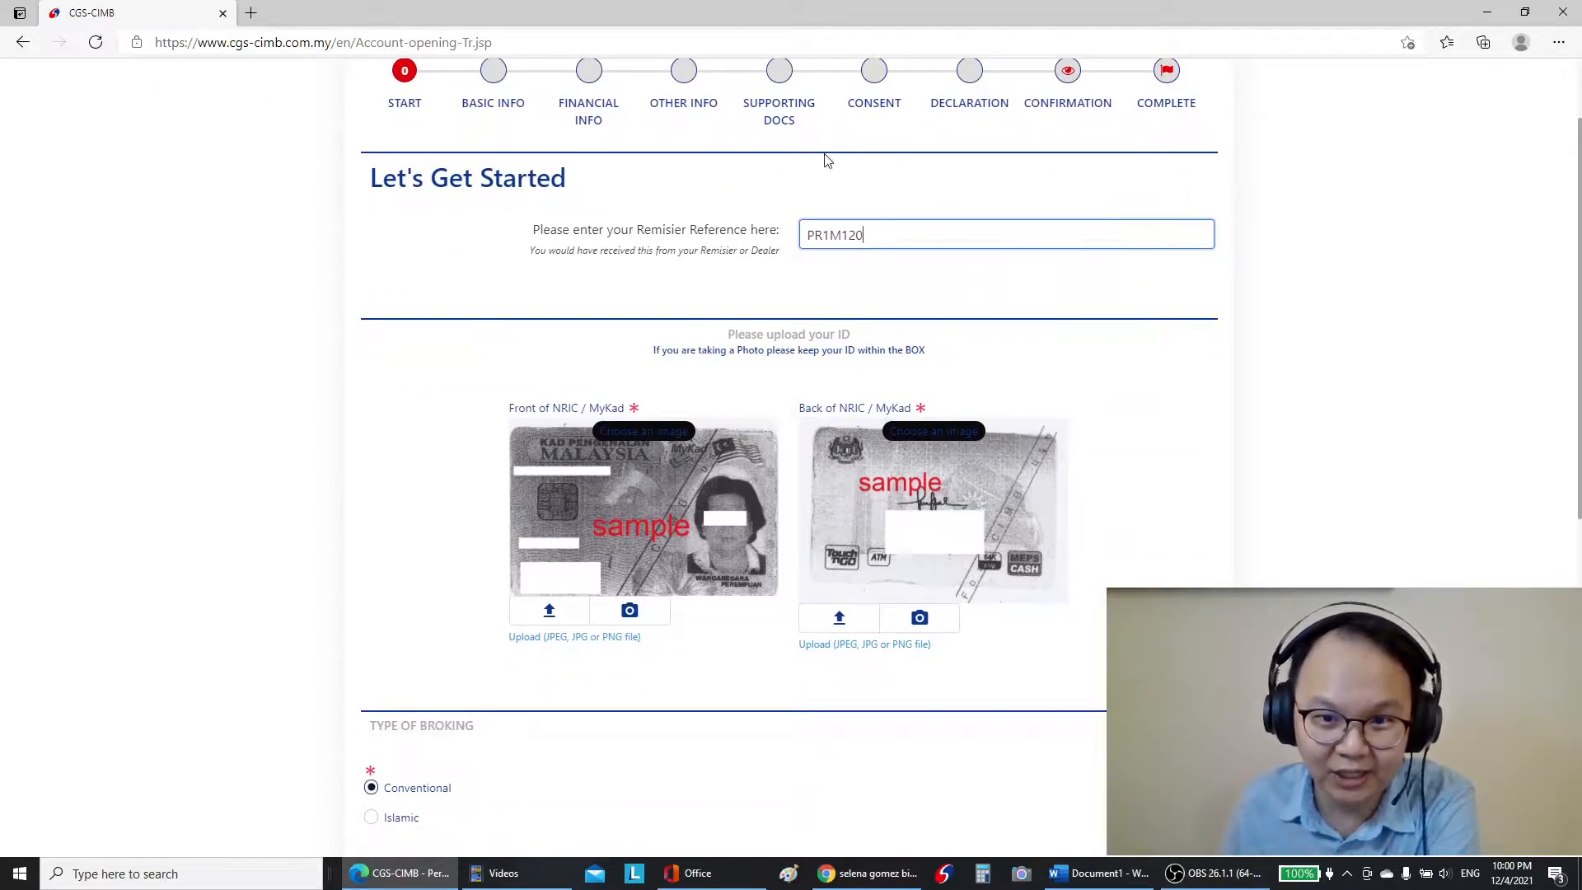
{"action": "mouse_move", "coordinate": [377, 415]}
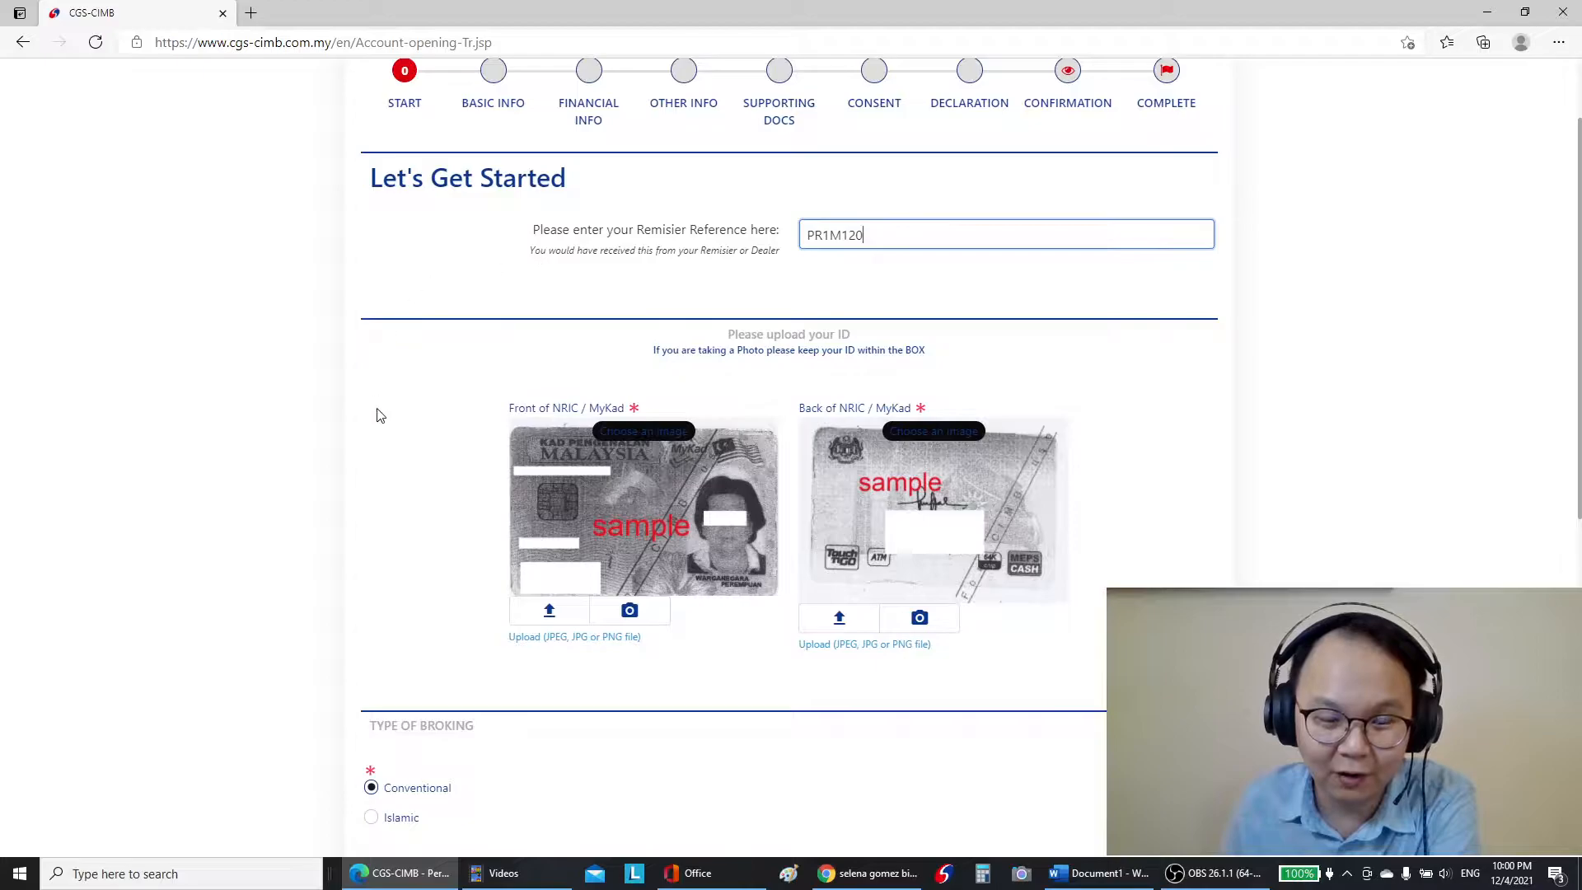
{"action": "mouse_move", "coordinate": [553, 372]}
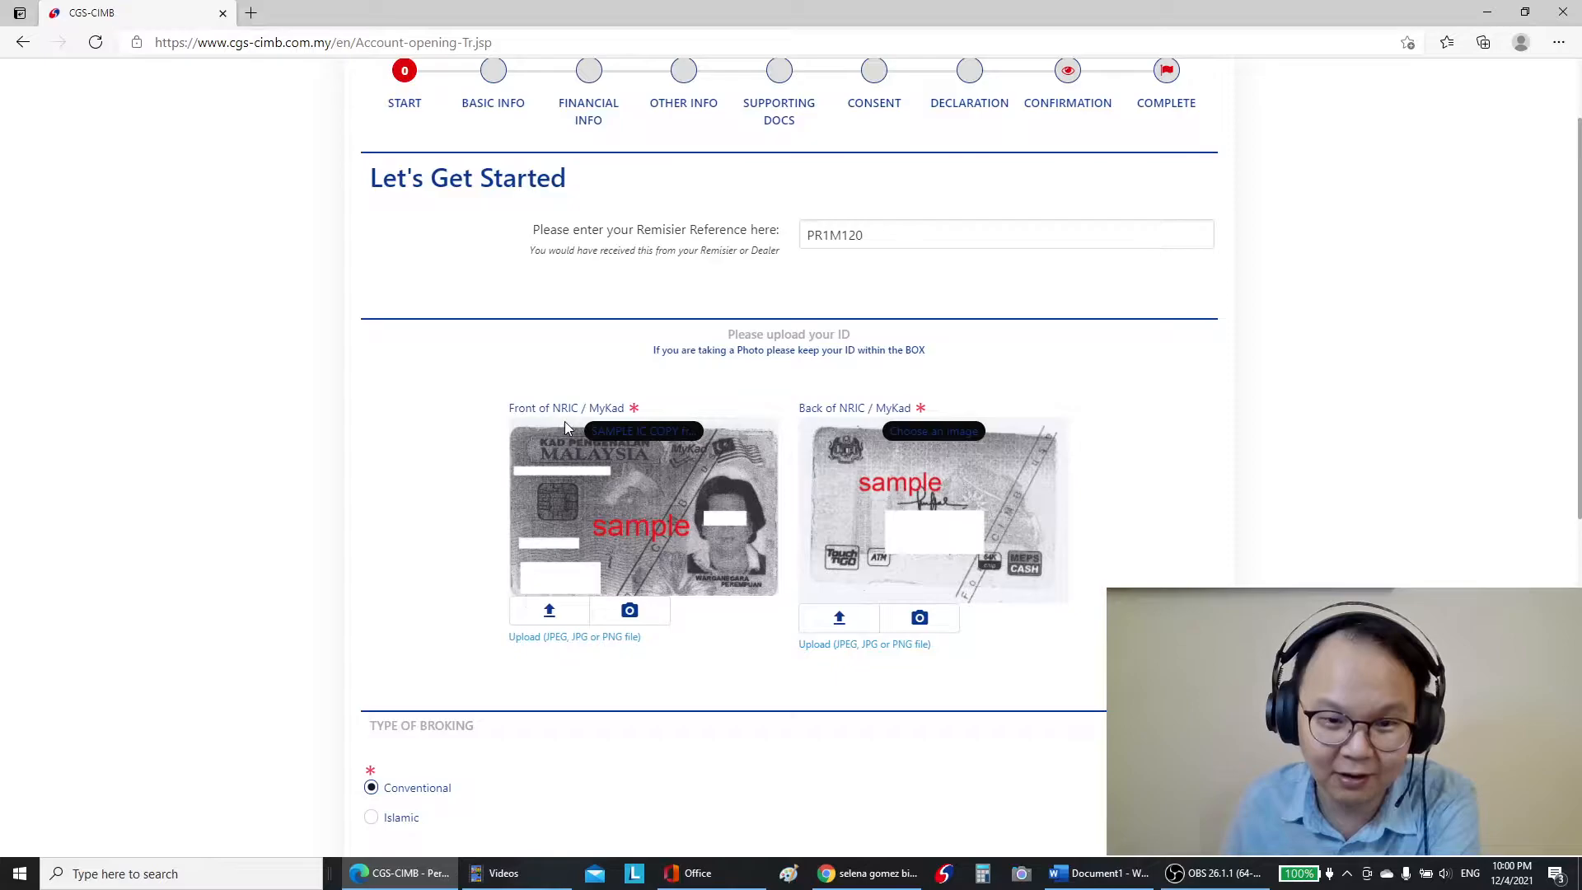
Upload the sample IC back image as the Back of NRIC / MyKad copy
{"action": "left_click", "coordinate": [549, 610]}
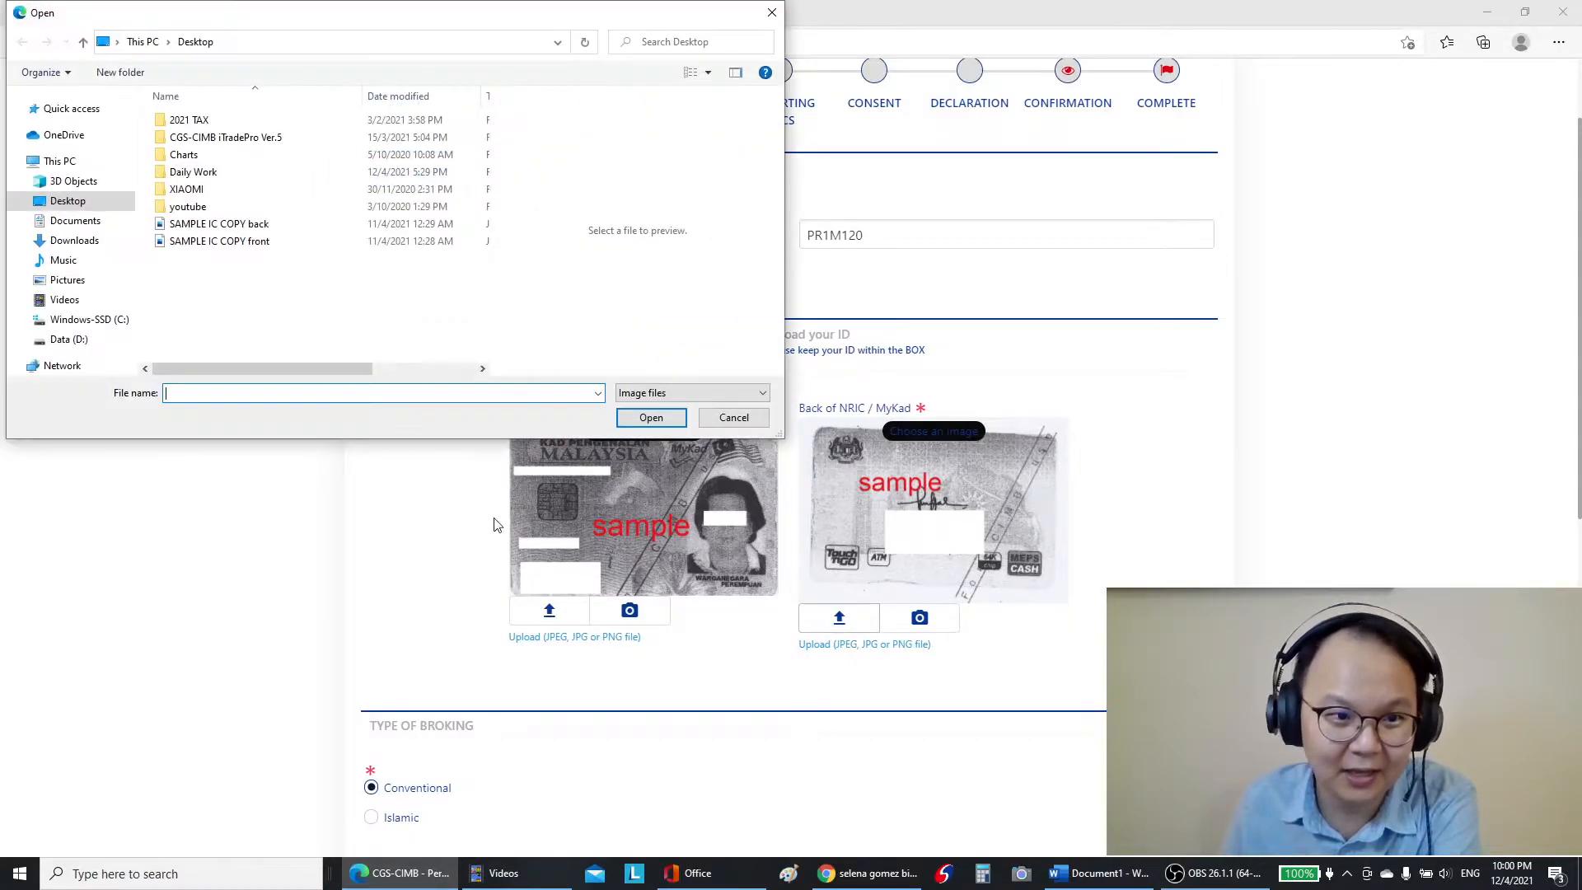
{"action": "left_click", "coordinate": [217, 224]}
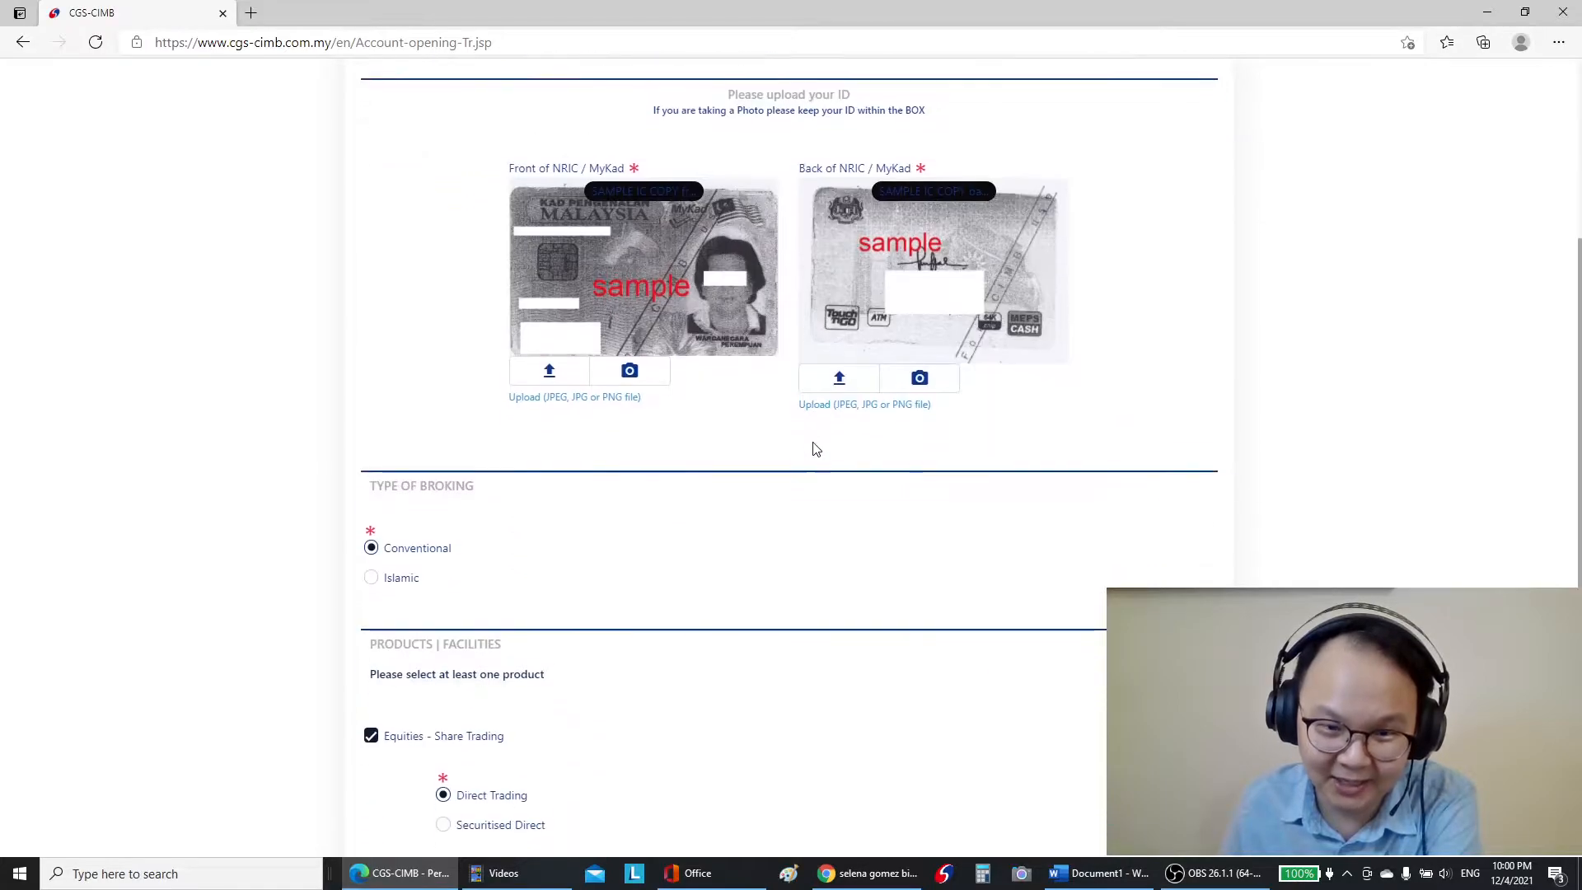
{"action": "scroll", "scroll_direction": "down", "scroll_amount": 3}
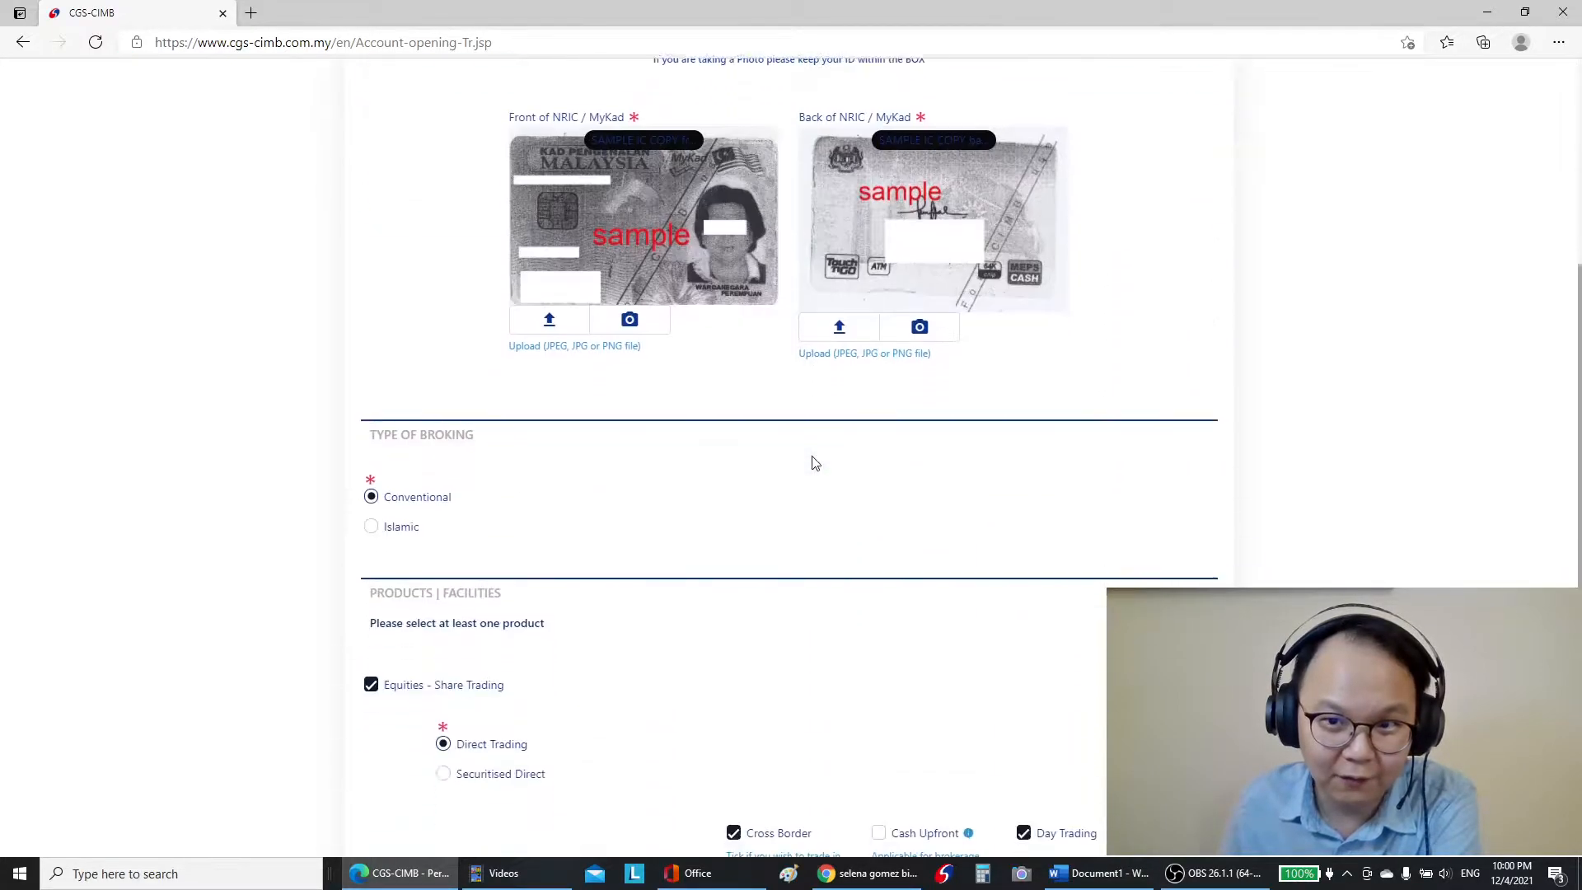
{"action": "scroll", "scroll_direction": "down", "scroll_amount": 3}
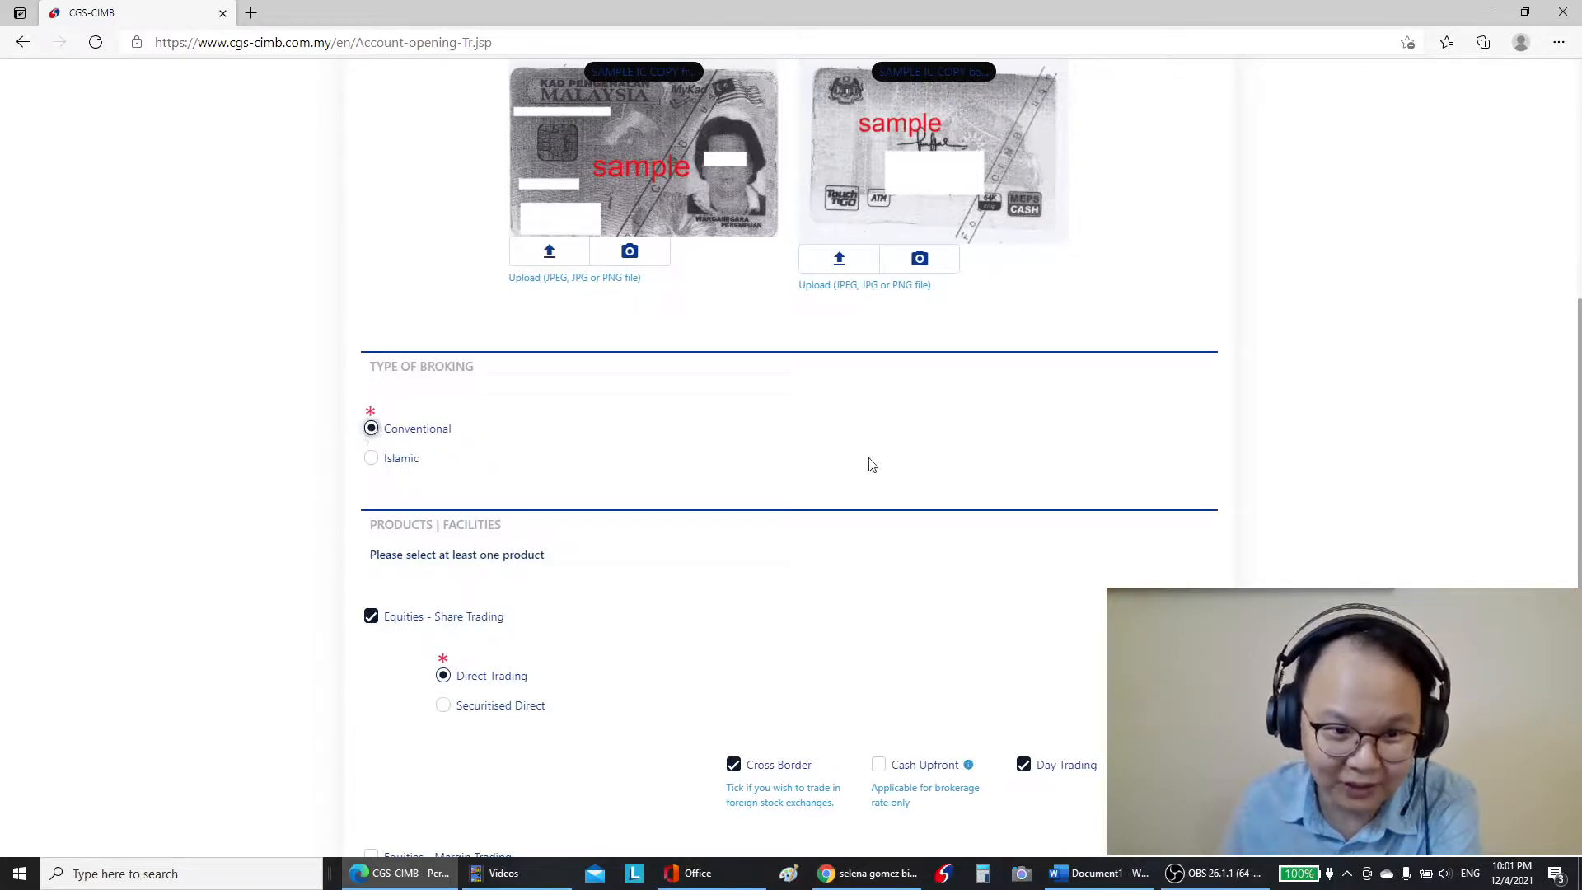
Select Securitised Direct share trading with the Securitised feature and add Day Trading
{"action": "scroll", "scroll_direction": "down", "scroll_amount": 3}
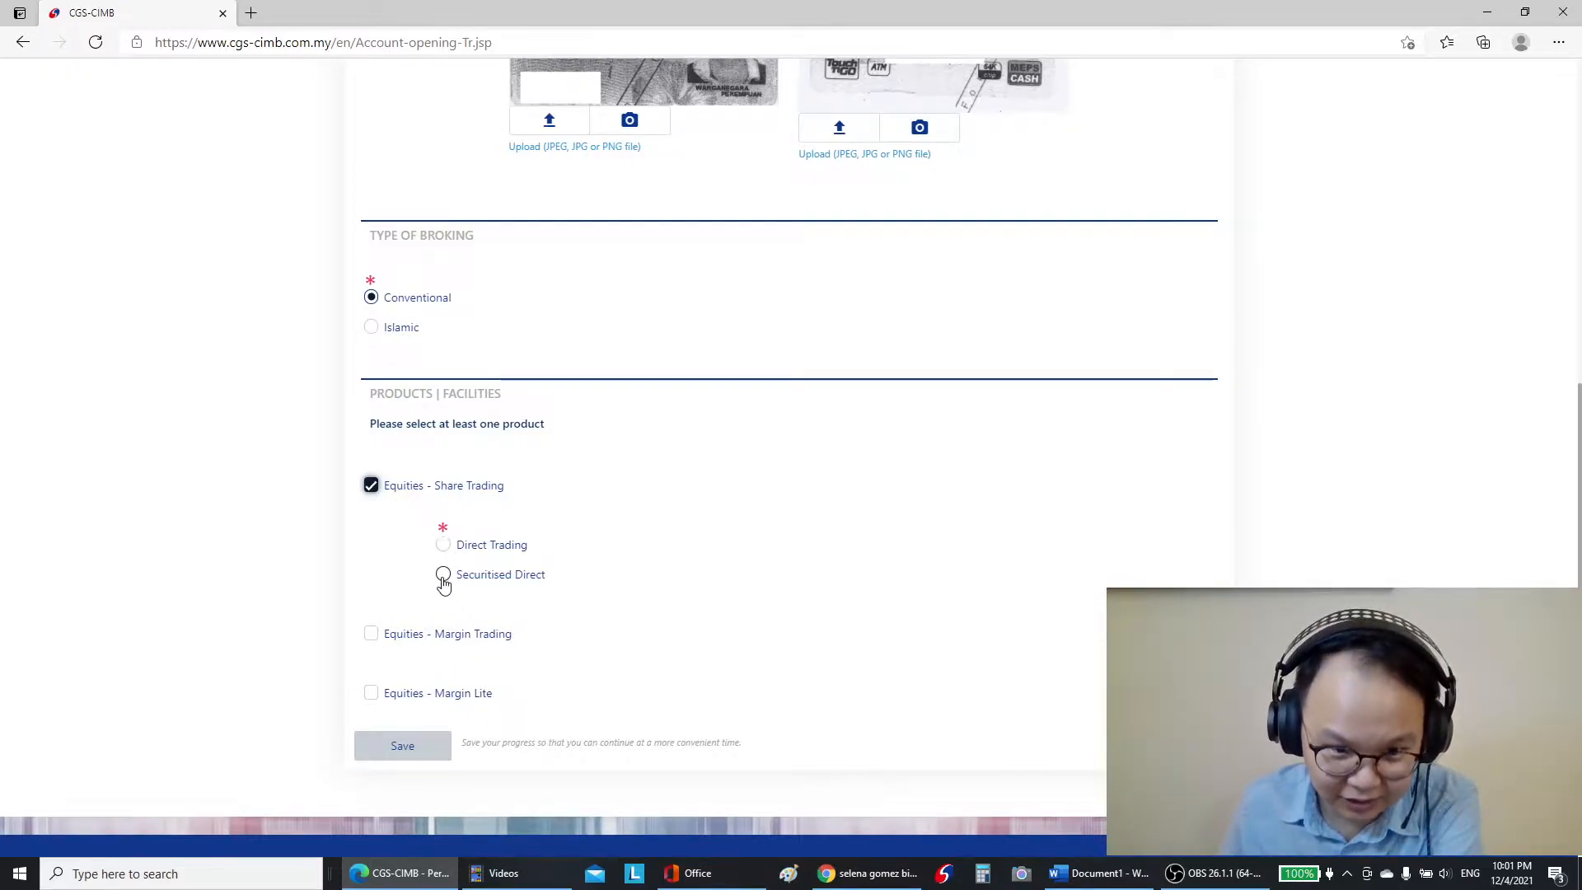
{"action": "left_click", "coordinate": [443, 573]}
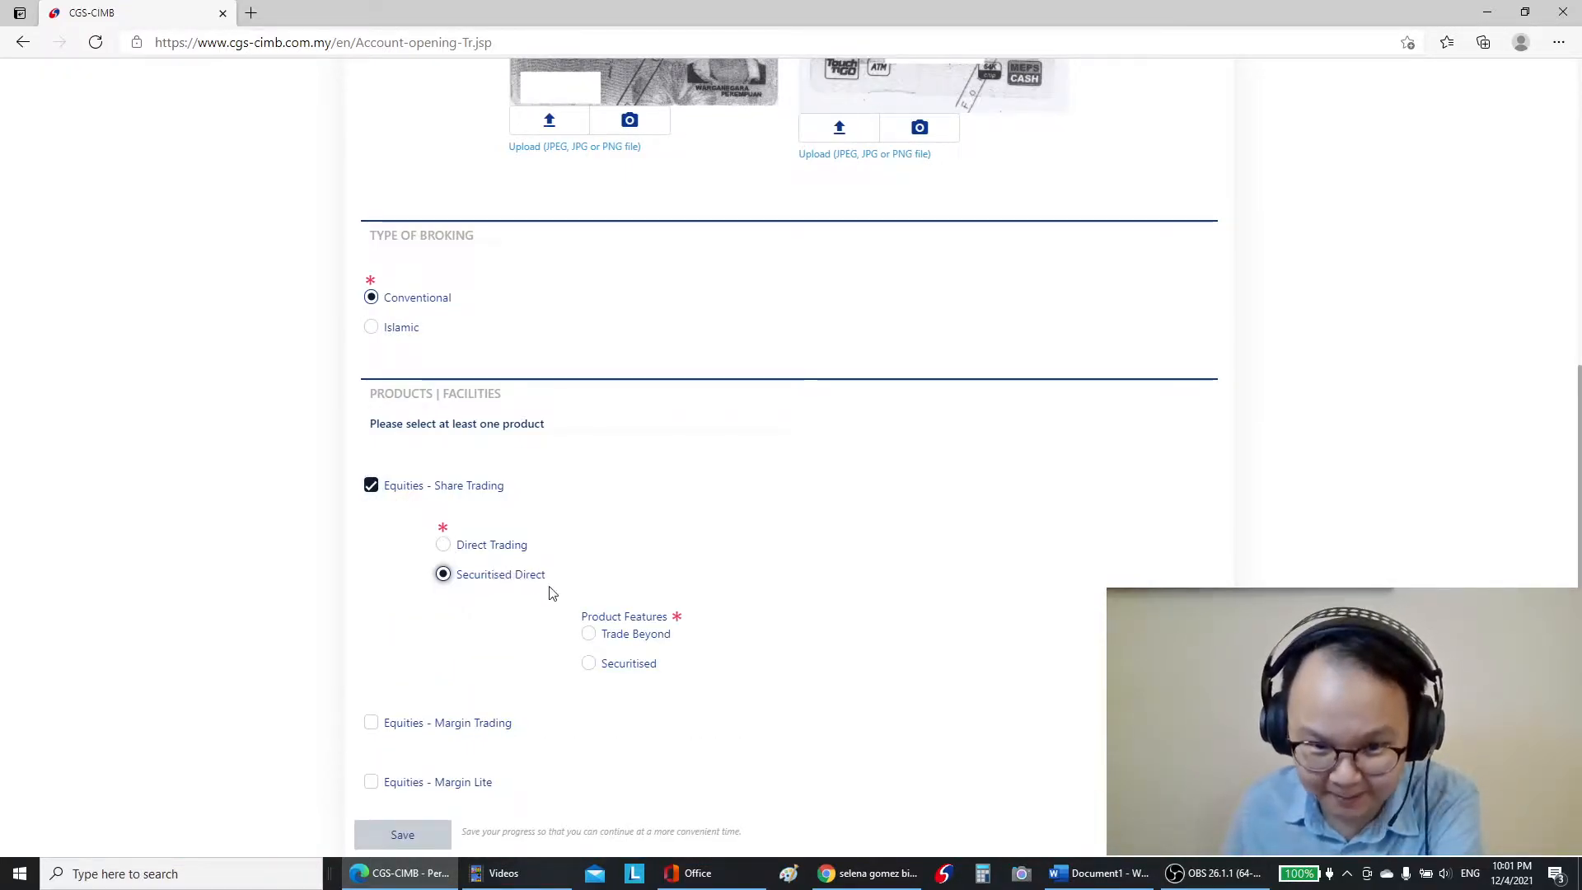
{"action": "left_click", "coordinate": [589, 663]}
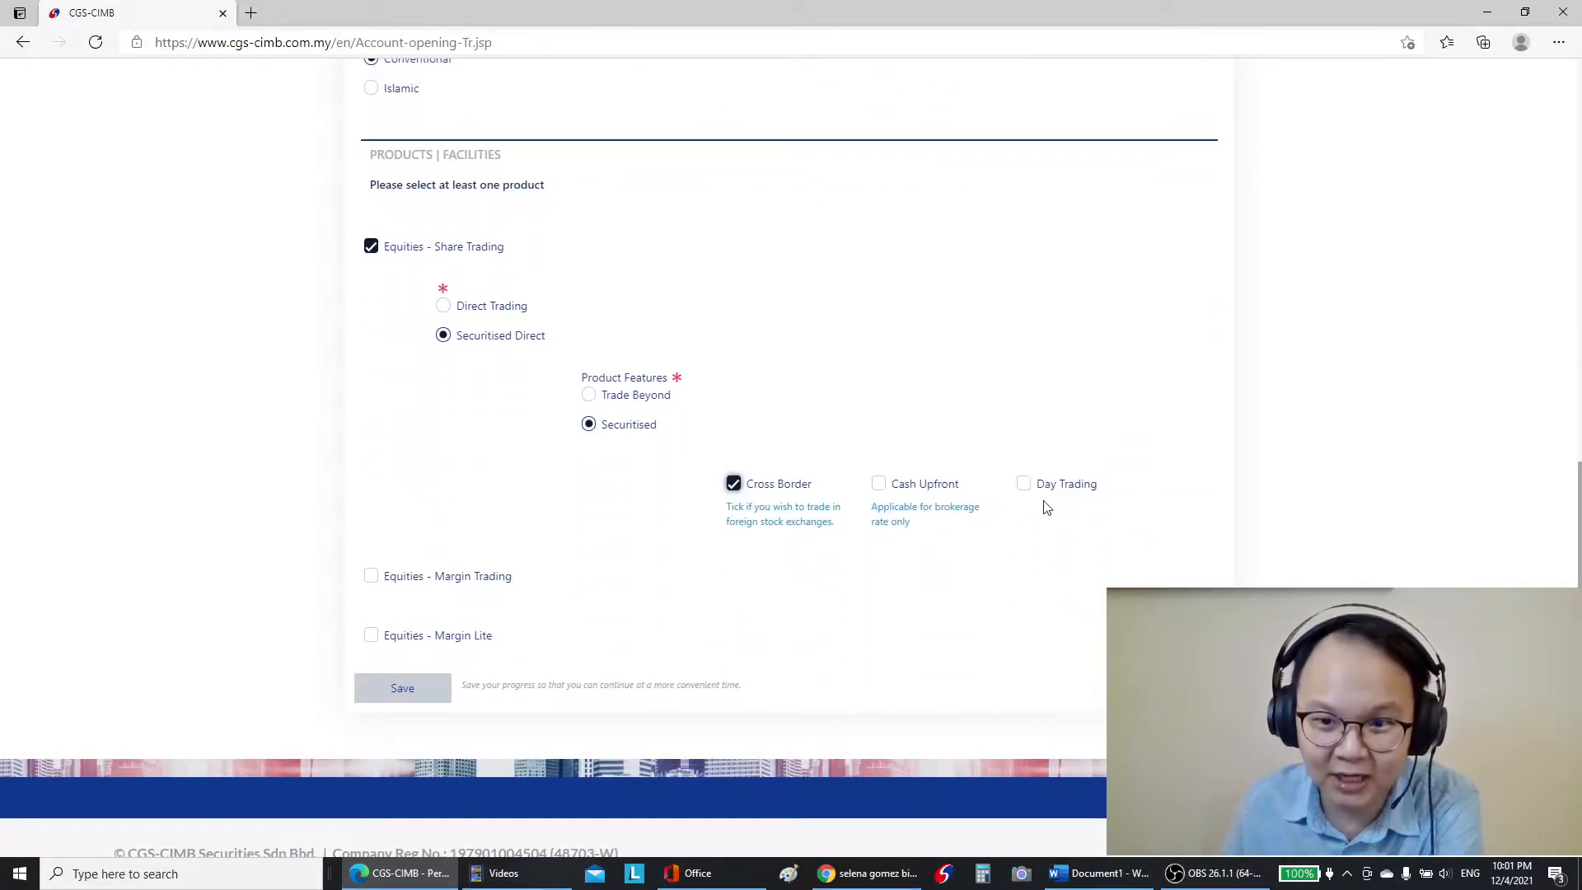
{"action": "left_click", "coordinate": [1023, 485]}
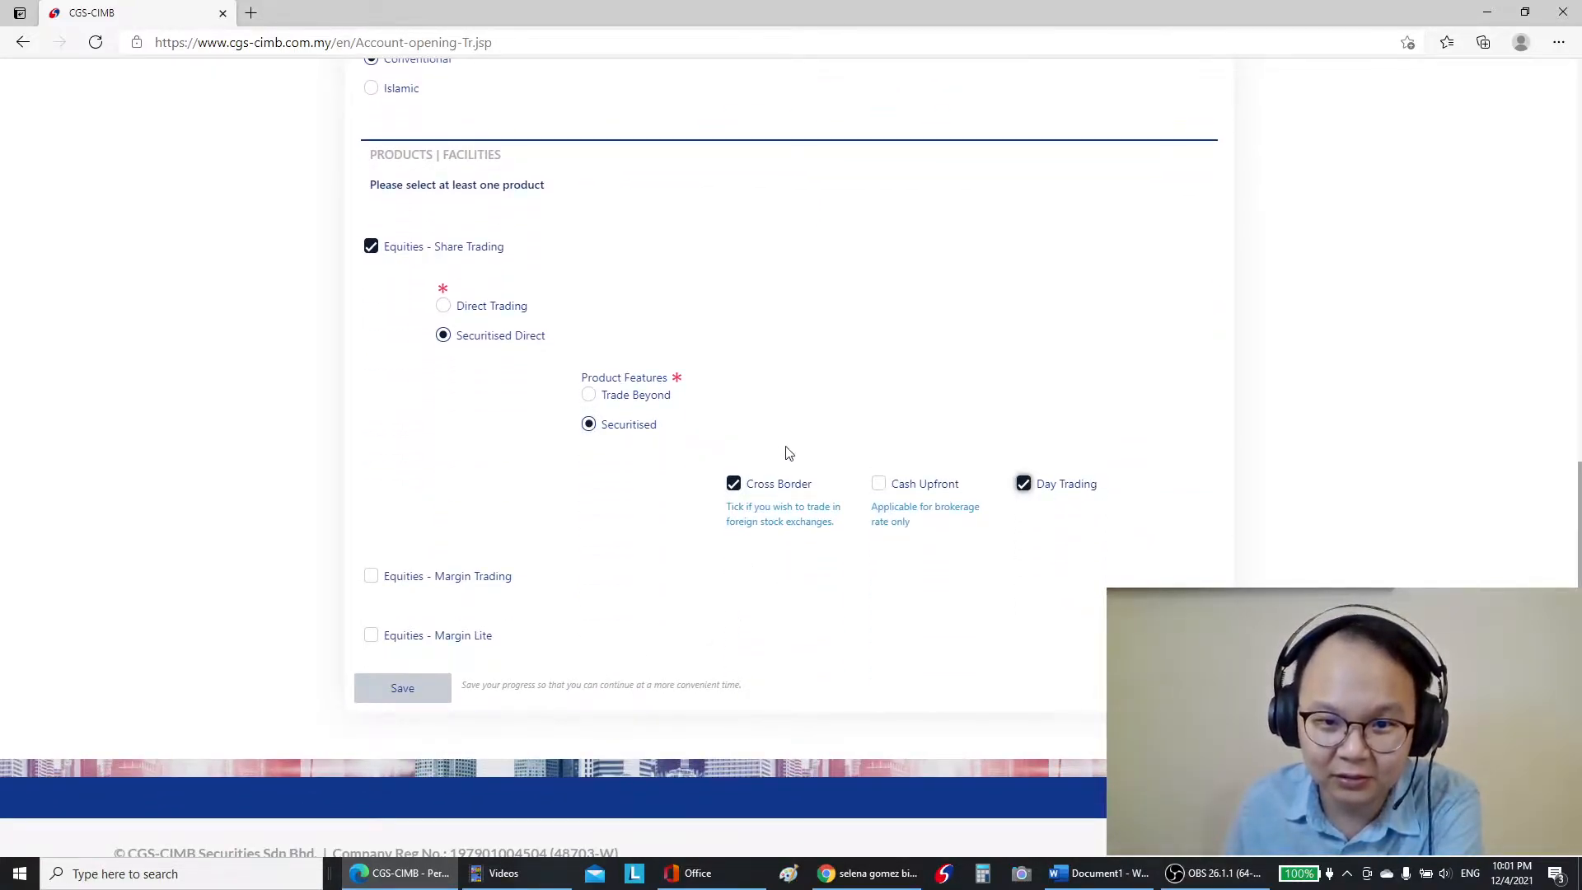
{"action": "mouse_move", "coordinate": [824, 506]}
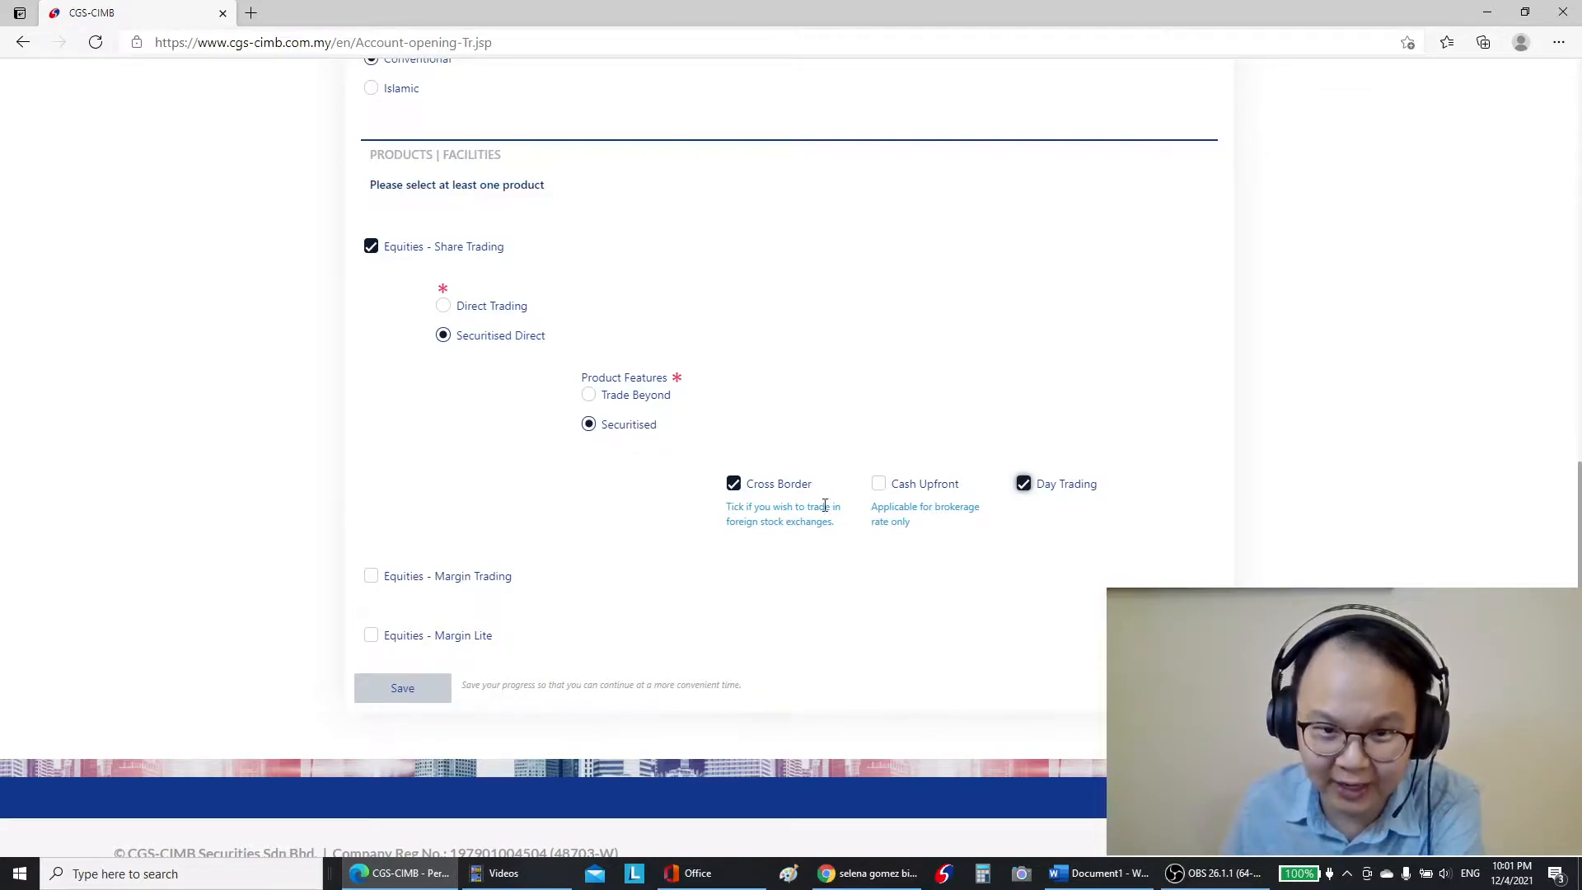
{"action": "mouse_move", "coordinate": [811, 501]}
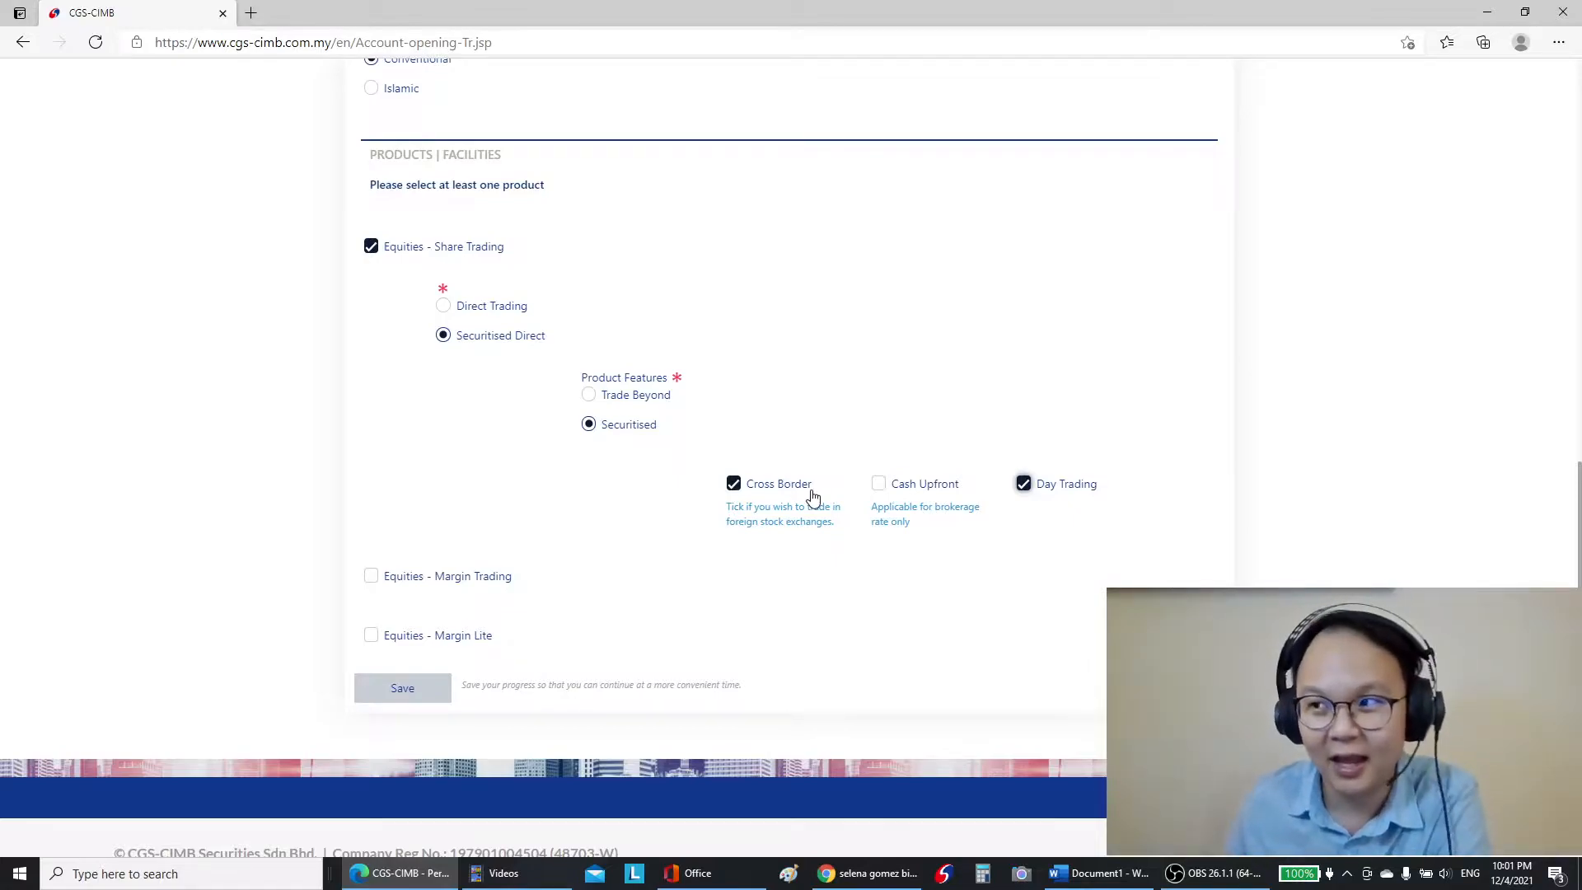
{"action": "mouse_move", "coordinate": [684, 455]}
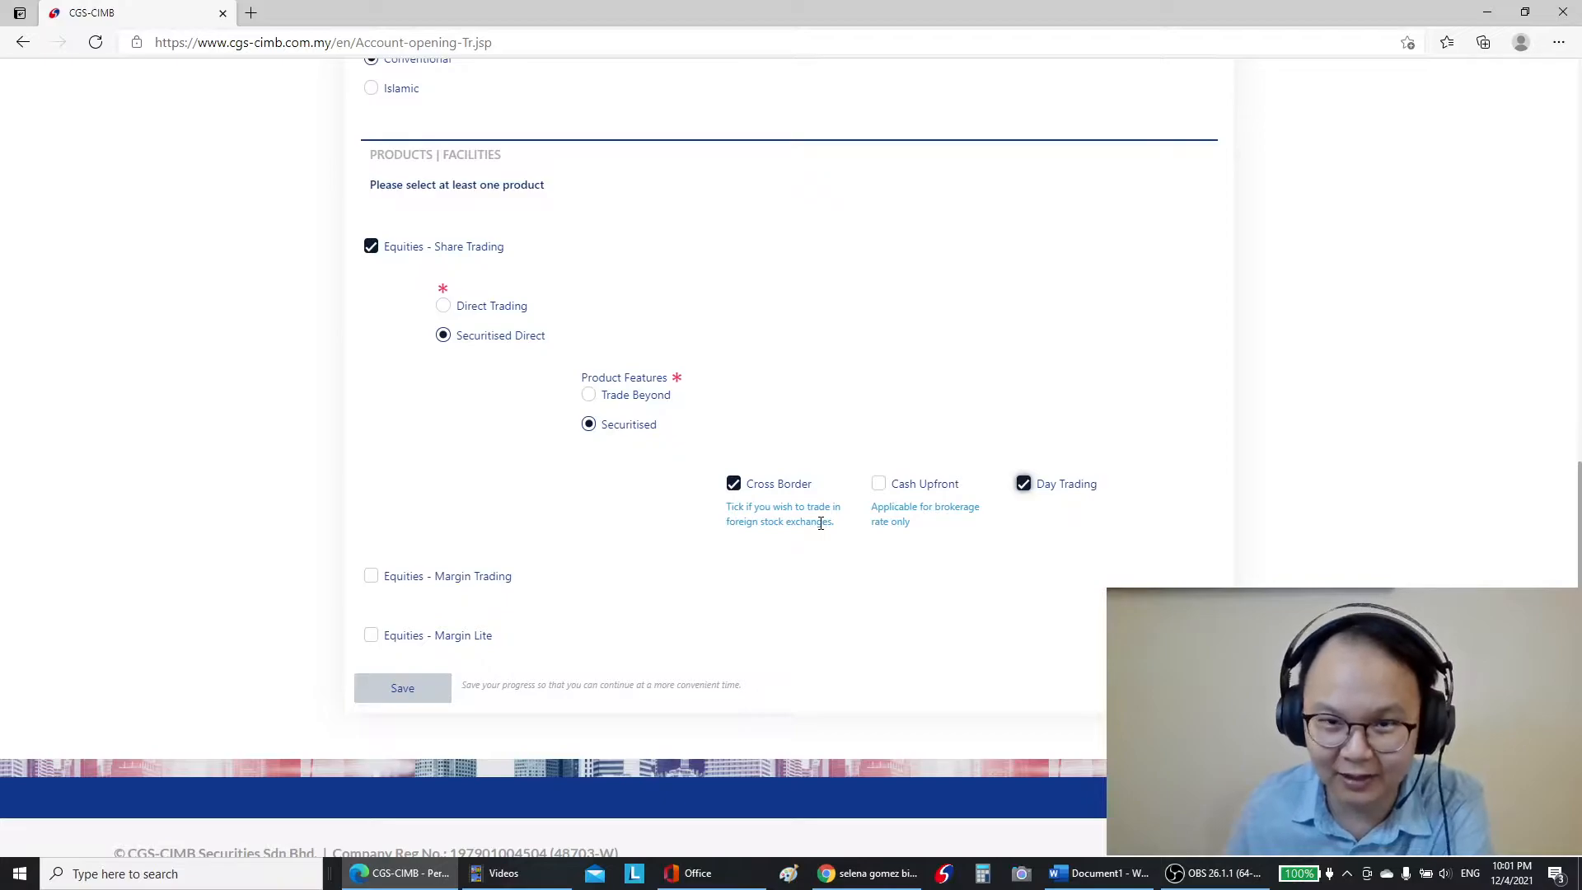
{"action": "mouse_move", "coordinate": [710, 497]}
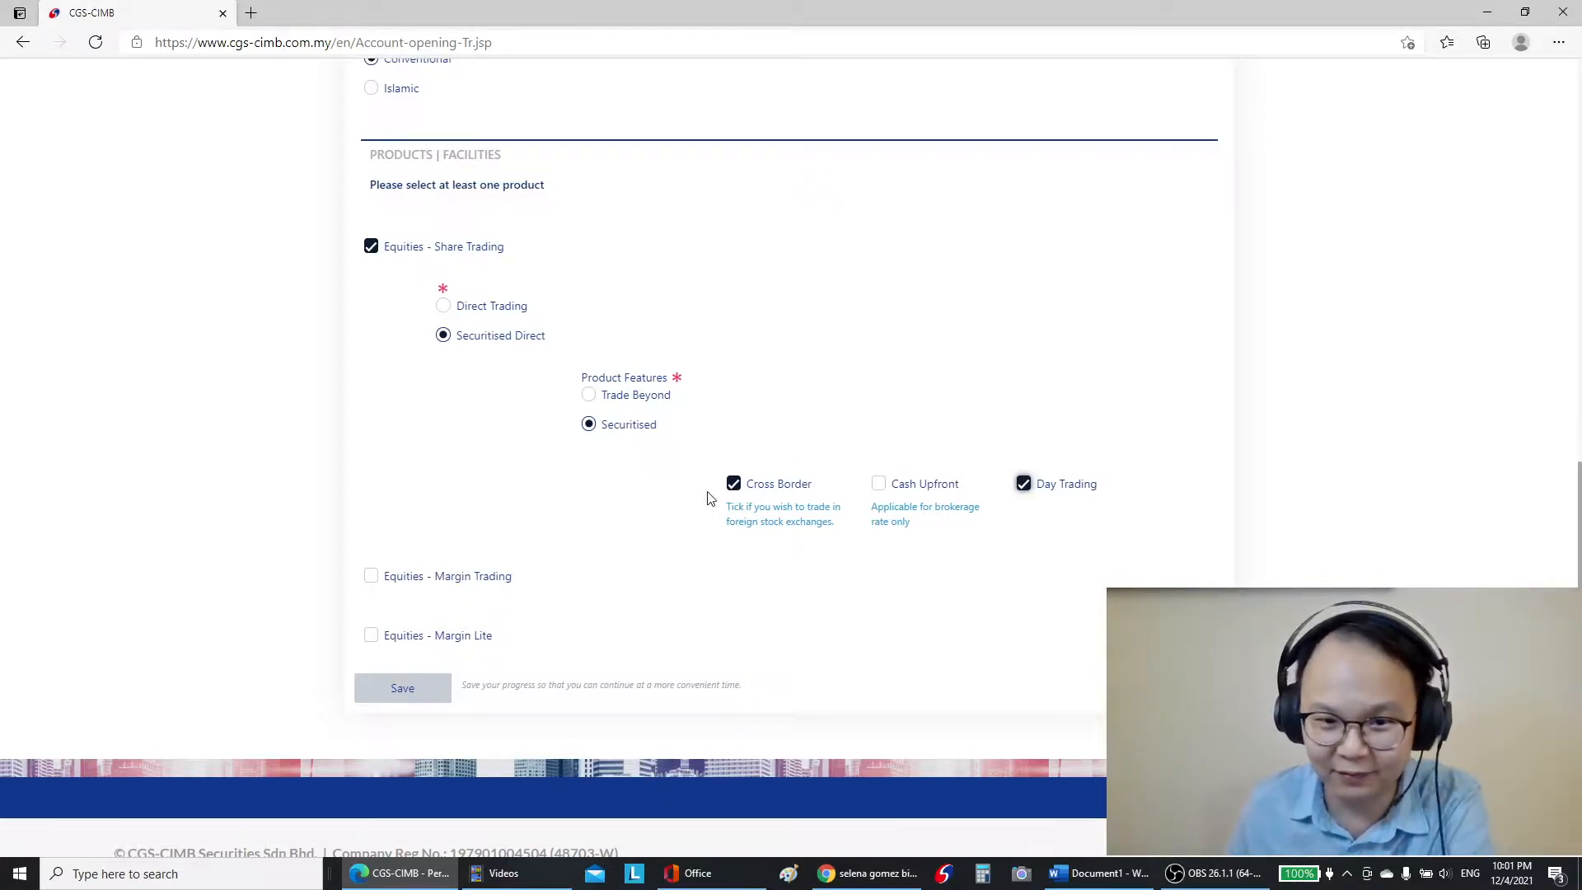
{"action": "mouse_move", "coordinate": [553, 409]}
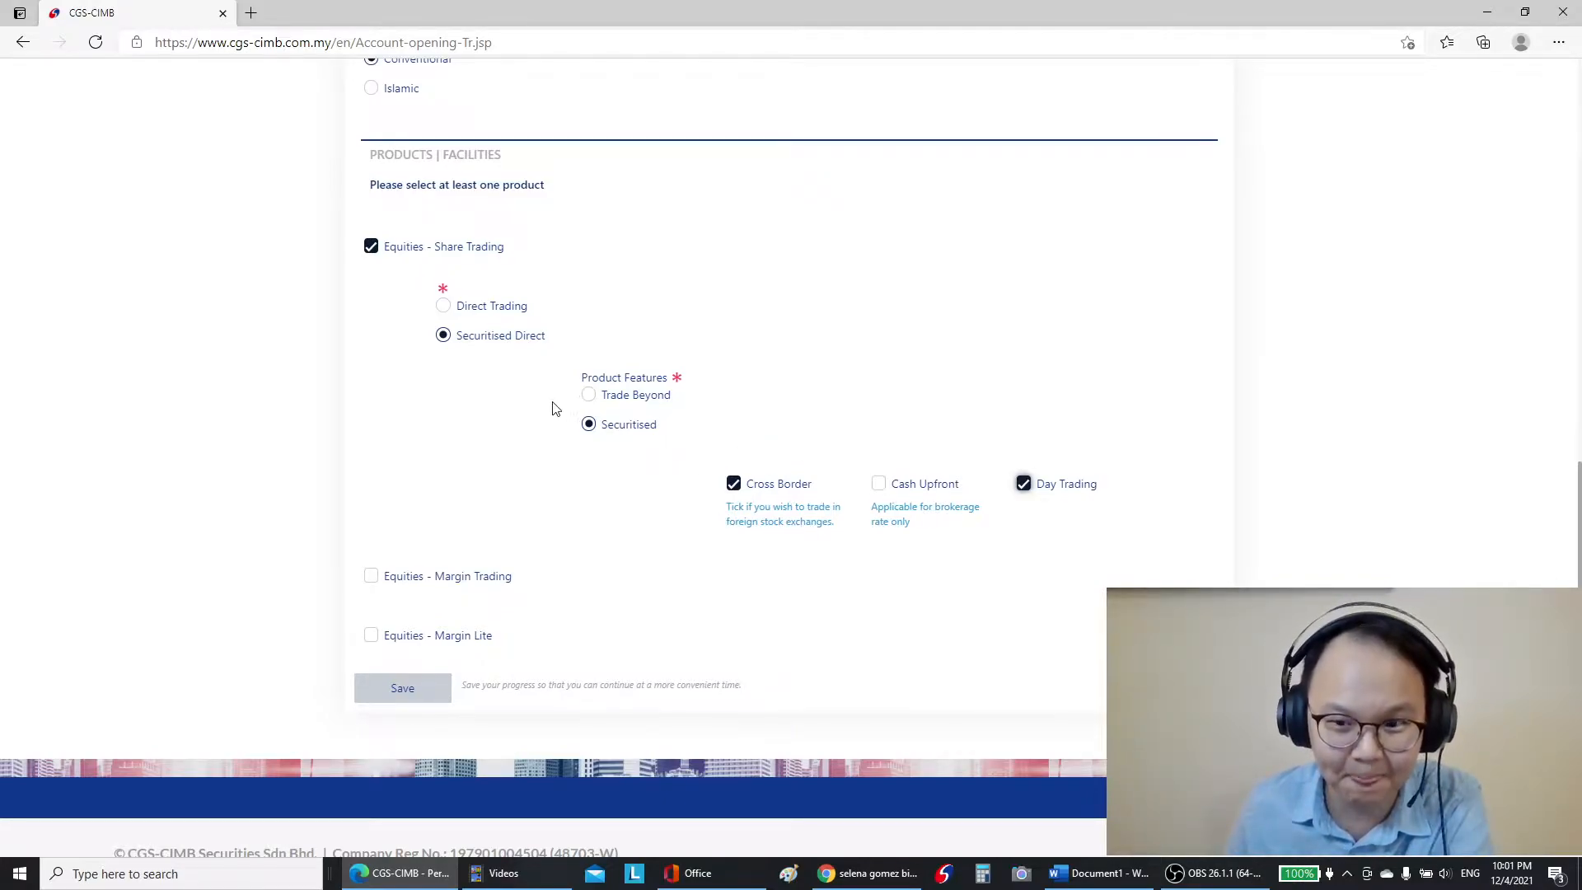
{"action": "scroll", "scroll_direction": "down", "scroll_amount": 3}
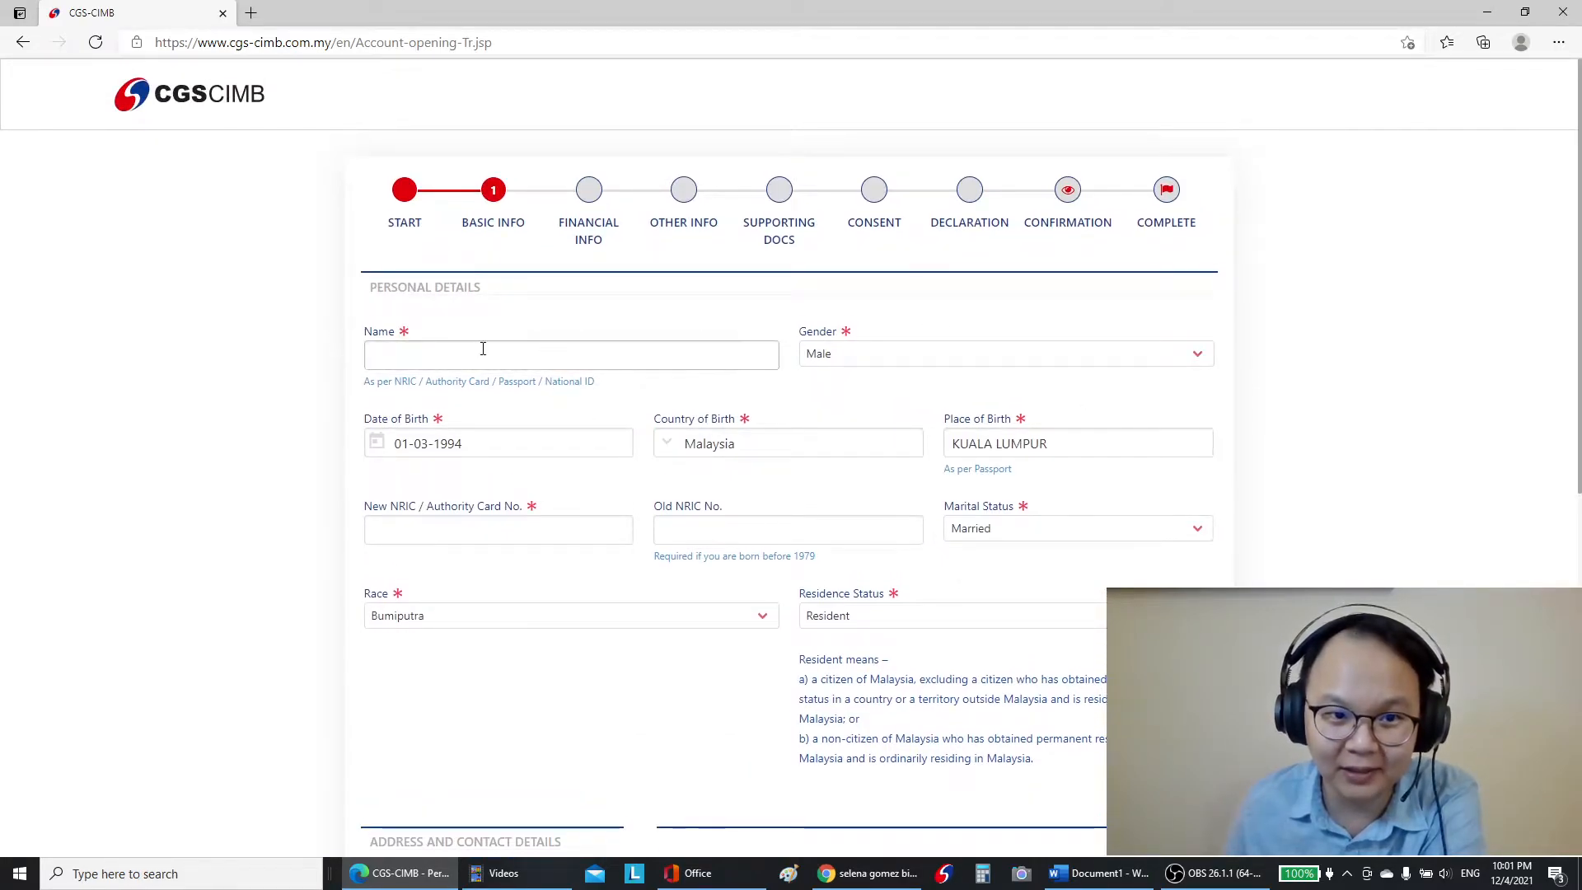
Fill in the applicant's name and the new NRIC number on the Basic Info page
{"action": "type", "text": "JUSTIN BIN BIEBER"}
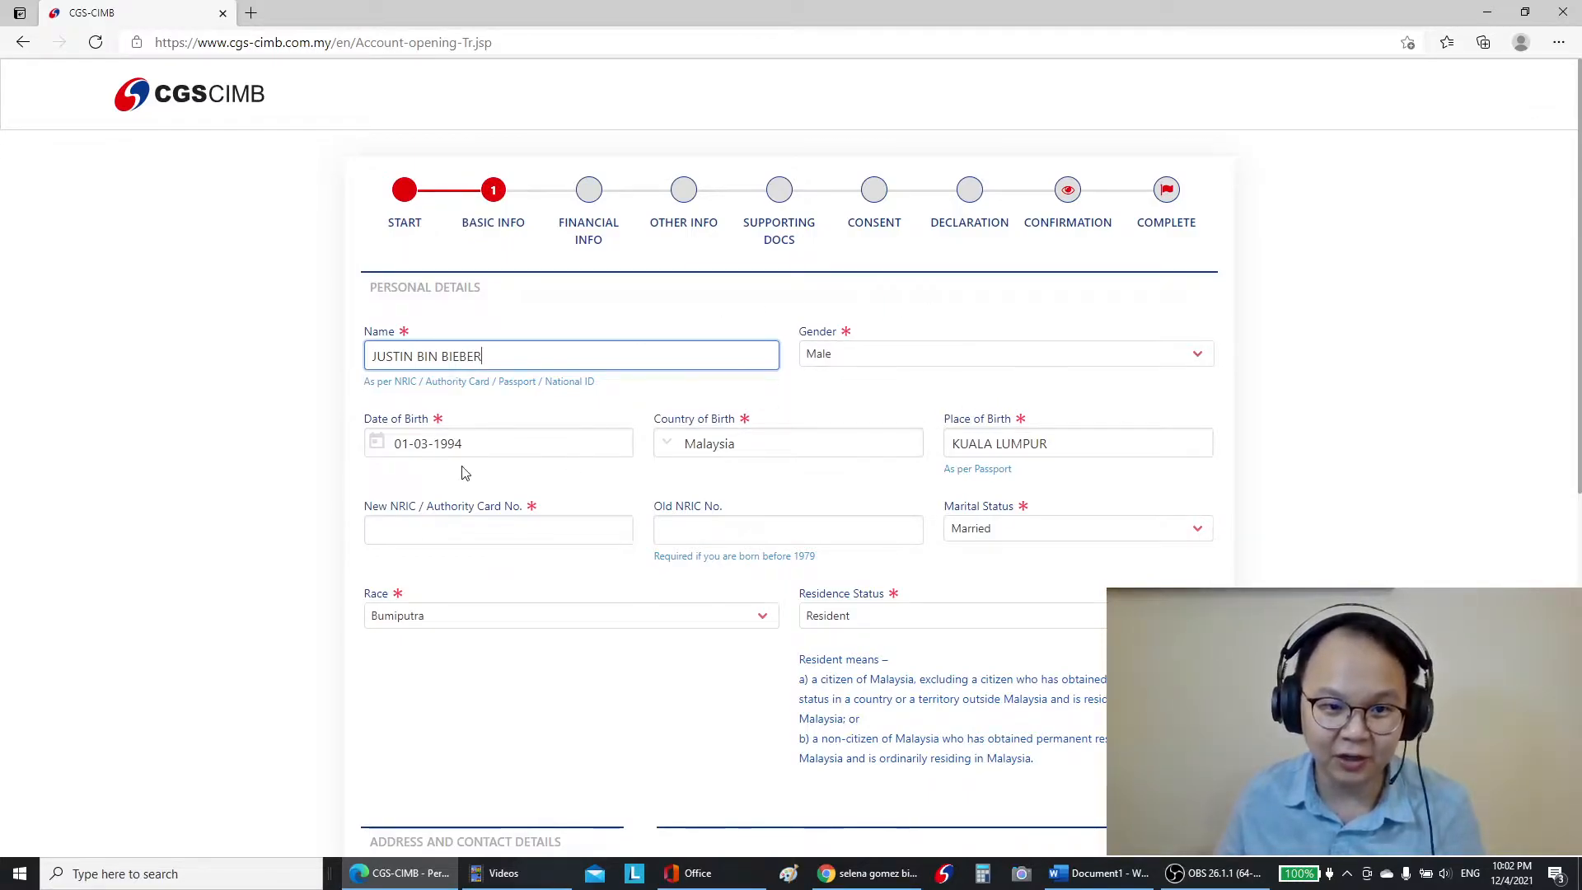
{"action": "scroll", "scroll_direction": "down", "scroll_amount": 3}
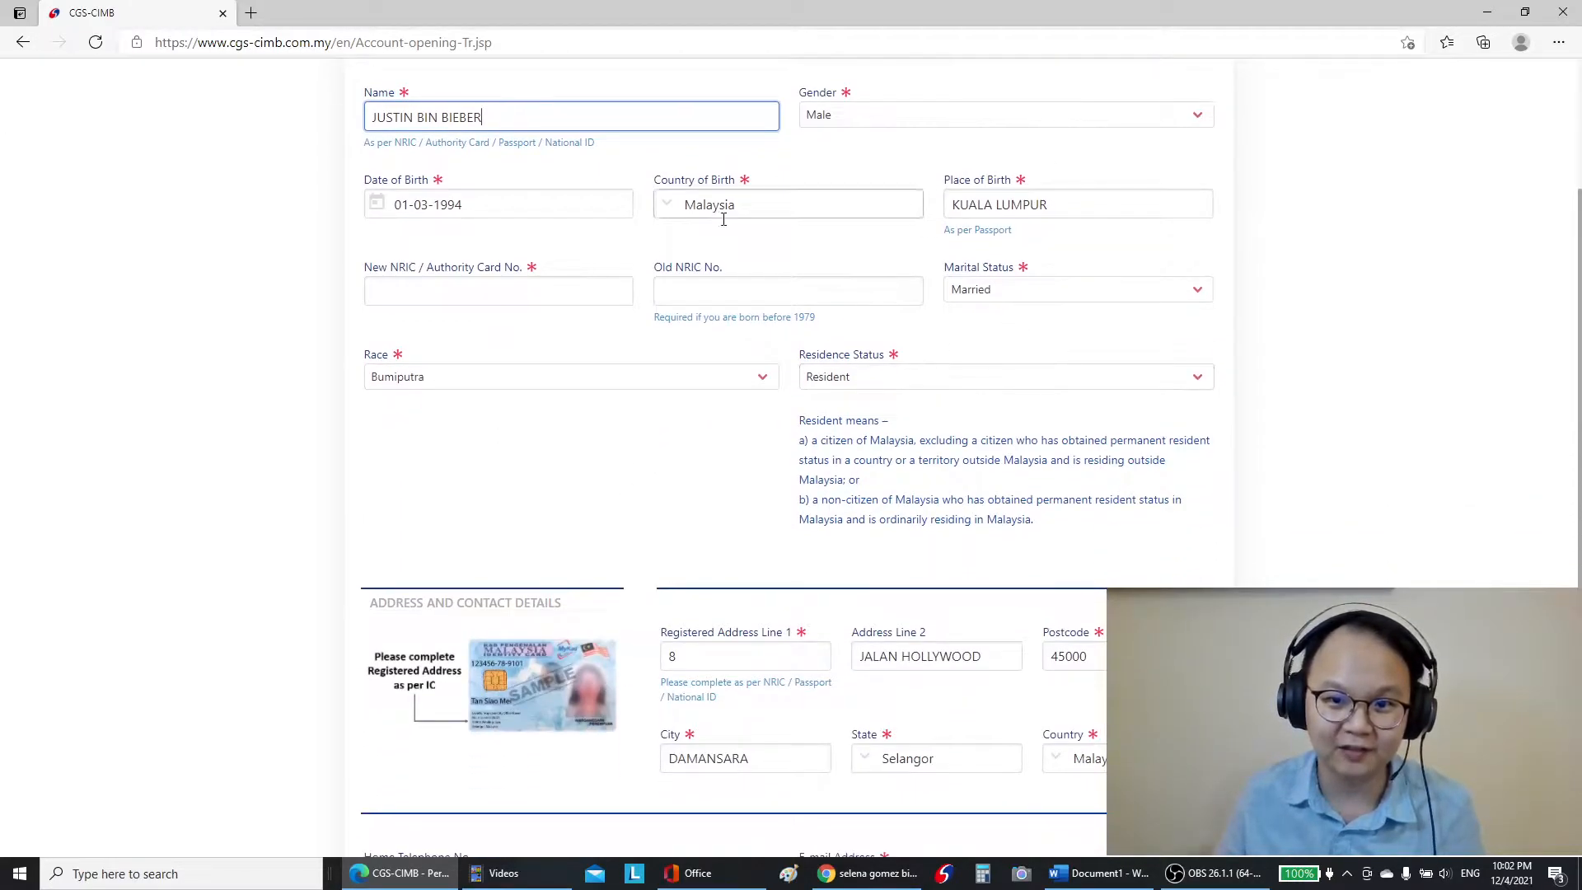
{"action": "left_click", "coordinate": [497, 290]}
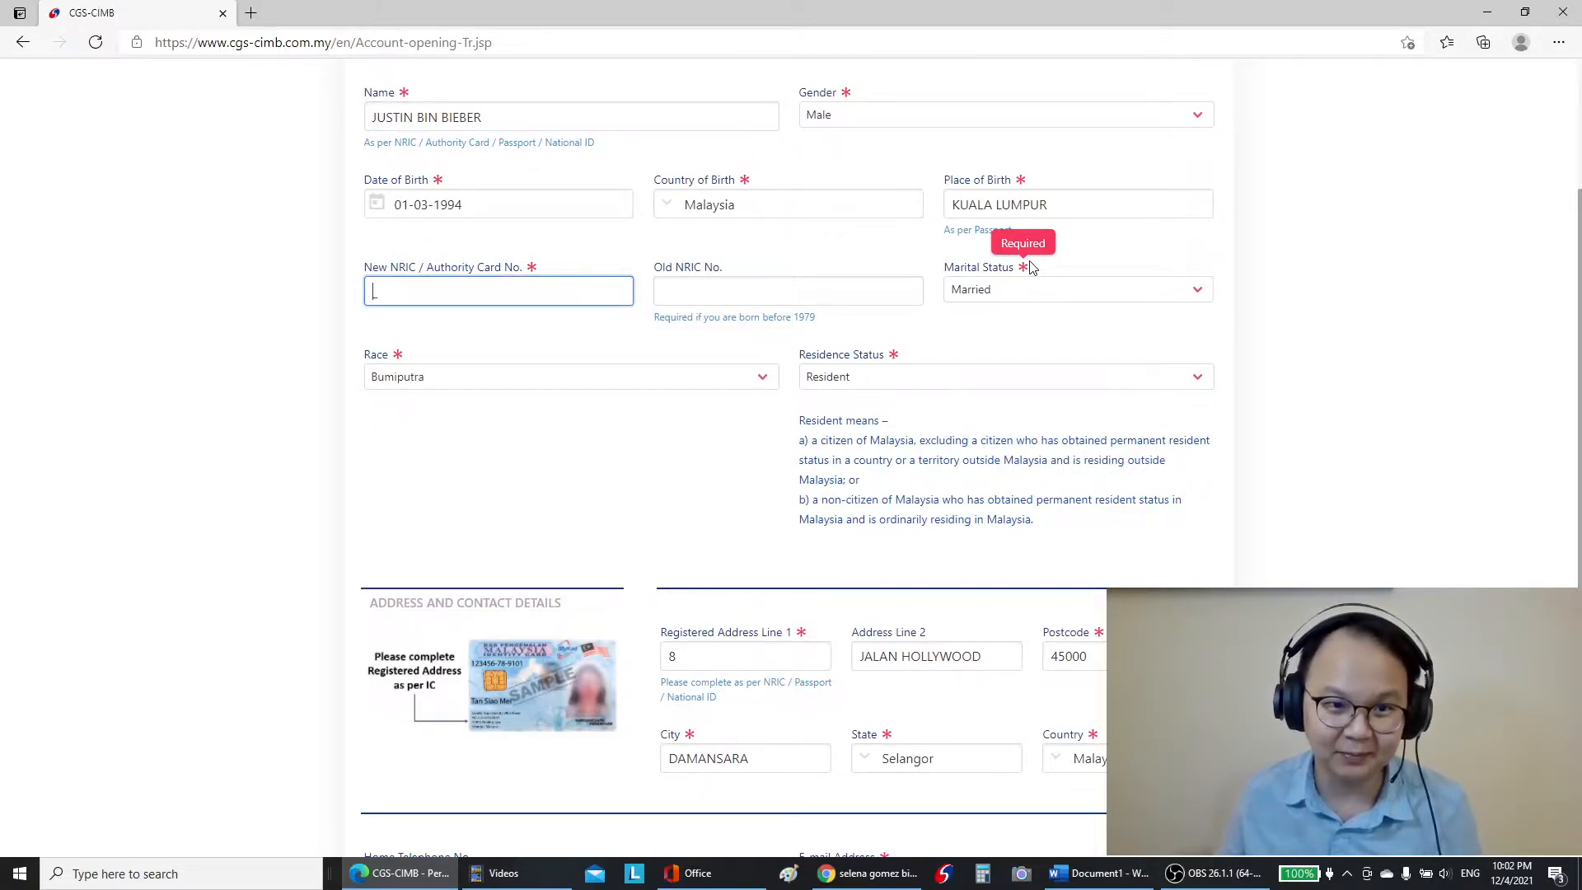
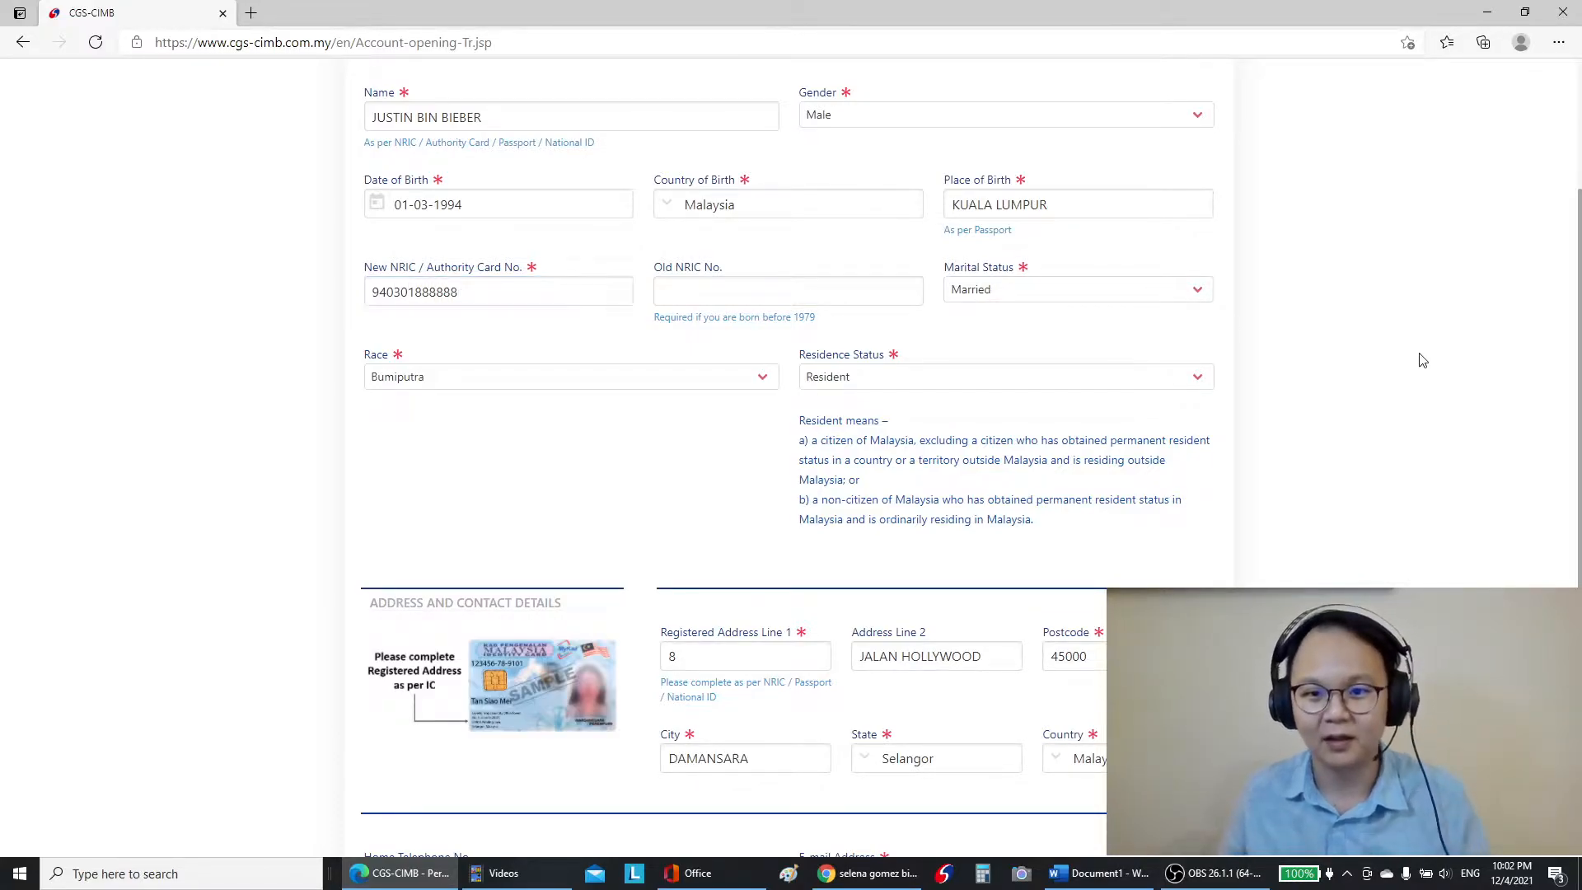
{"action": "scroll", "scroll_direction": "down", "scroll_amount": 3}
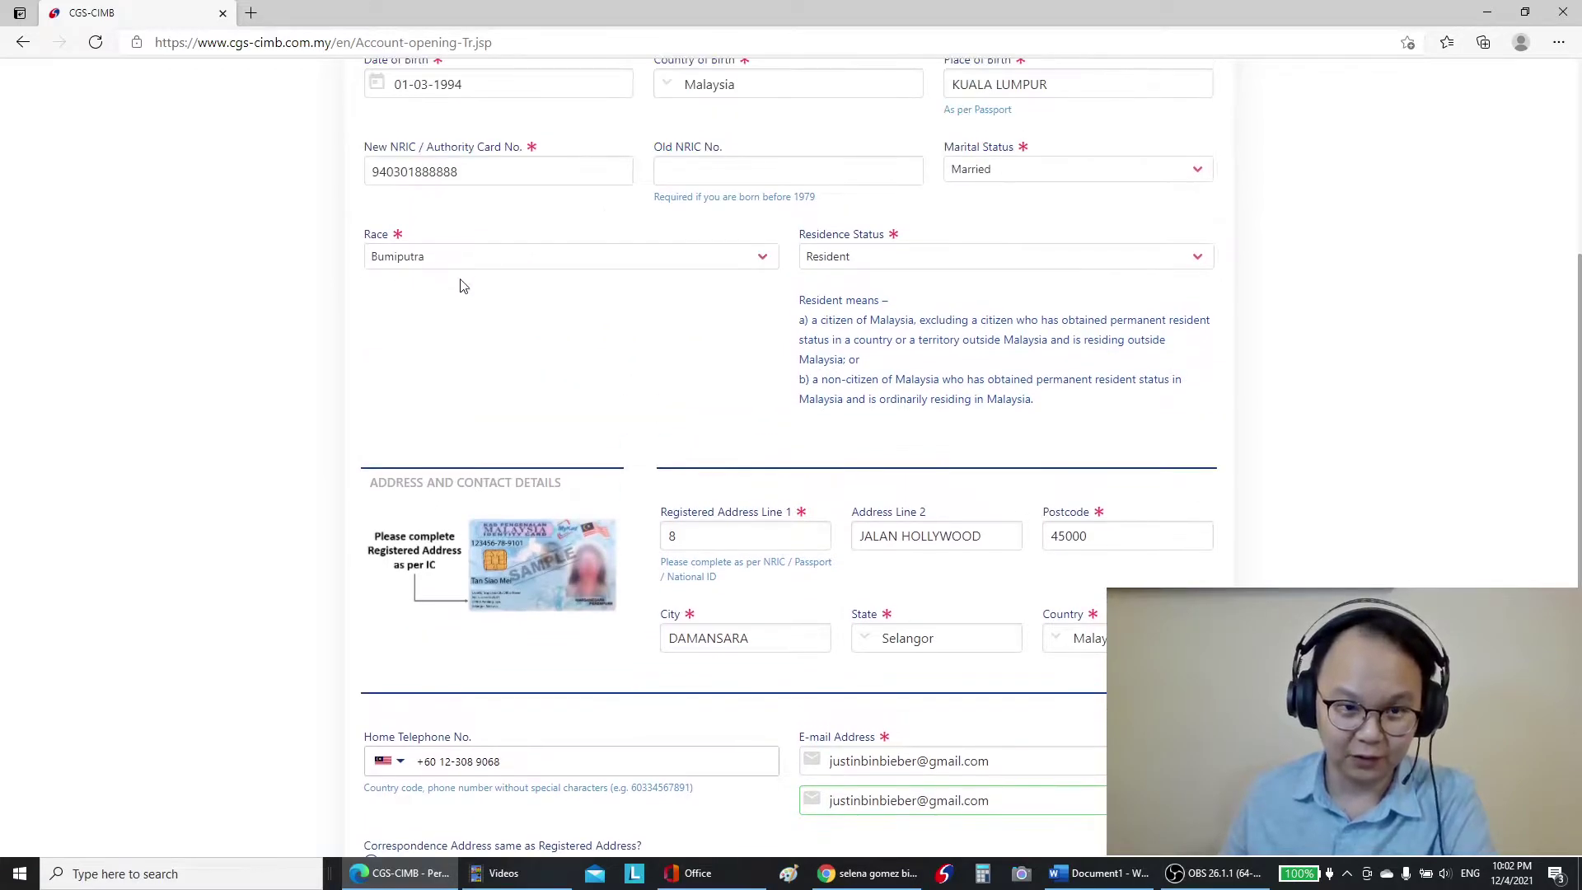
{"action": "left_click", "coordinate": [570, 255]}
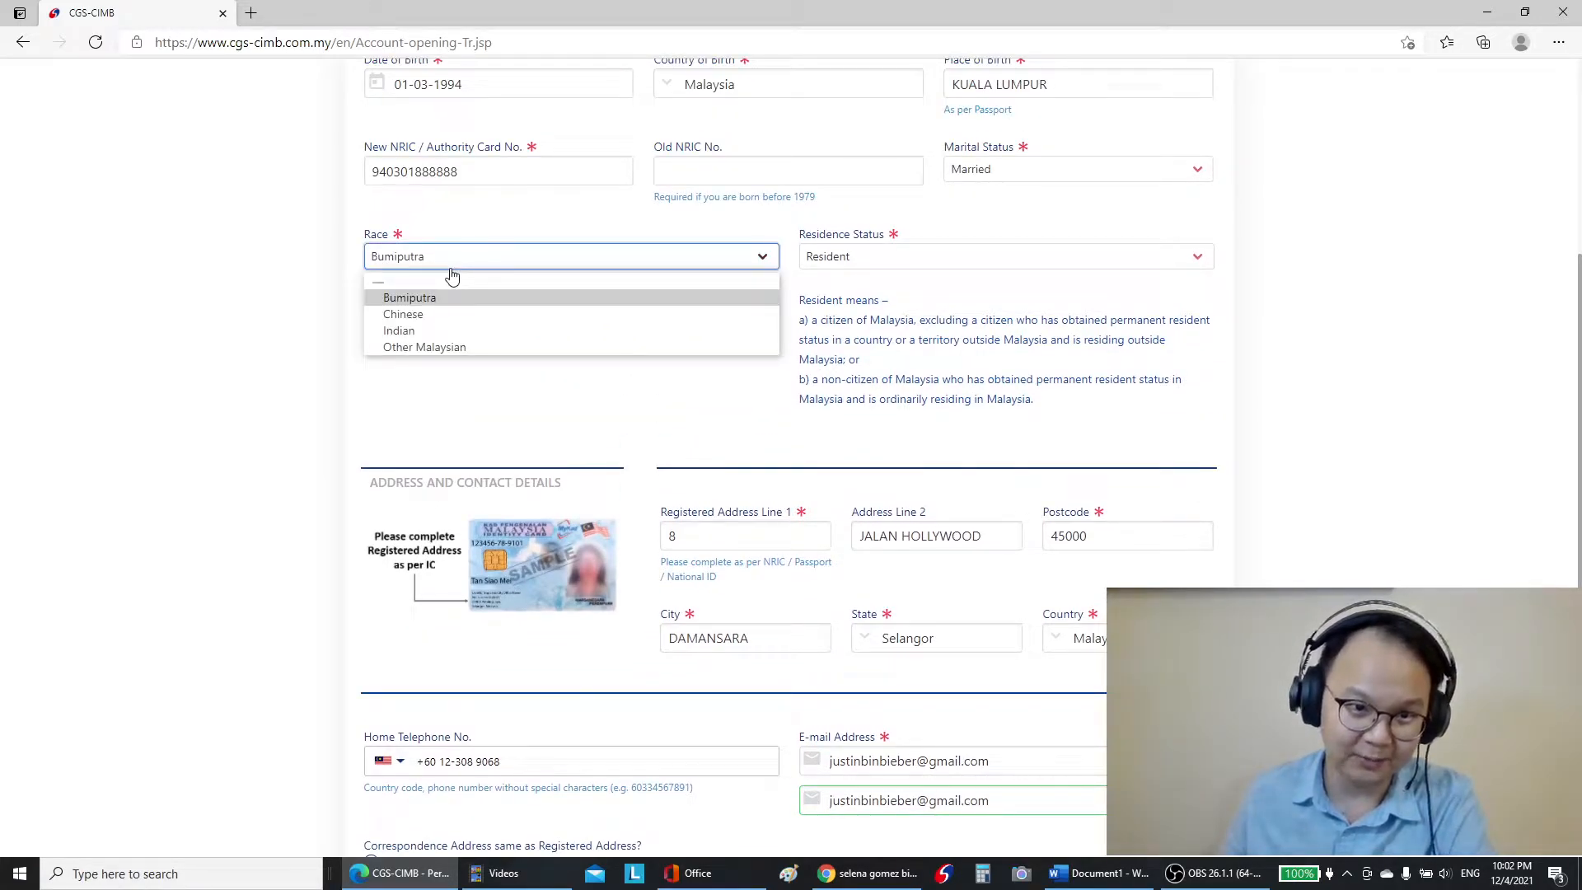
{"action": "mouse_move", "coordinate": [466, 307]}
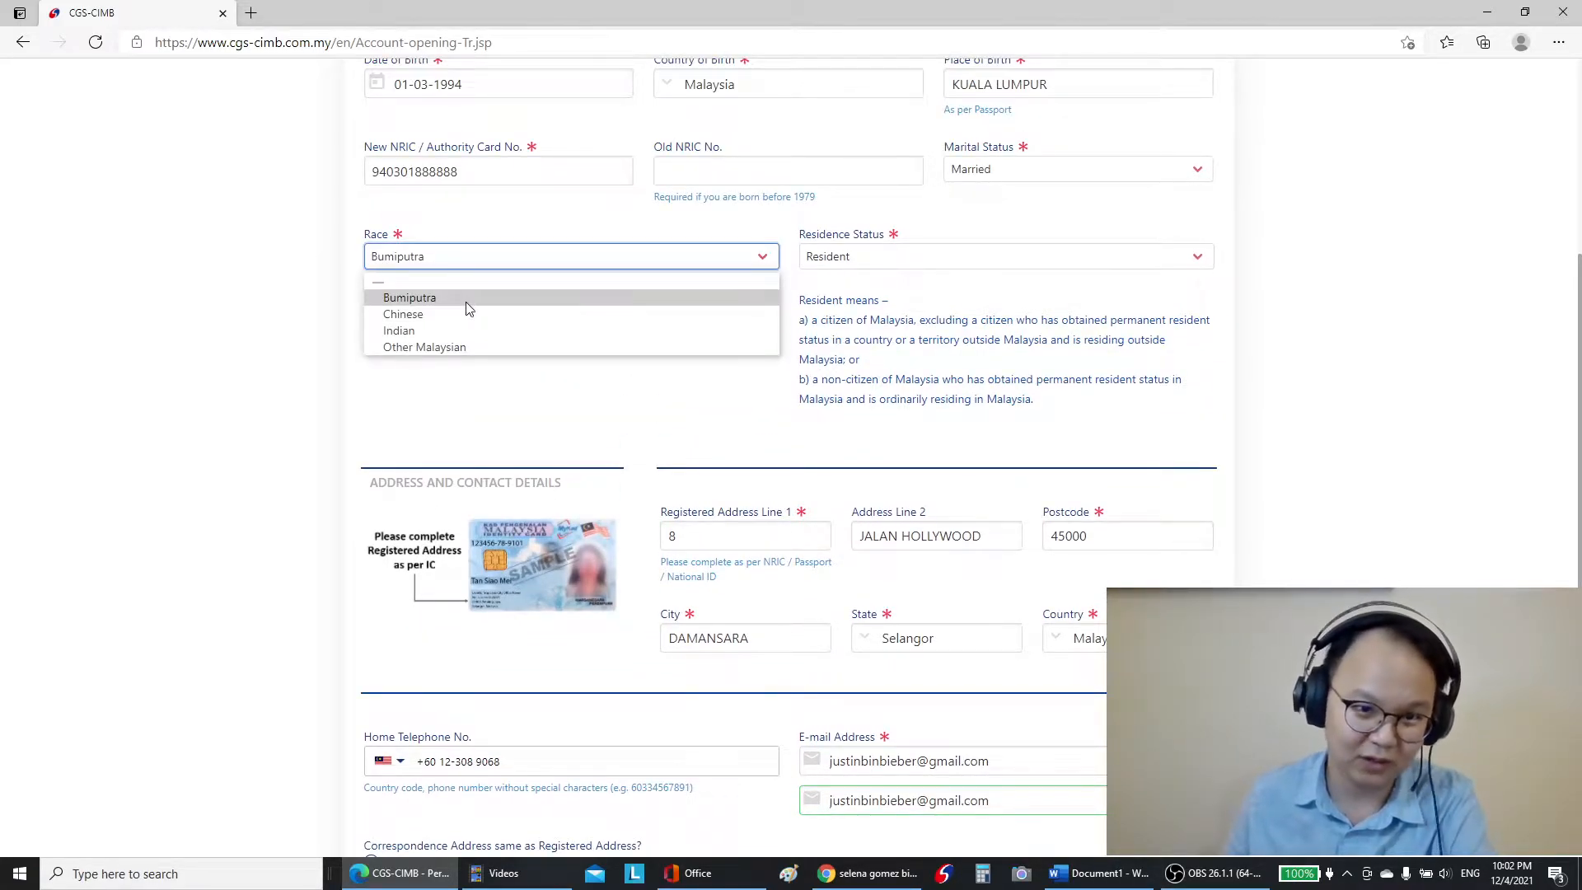
{"action": "left_click", "coordinate": [409, 297]}
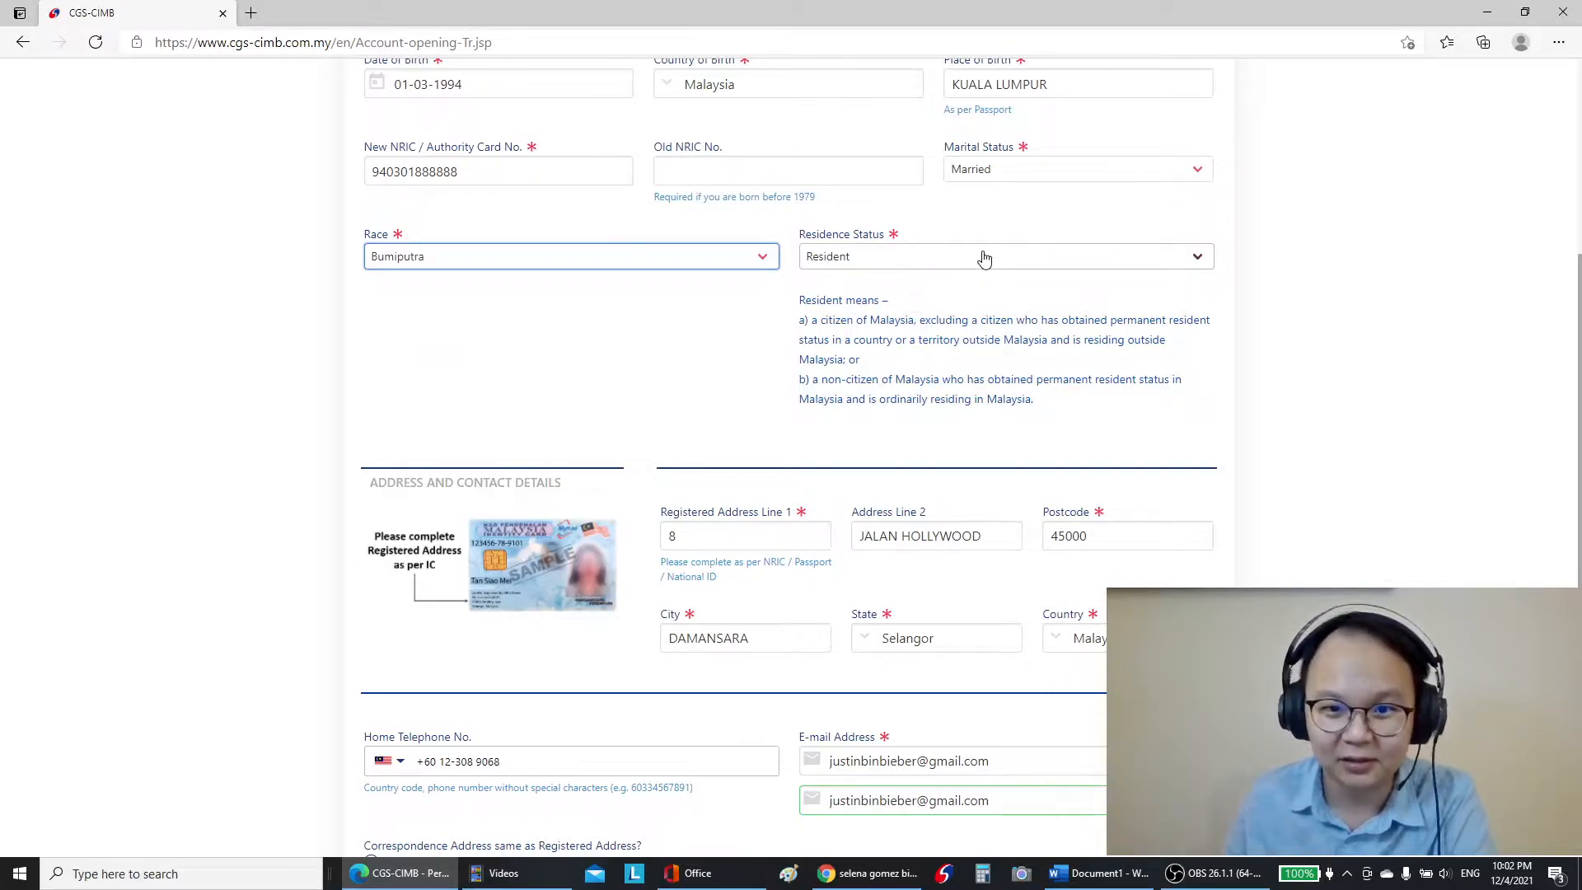
{"action": "scroll", "scroll_direction": "down", "scroll_amount": 3}
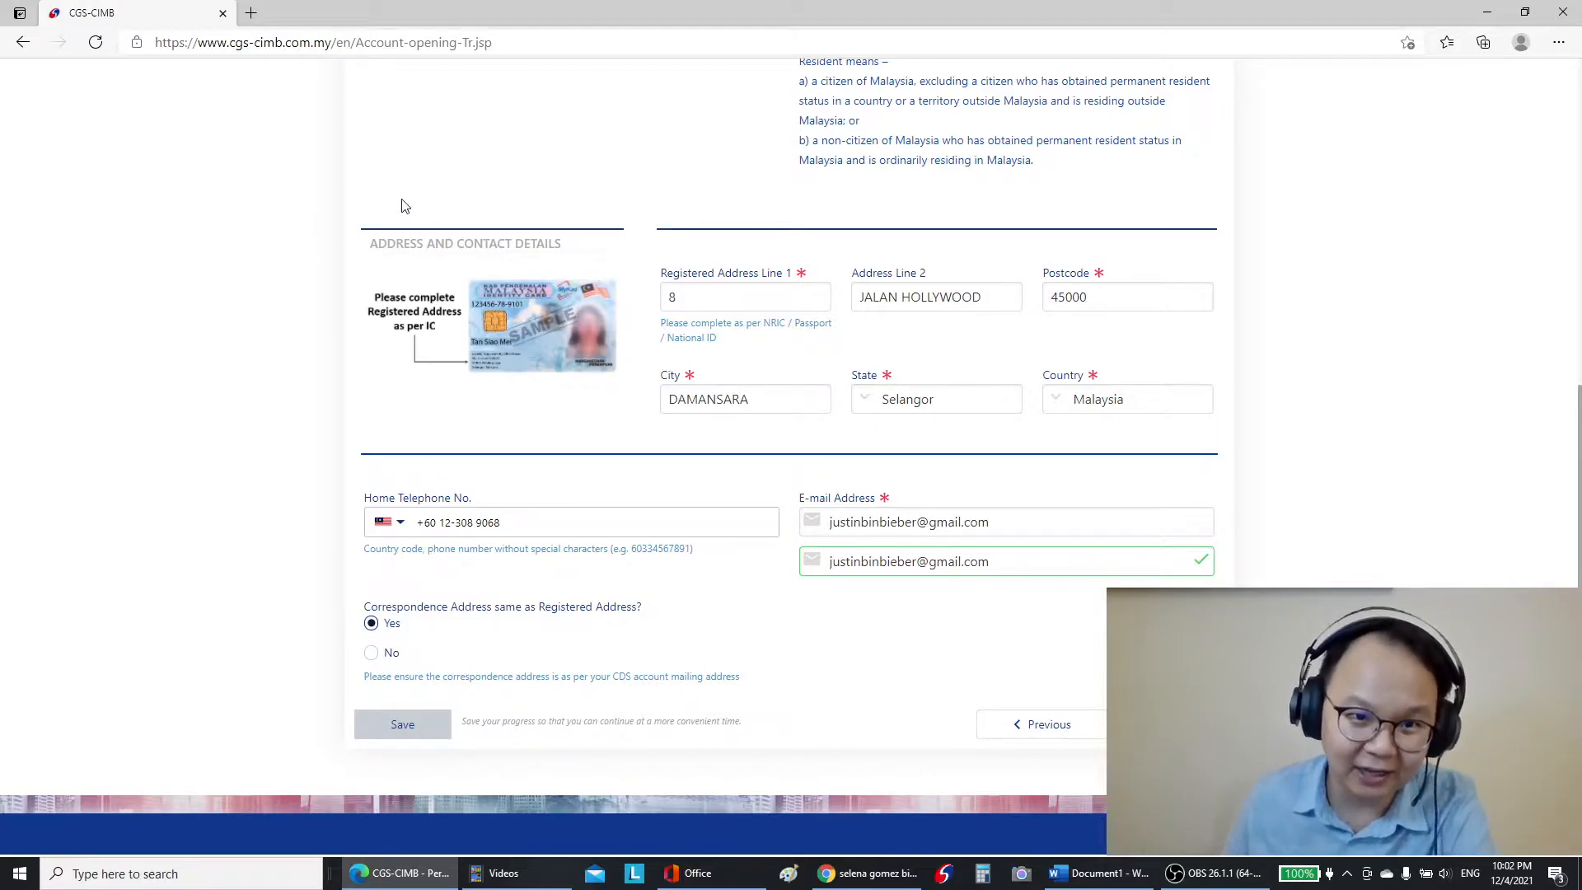
{"action": "left_click", "coordinate": [745, 297]}
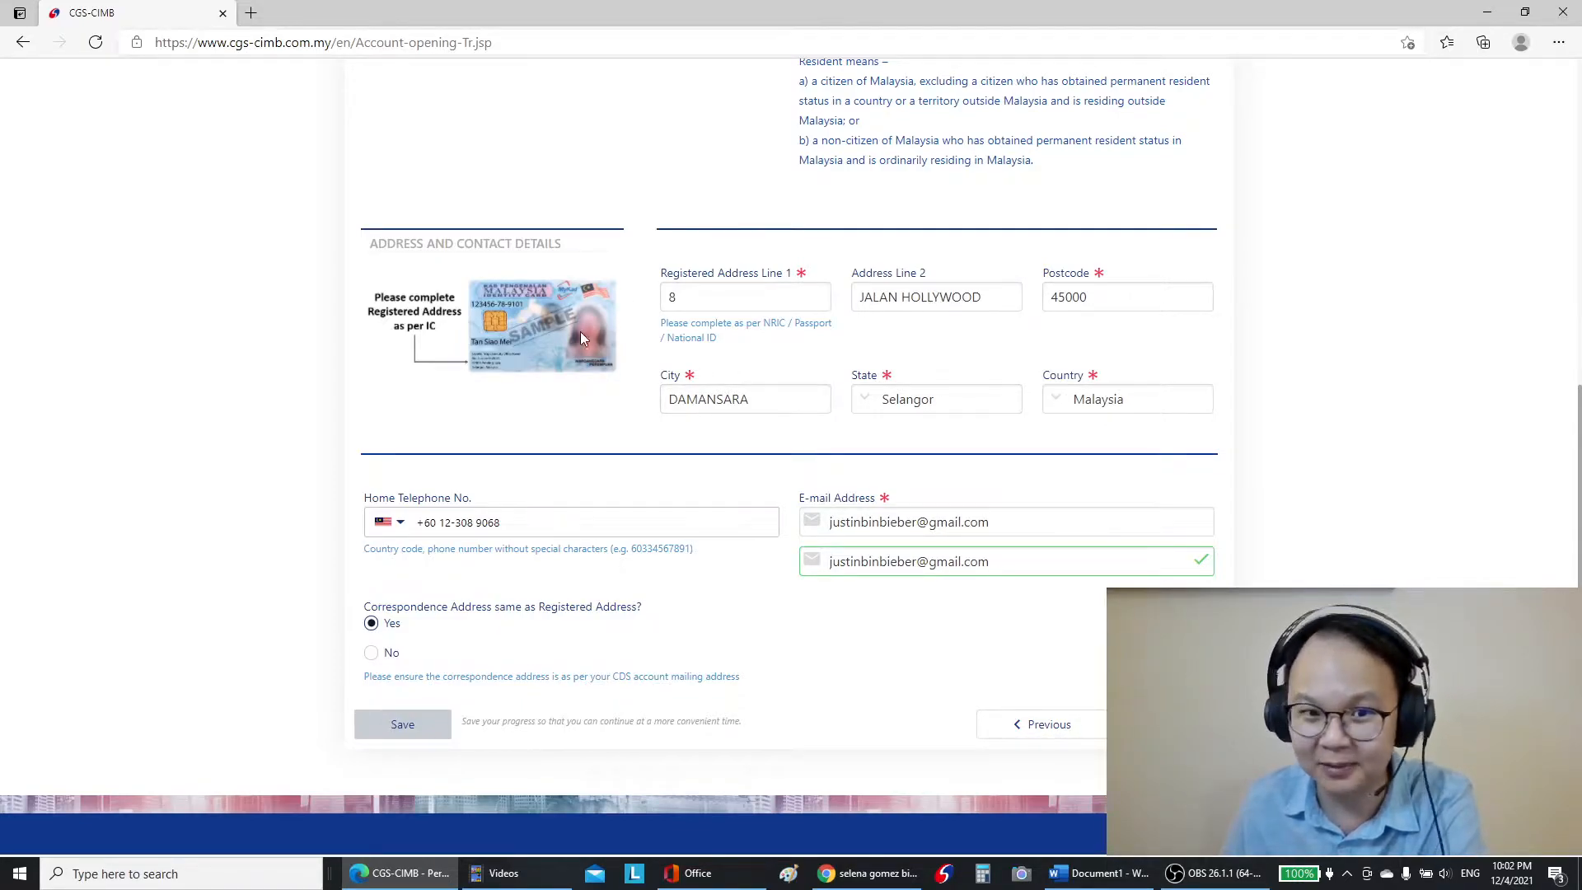
{"action": "mouse_move", "coordinate": [557, 323]}
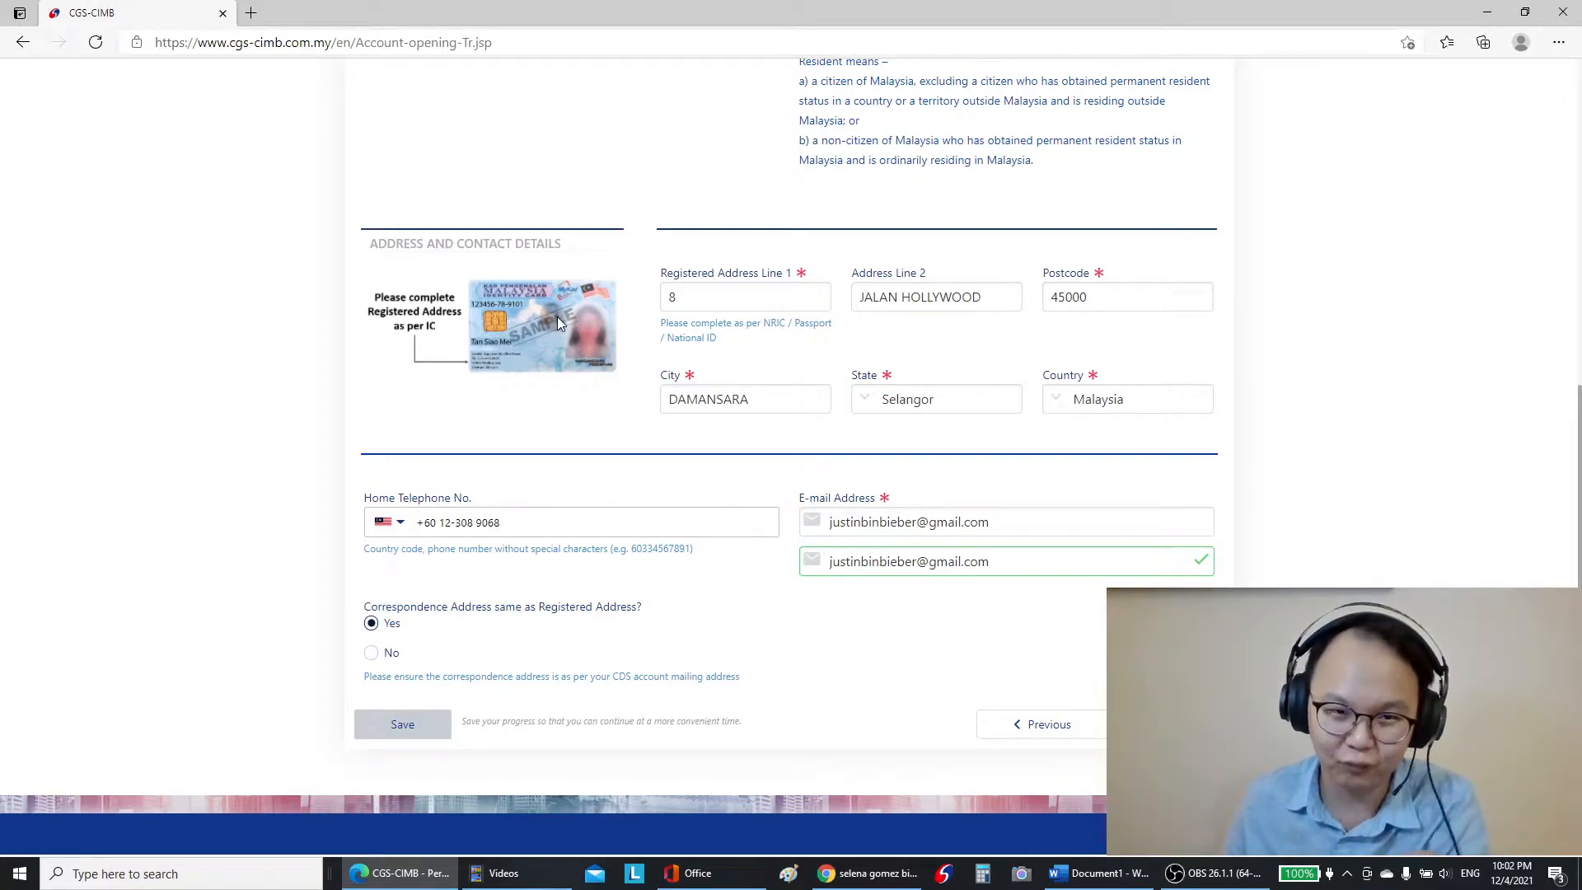
{"action": "scroll", "scroll_direction": "down", "scroll_amount": 3}
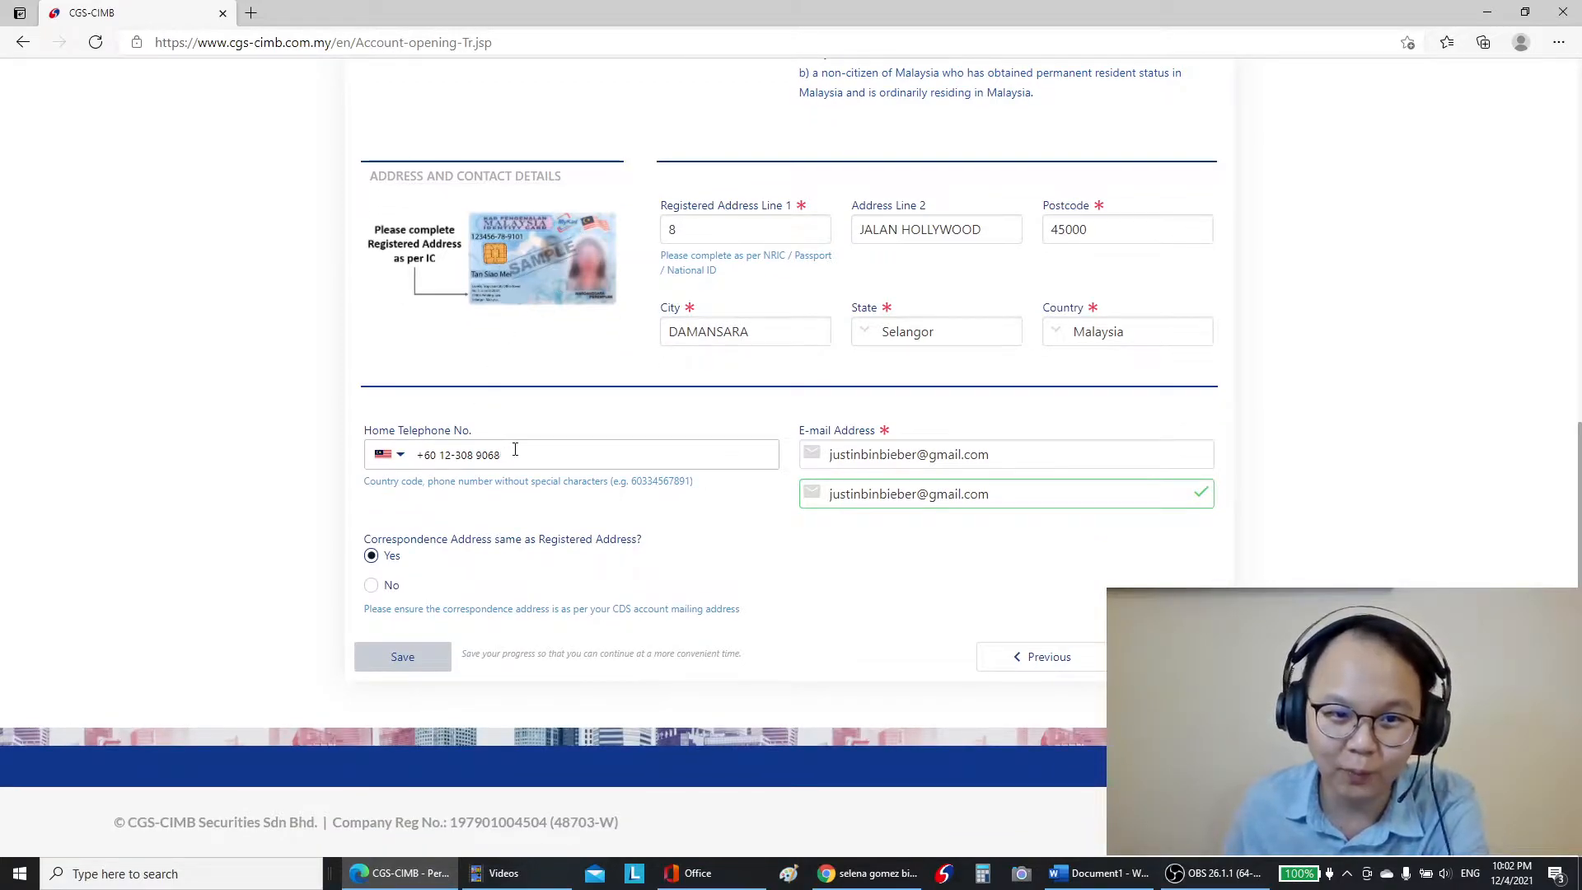
{"action": "mouse_move", "coordinate": [659, 532]}
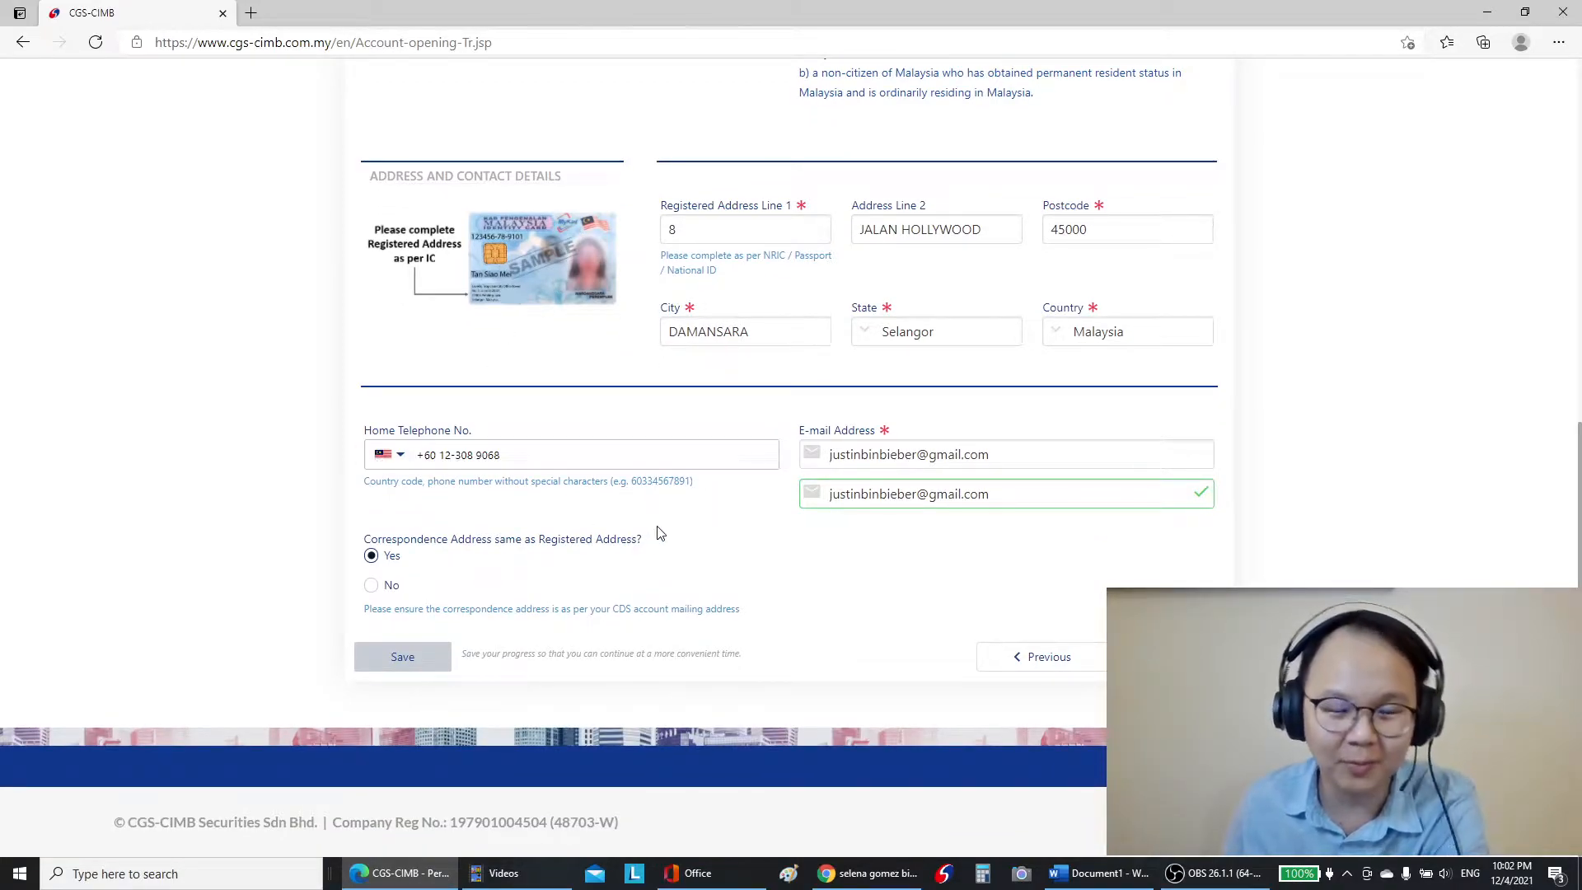
{"action": "mouse_move", "coordinate": [654, 519]}
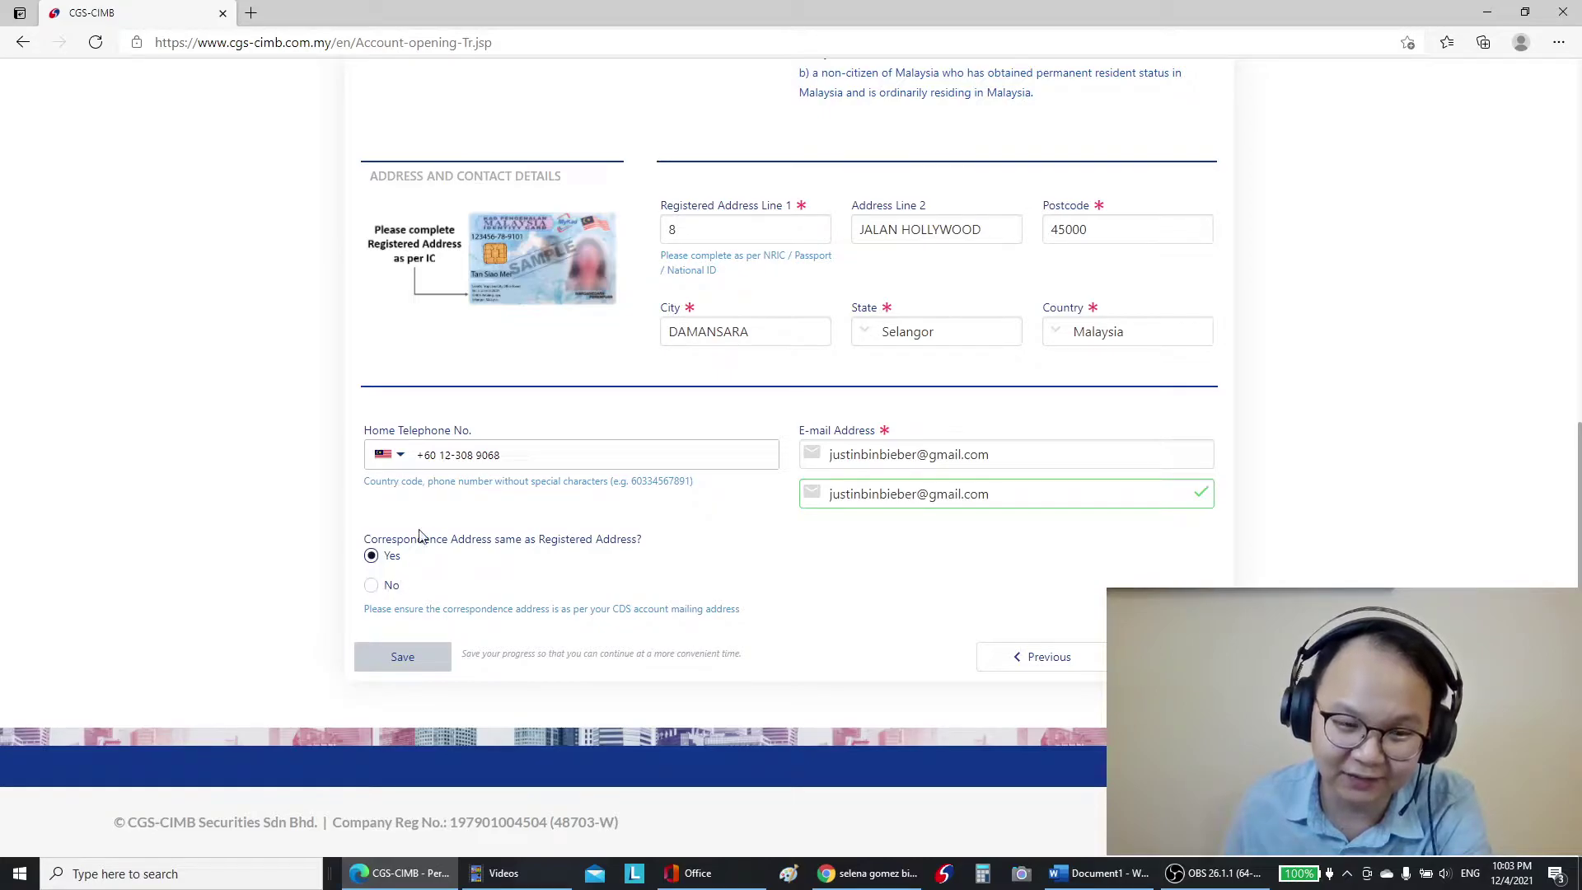
{"action": "mouse_move", "coordinate": [945, 588]}
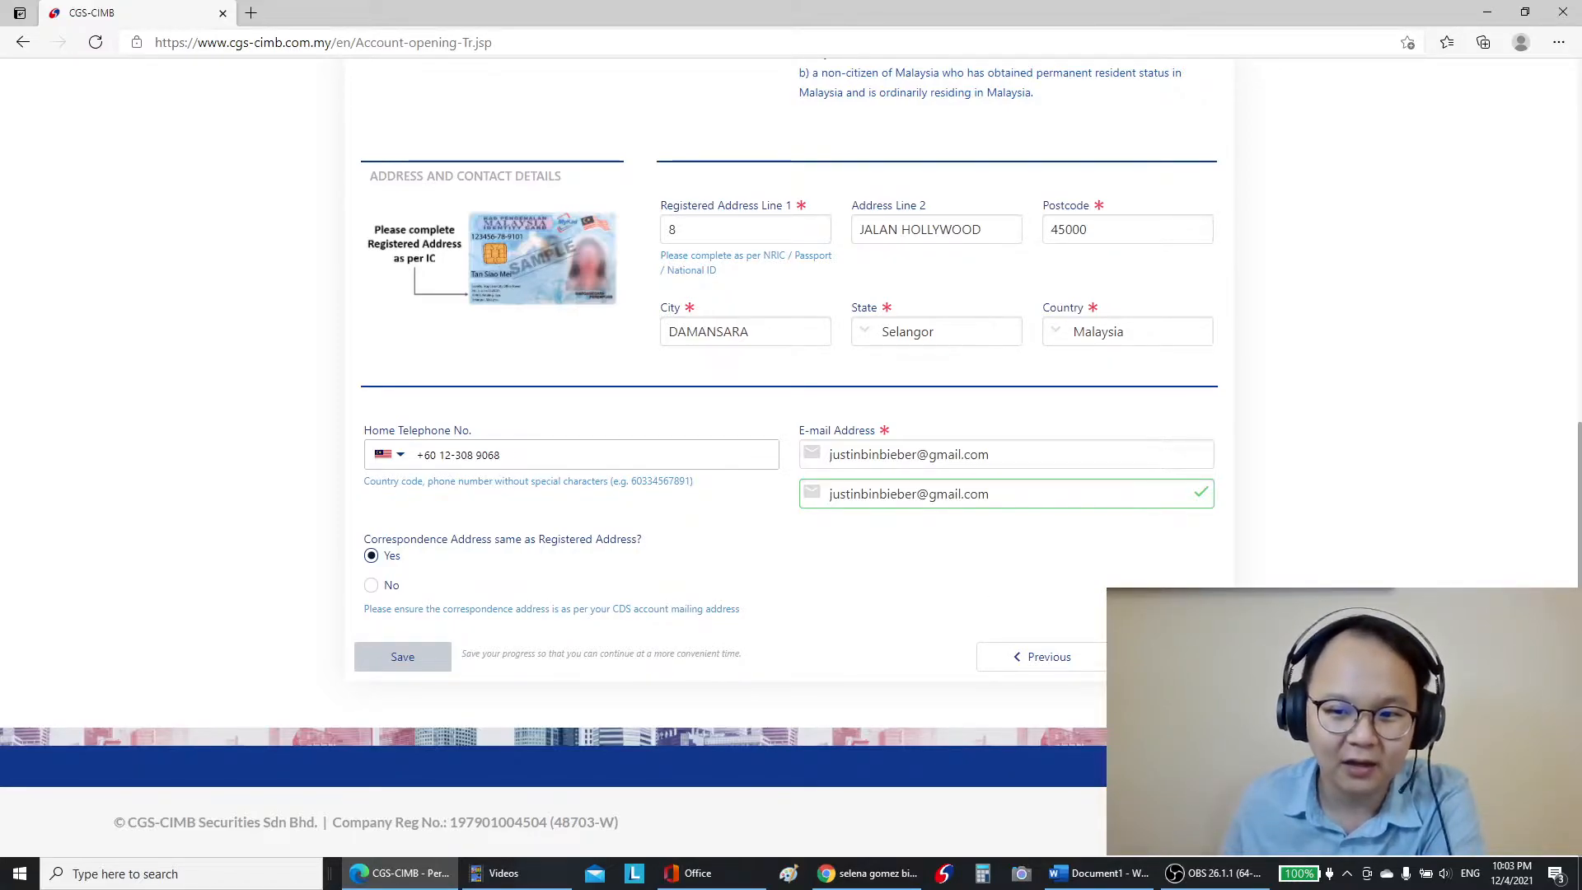
Move to Financial Info and keep Singer/Vocalist as the occupation
{"action": "left_click", "coordinate": [402, 656]}
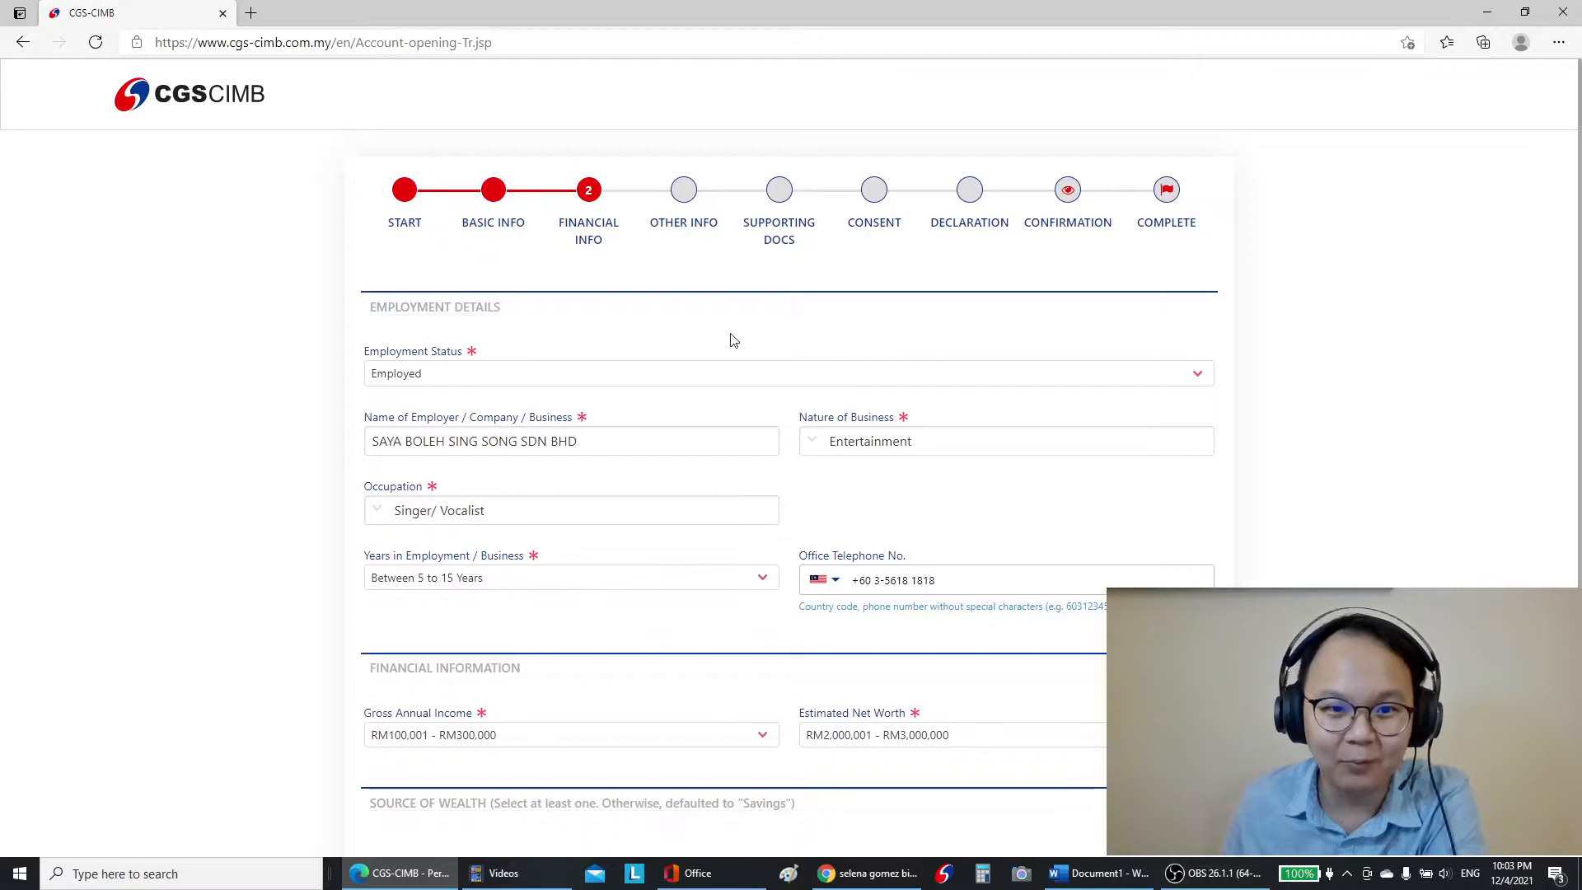
{"action": "mouse_move", "coordinate": [935, 406]}
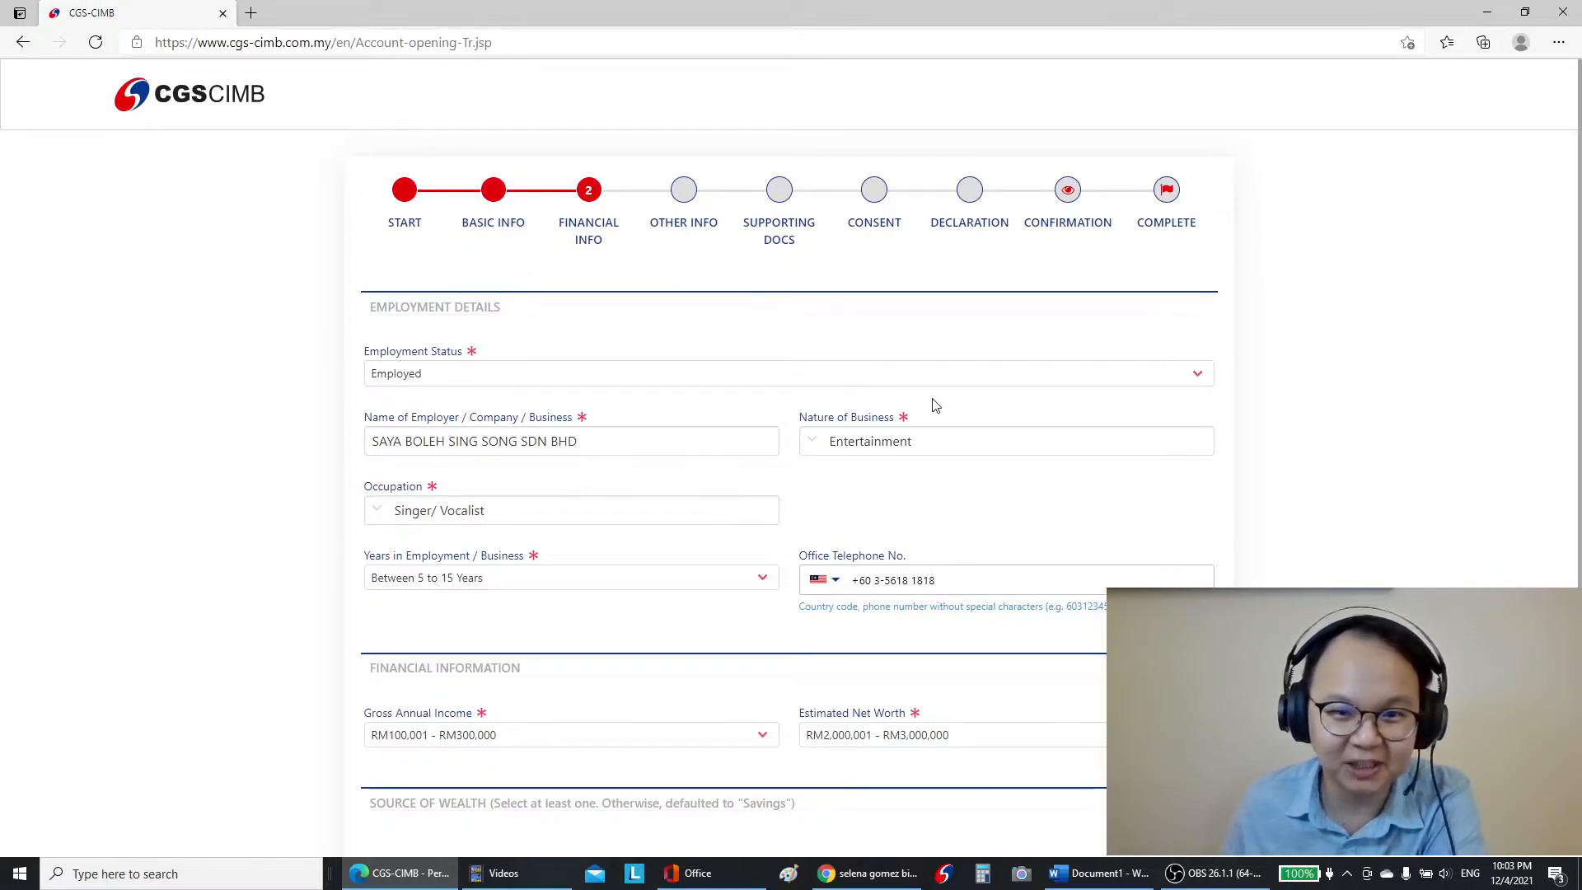
{"action": "mouse_move", "coordinate": [392, 468]}
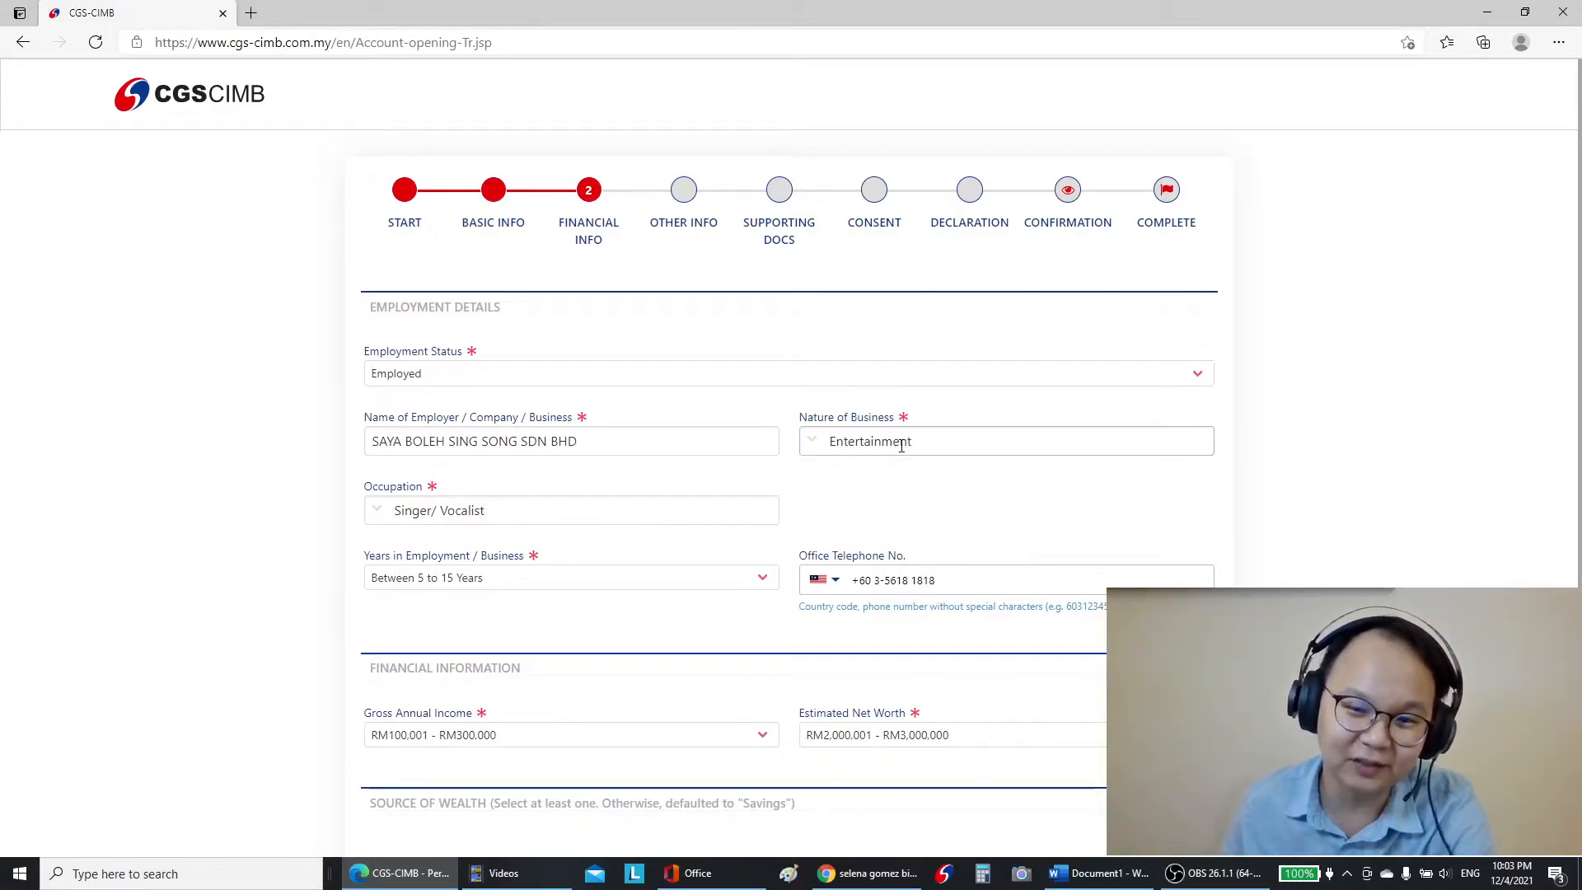
{"action": "left_click", "coordinate": [570, 511]}
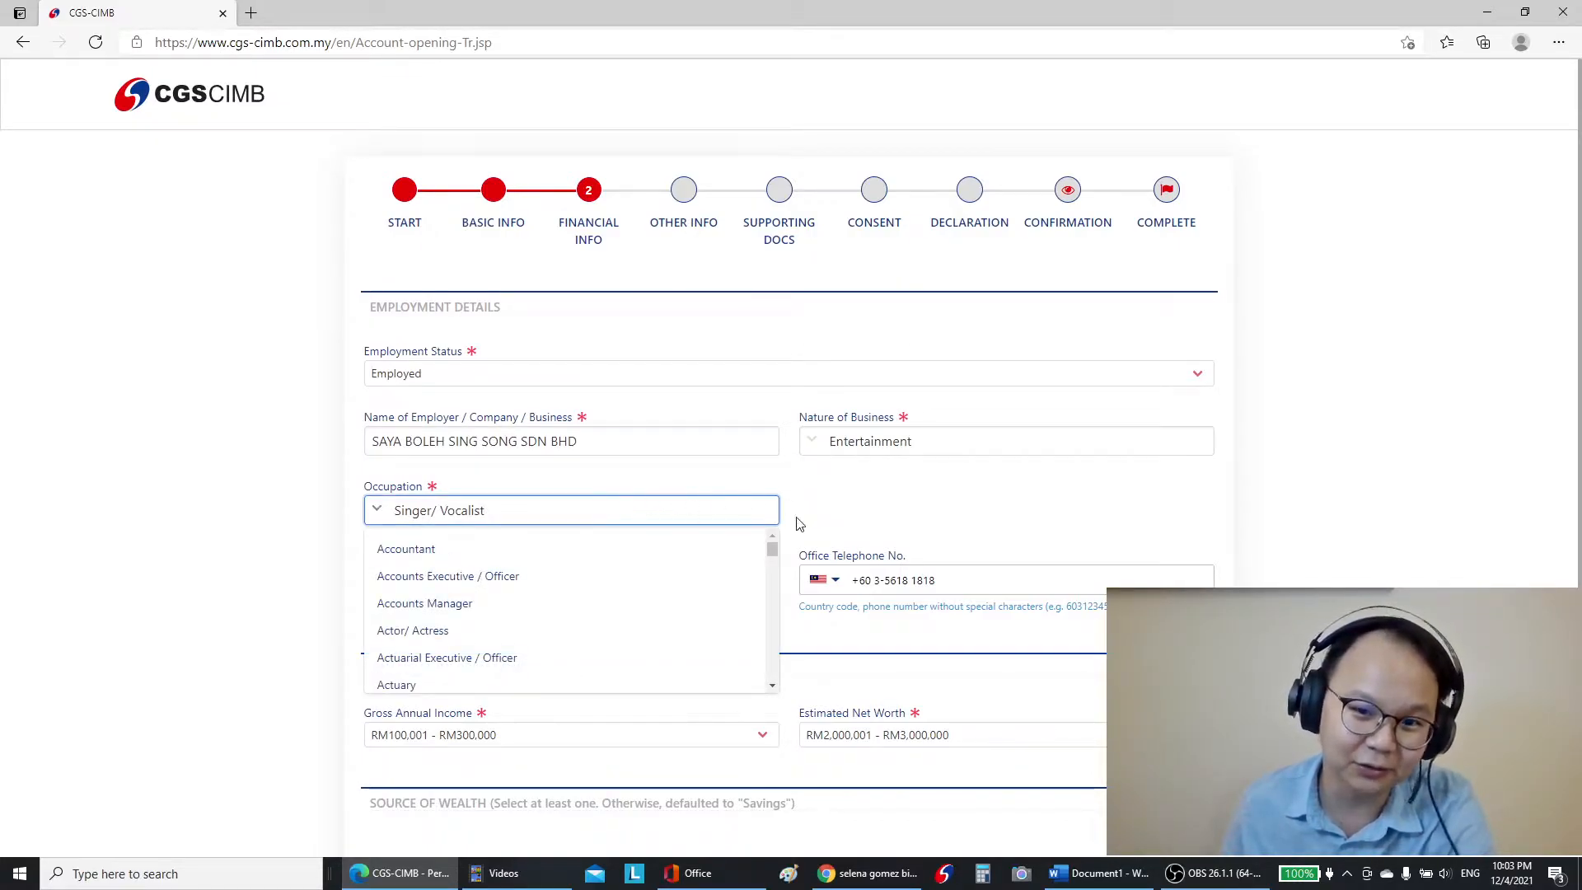
{"action": "left_click", "coordinate": [570, 511]}
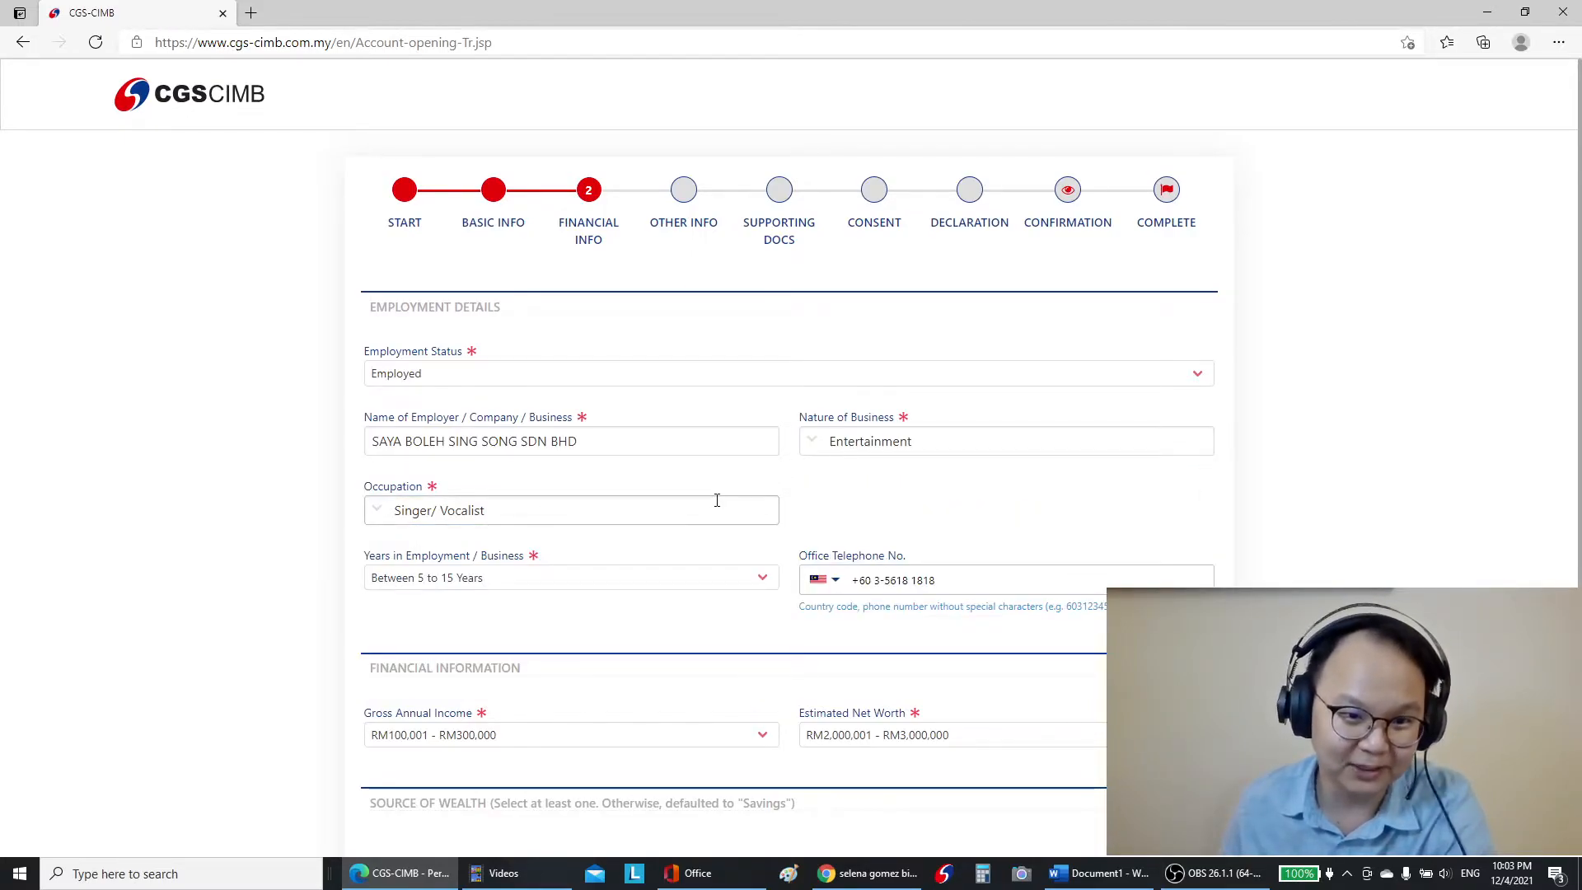
Review the income, net worth and Source of Wealth selections further down the page
{"action": "scroll", "scroll_direction": "down", "scroll_amount": 3}
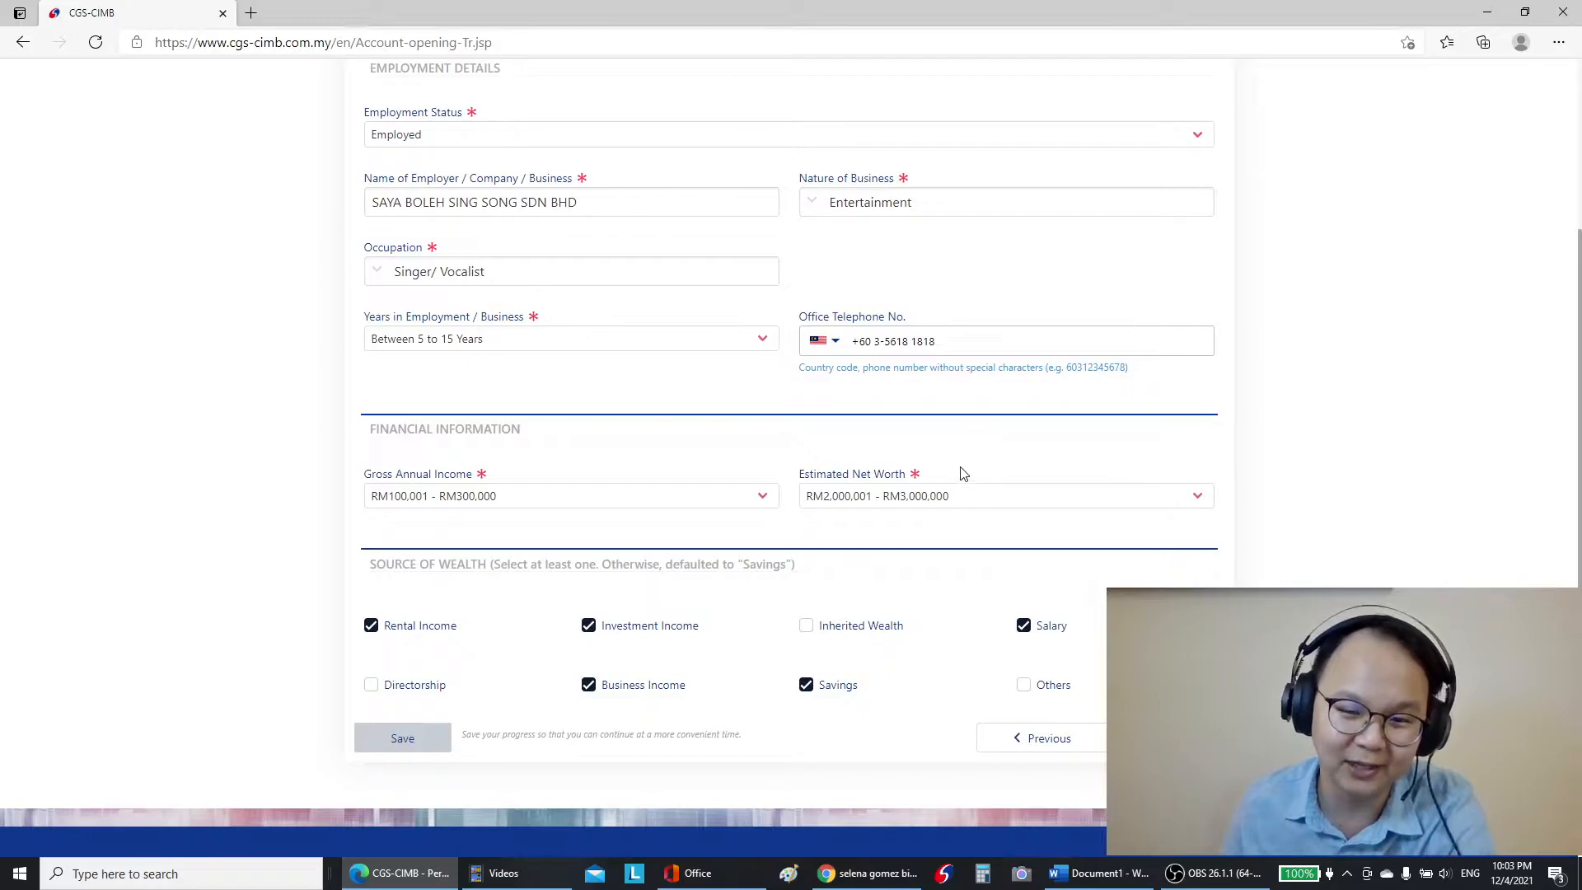
{"action": "scroll", "scroll_direction": "down", "scroll_amount": 3}
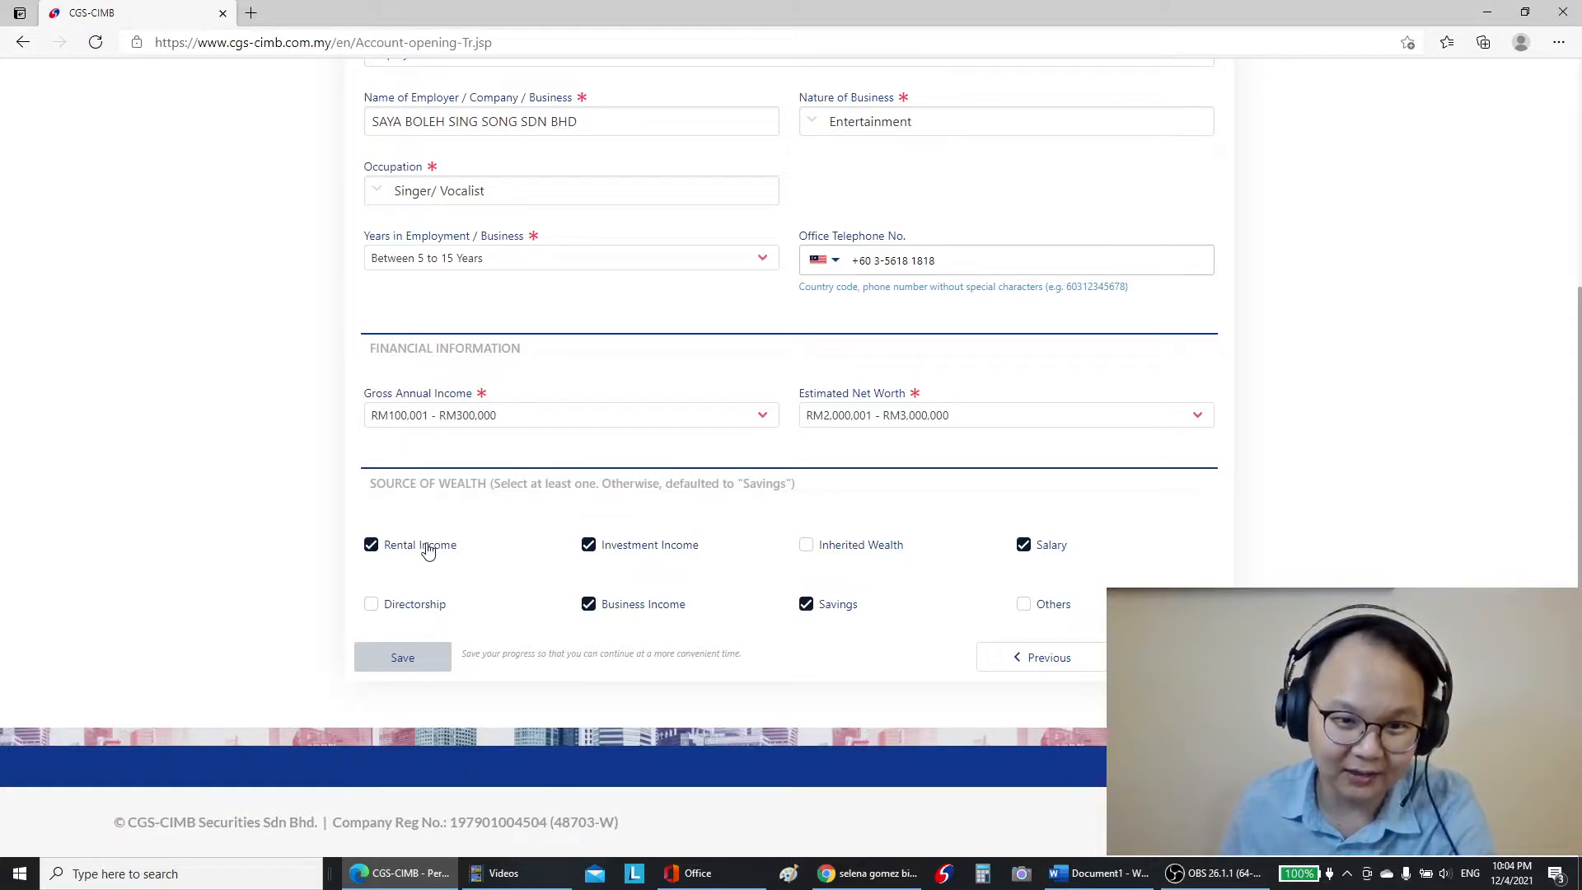
{"action": "mouse_move", "coordinate": [435, 547]}
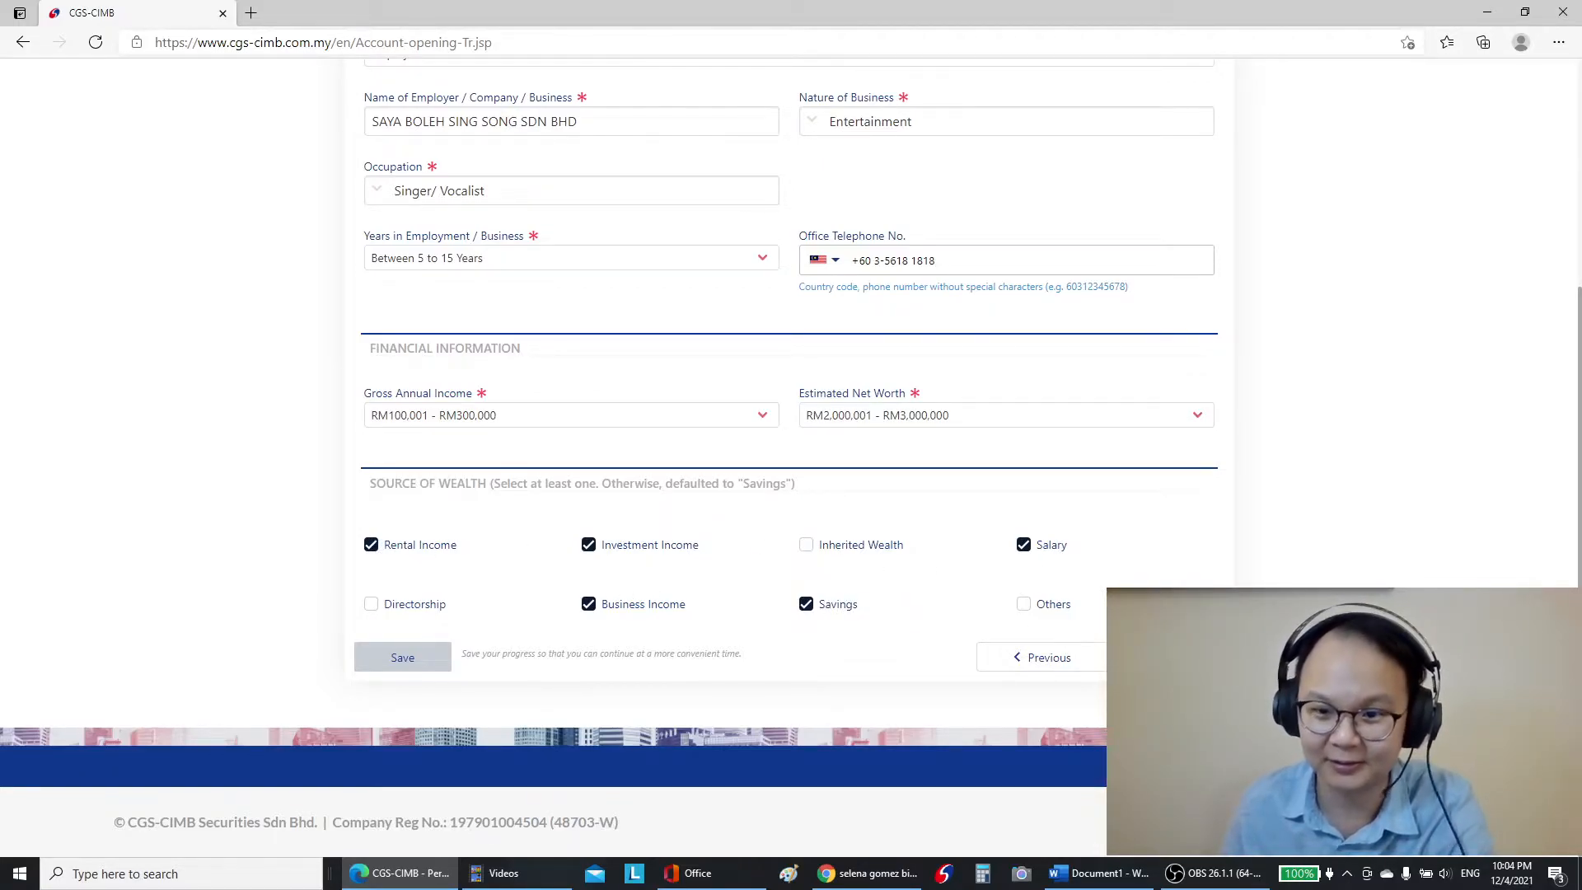
{"action": "scroll", "scroll_direction": "down", "scroll_amount": 3}
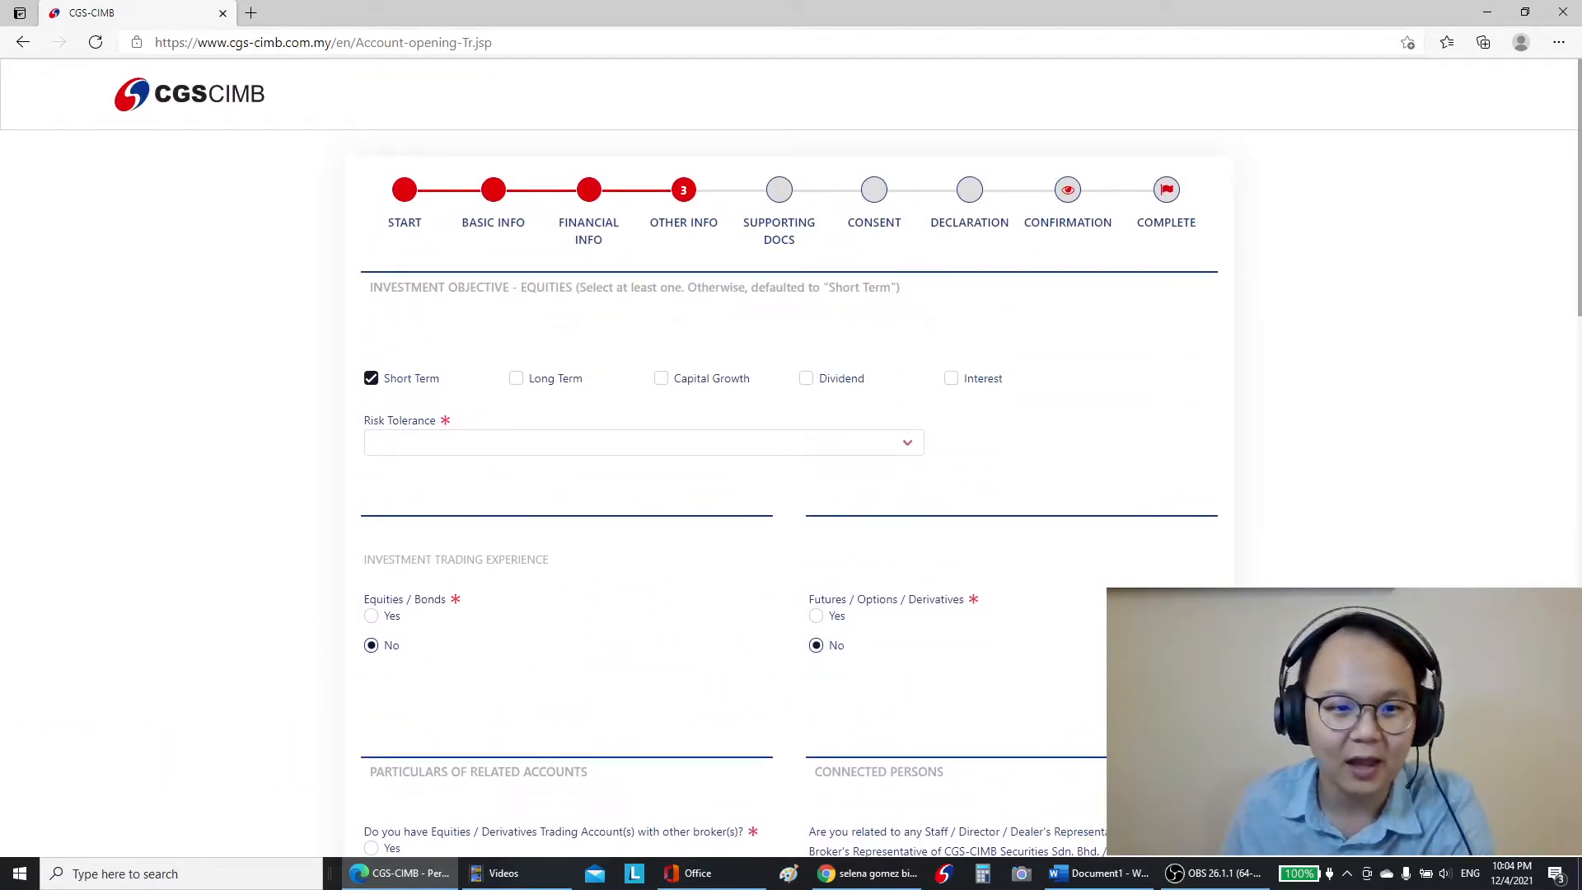
{"action": "mouse_move", "coordinate": [628, 432]}
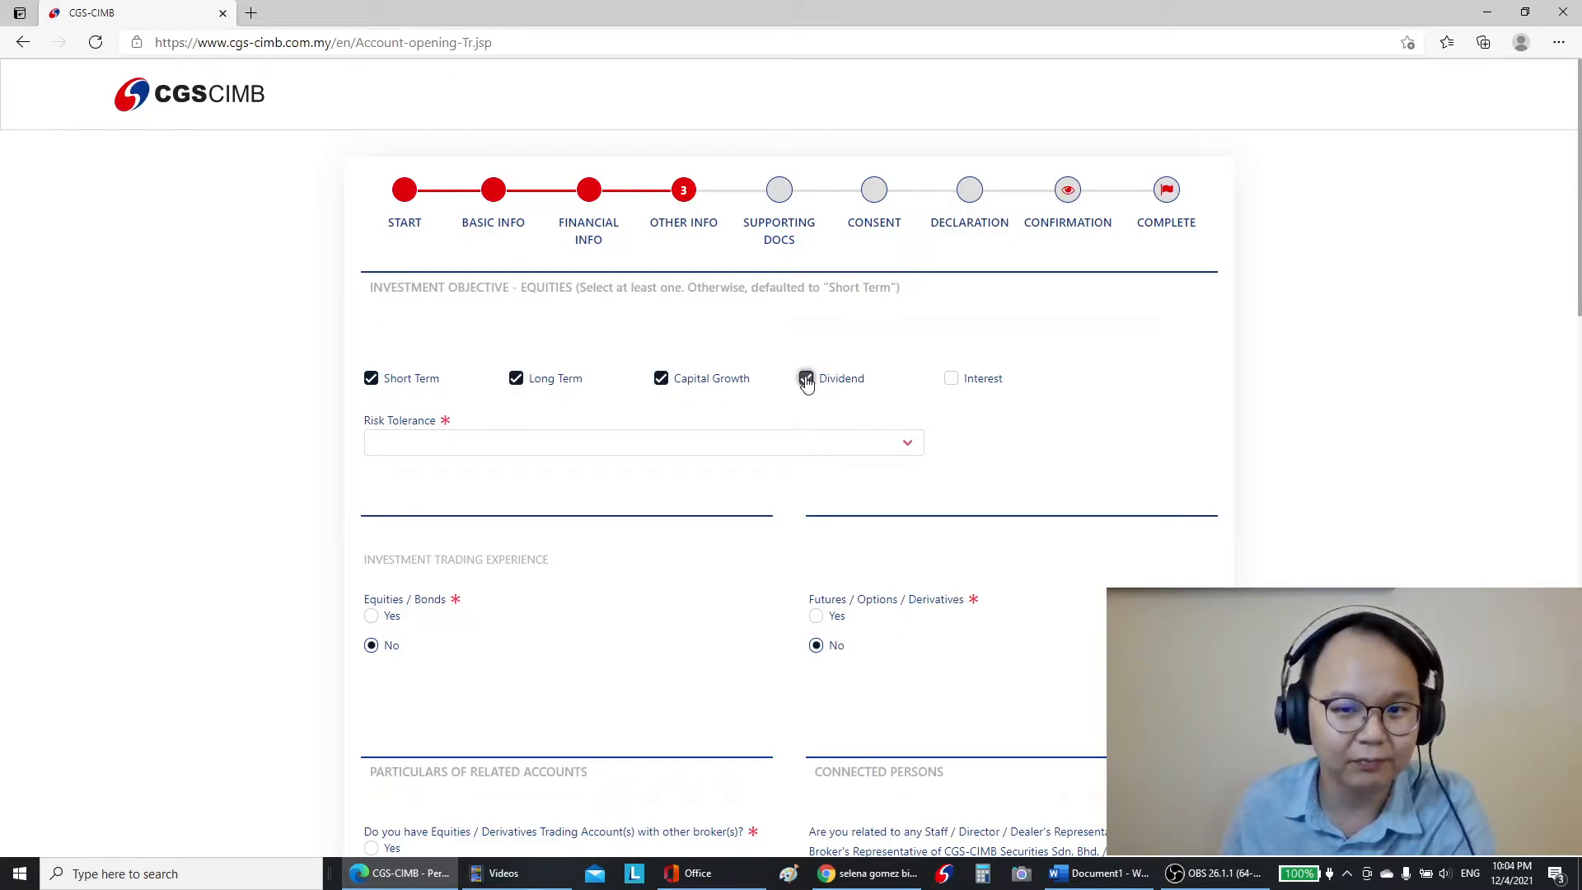
Tick the Interest investment objective and set risk tolerance to Aggressive
{"action": "left_click", "coordinate": [951, 379]}
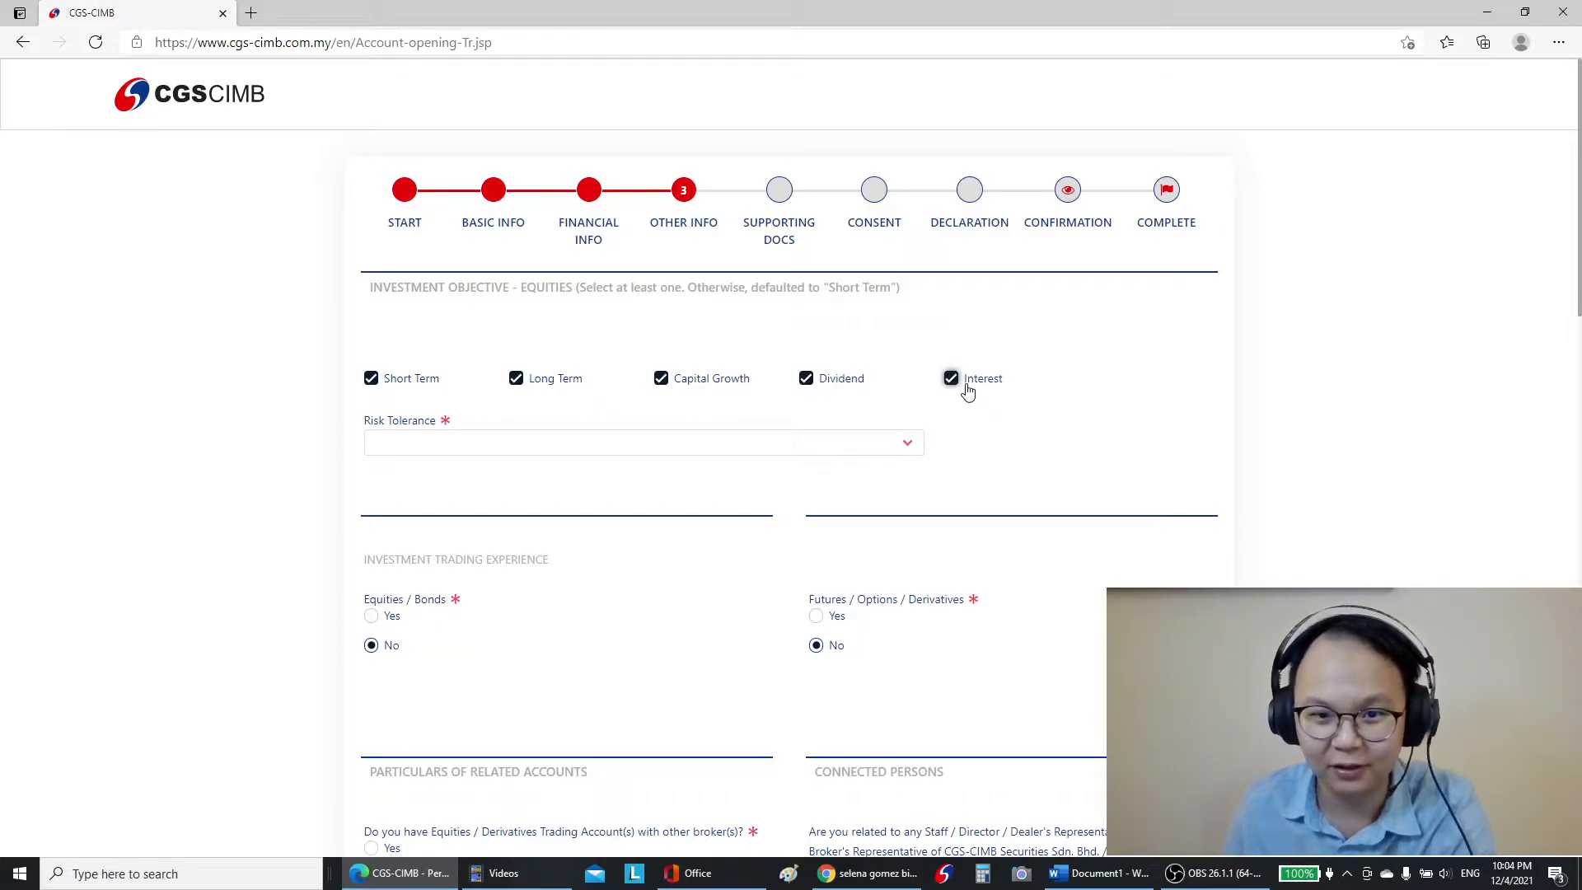
{"action": "left_click", "coordinate": [643, 441]}
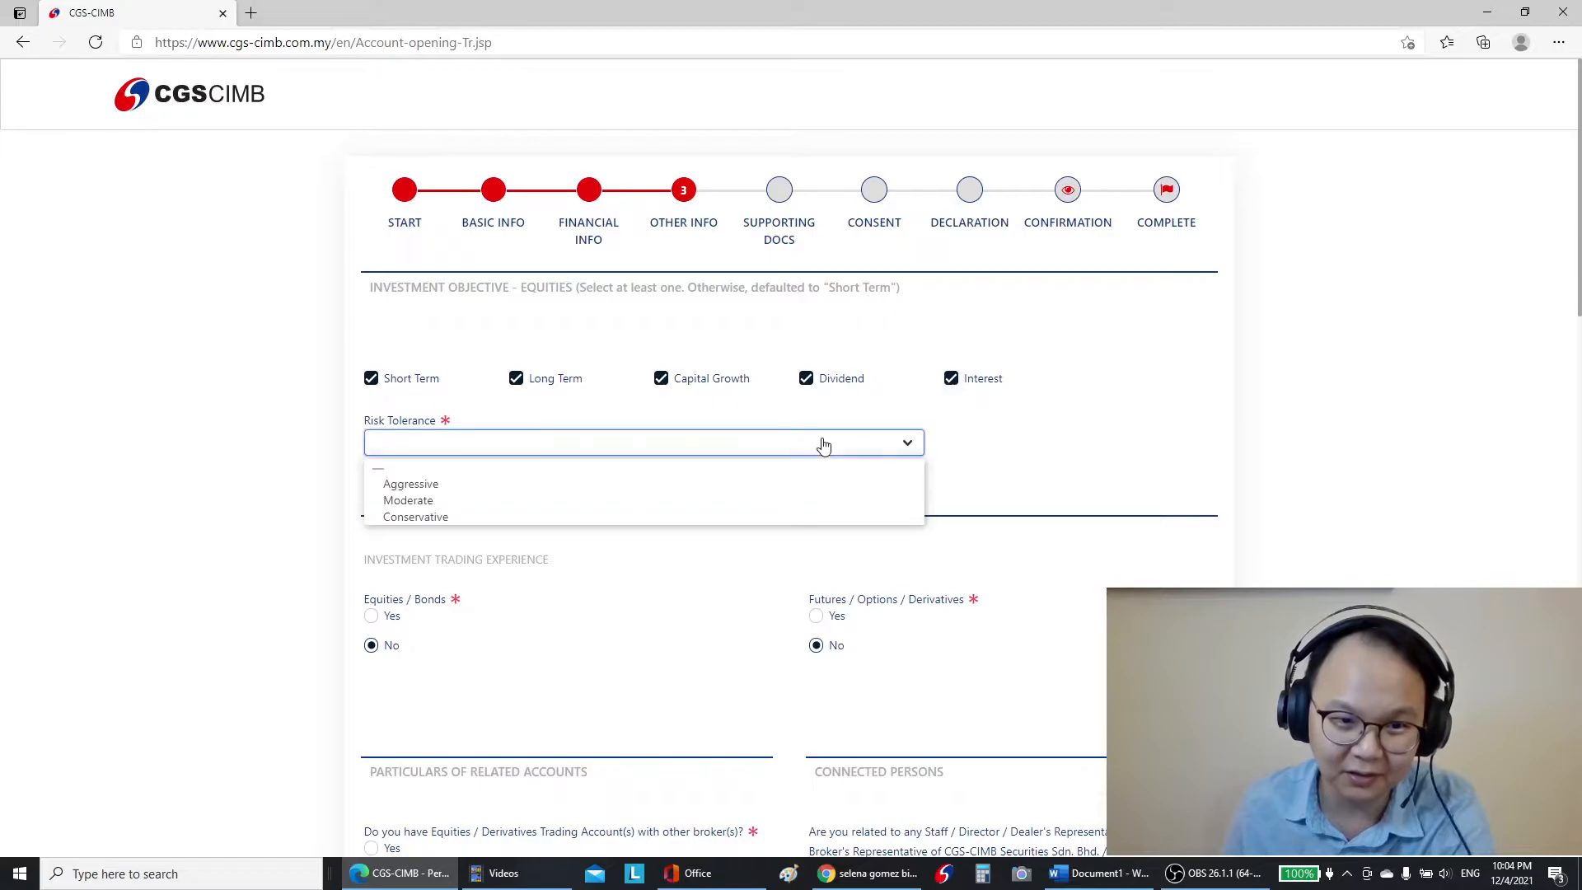
{"action": "left_click", "coordinate": [410, 485]}
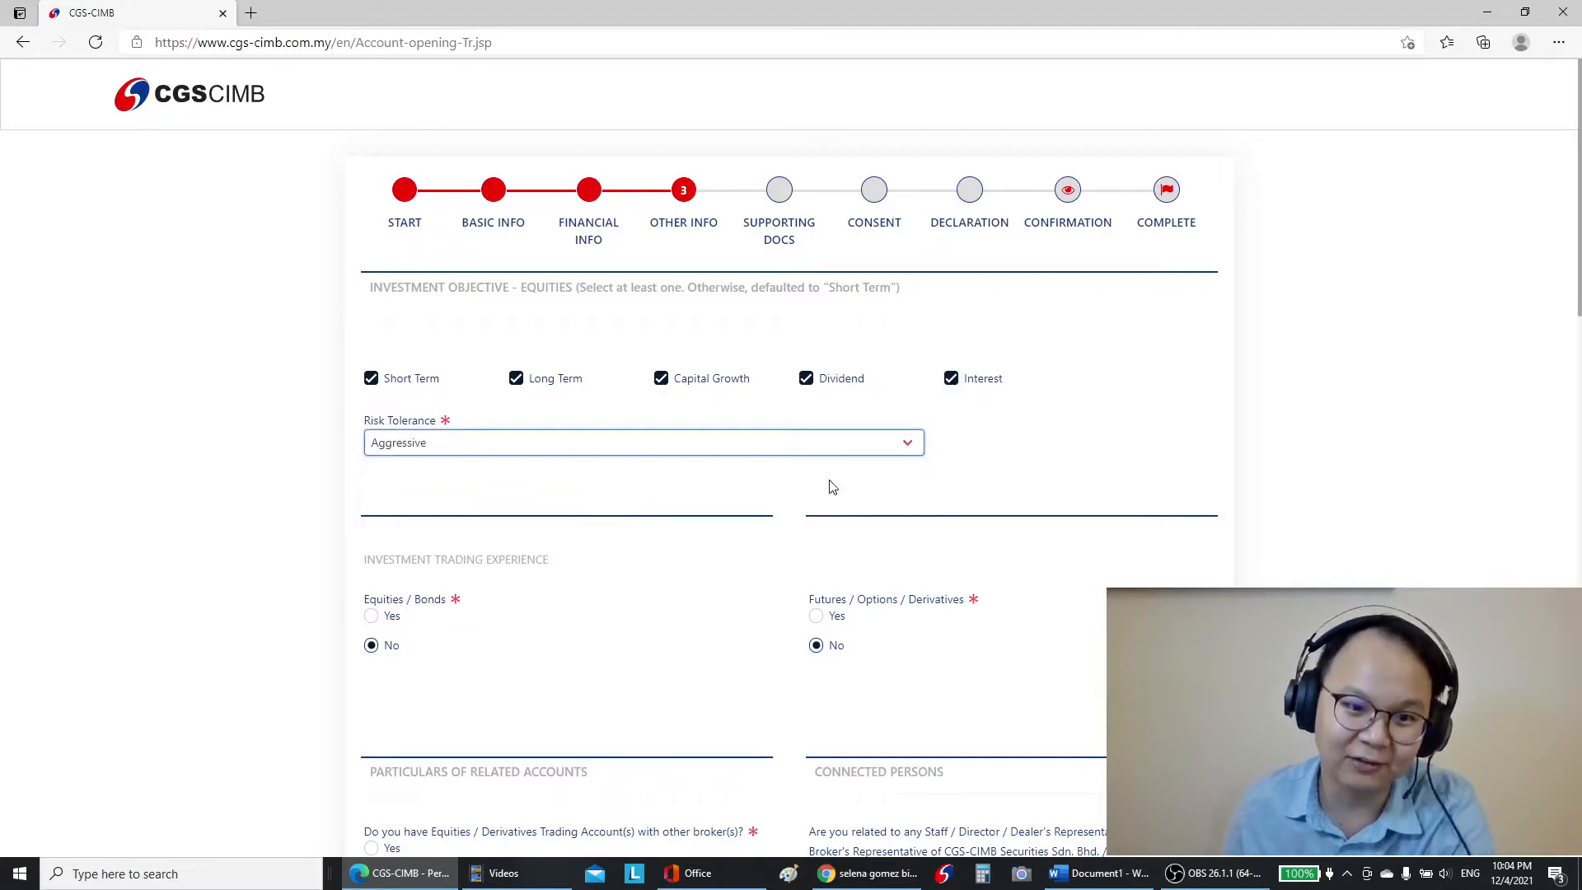
{"action": "scroll", "scroll_direction": "down", "scroll_amount": 3}
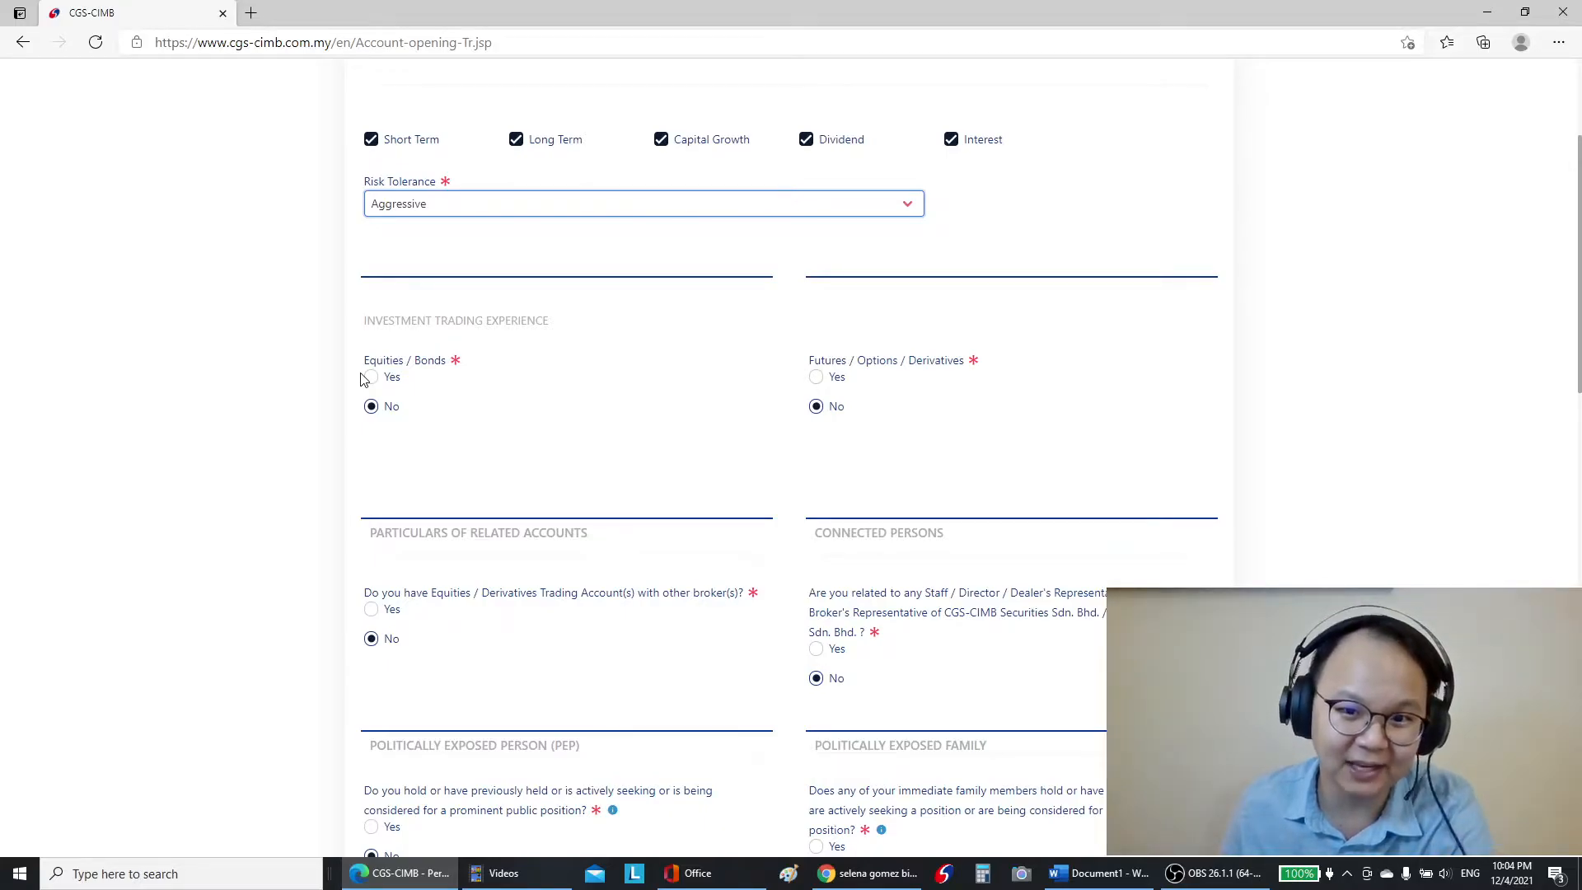
{"action": "mouse_move", "coordinate": [397, 400]}
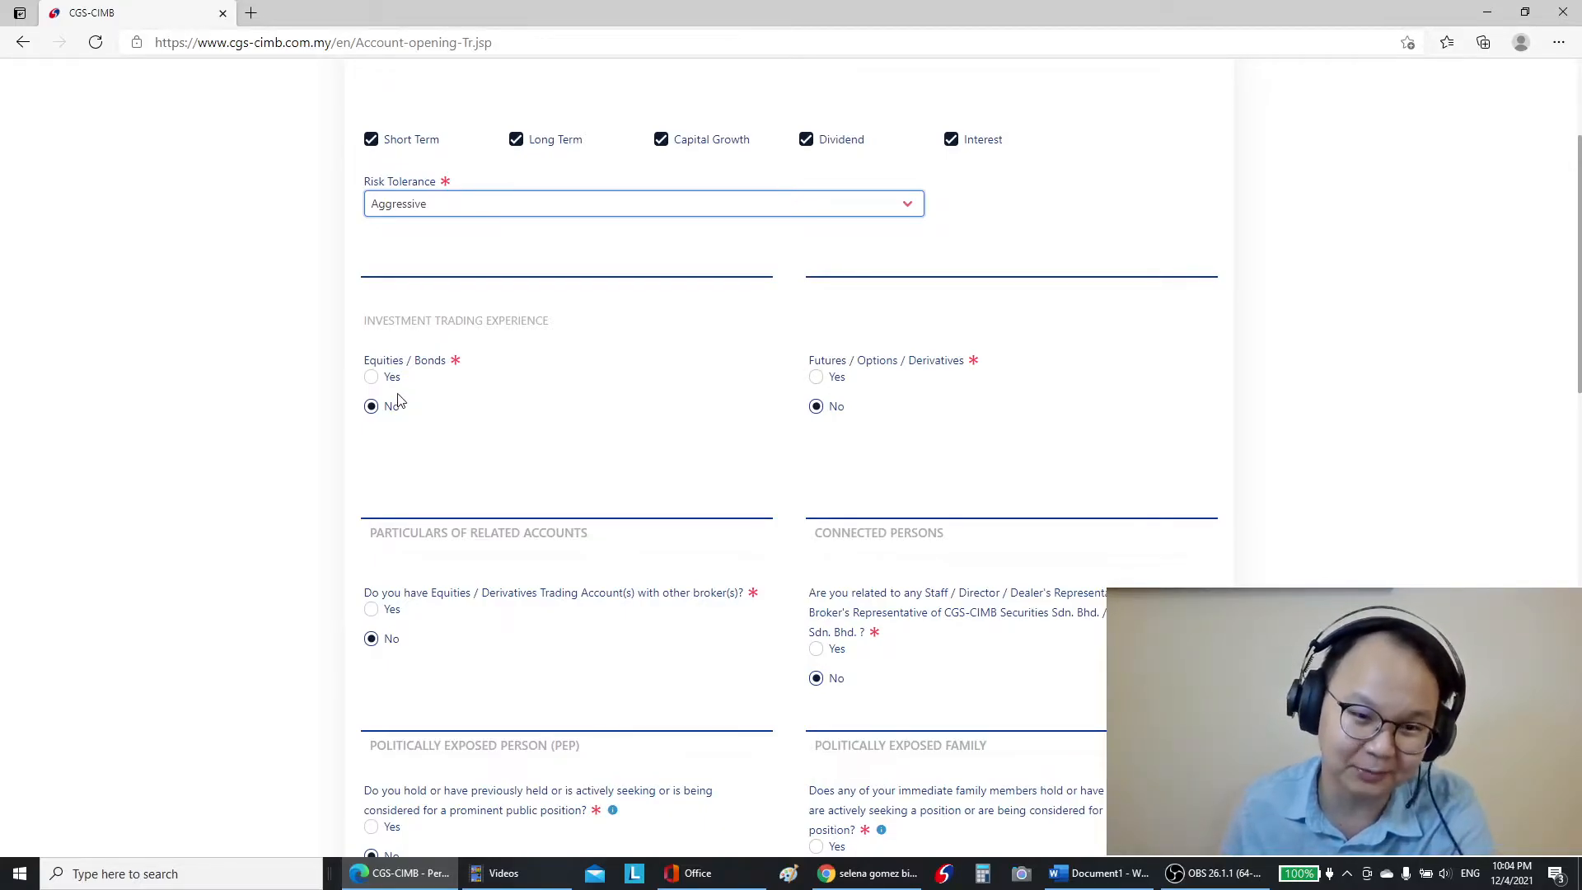
Try Yes for equities/bonds trading experience, then revert it to No
{"action": "left_click", "coordinate": [370, 376]}
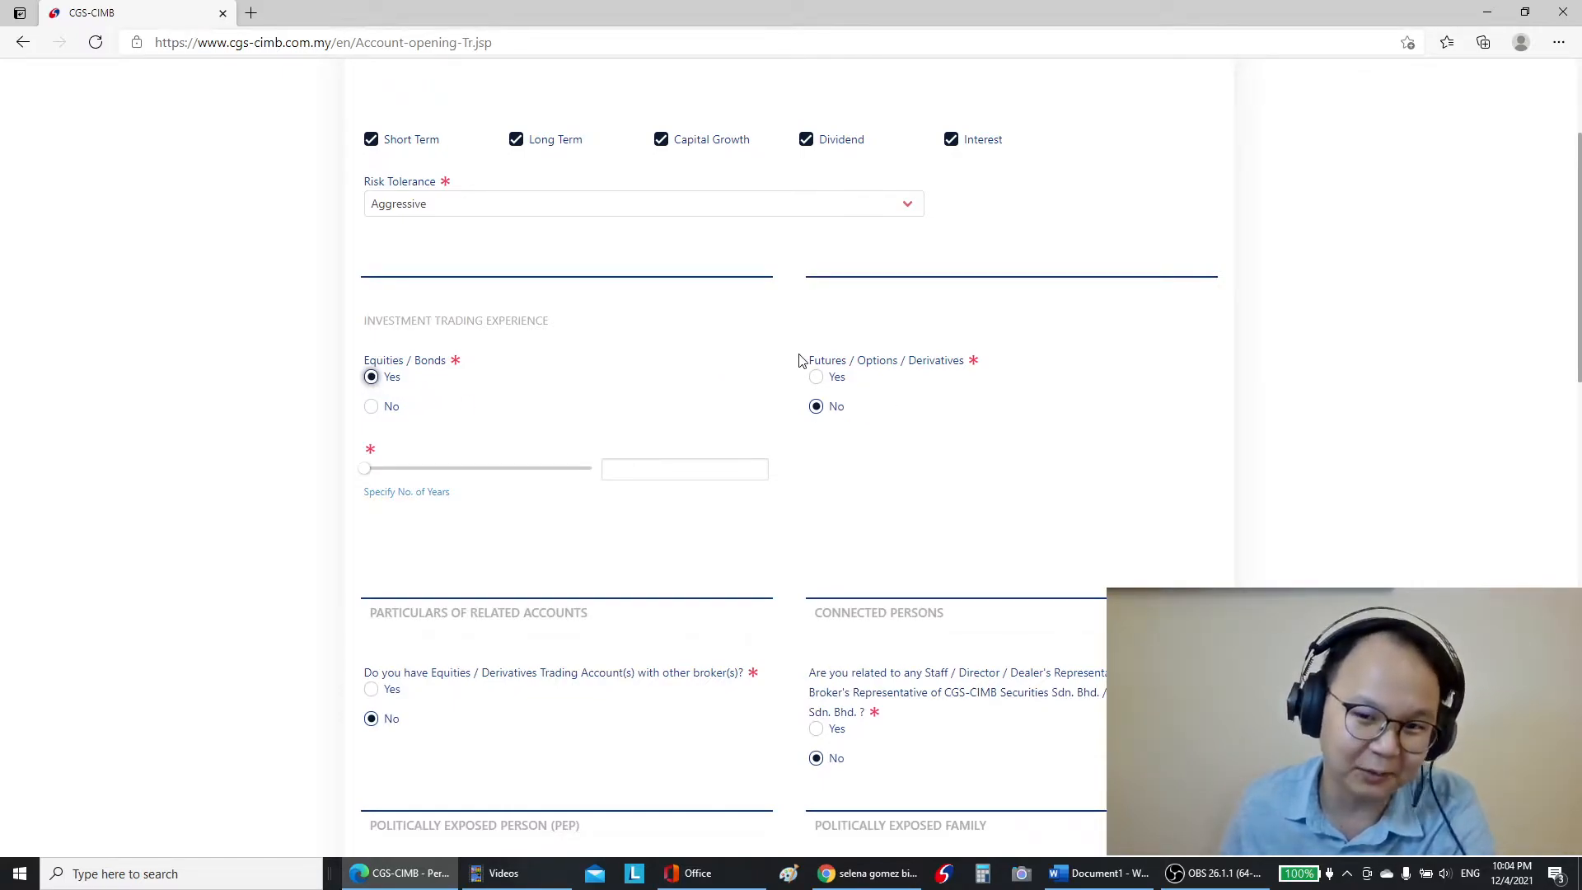
{"action": "left_click", "coordinate": [686, 468]}
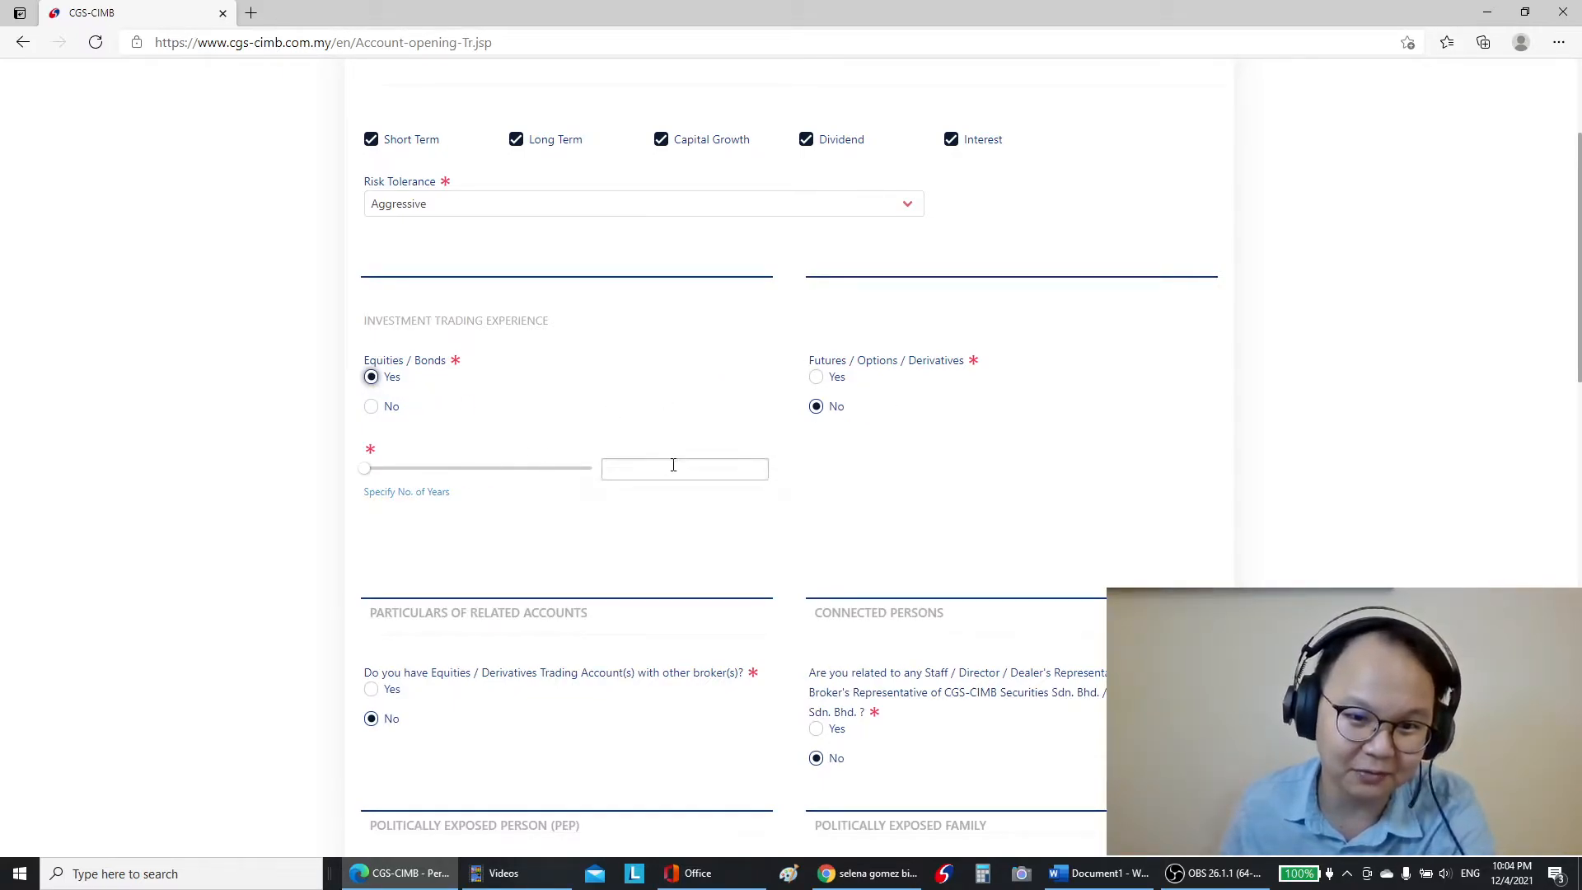
{"action": "left_click", "coordinate": [686, 469]}
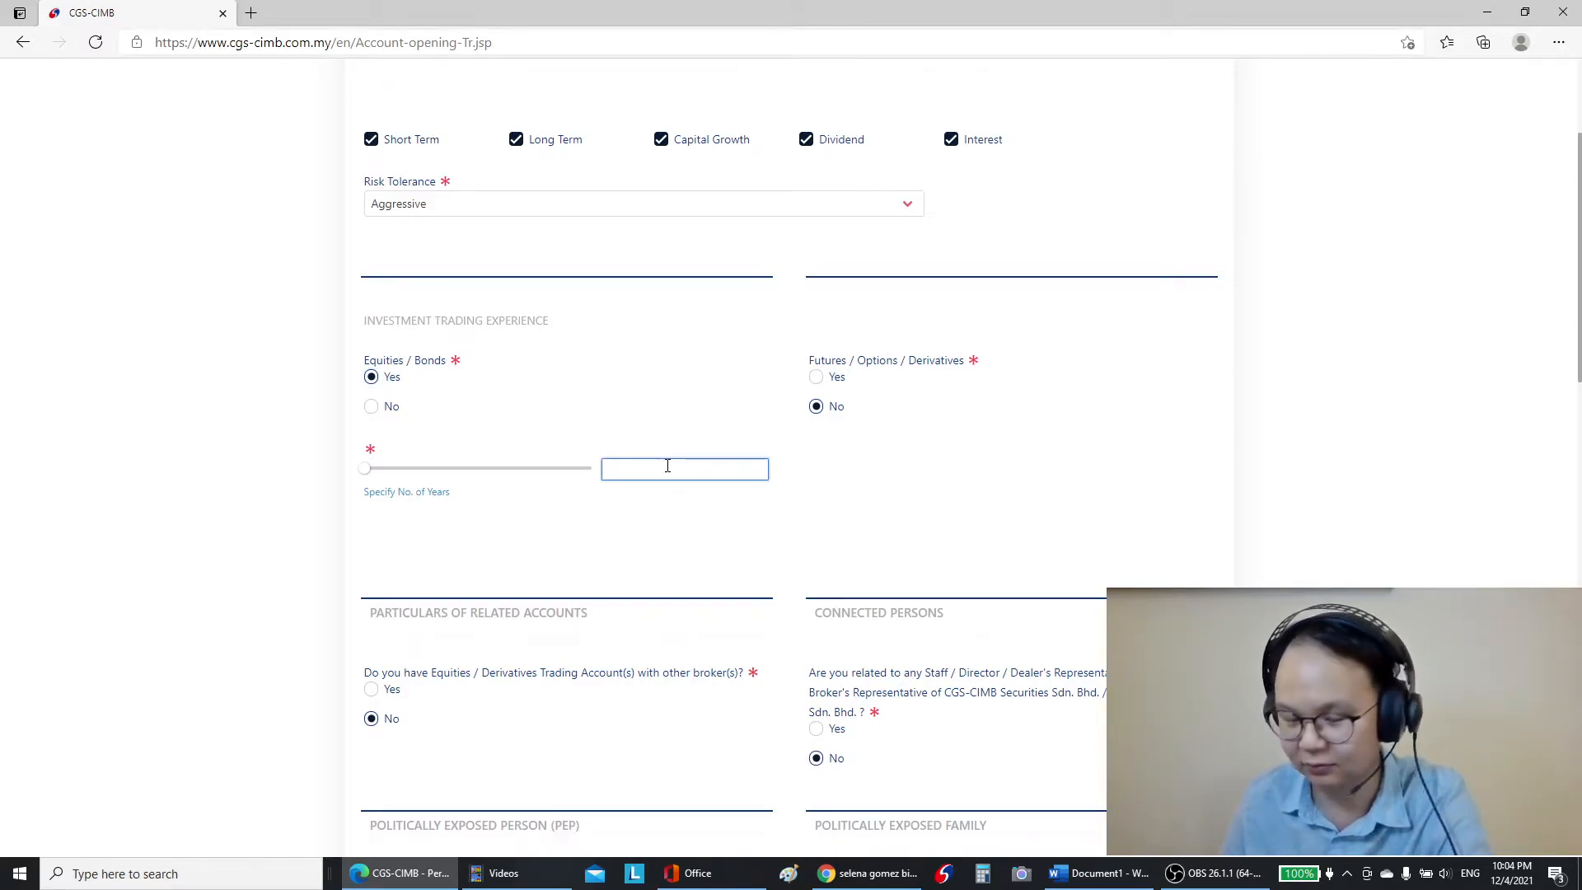
{"action": "left_click", "coordinate": [371, 406]}
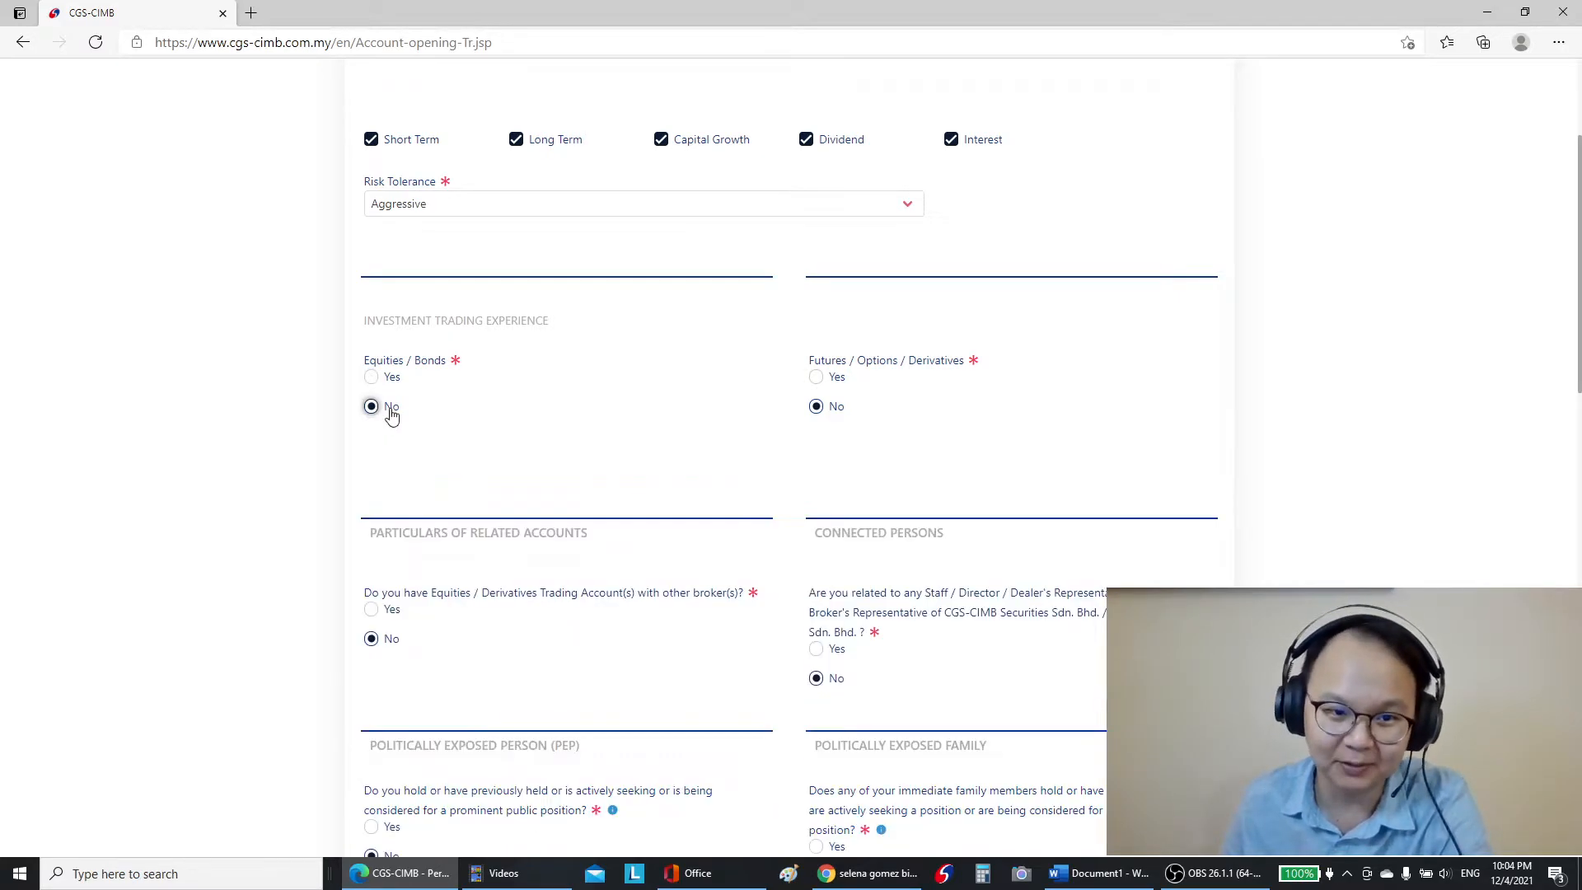
{"action": "mouse_move", "coordinate": [605, 412]}
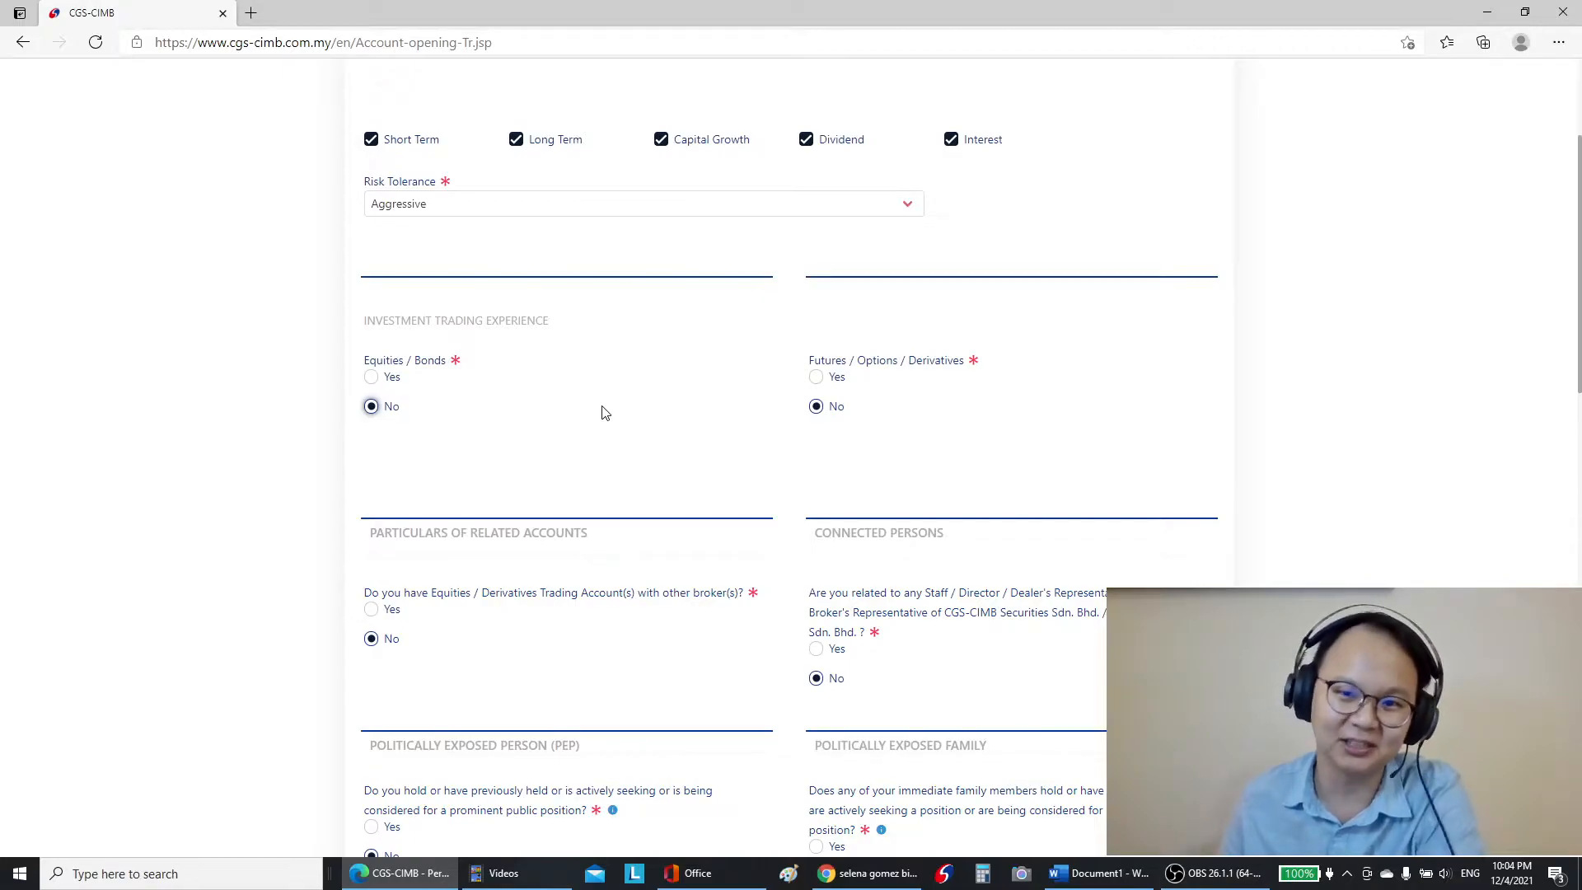
{"action": "scroll", "scroll_direction": "down", "scroll_amount": 3}
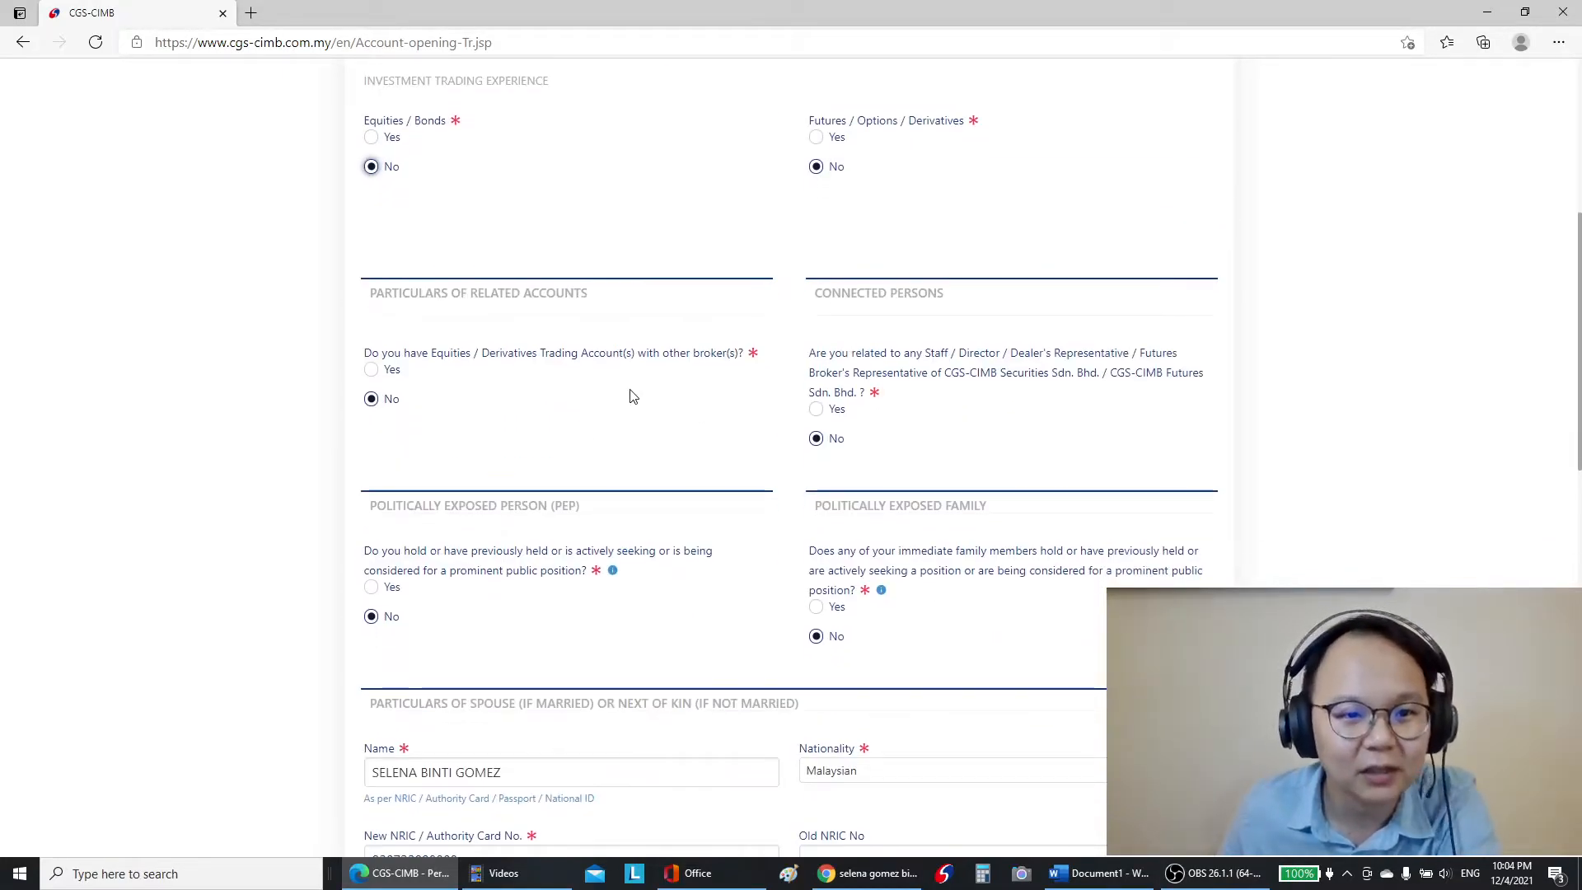
{"action": "mouse_move", "coordinate": [297, 379]}
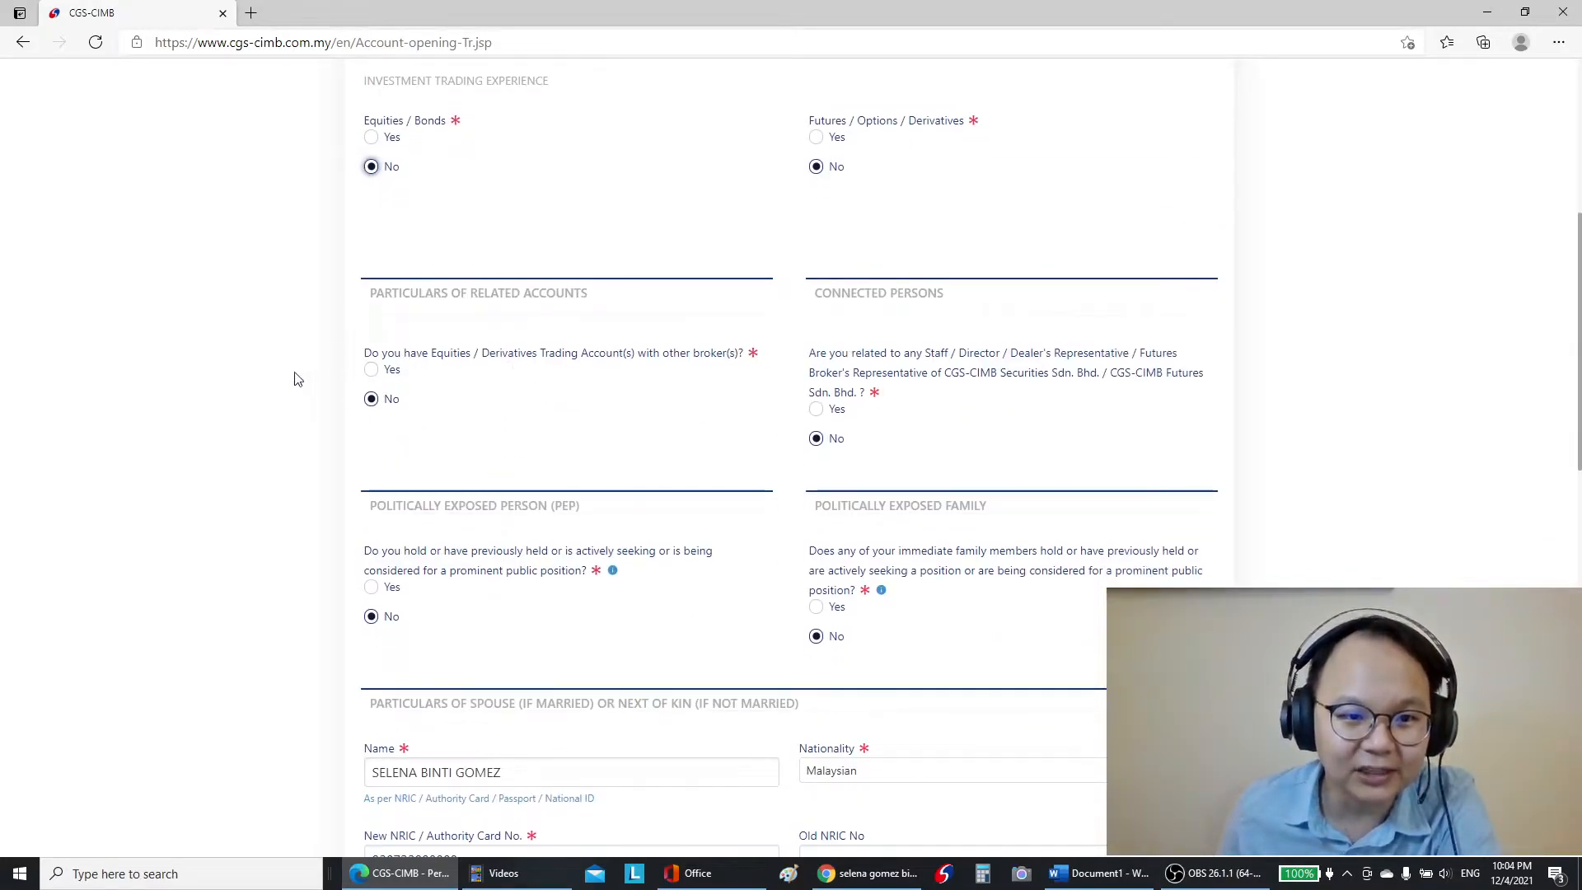
{"action": "scroll", "scroll_direction": "down", "scroll_amount": 3}
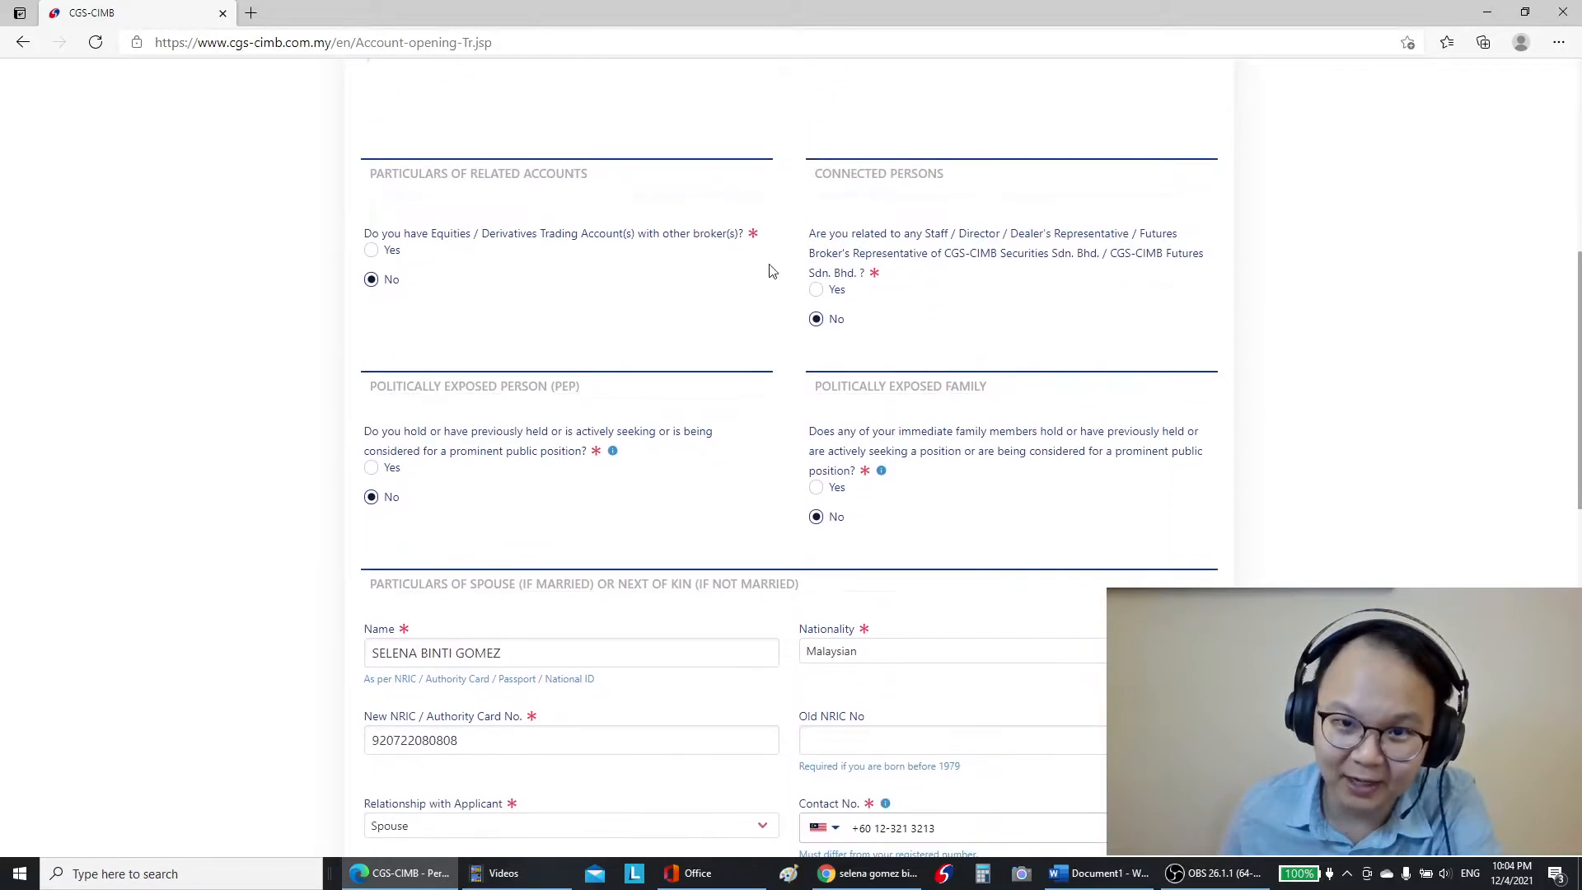
{"action": "mouse_move", "coordinate": [543, 541]}
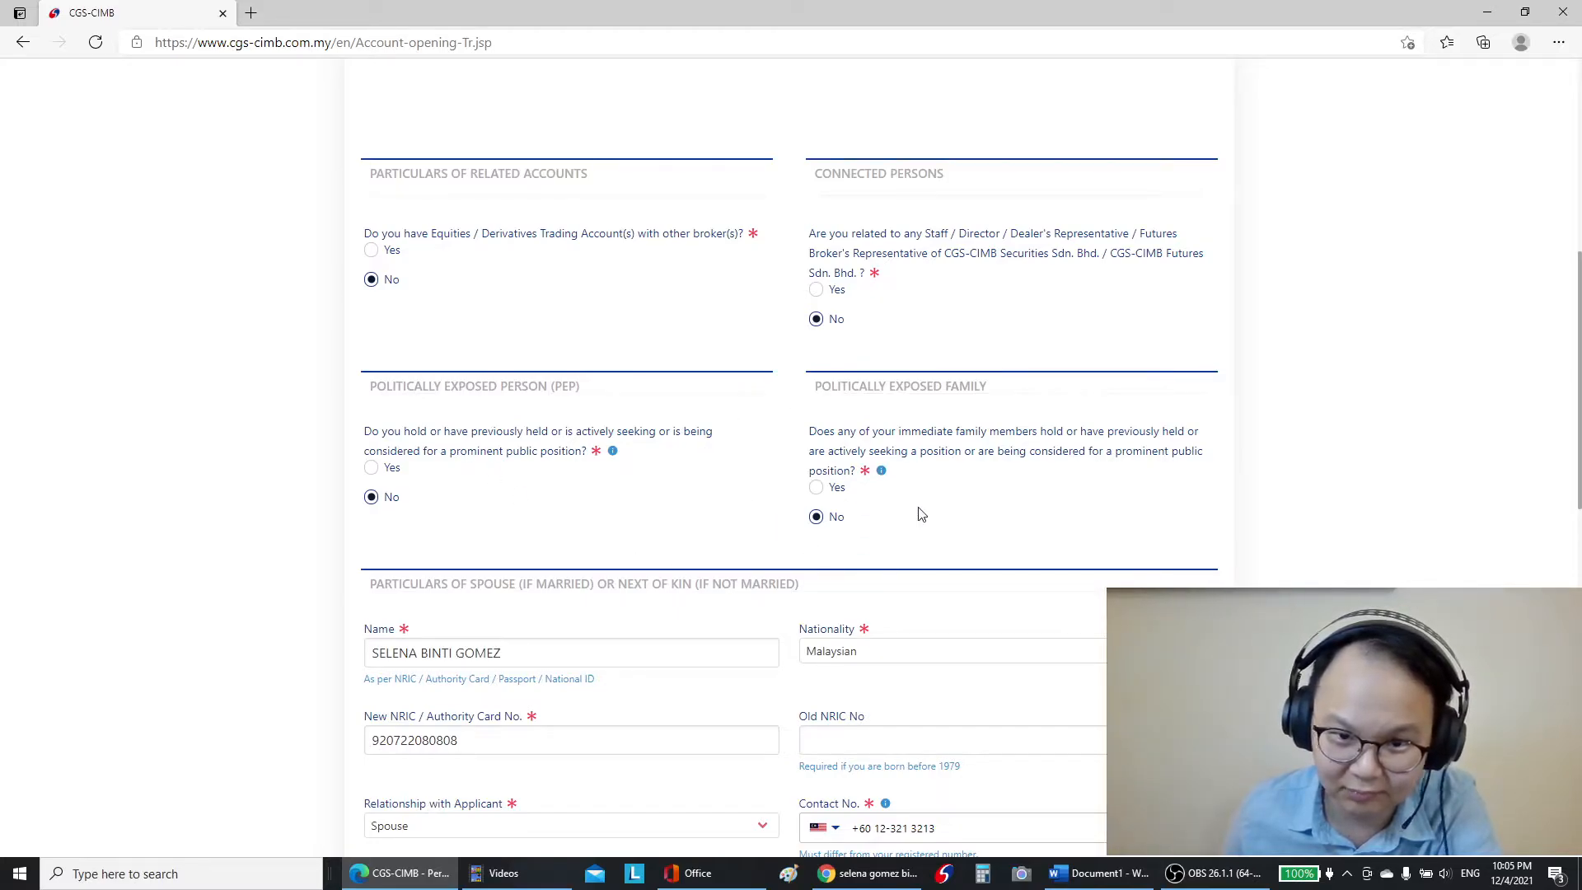
{"action": "scroll", "scroll_direction": "down", "scroll_amount": 3}
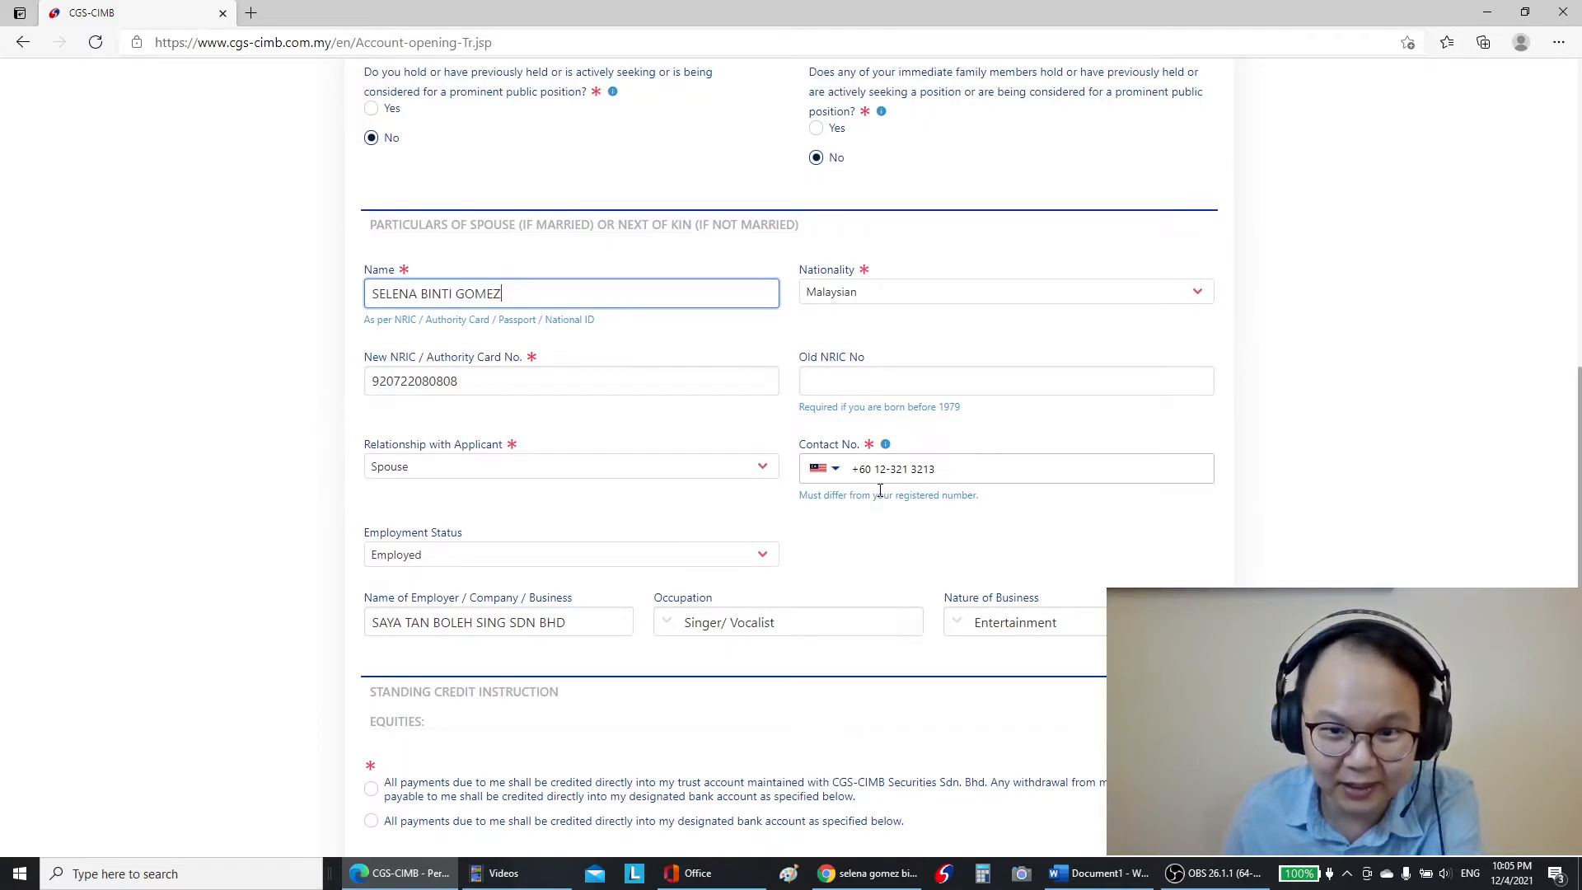
{"action": "scroll", "scroll_direction": "down", "scroll_amount": 3}
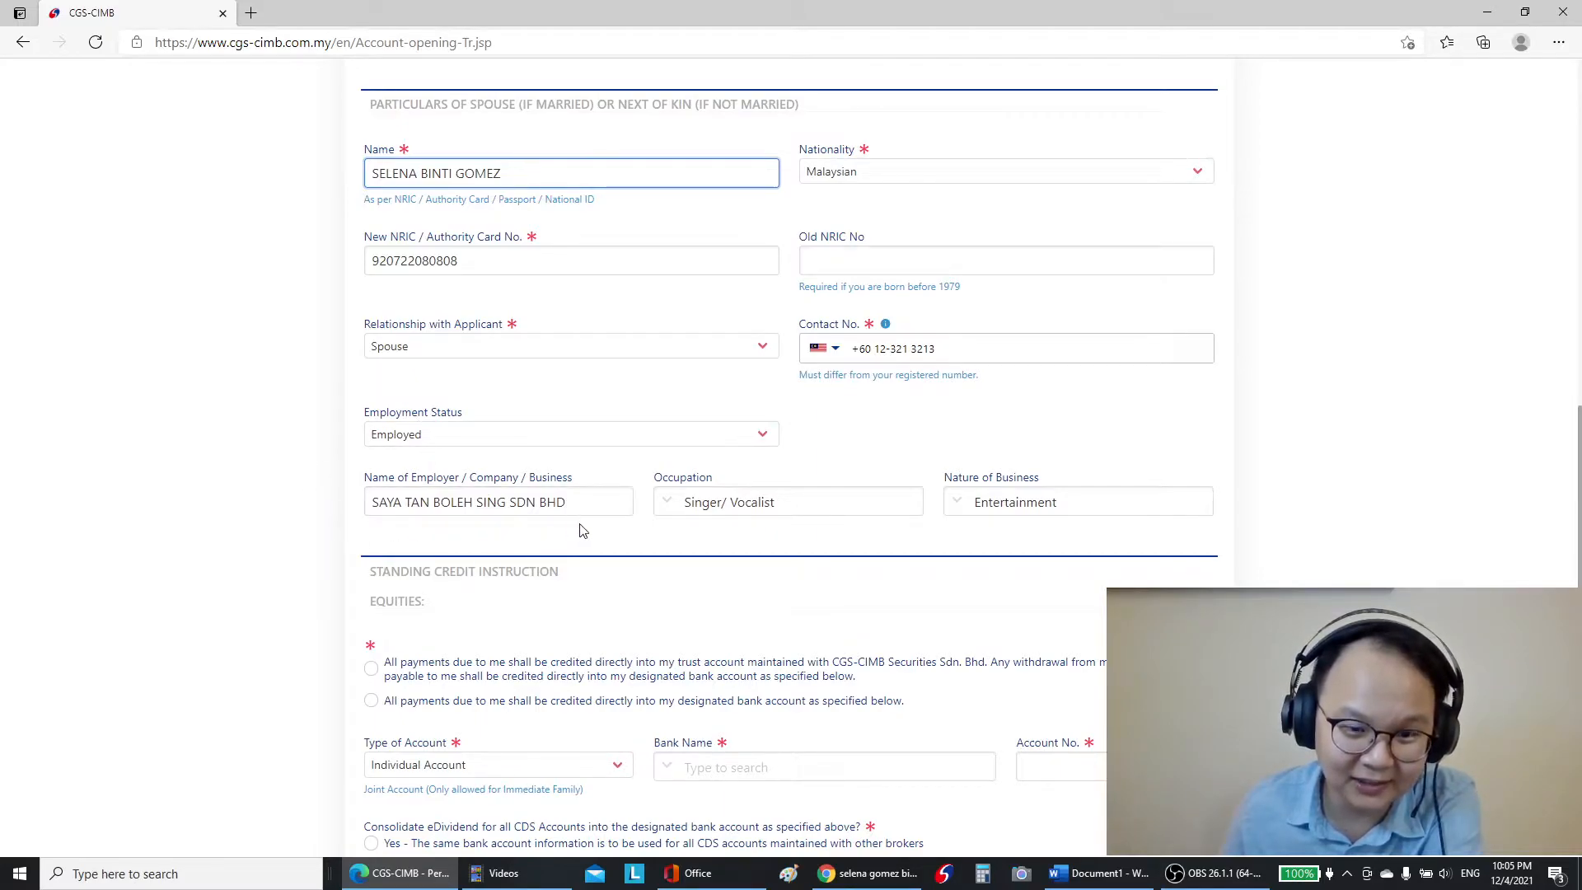
{"action": "mouse_move", "coordinate": [1033, 537]}
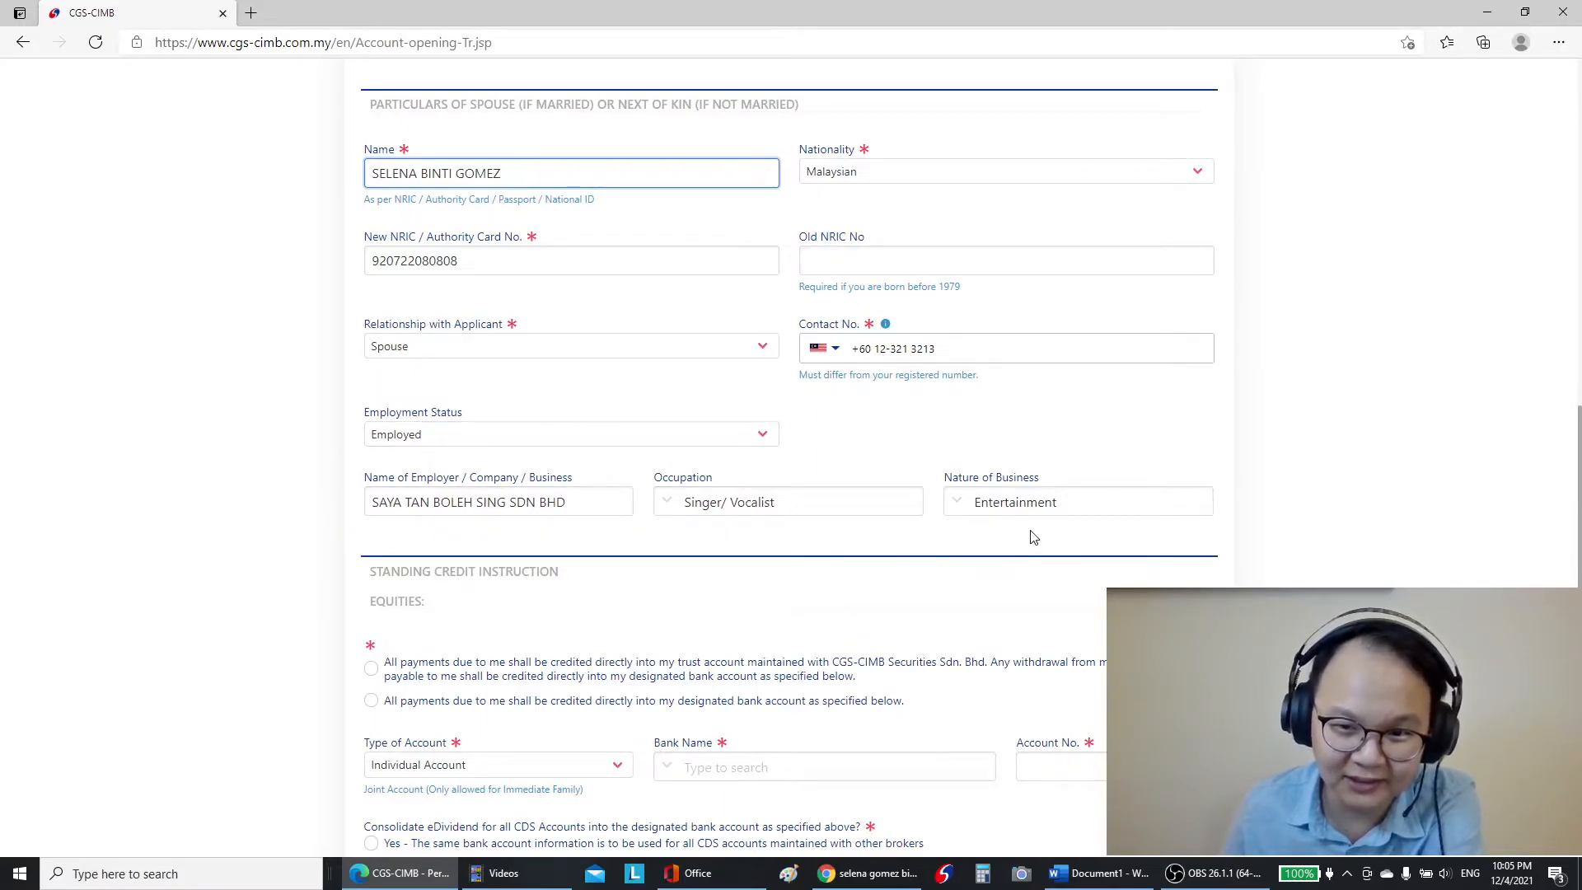
Choose to credit payments into the trust account, pick RHB Bank and account number 123123123
{"action": "scroll", "scroll_direction": "down", "scroll_amount": 3}
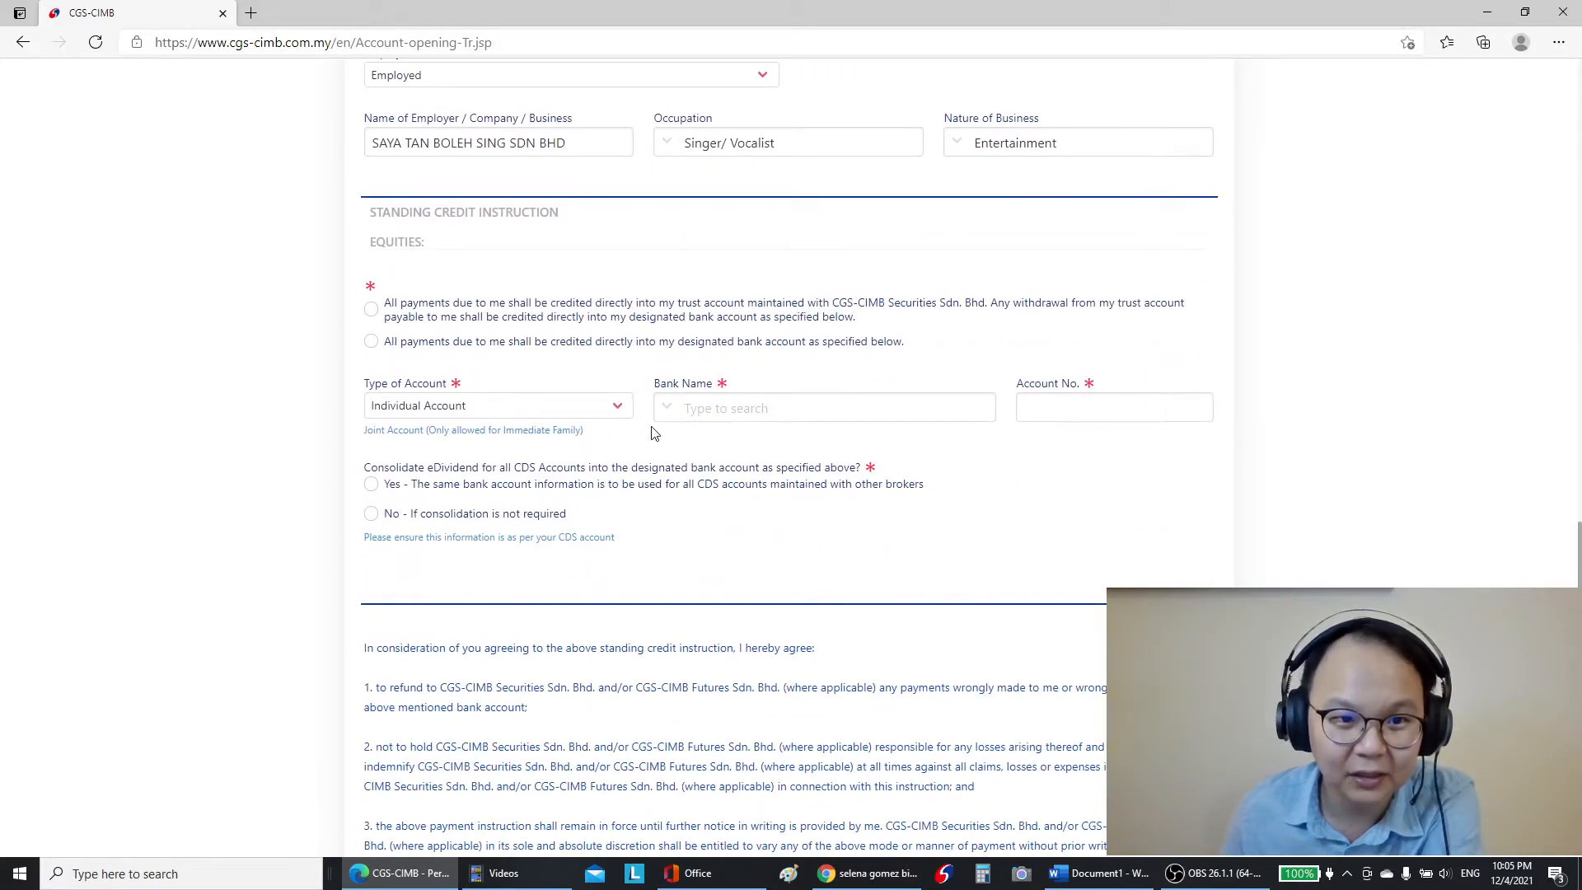
{"action": "mouse_move", "coordinate": [538, 234]}
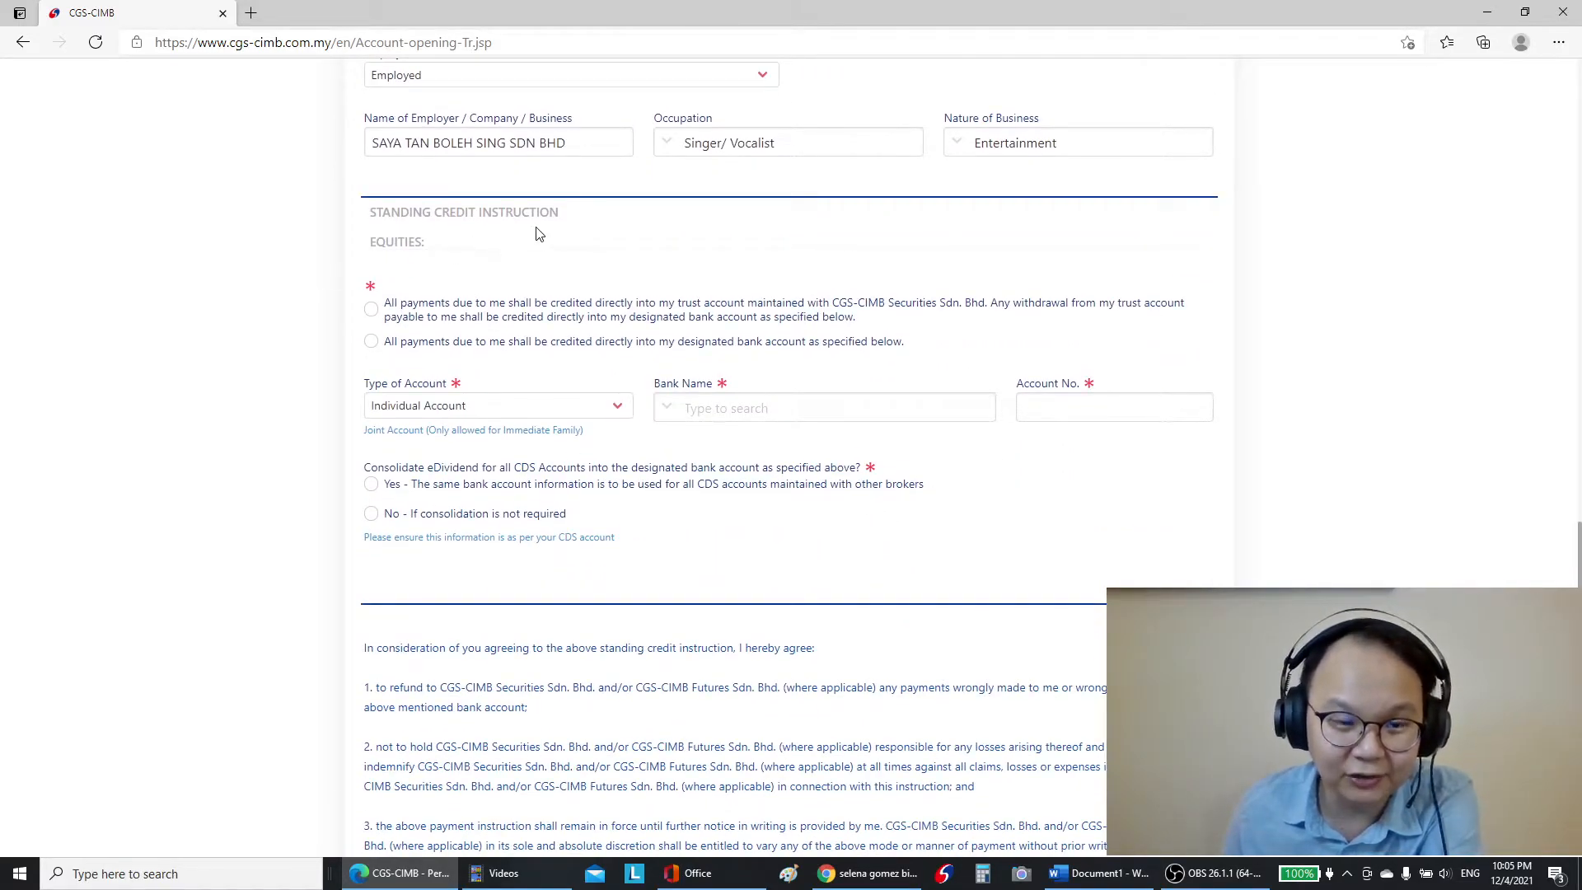
{"action": "left_click", "coordinate": [371, 310]}
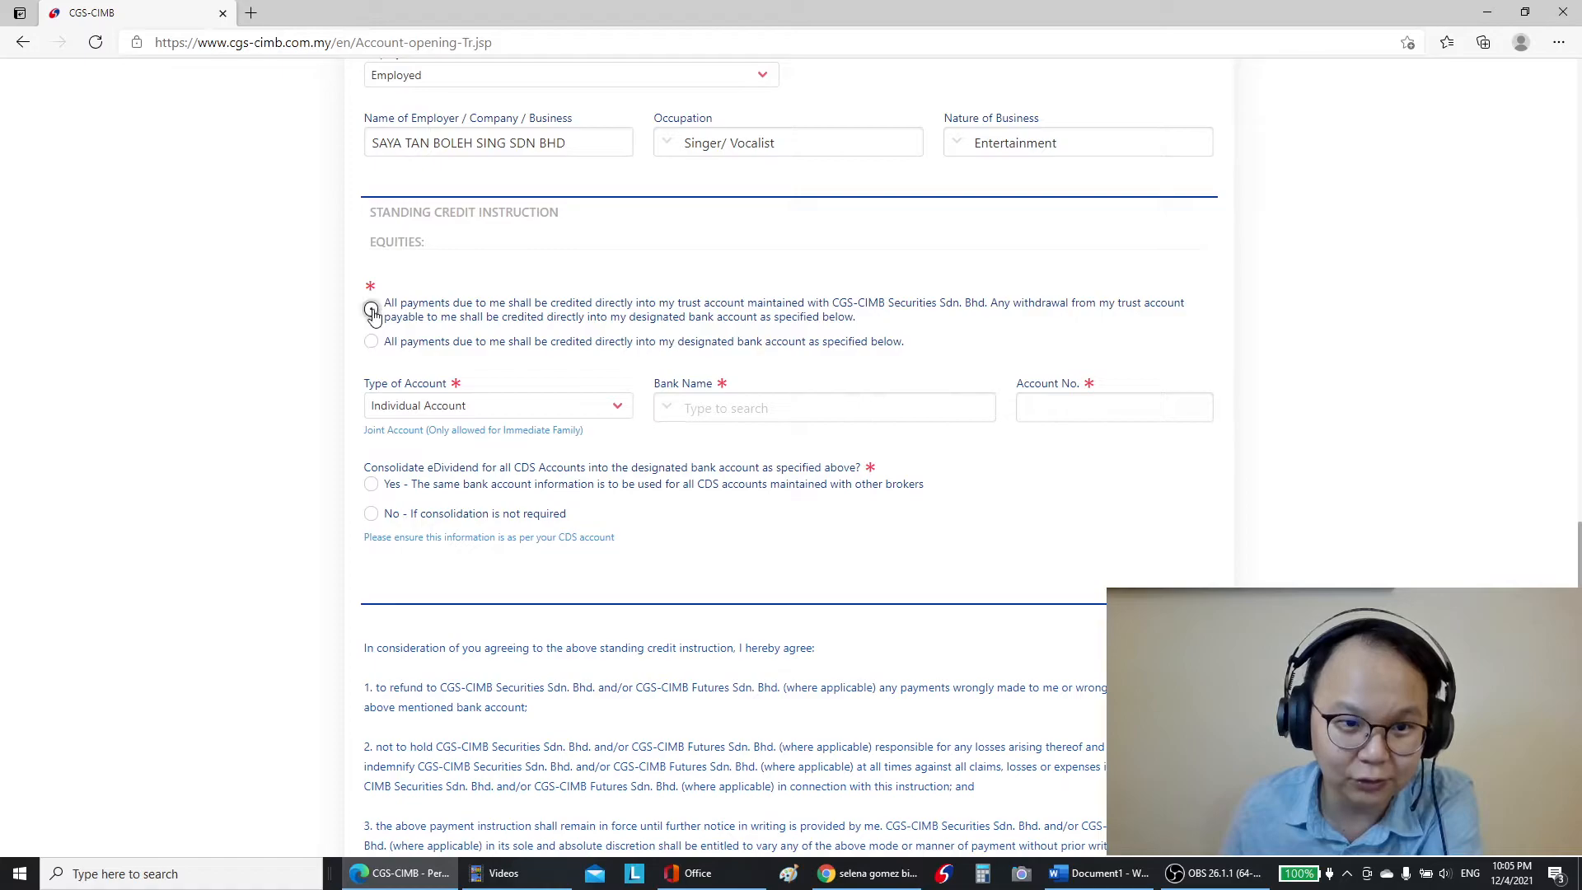
{"action": "left_click", "coordinate": [371, 308]}
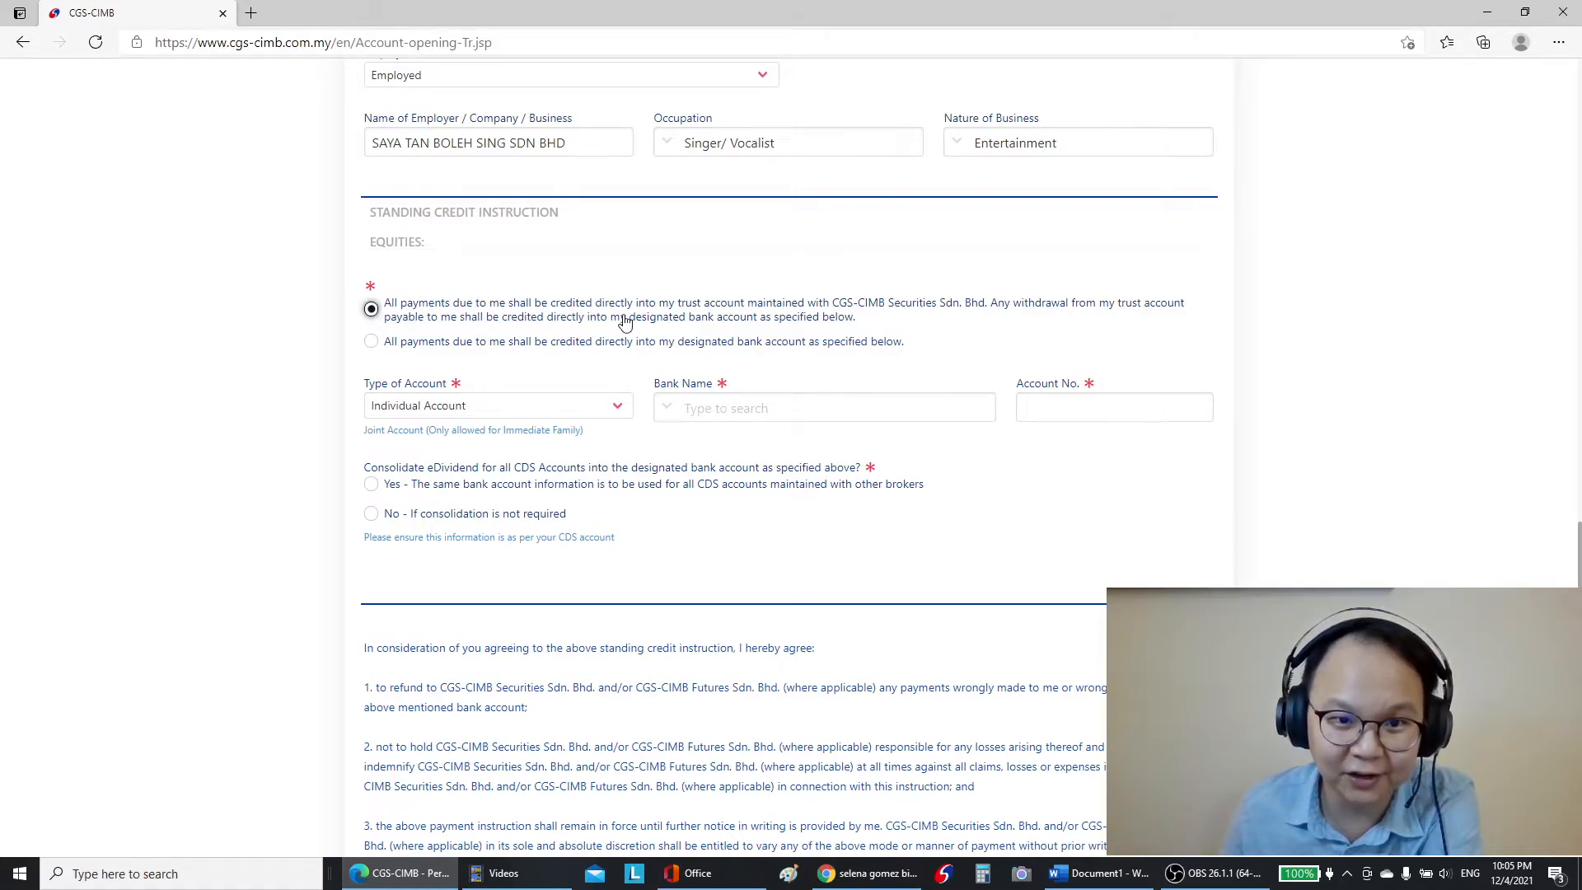
{"action": "mouse_move", "coordinate": [824, 313]}
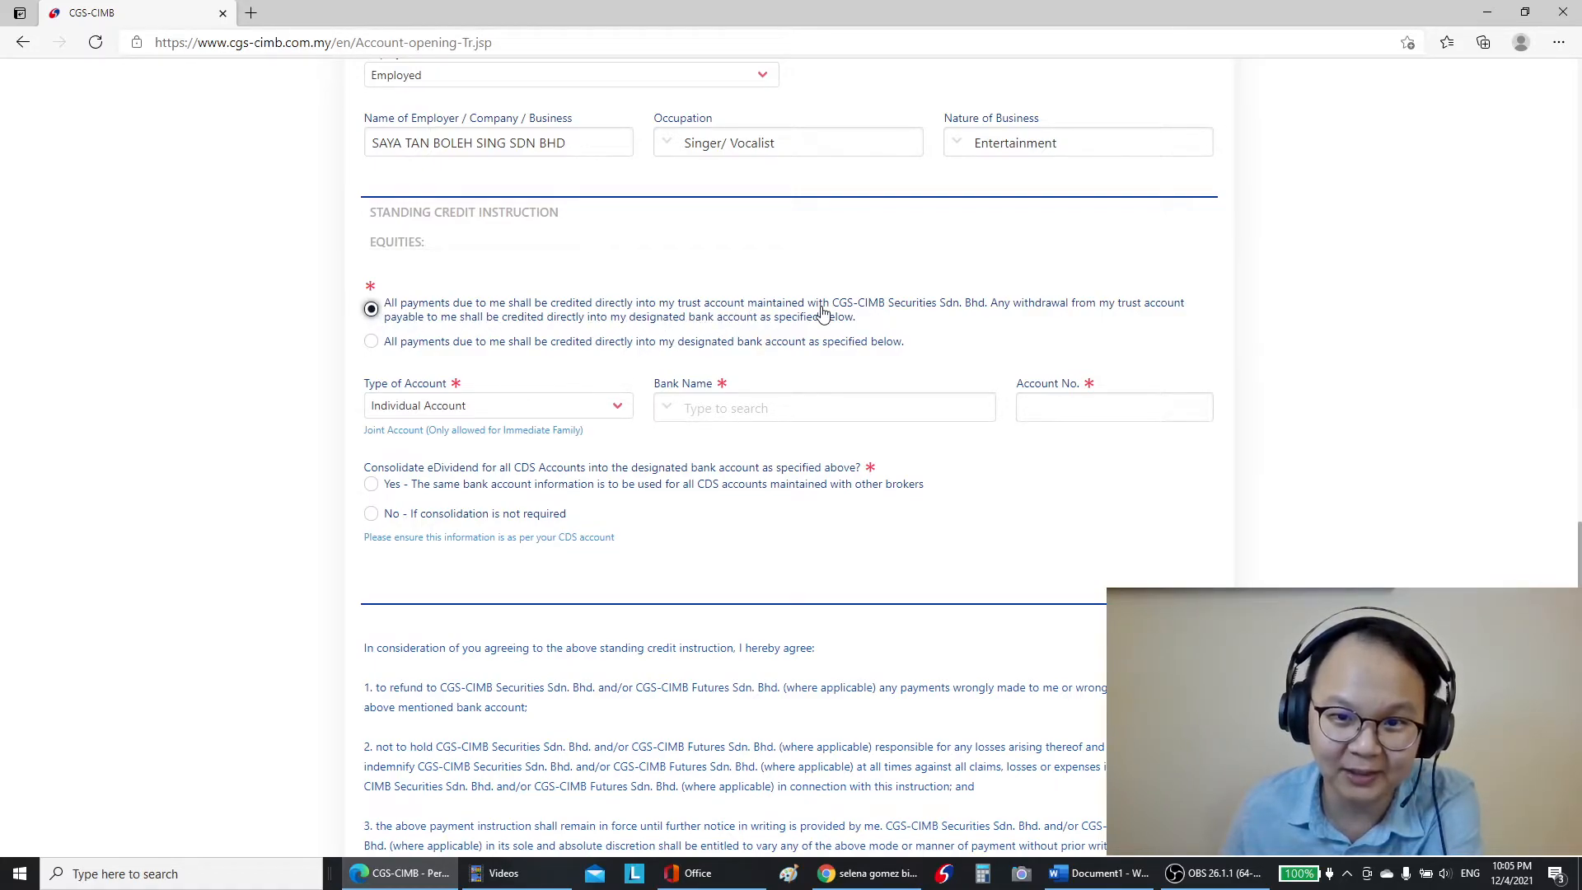
{"action": "mouse_move", "coordinate": [1009, 309]}
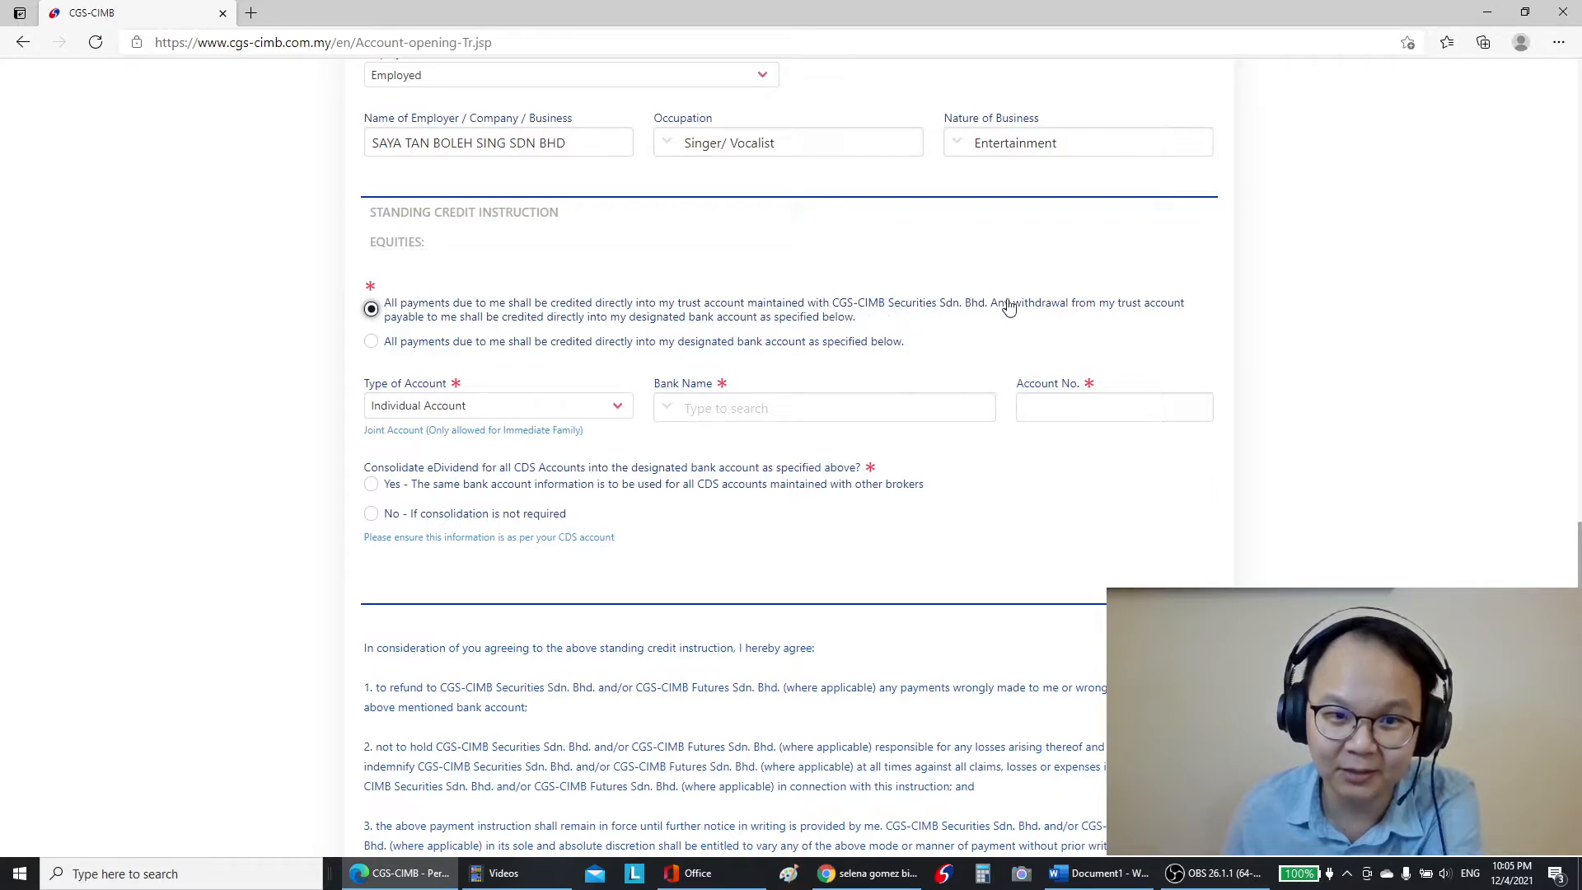
{"action": "mouse_move", "coordinate": [333, 277]}
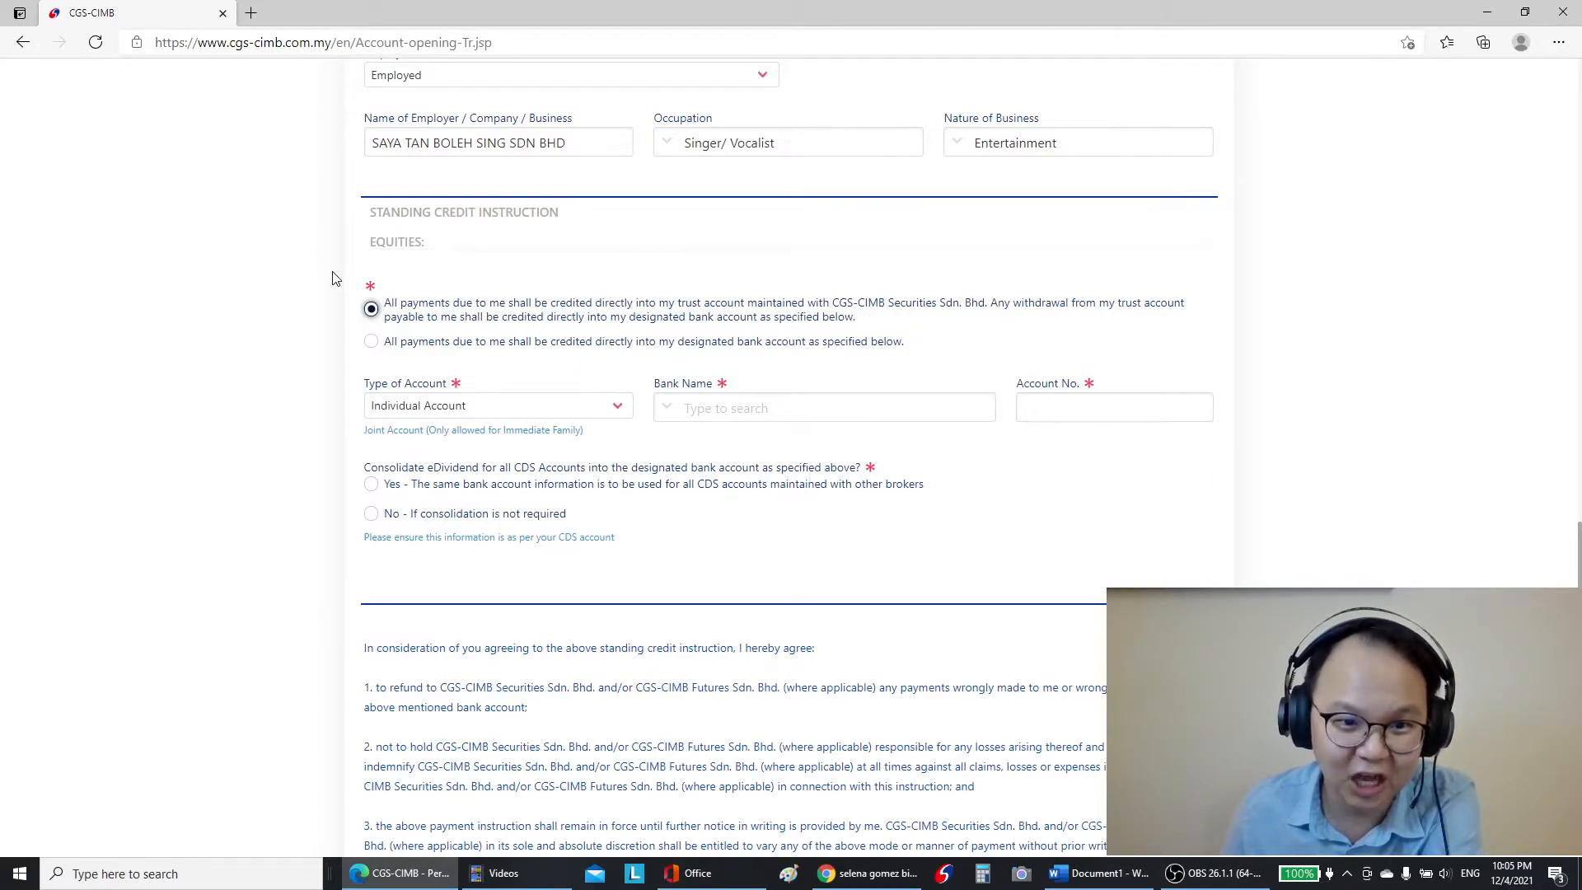
{"action": "left_click", "coordinate": [511, 405]}
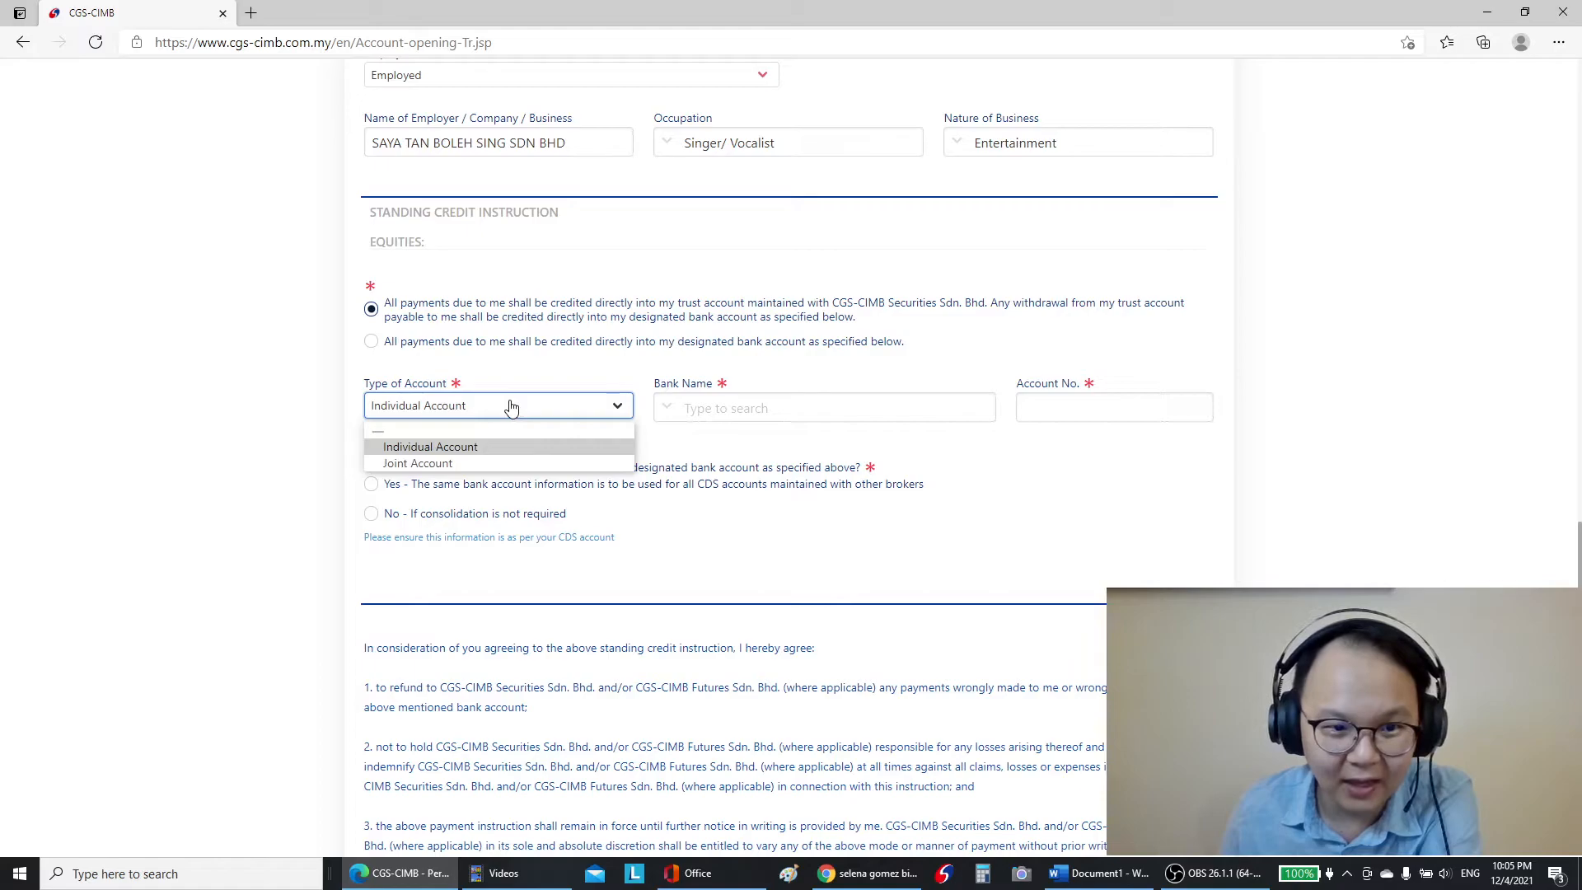
{"action": "left_click", "coordinate": [824, 409]}
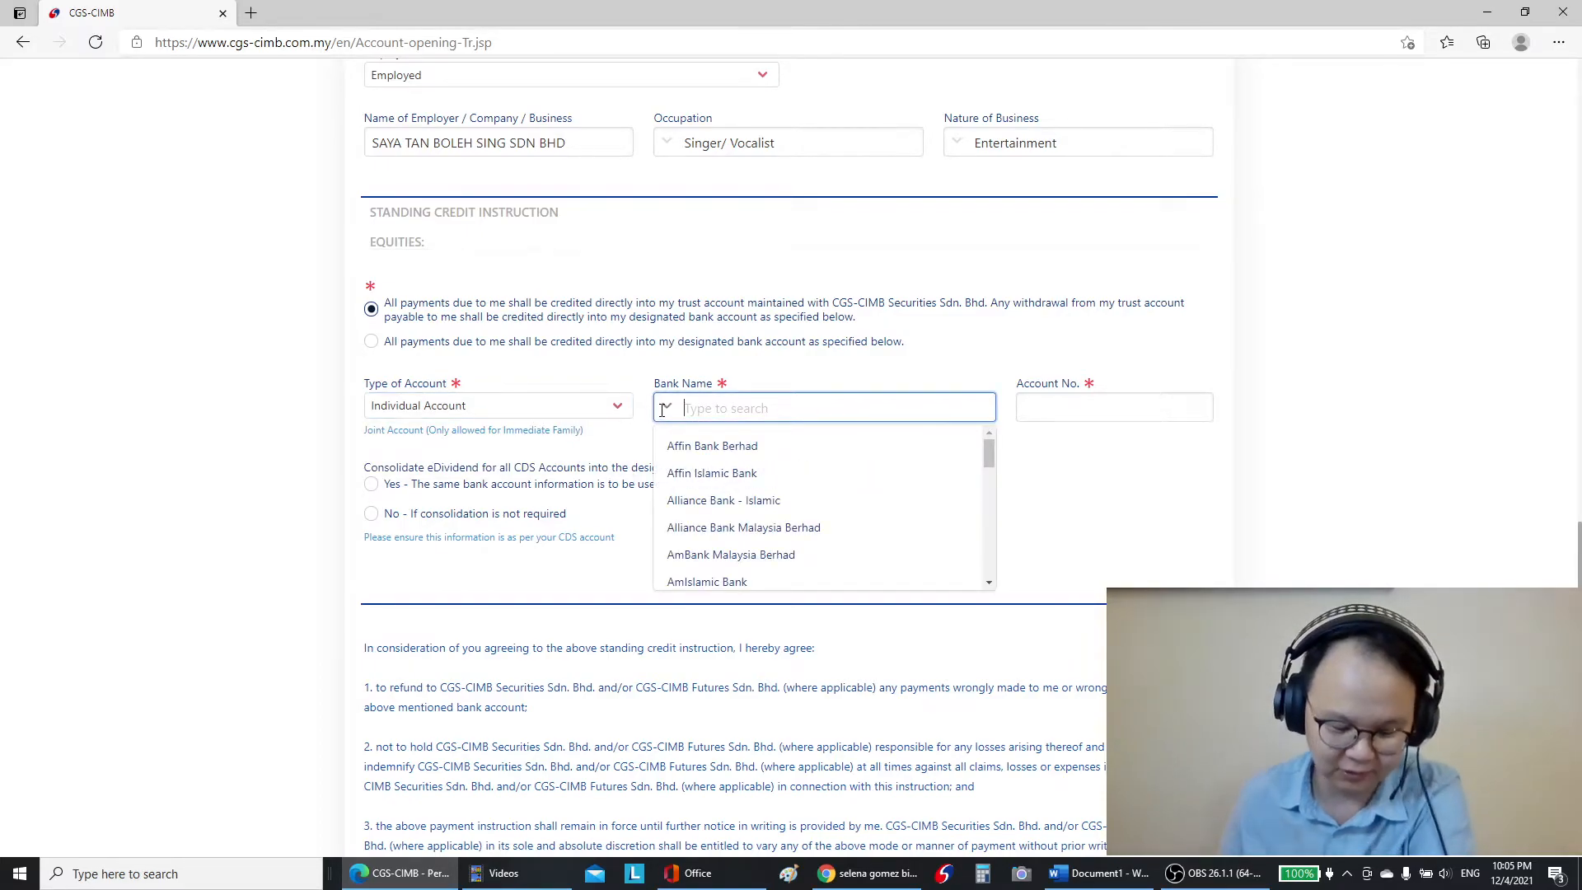
{"action": "type", "text": "RHB"}
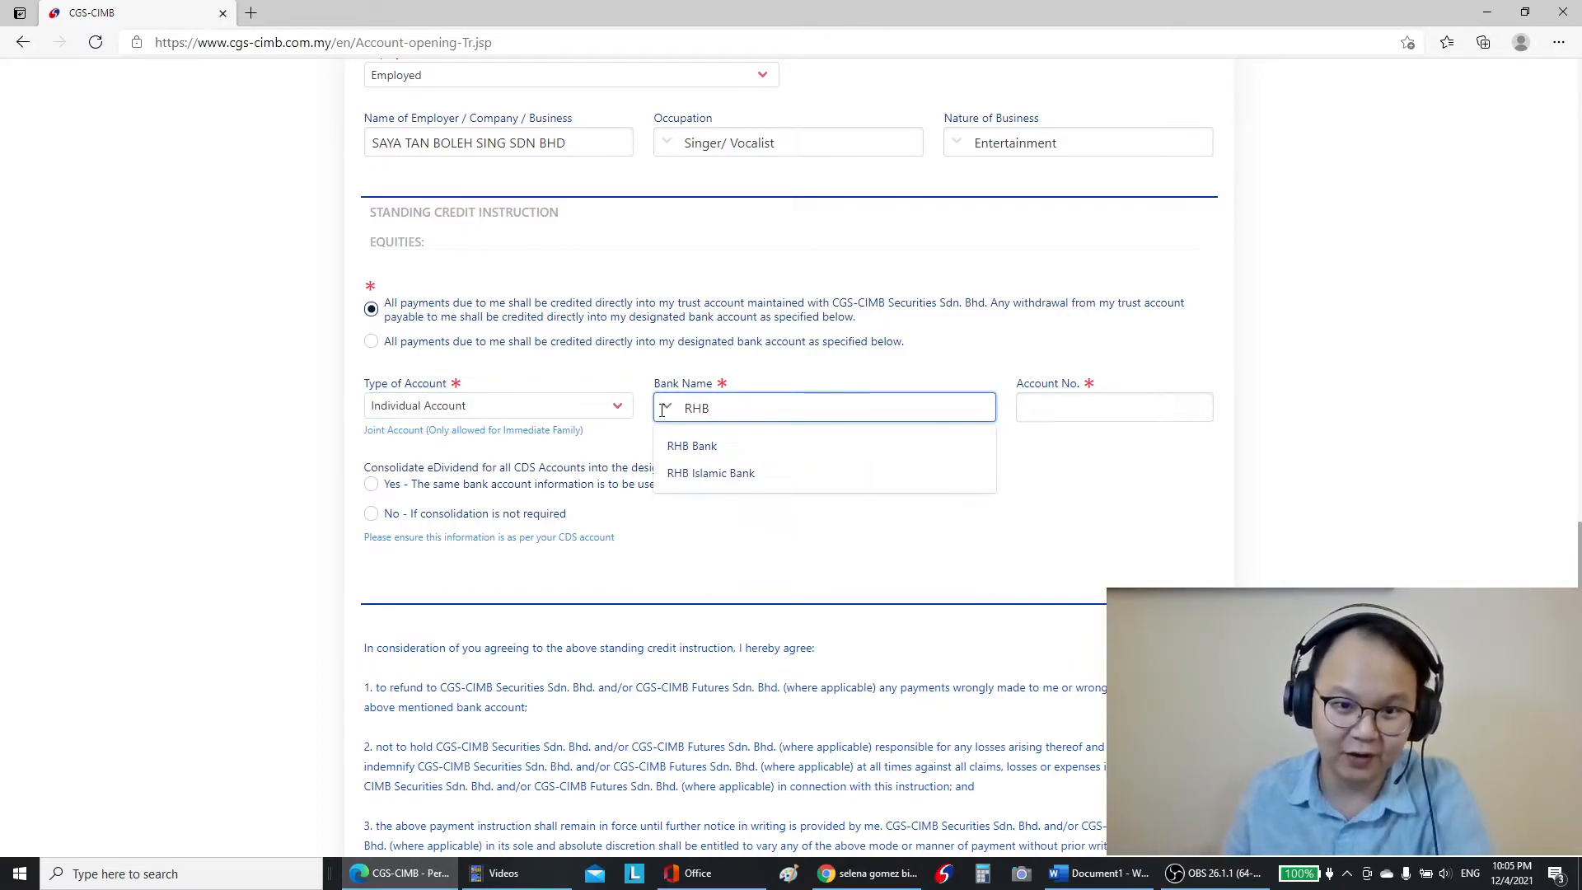
{"action": "left_click", "coordinate": [693, 445]}
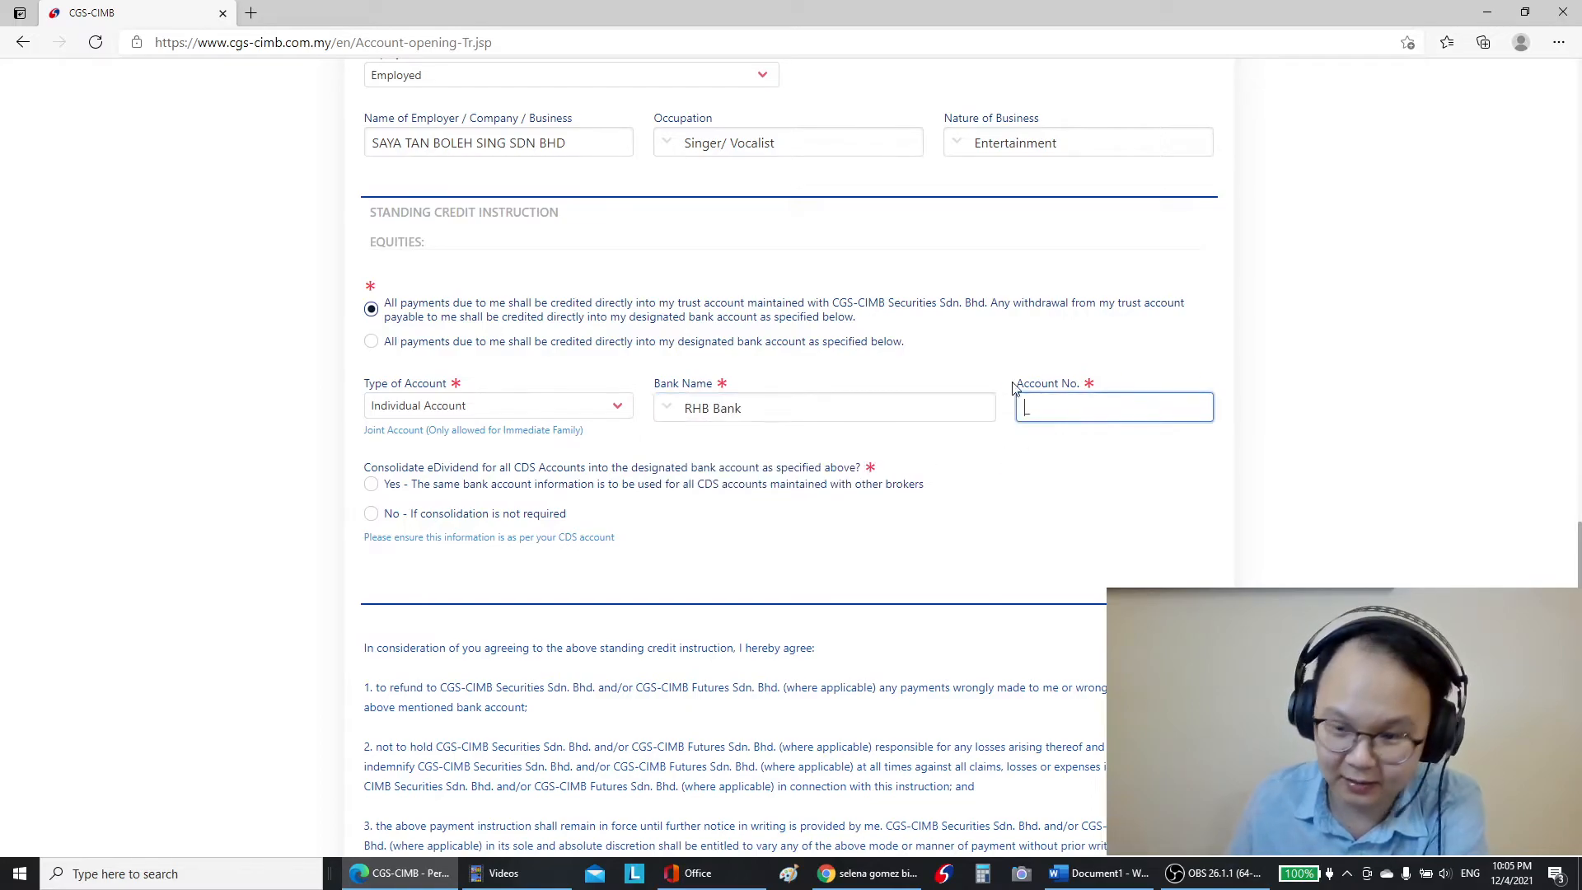
{"action": "type", "text": "123123123"}
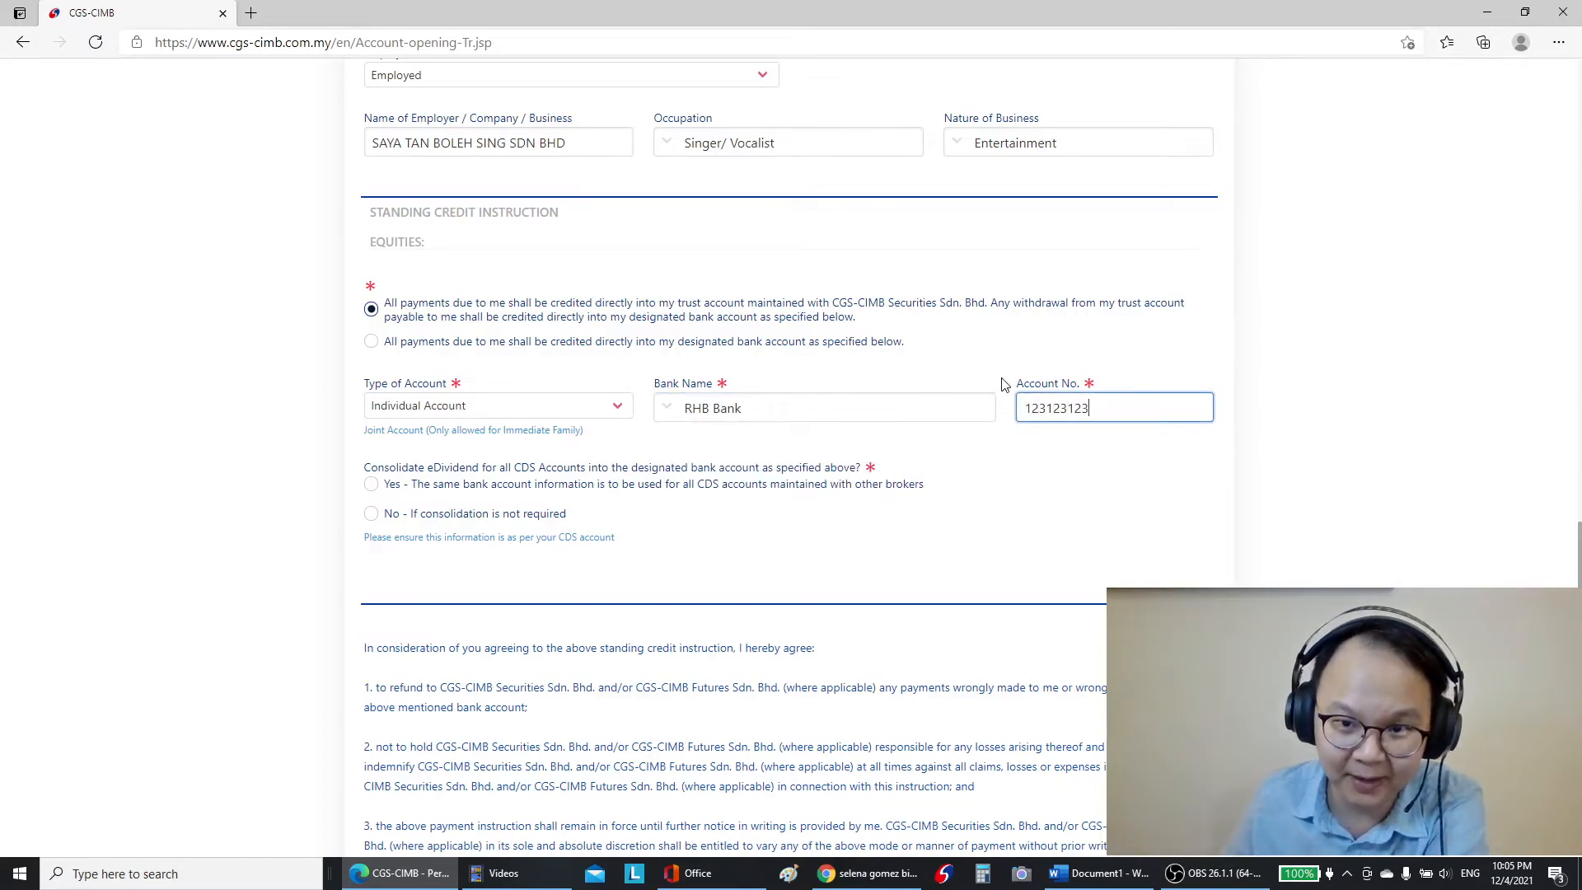
Select Yes to consolidate eDividends for all CDS accounts
{"action": "scroll", "scroll_direction": "down", "scroll_amount": 3}
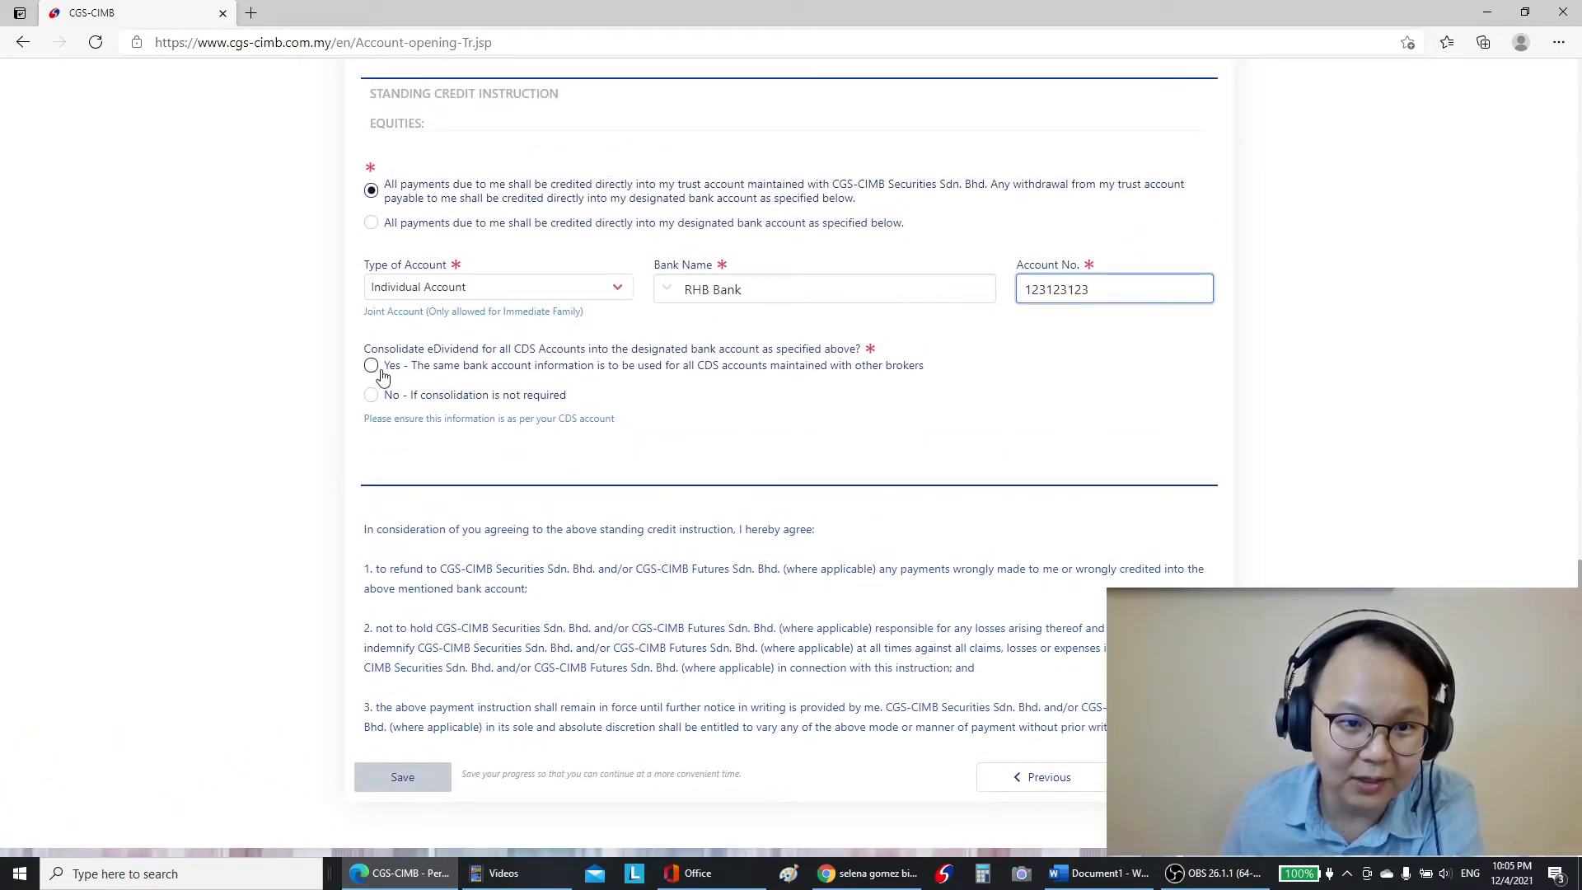
{"action": "left_click", "coordinate": [371, 364]}
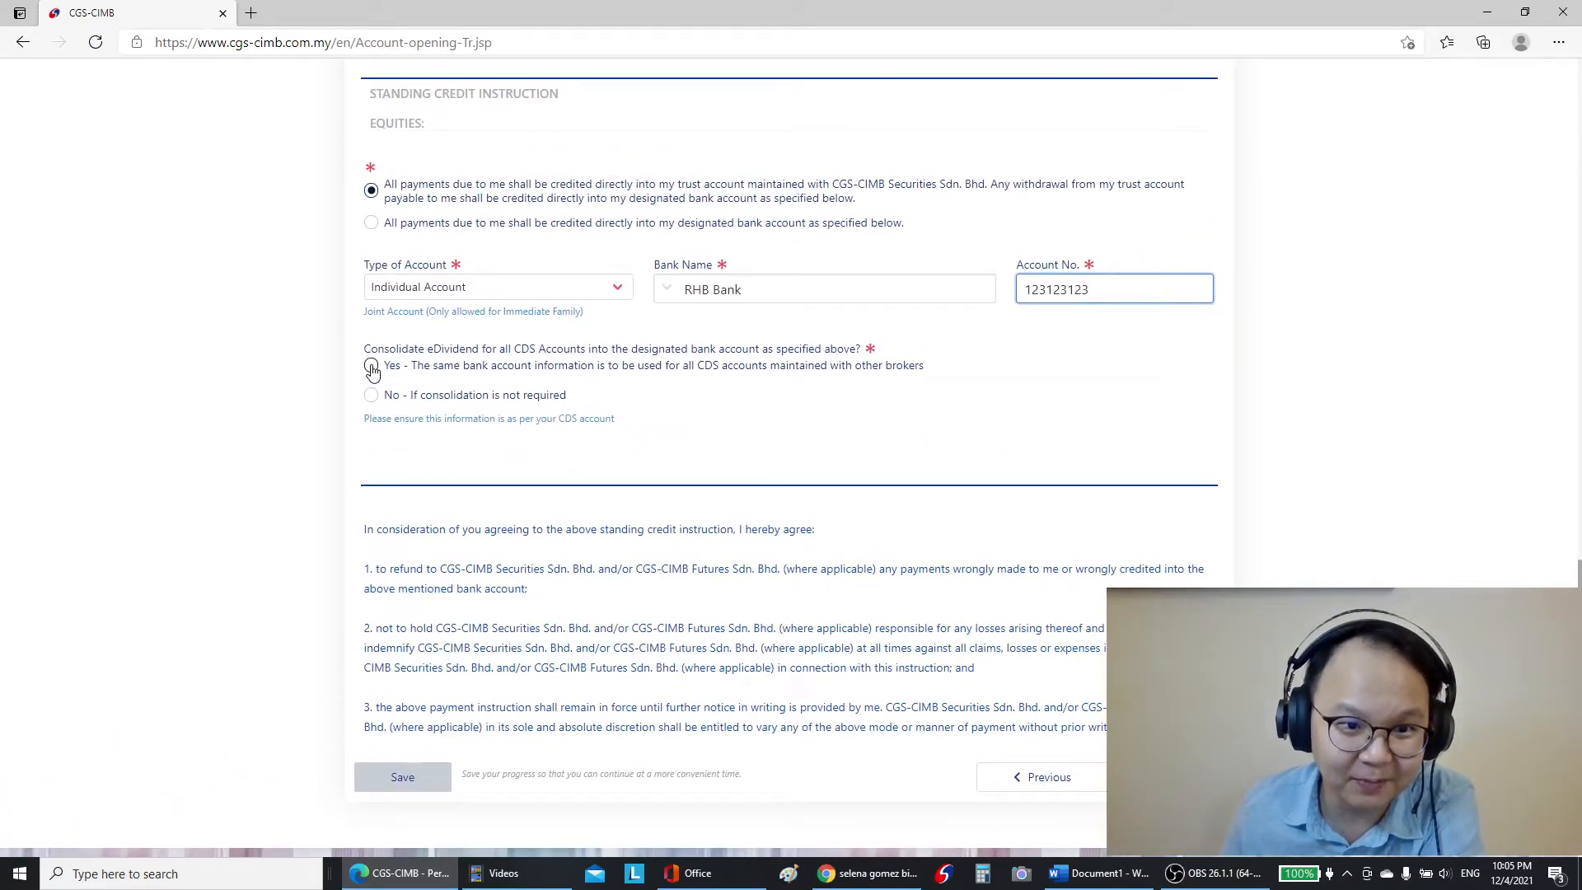
{"action": "left_click", "coordinate": [371, 365]}
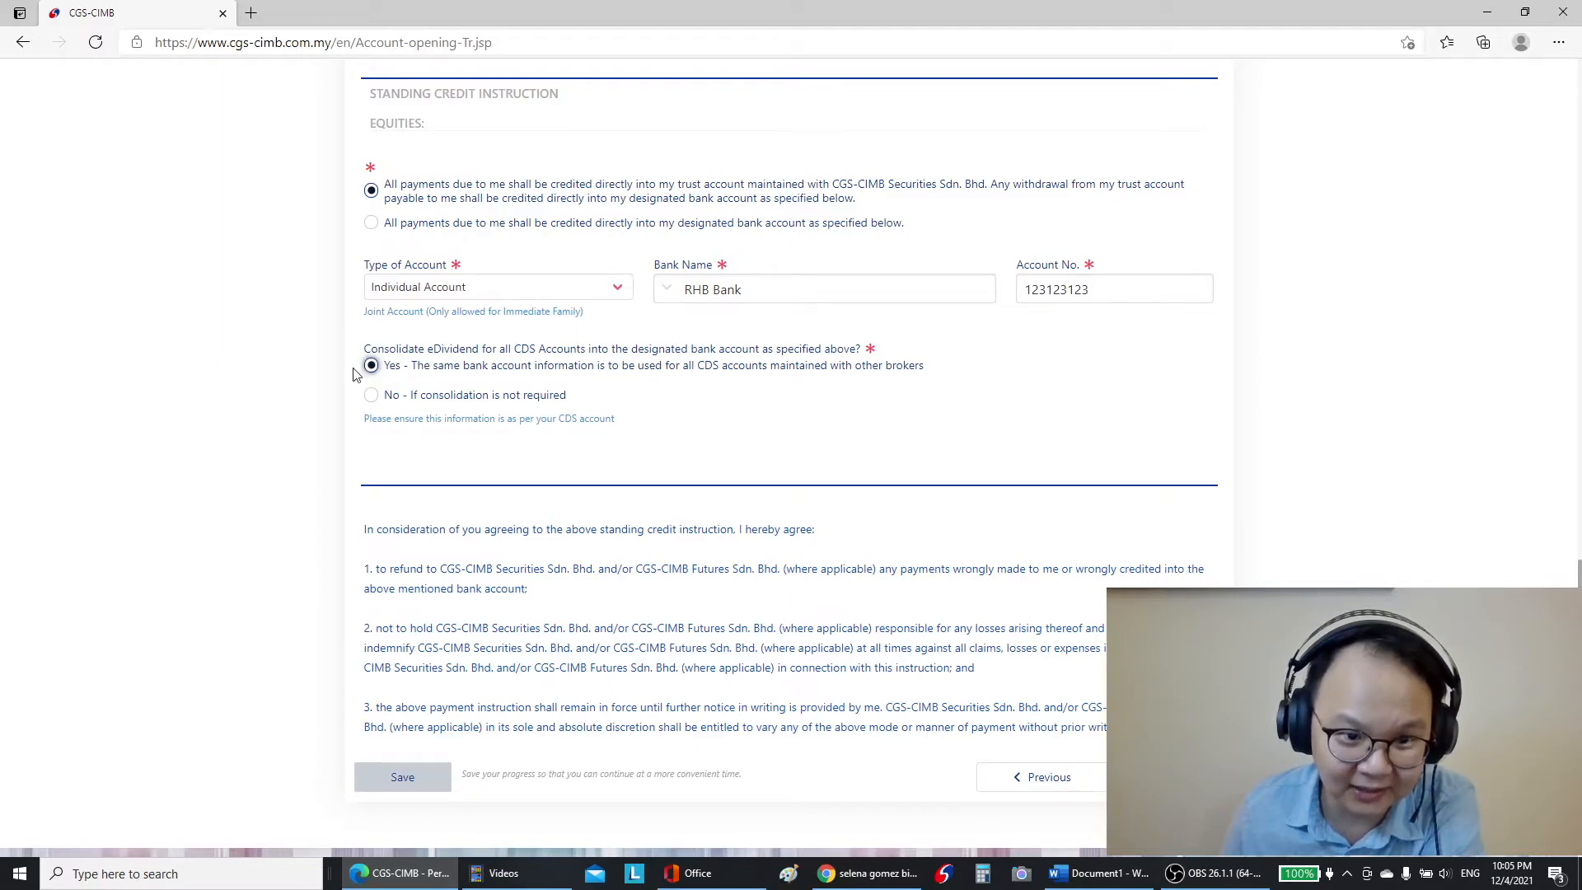
{"action": "scroll", "scroll_direction": "down", "scroll_amount": 3}
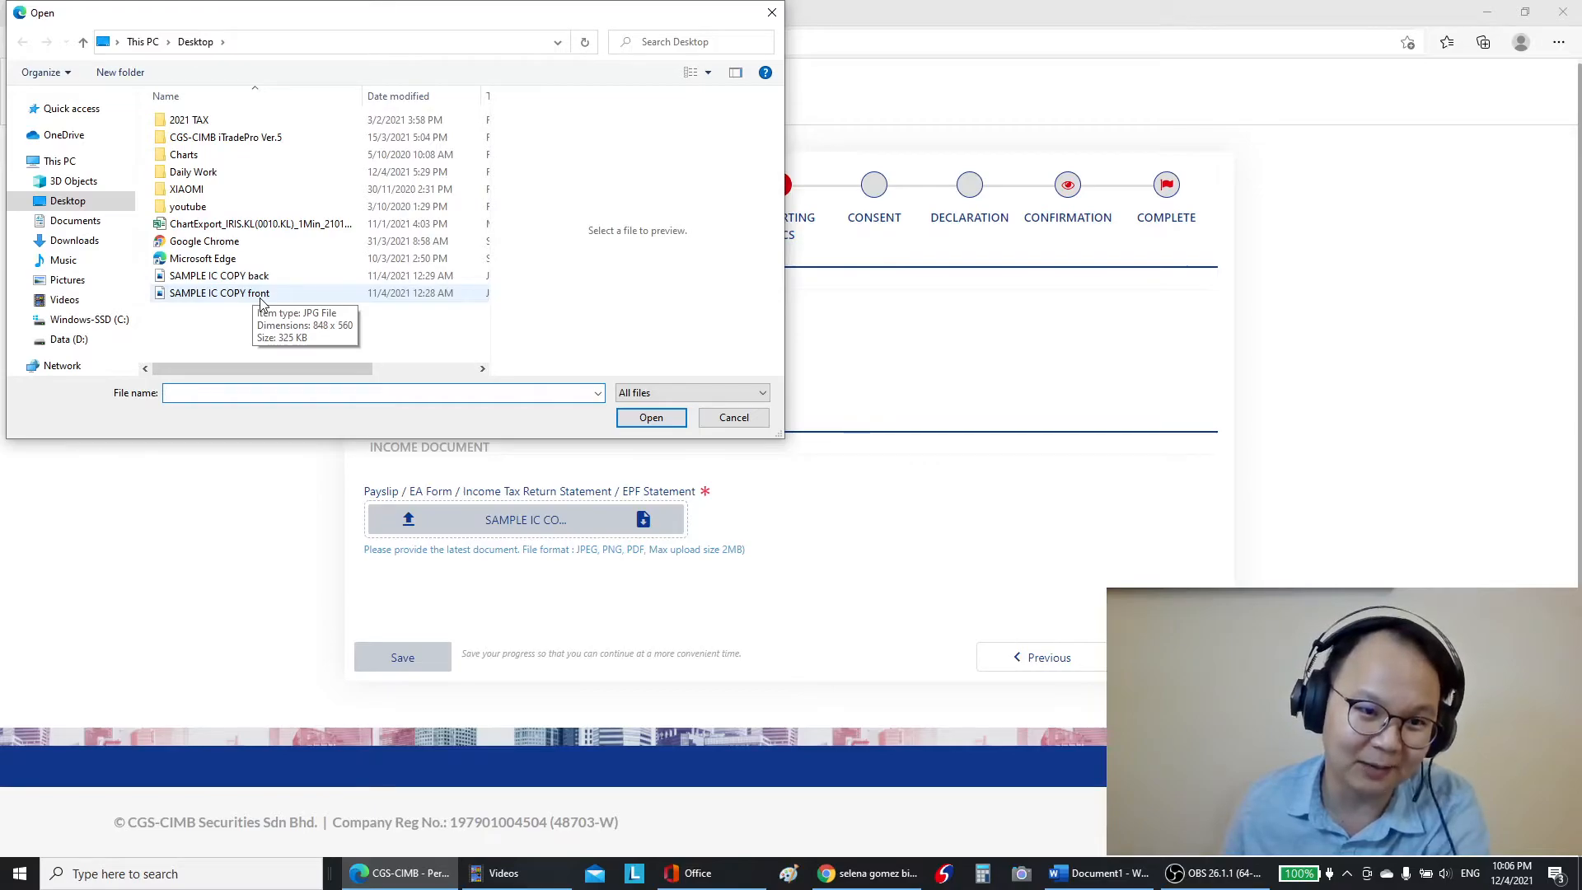
Attach SAMPLE IC COPY front as both the bank statement and the income document
{"action": "left_click", "coordinate": [651, 417]}
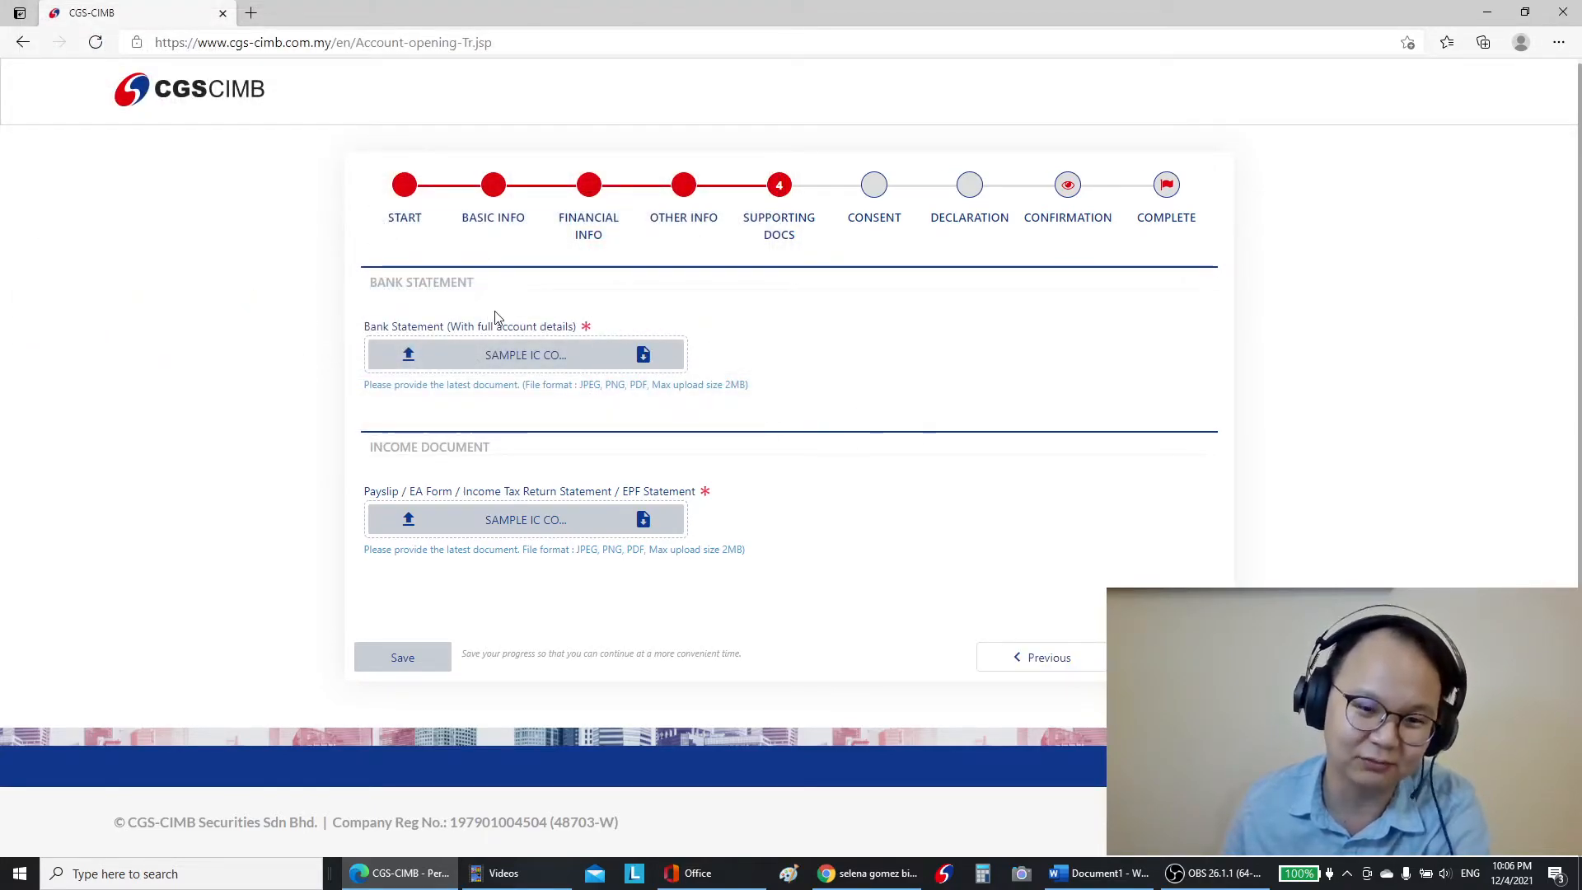
{"action": "left_click", "coordinate": [524, 519]}
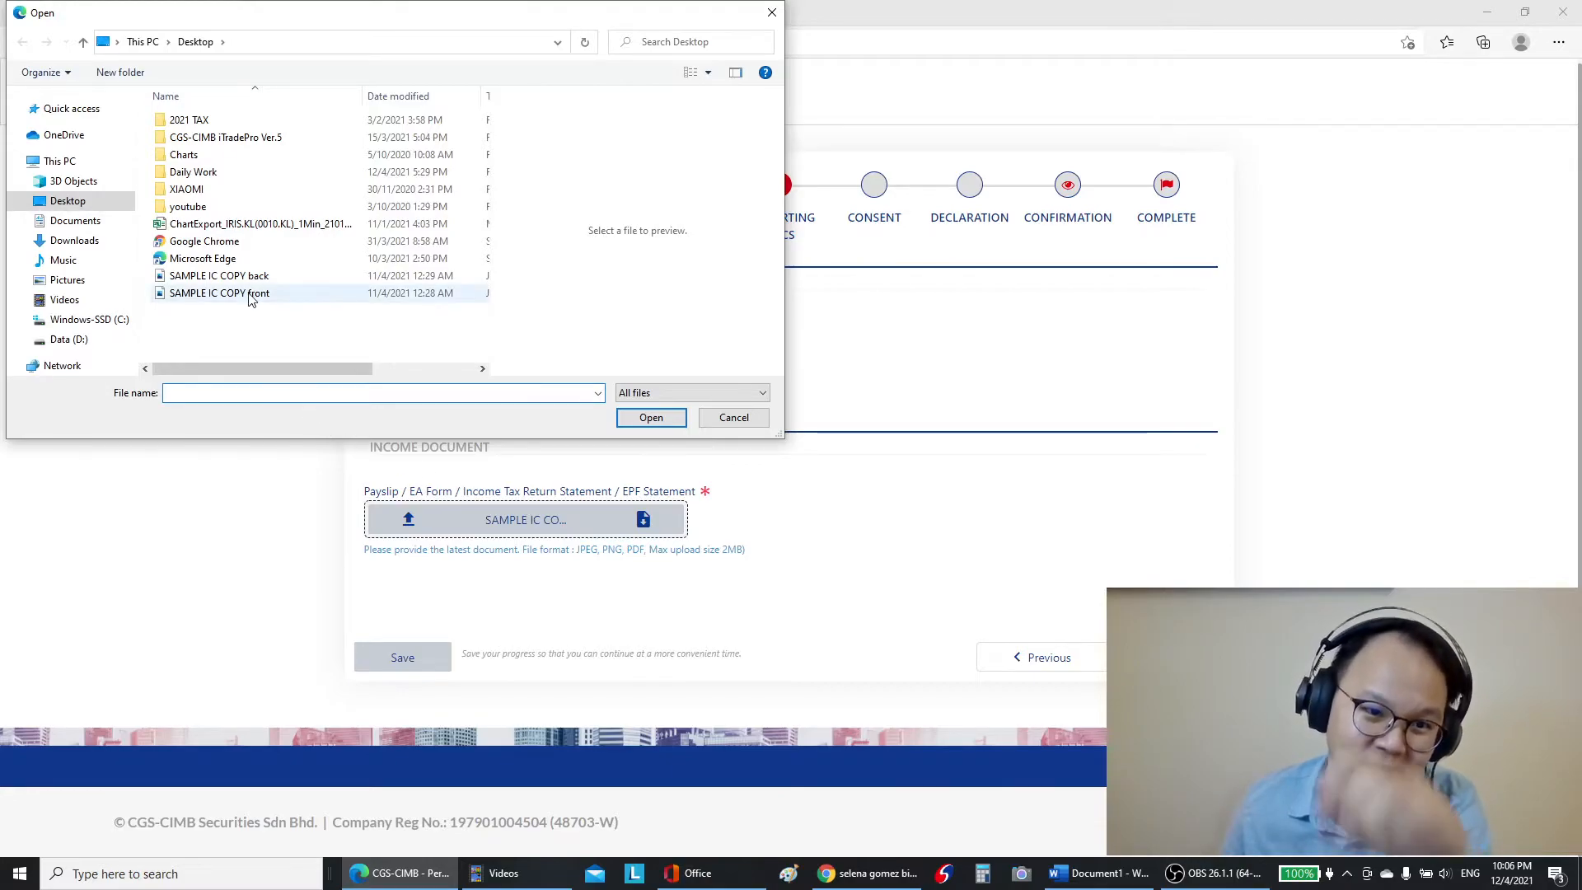
{"action": "left_click", "coordinate": [651, 417]}
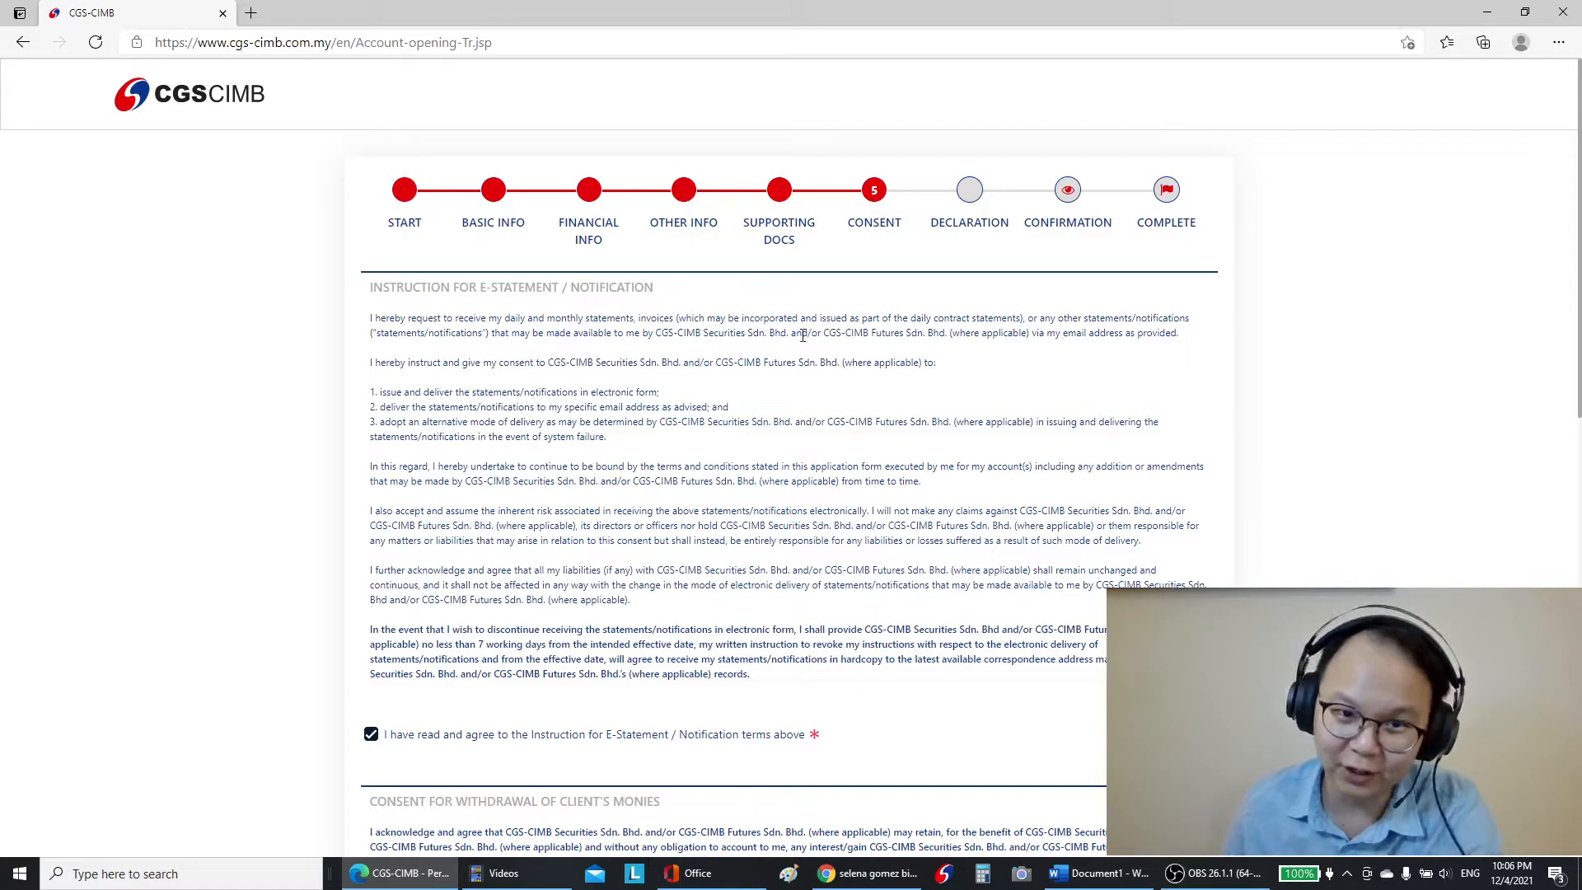
Agree to the CDS shareholding disclosure terms at the bottom of the Consent step
{"action": "scroll", "scroll_direction": "down", "scroll_amount": 3}
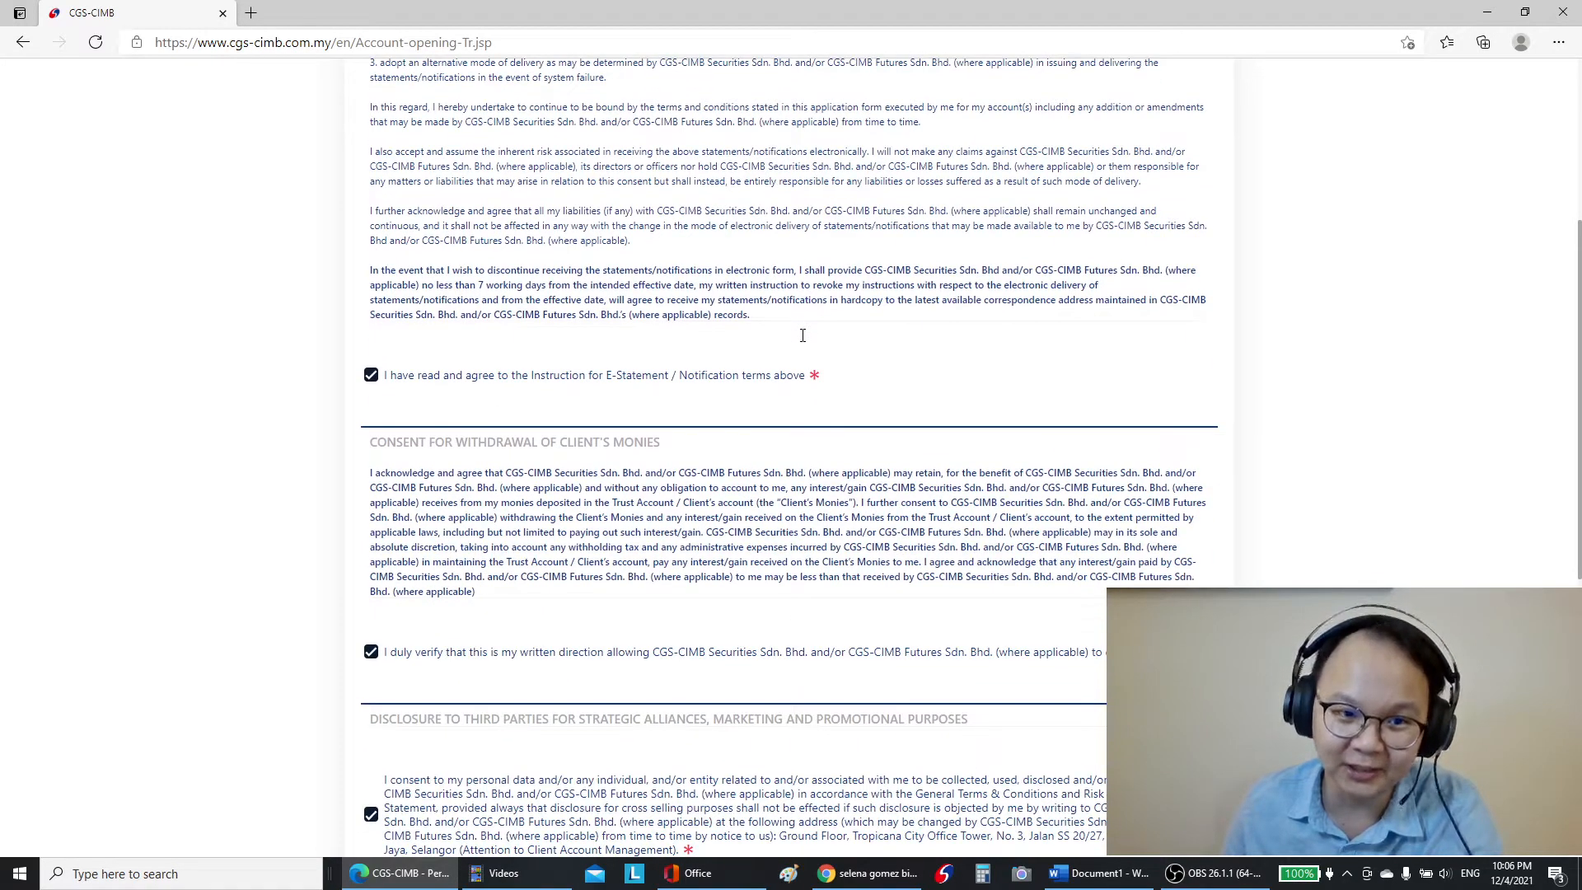
{"action": "scroll", "scroll_direction": "down", "scroll_amount": 3}
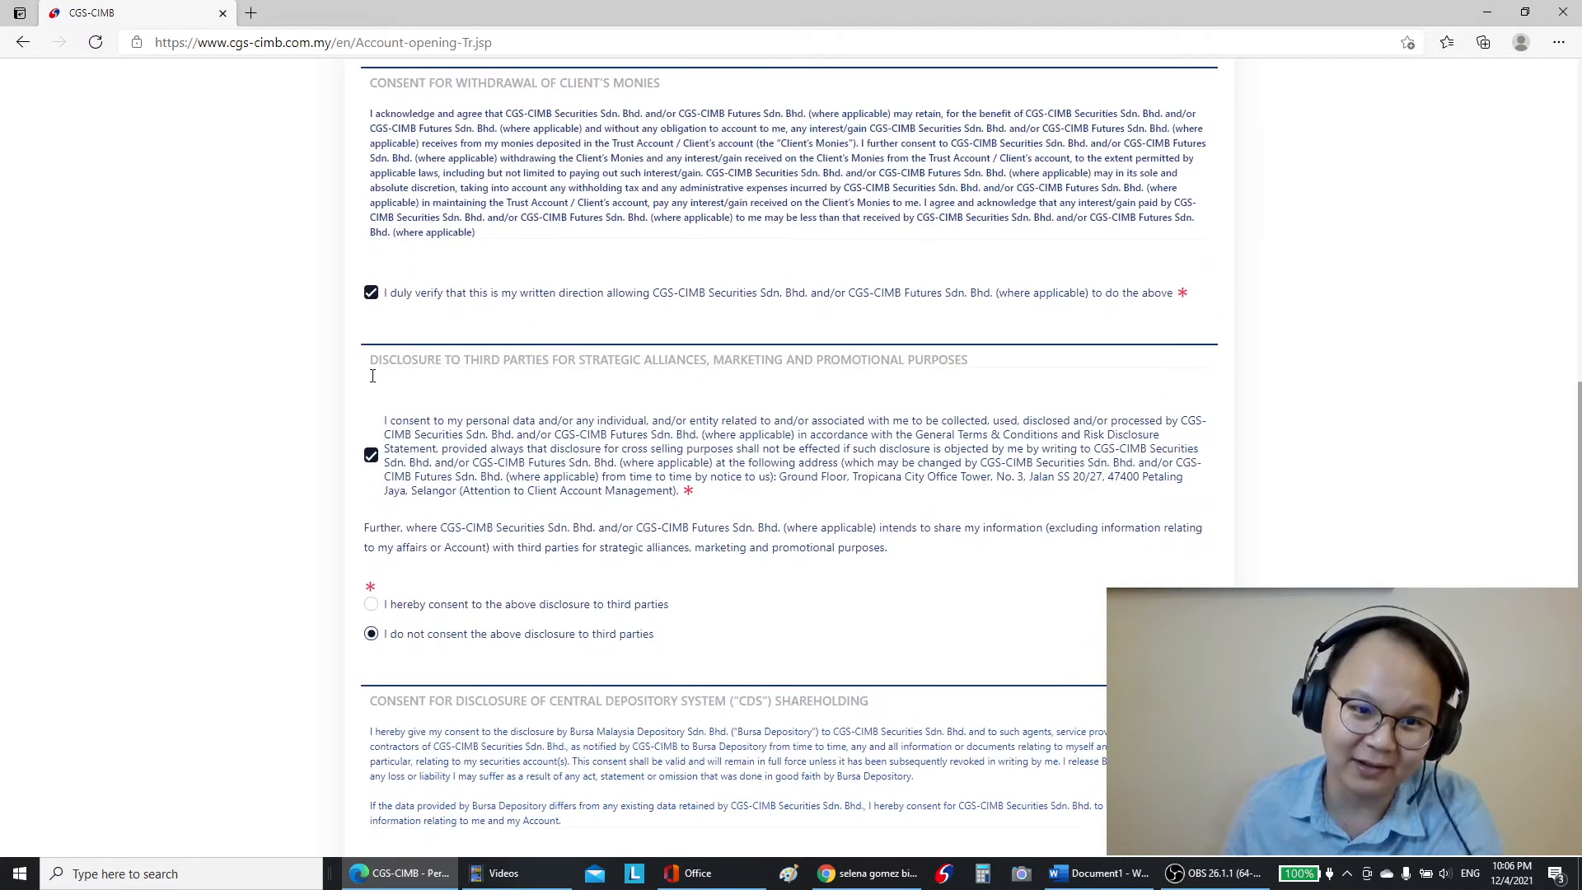
{"action": "mouse_move", "coordinate": [458, 488]}
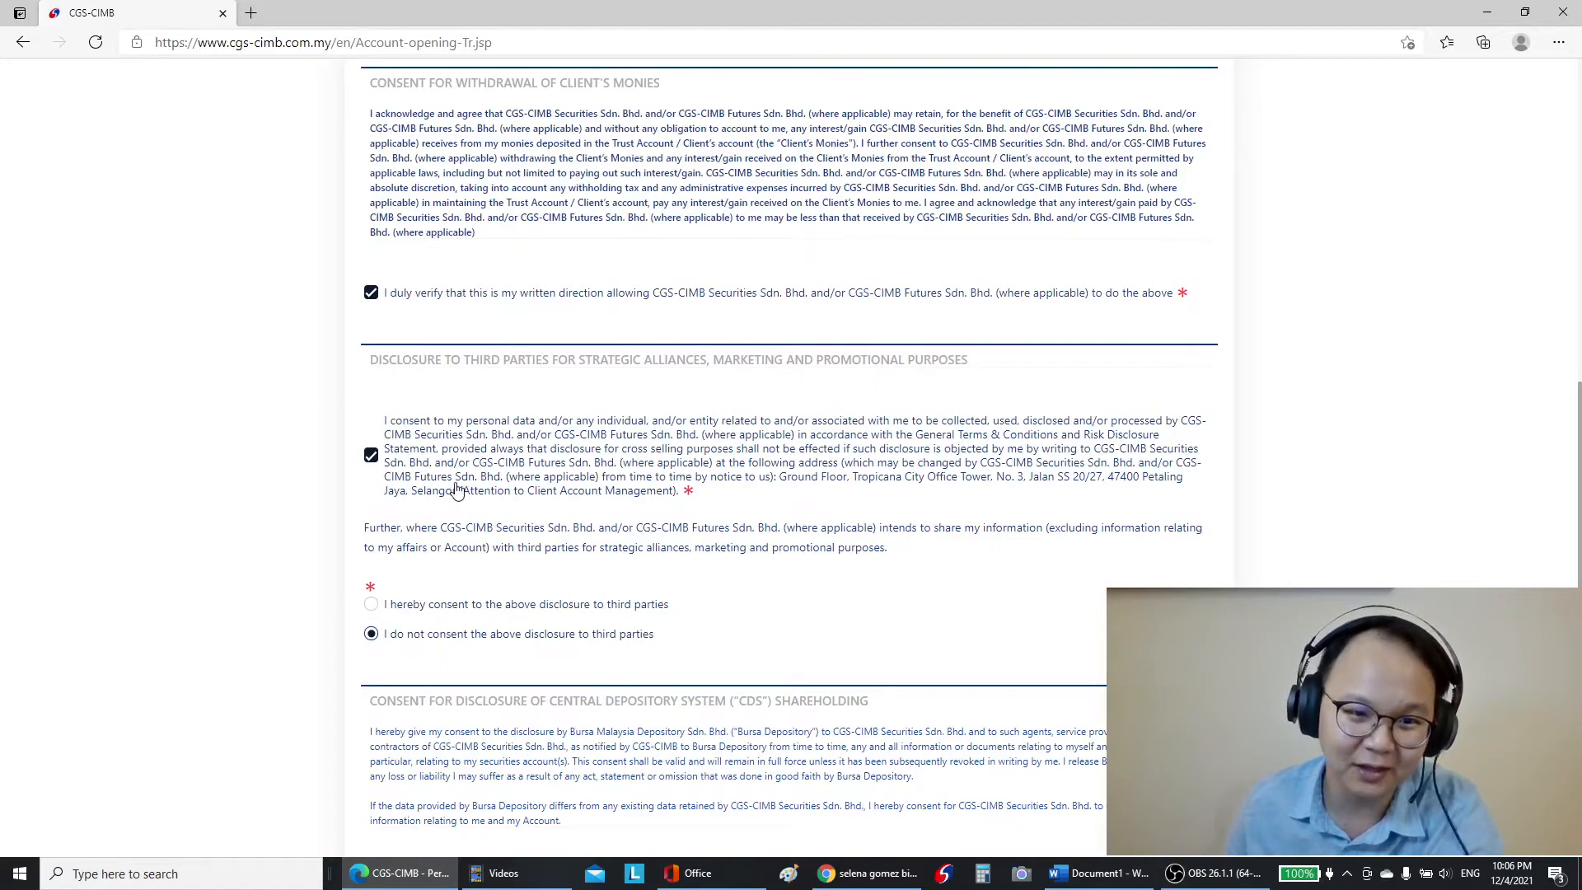
{"action": "scroll", "scroll_direction": "down", "scroll_amount": 3}
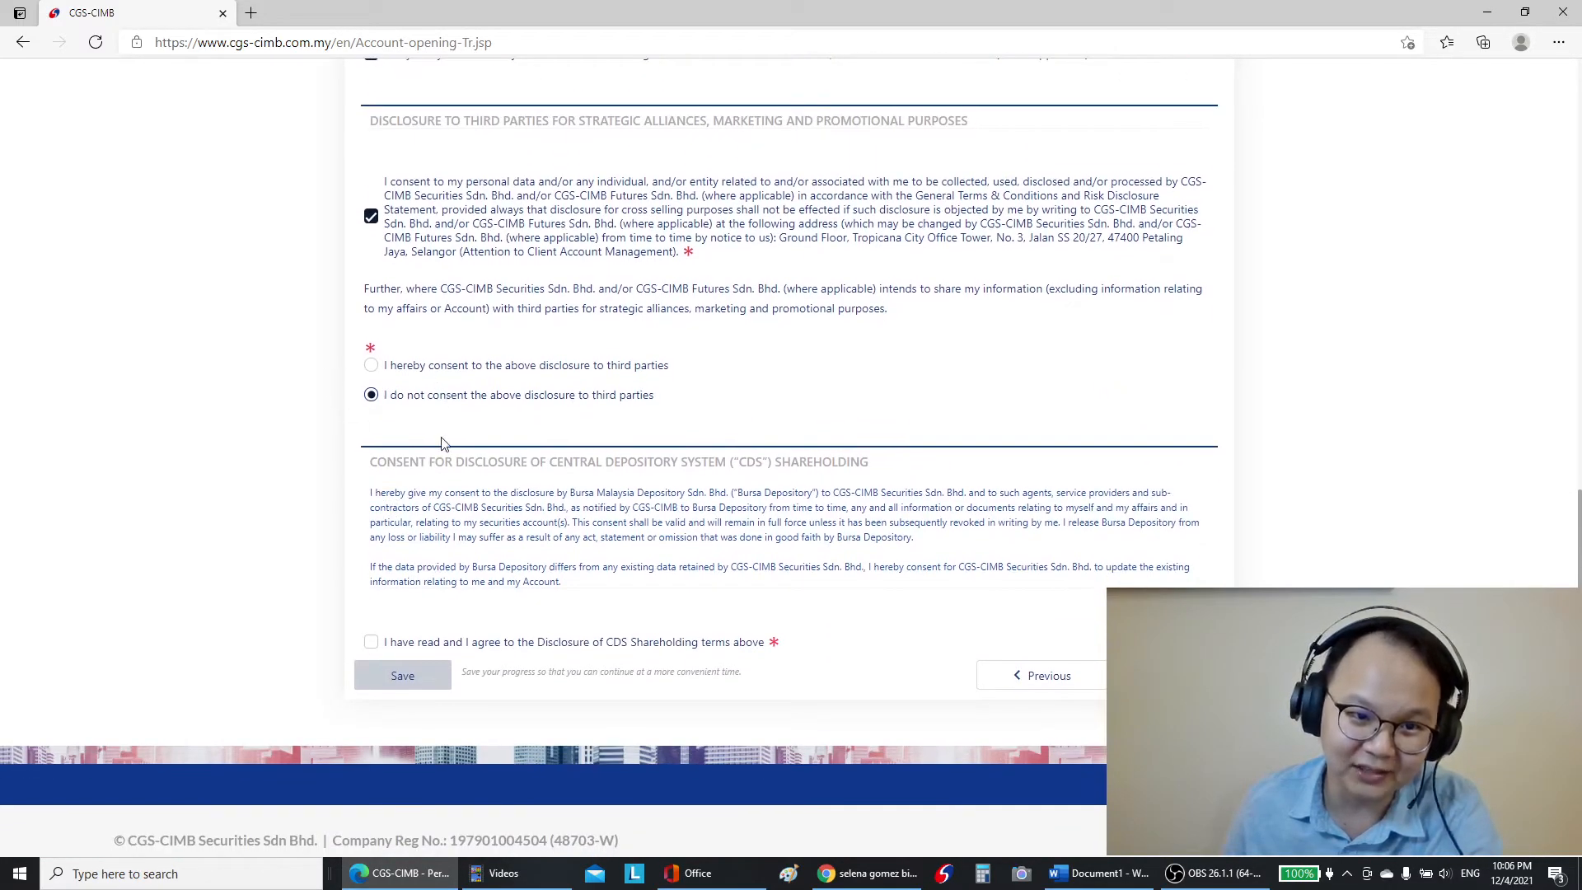
{"action": "mouse_move", "coordinate": [524, 422]}
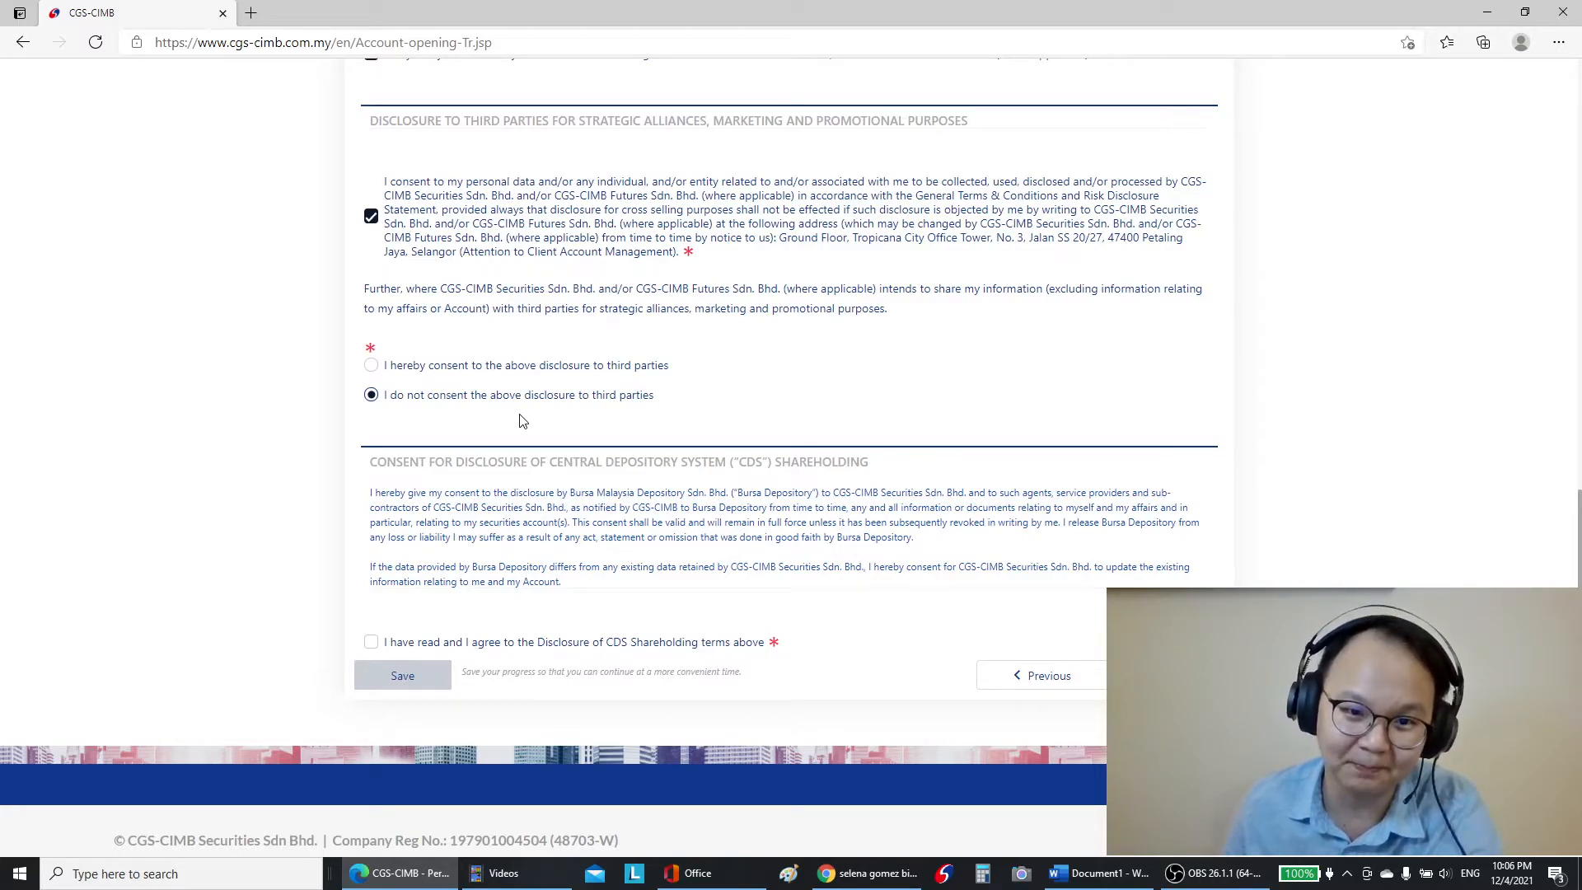
{"action": "left_click", "coordinate": [372, 642]}
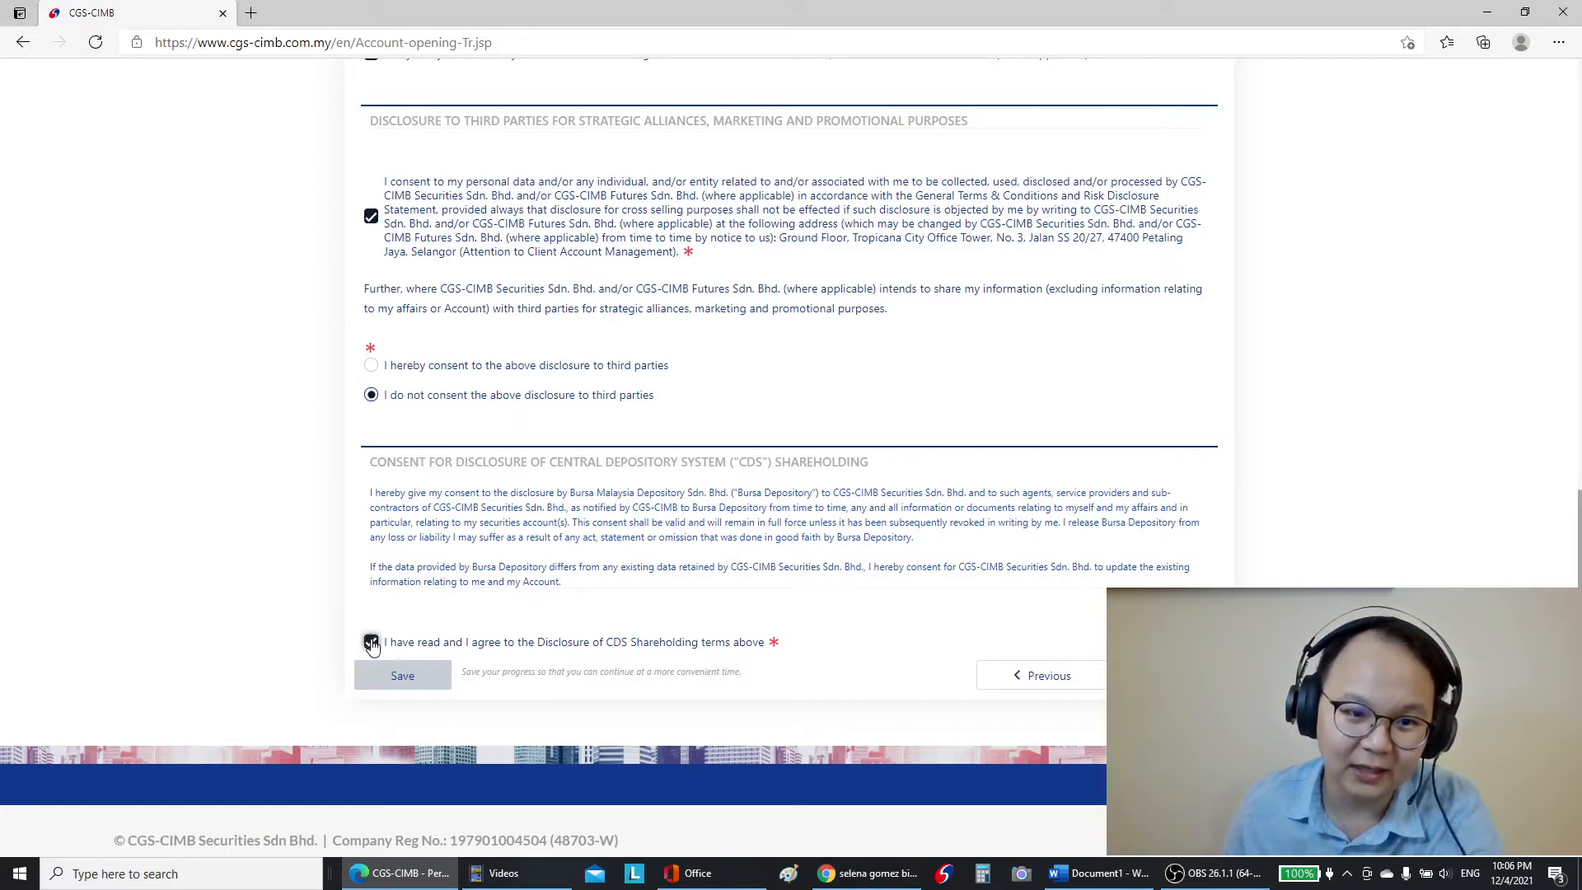
{"action": "left_click", "coordinate": [371, 641]}
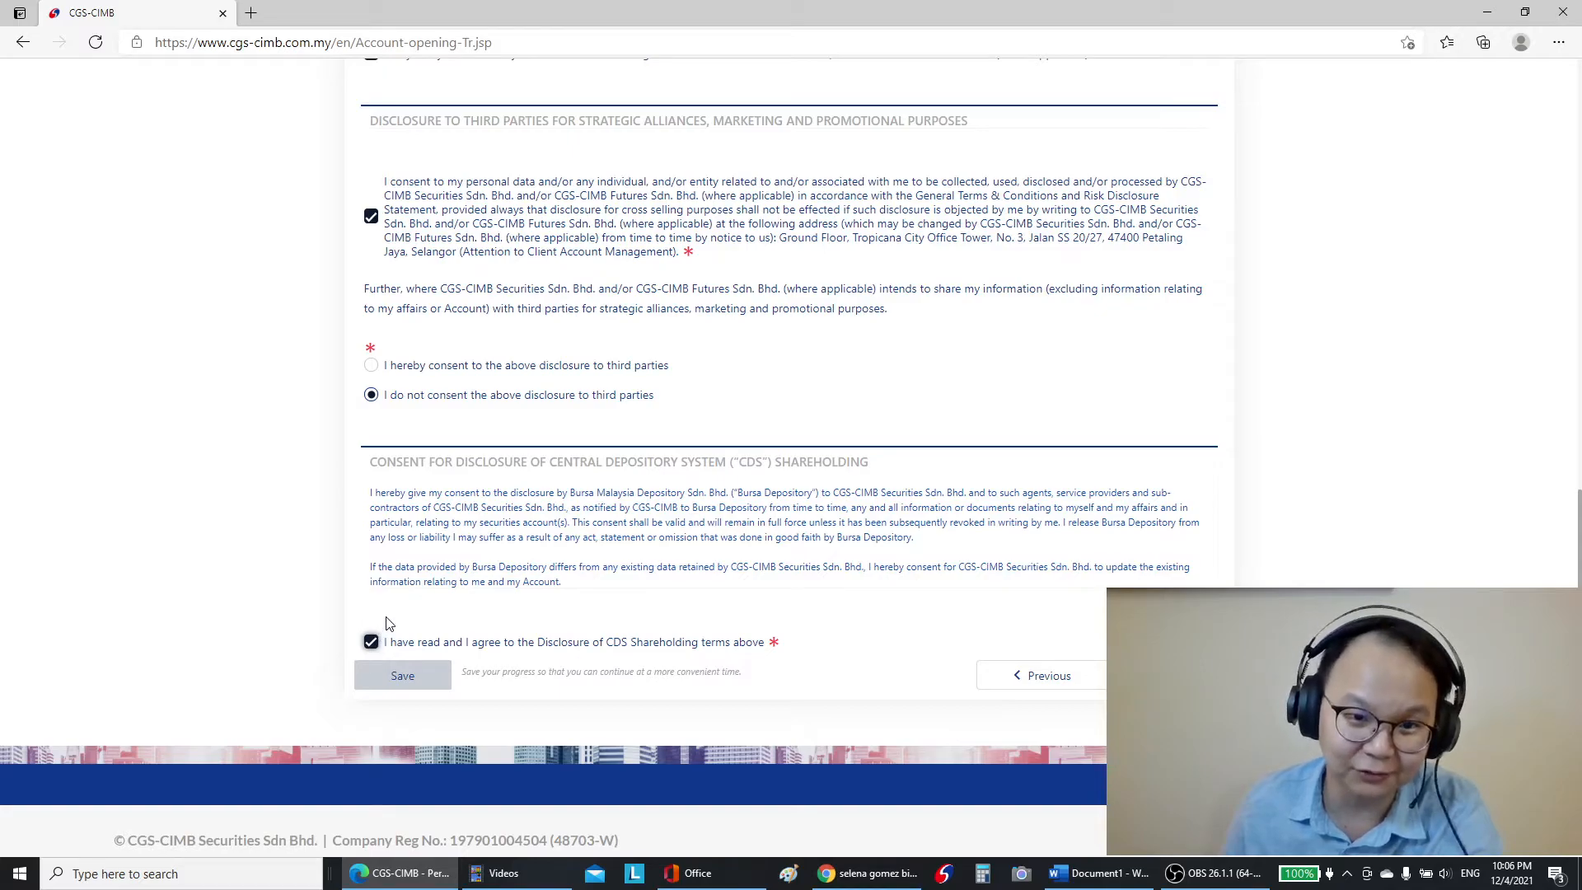
{"action": "mouse_move", "coordinate": [405, 595]}
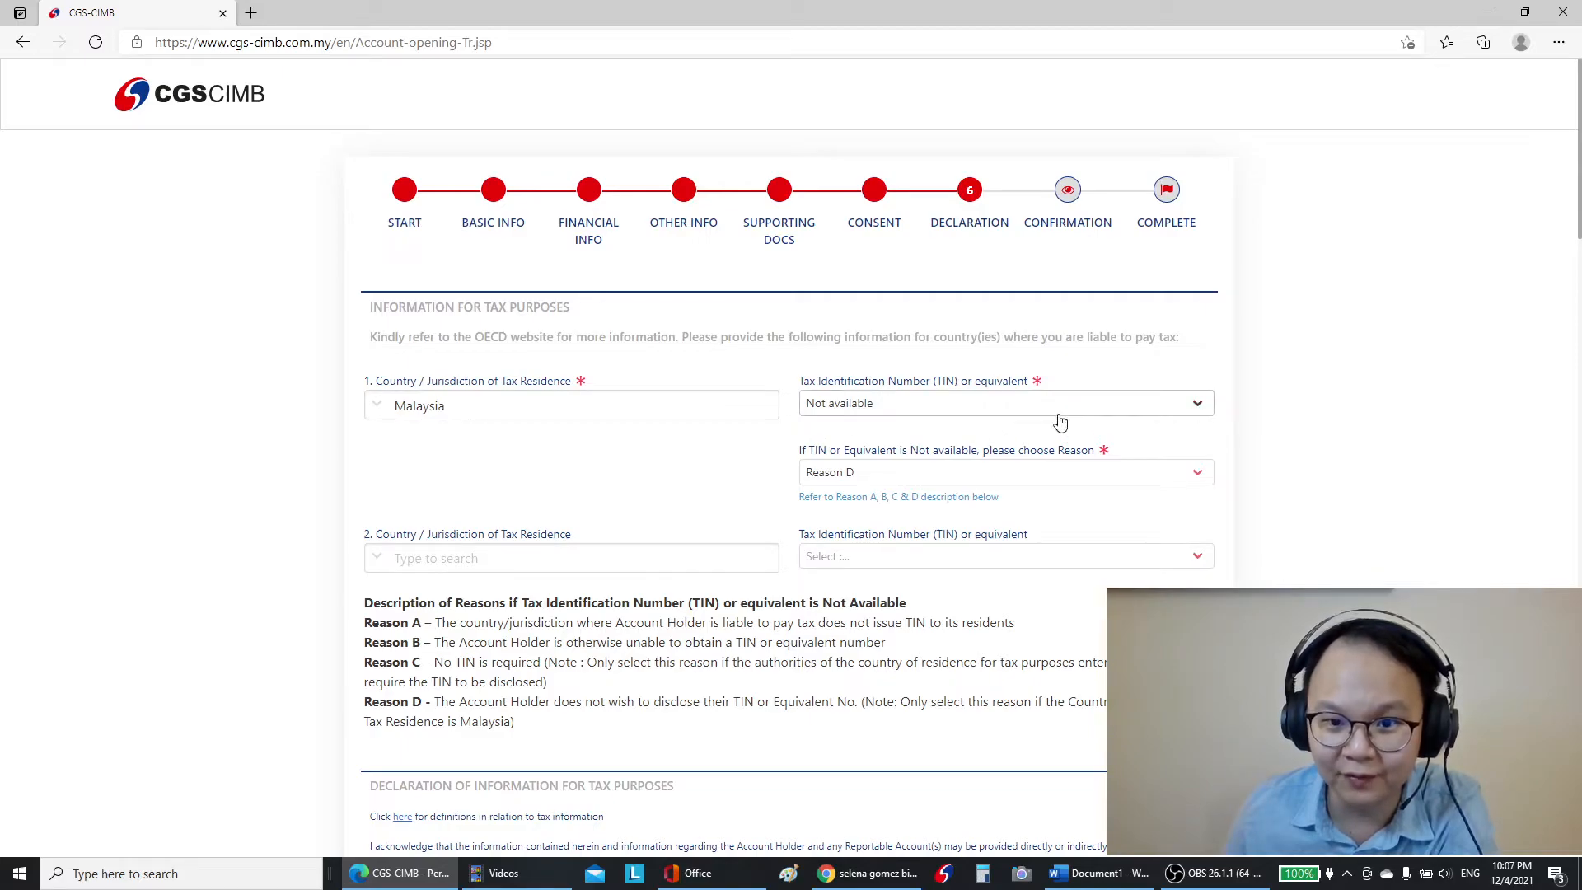
{"action": "mouse_move", "coordinate": [583, 398]}
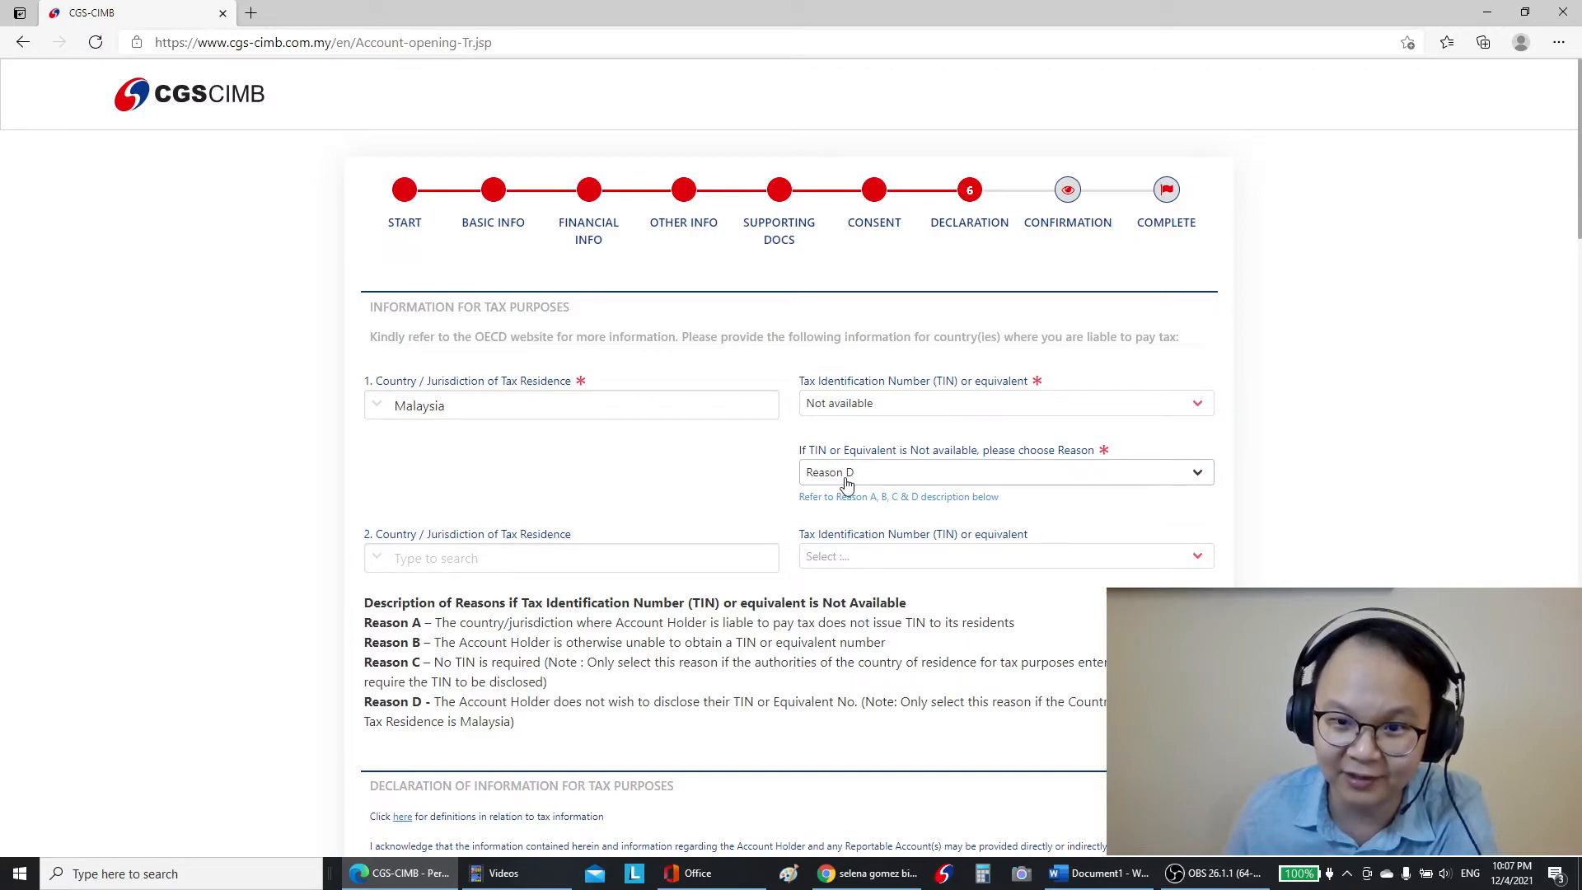
Adjust a selection on the Declaration step for the tax residence and TIN details
{"action": "left_click_drag", "start_coordinate": [435, 702], "coordinate": [527, 722]}
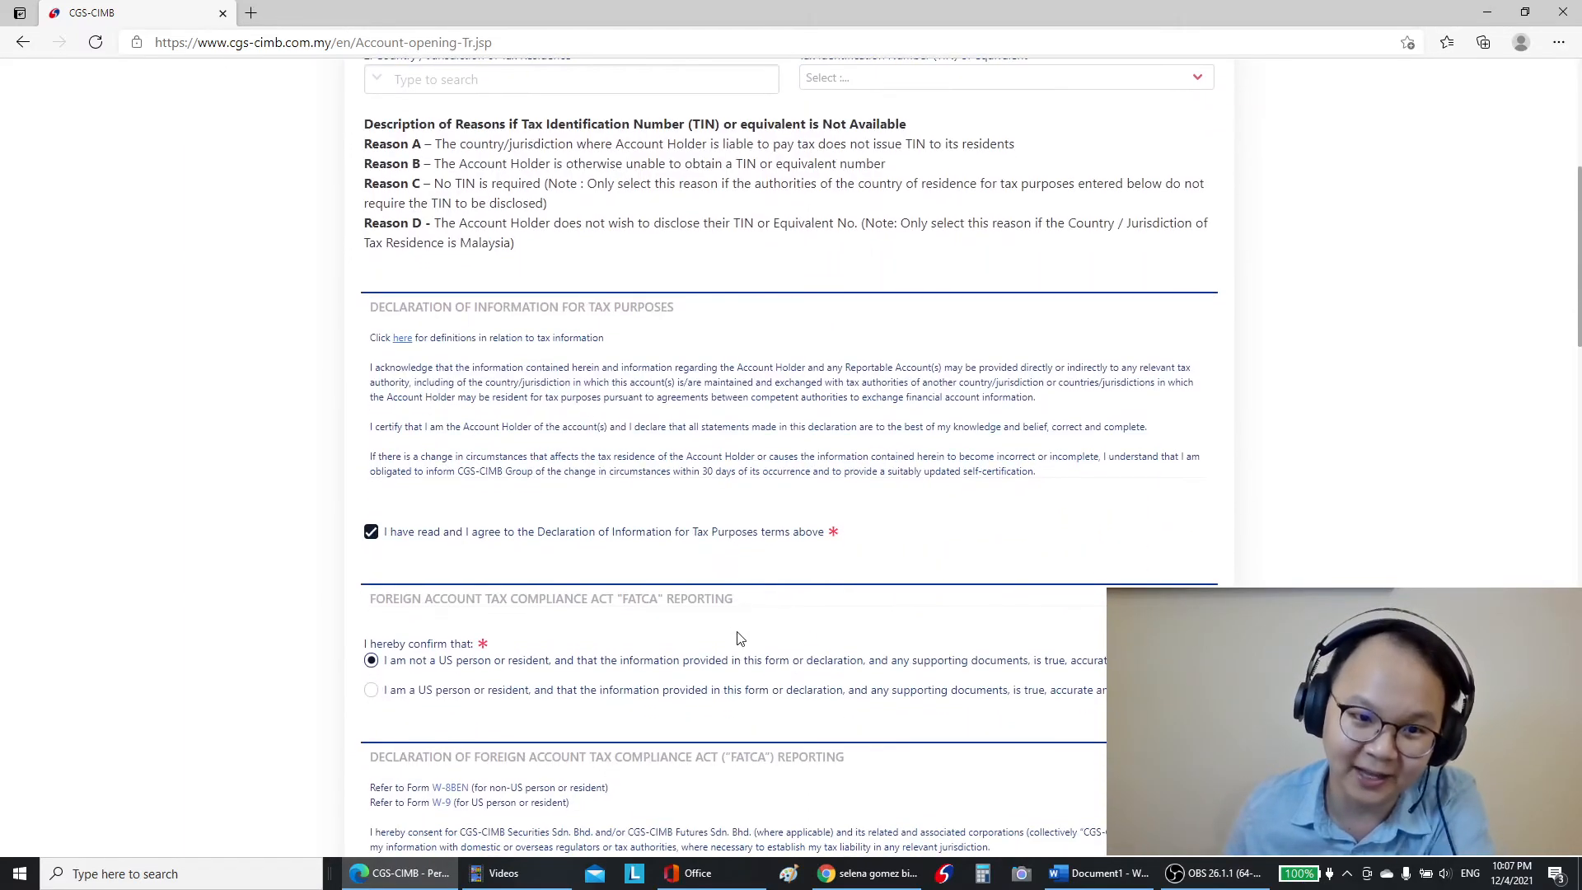
Tick the General Terms acknowledgement declaring no domestic Ringgit borrowing
{"action": "scroll", "scroll_direction": "down", "scroll_amount": 3}
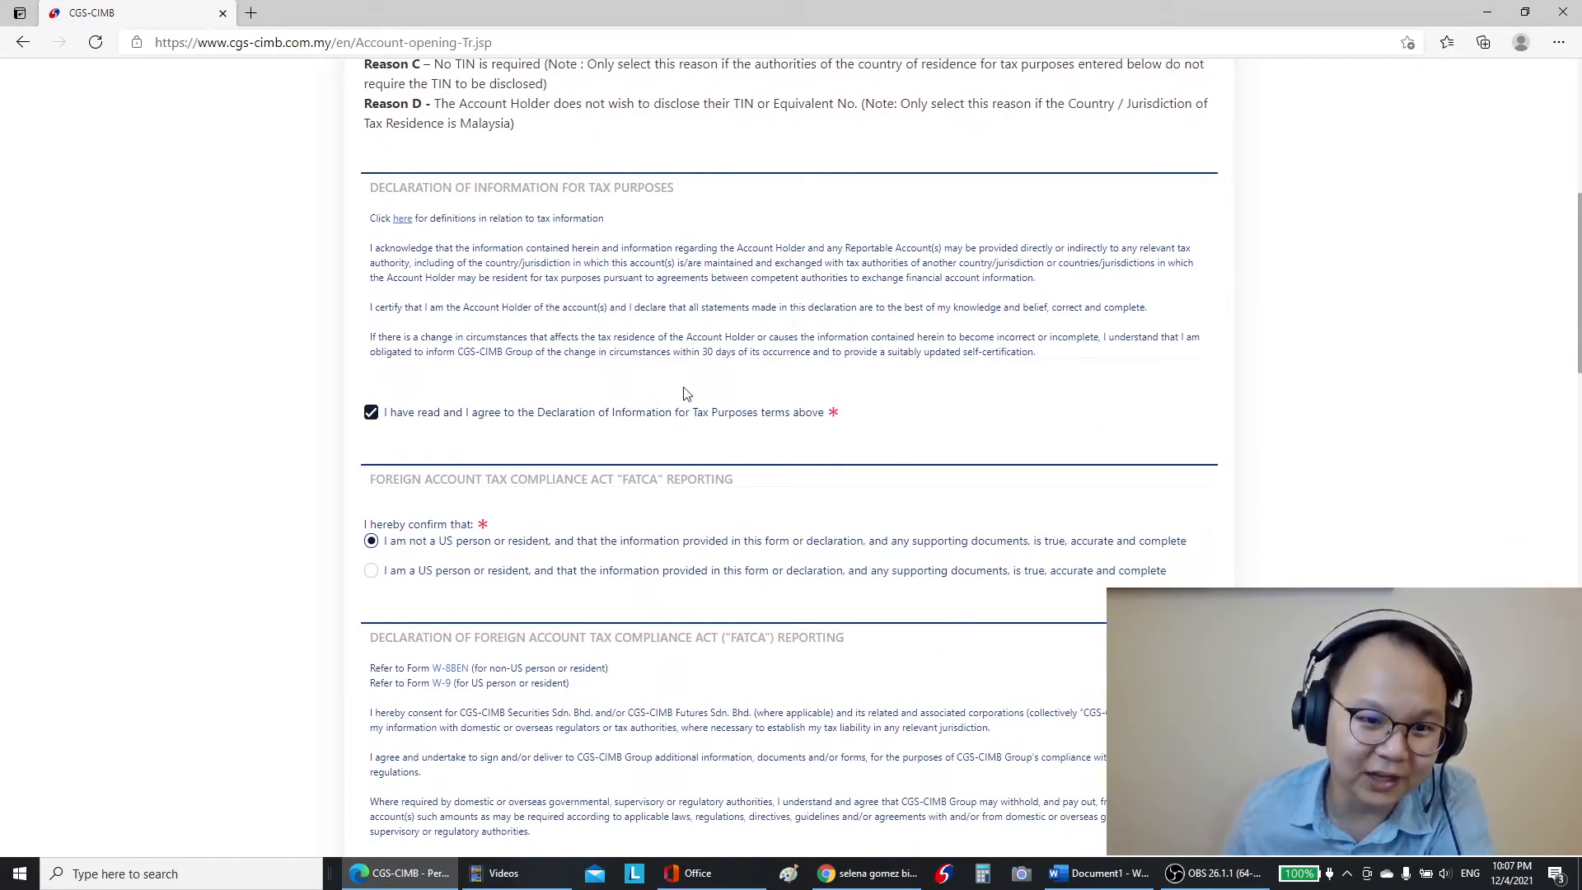
{"action": "scroll", "scroll_direction": "down", "scroll_amount": 3}
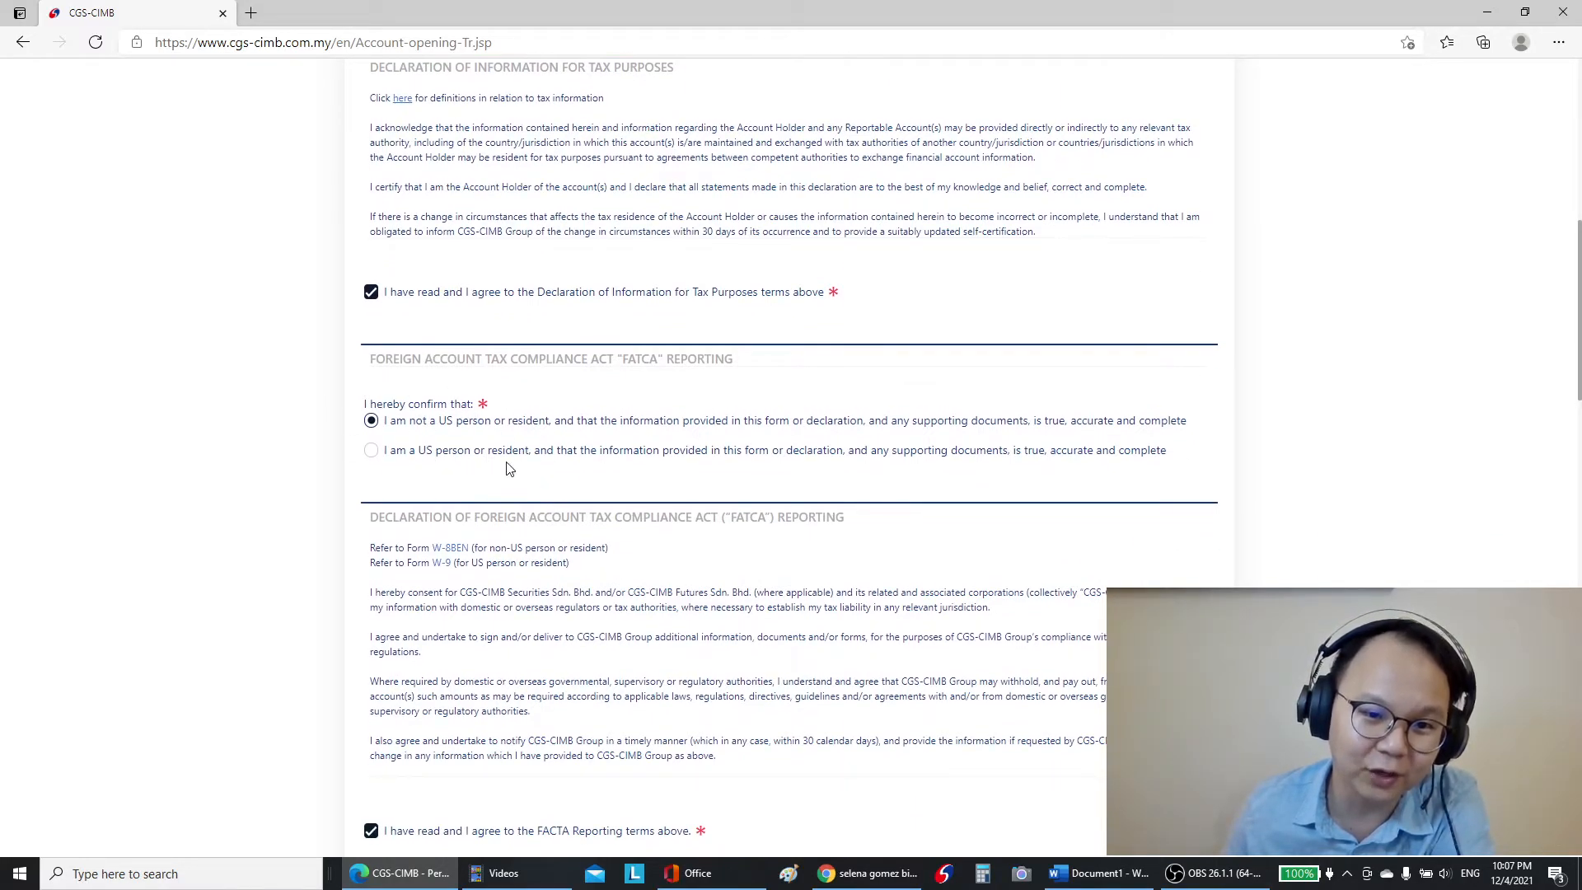
{"action": "mouse_move", "coordinate": [828, 455]}
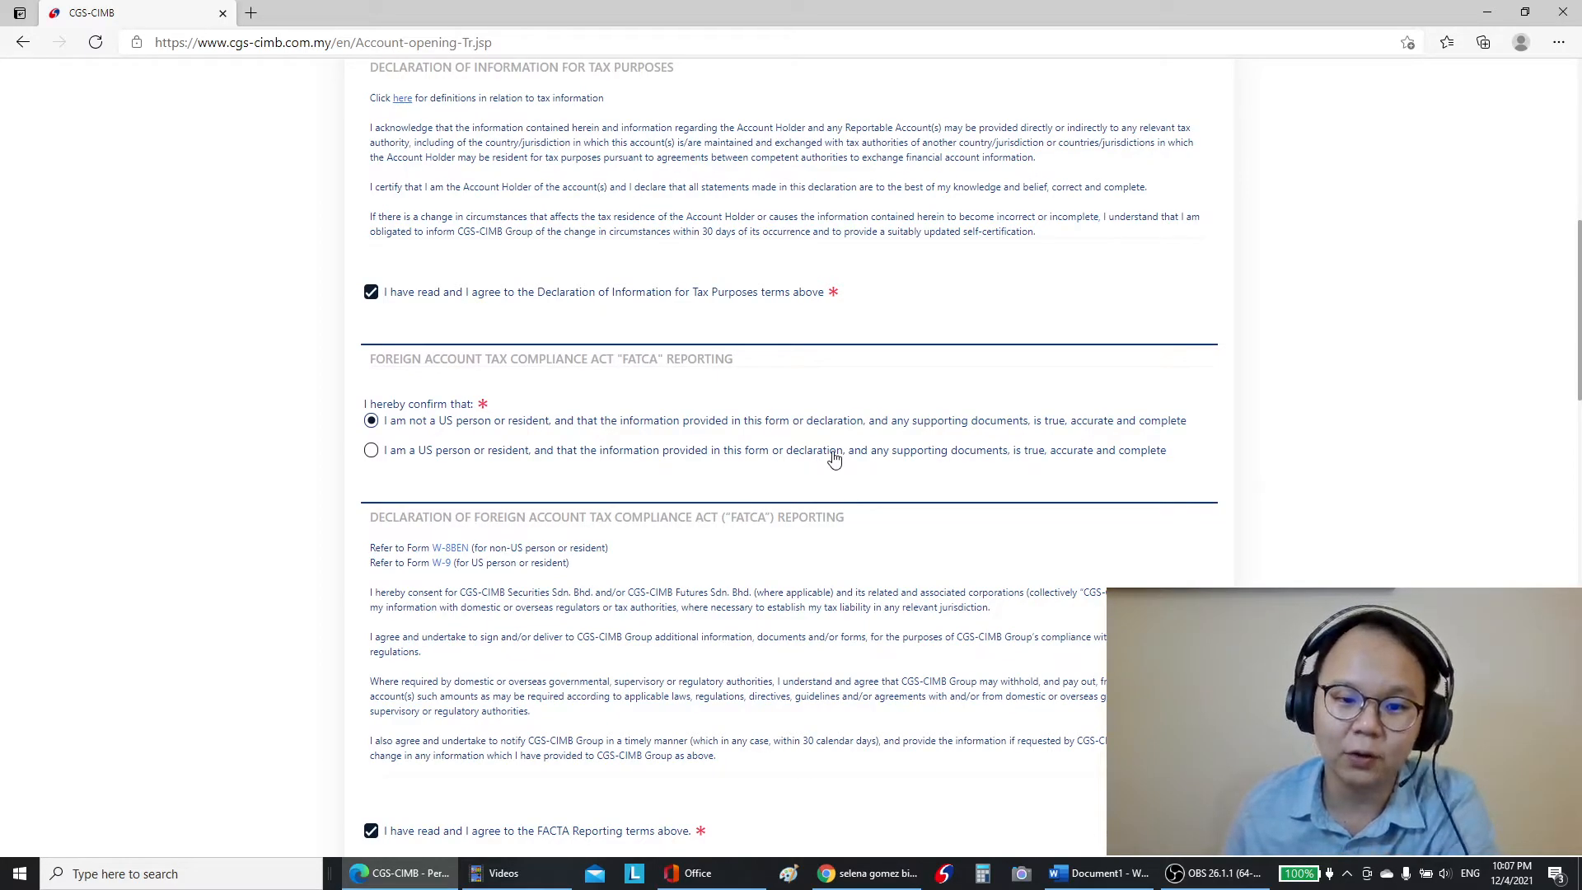
{"action": "mouse_move", "coordinate": [824, 455]}
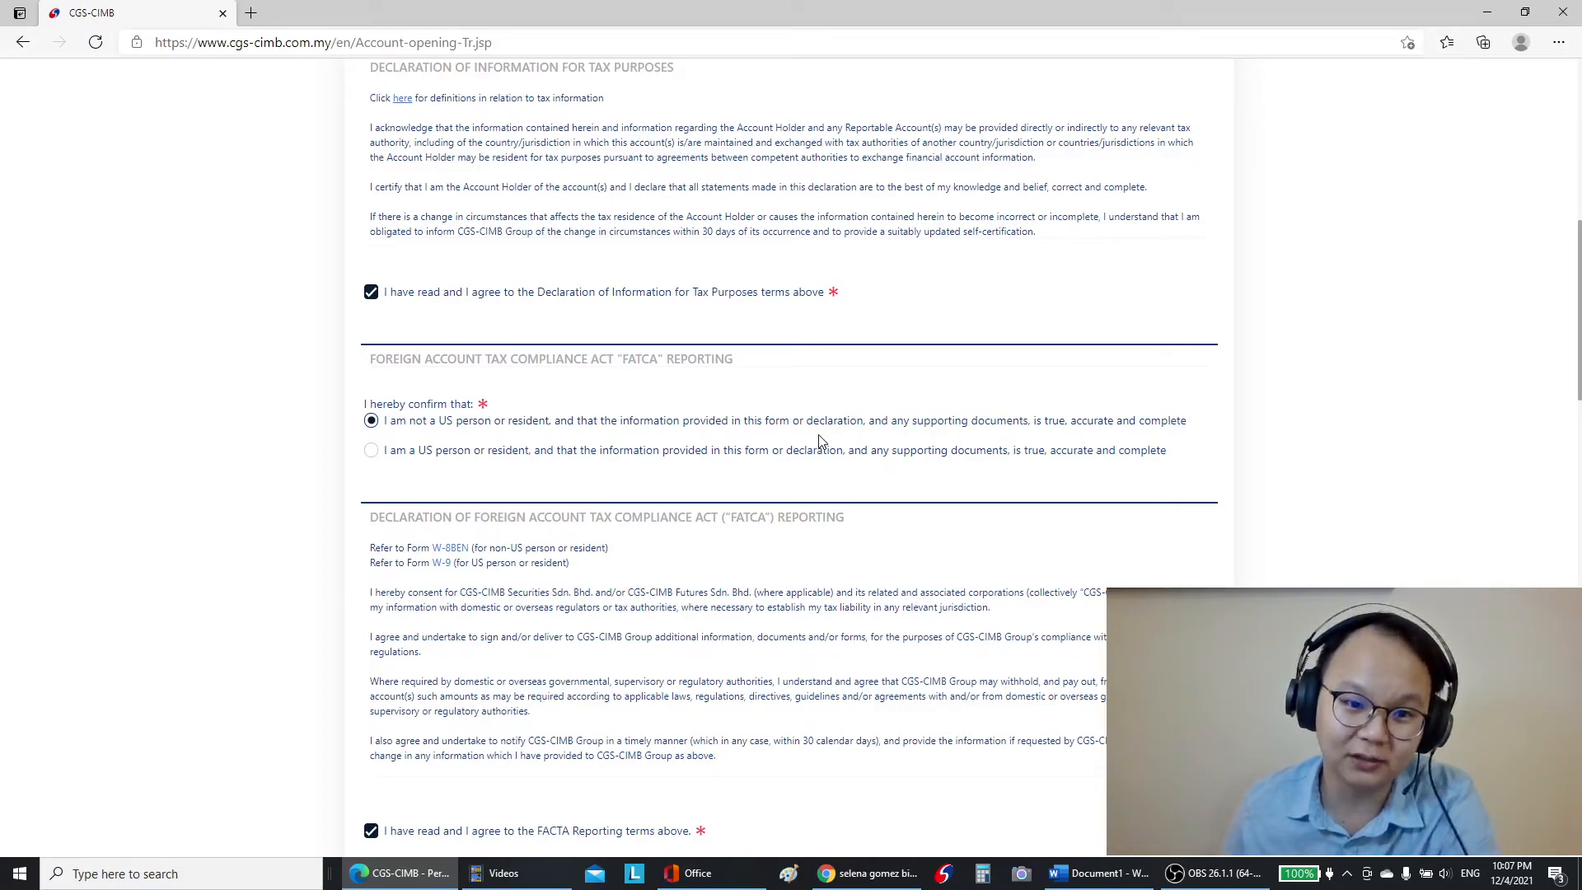
{"action": "scroll", "scroll_direction": "down", "scroll_amount": 3}
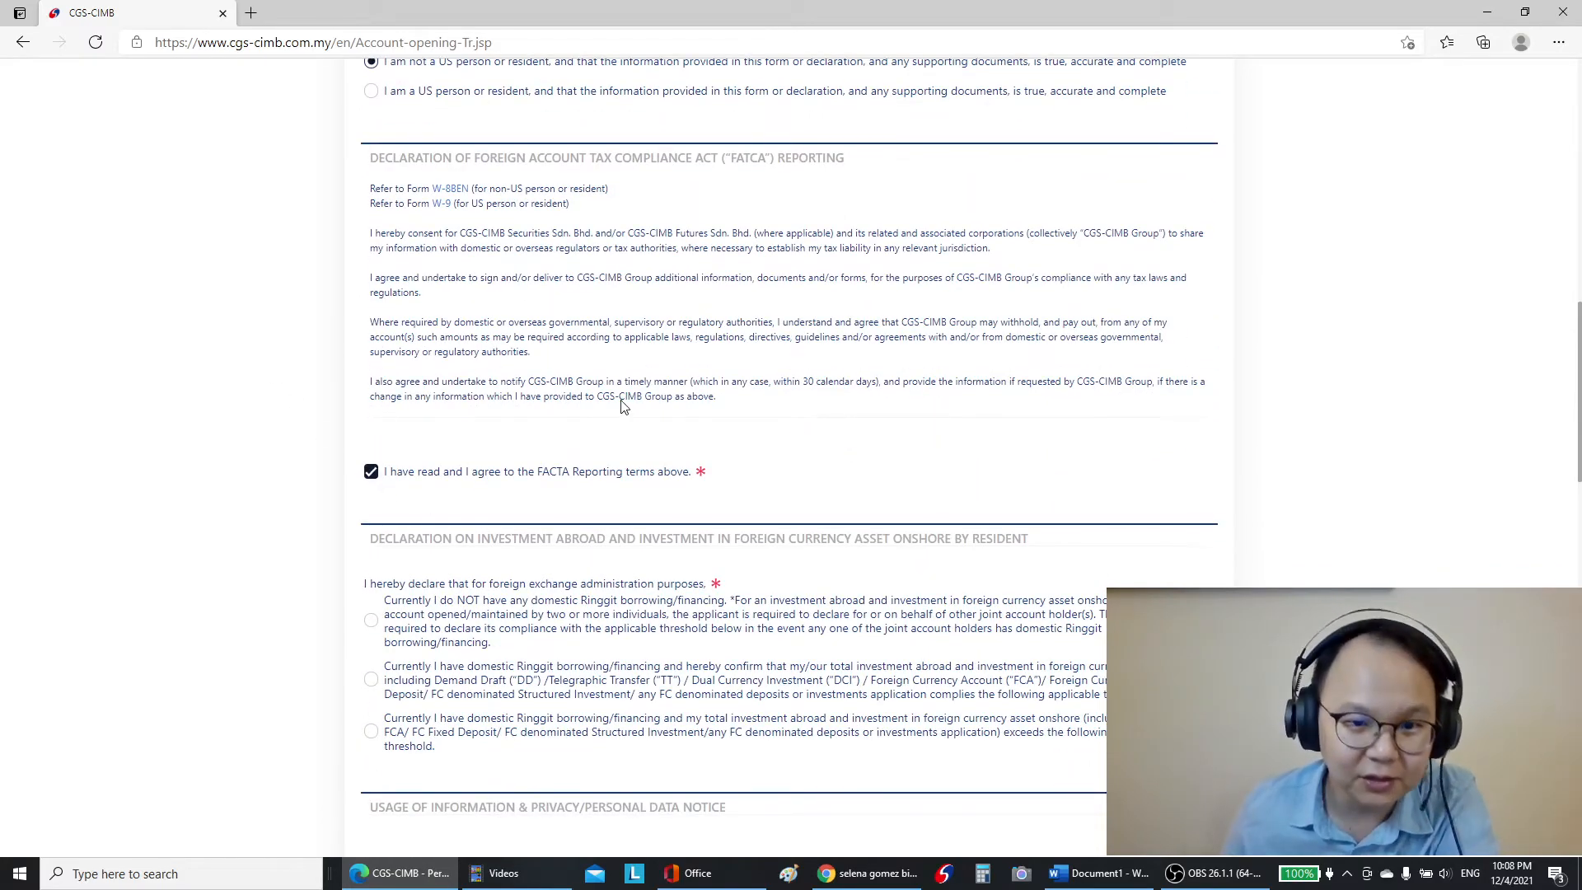
{"action": "scroll", "scroll_direction": "down", "scroll_amount": 3}
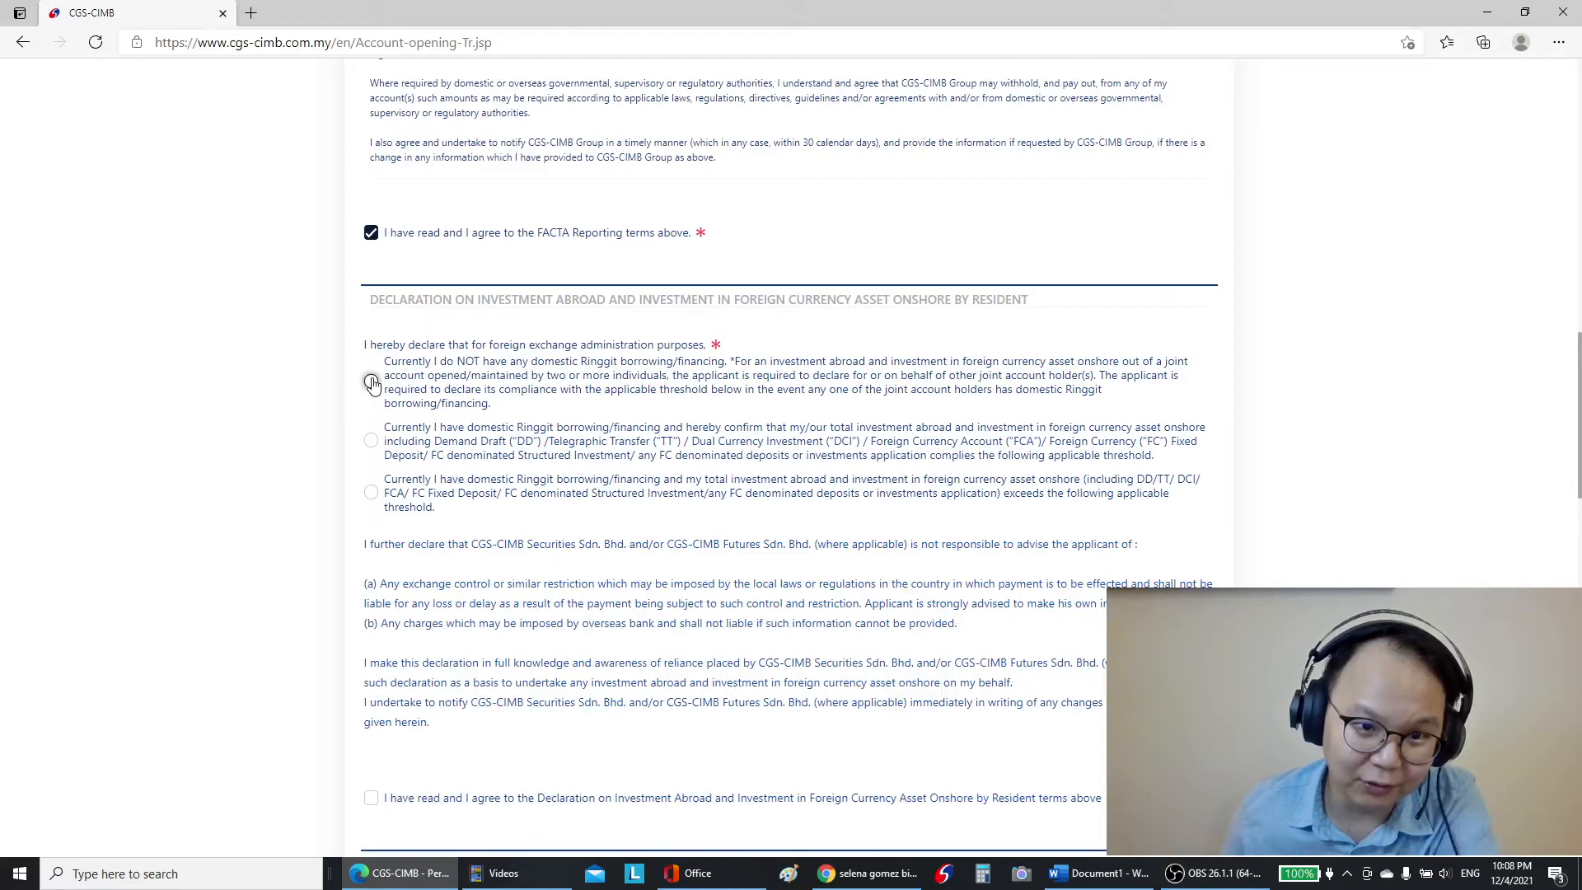
{"action": "left_click", "coordinate": [371, 381]}
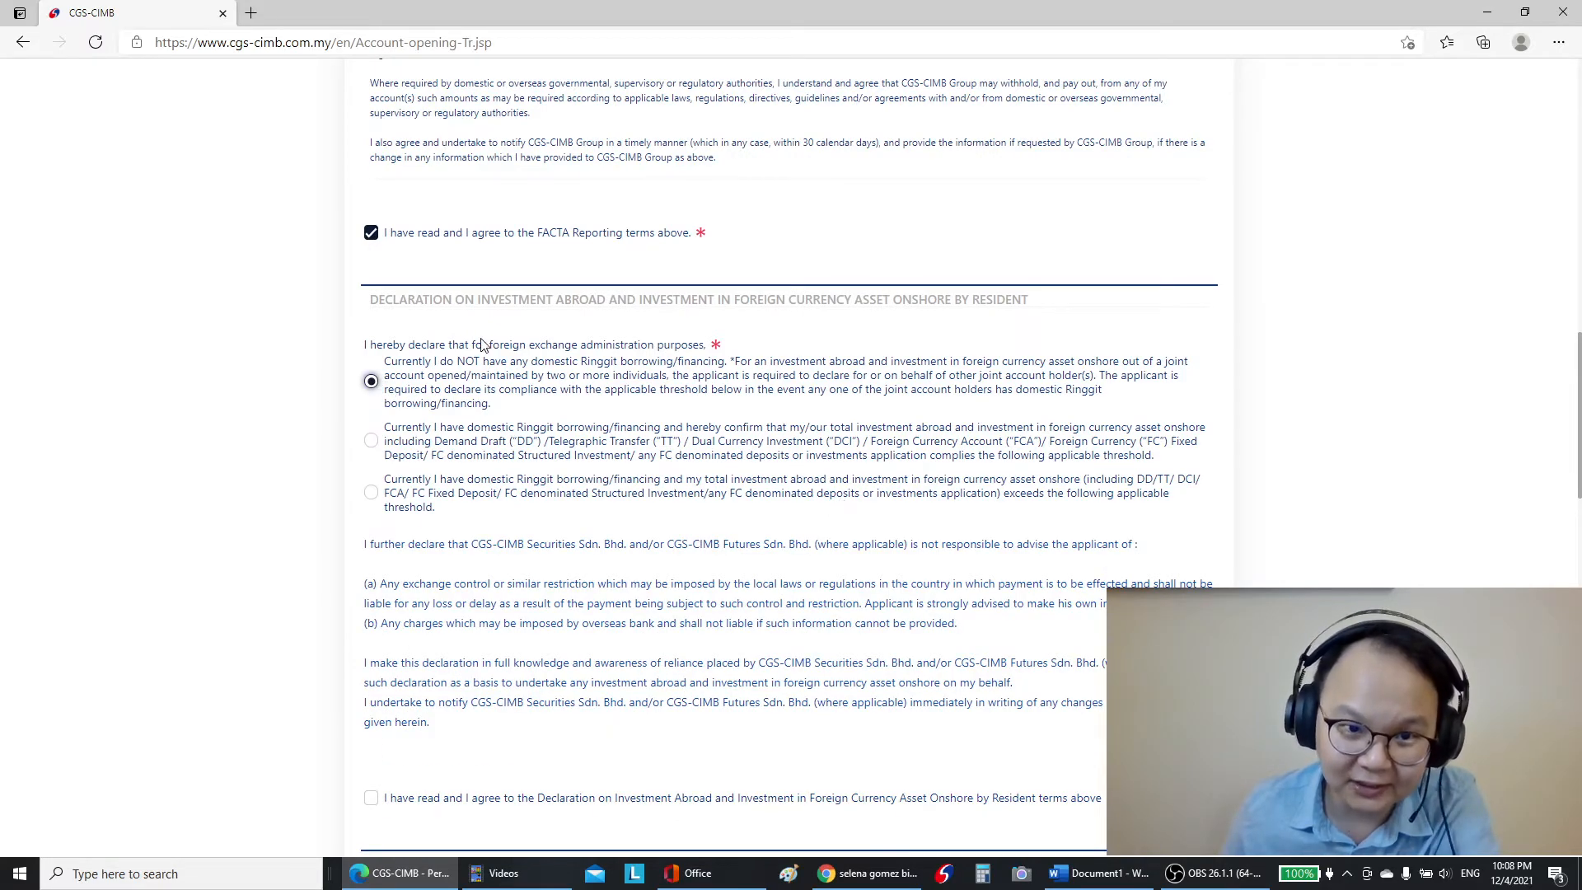
Tick 'I have read and I agree to the declaration above' and reach the Signature section
{"action": "scroll", "scroll_direction": "down", "scroll_amount": 3}
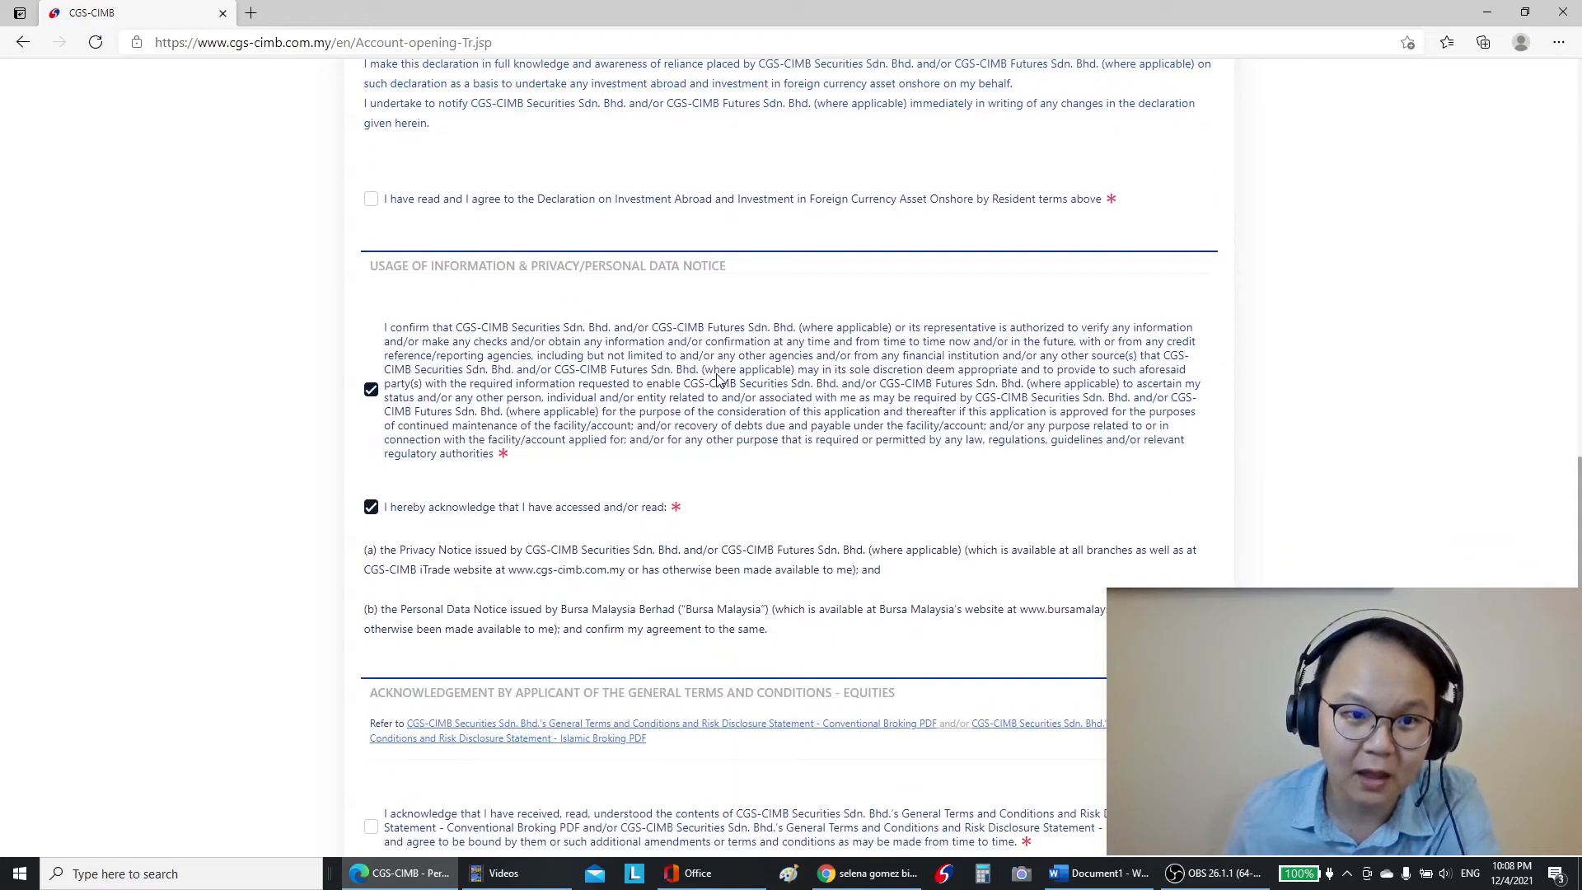
{"action": "mouse_move", "coordinate": [750, 590]}
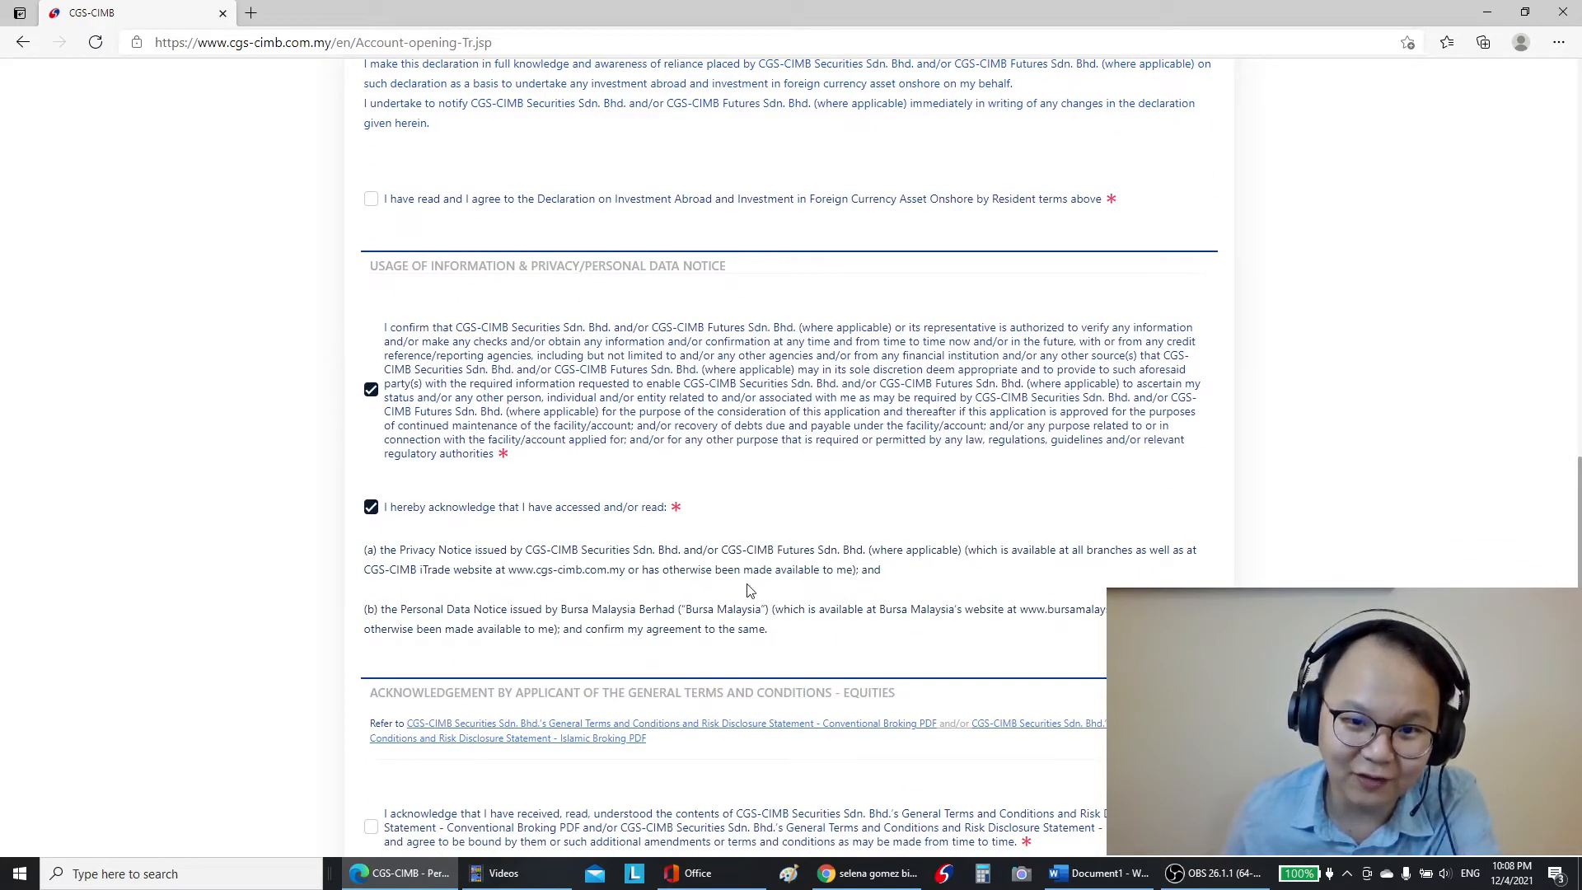
{"action": "scroll", "scroll_direction": "down", "scroll_amount": 3}
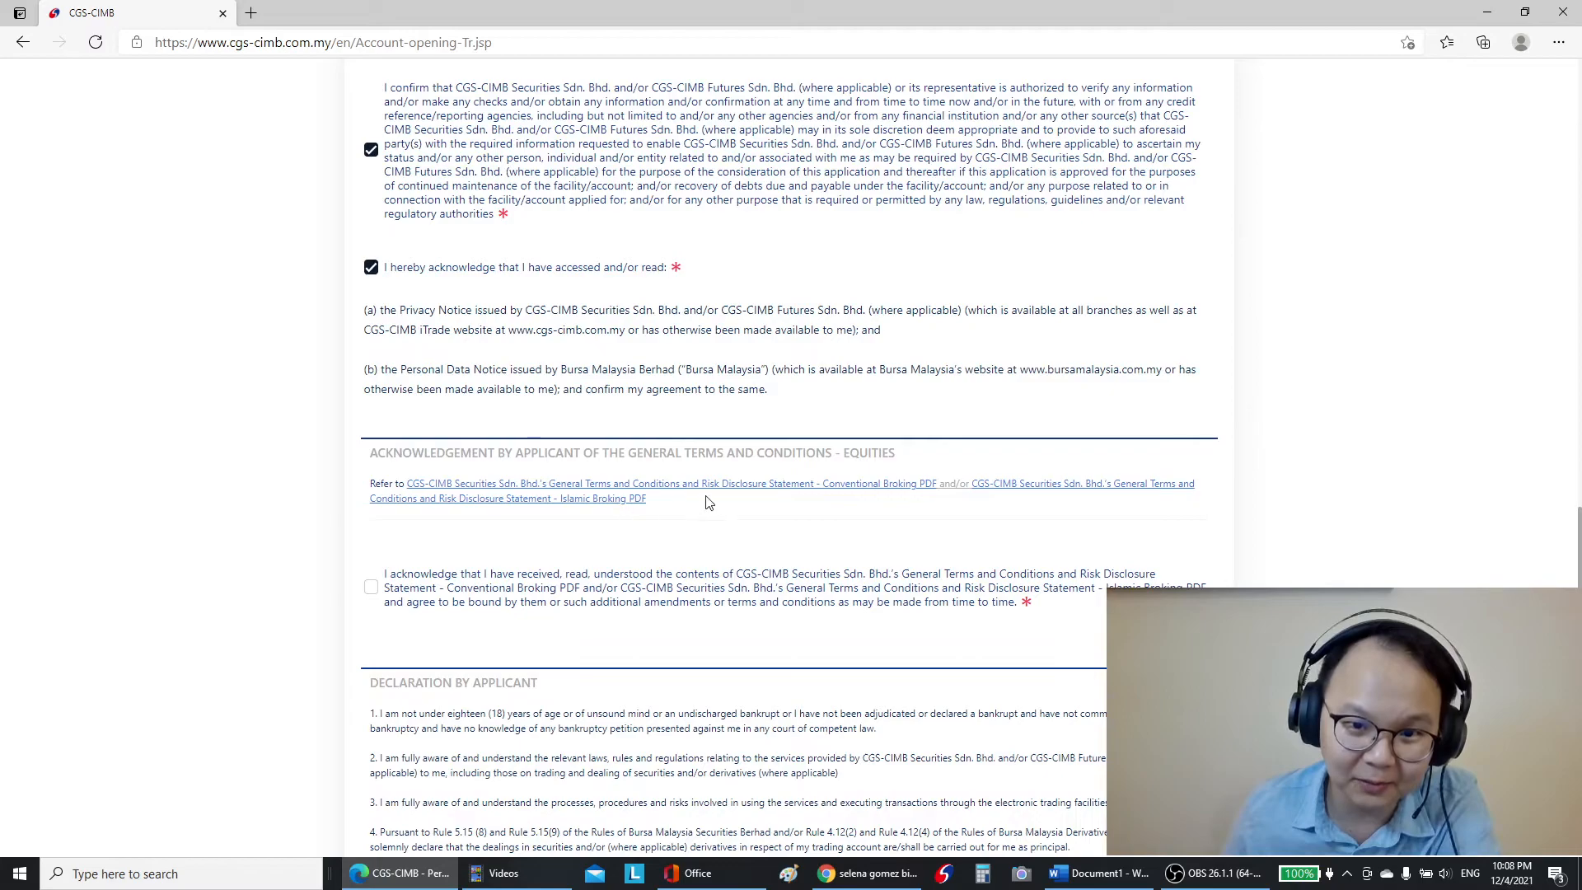
{"action": "mouse_move", "coordinate": [779, 433]}
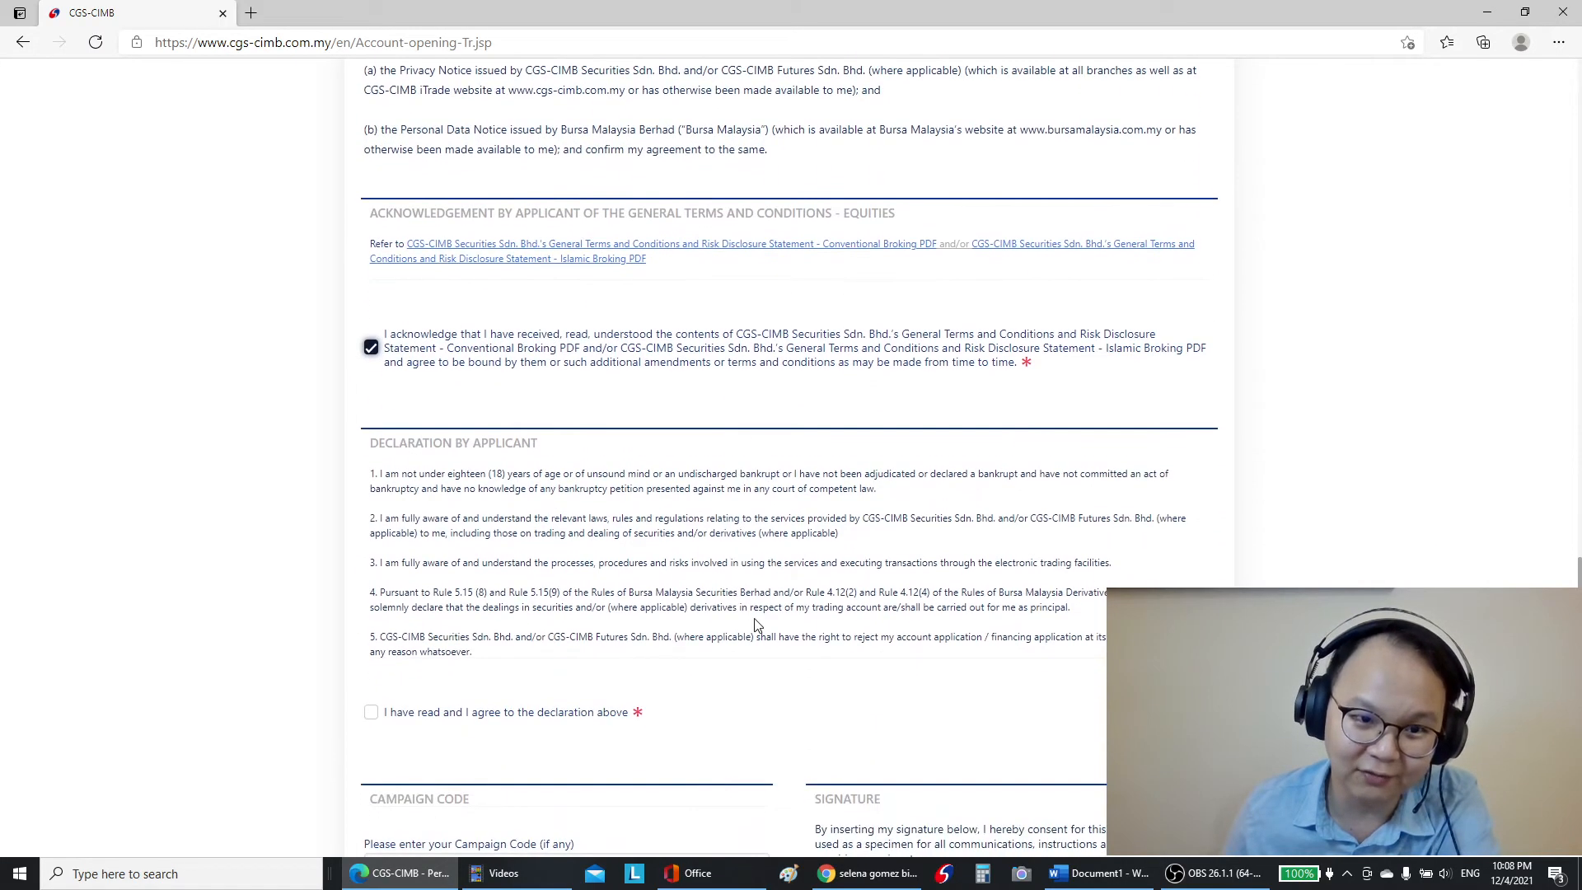
{"action": "scroll", "scroll_direction": "down", "scroll_amount": 3}
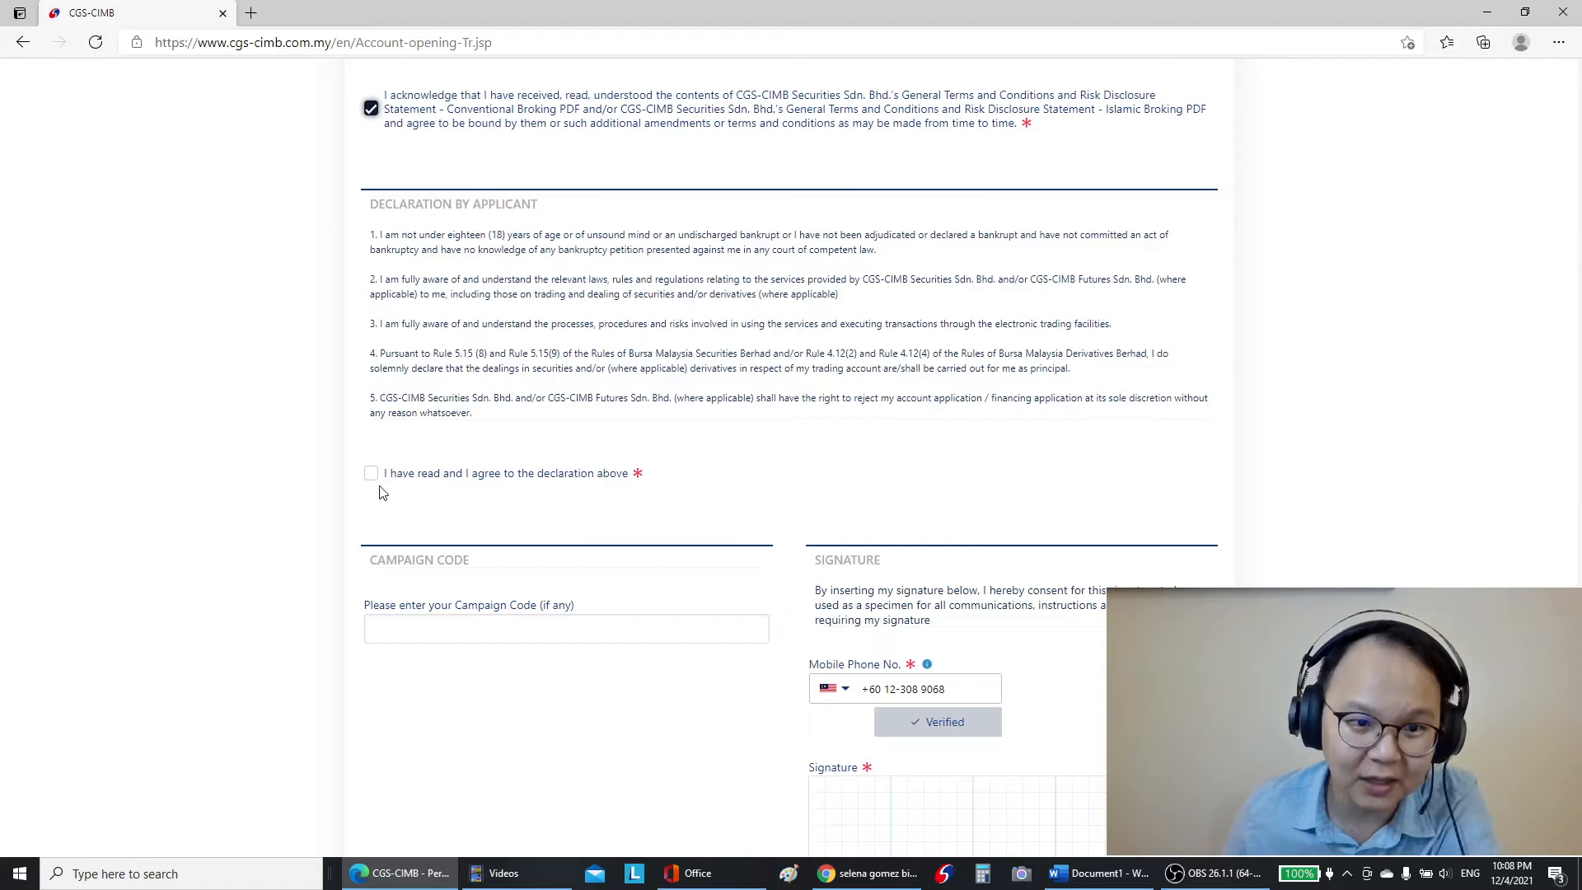
{"action": "left_click", "coordinate": [371, 473]}
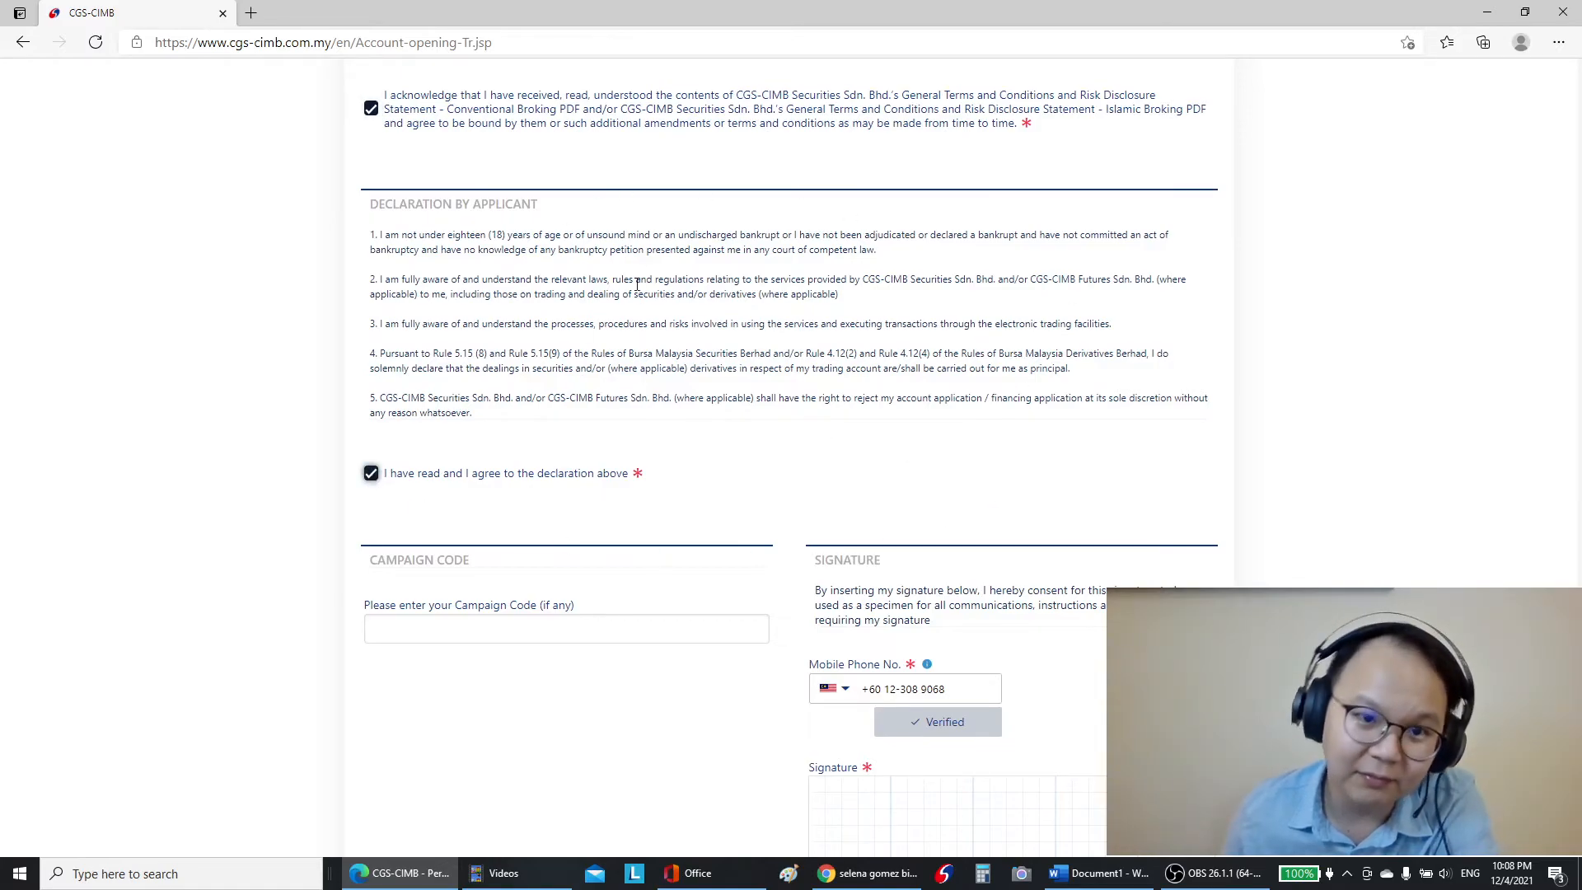
{"action": "scroll", "scroll_direction": "down", "scroll_amount": 3}
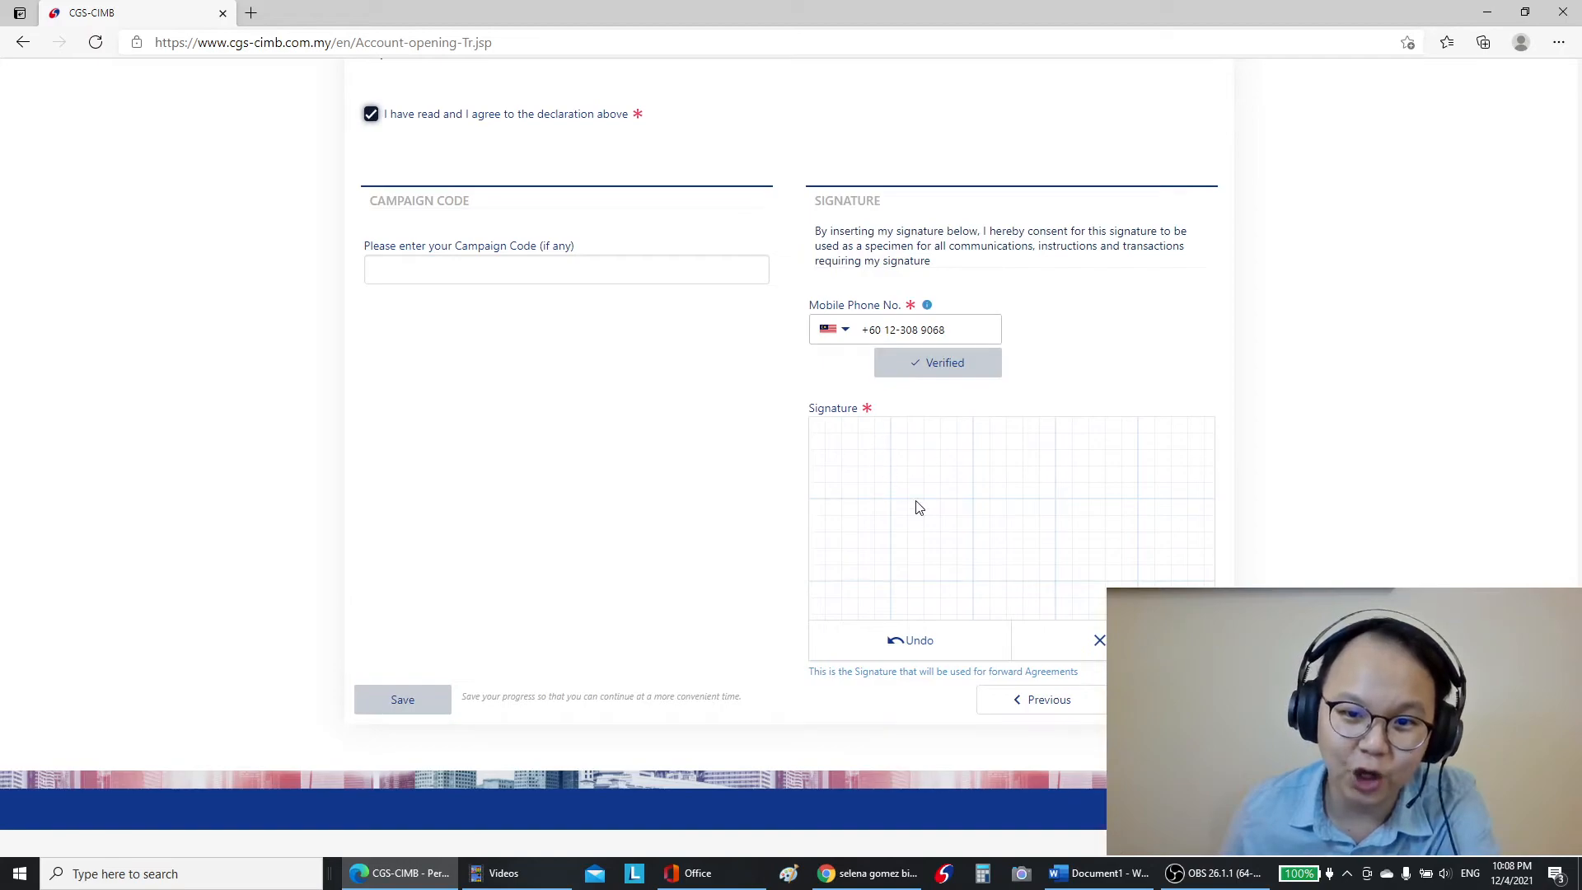
Draw the handwritten 'Justin' signature inside the signature pad
{"action": "left_click_drag", "start_coordinate": [836, 452], "coordinate": [898, 448]}
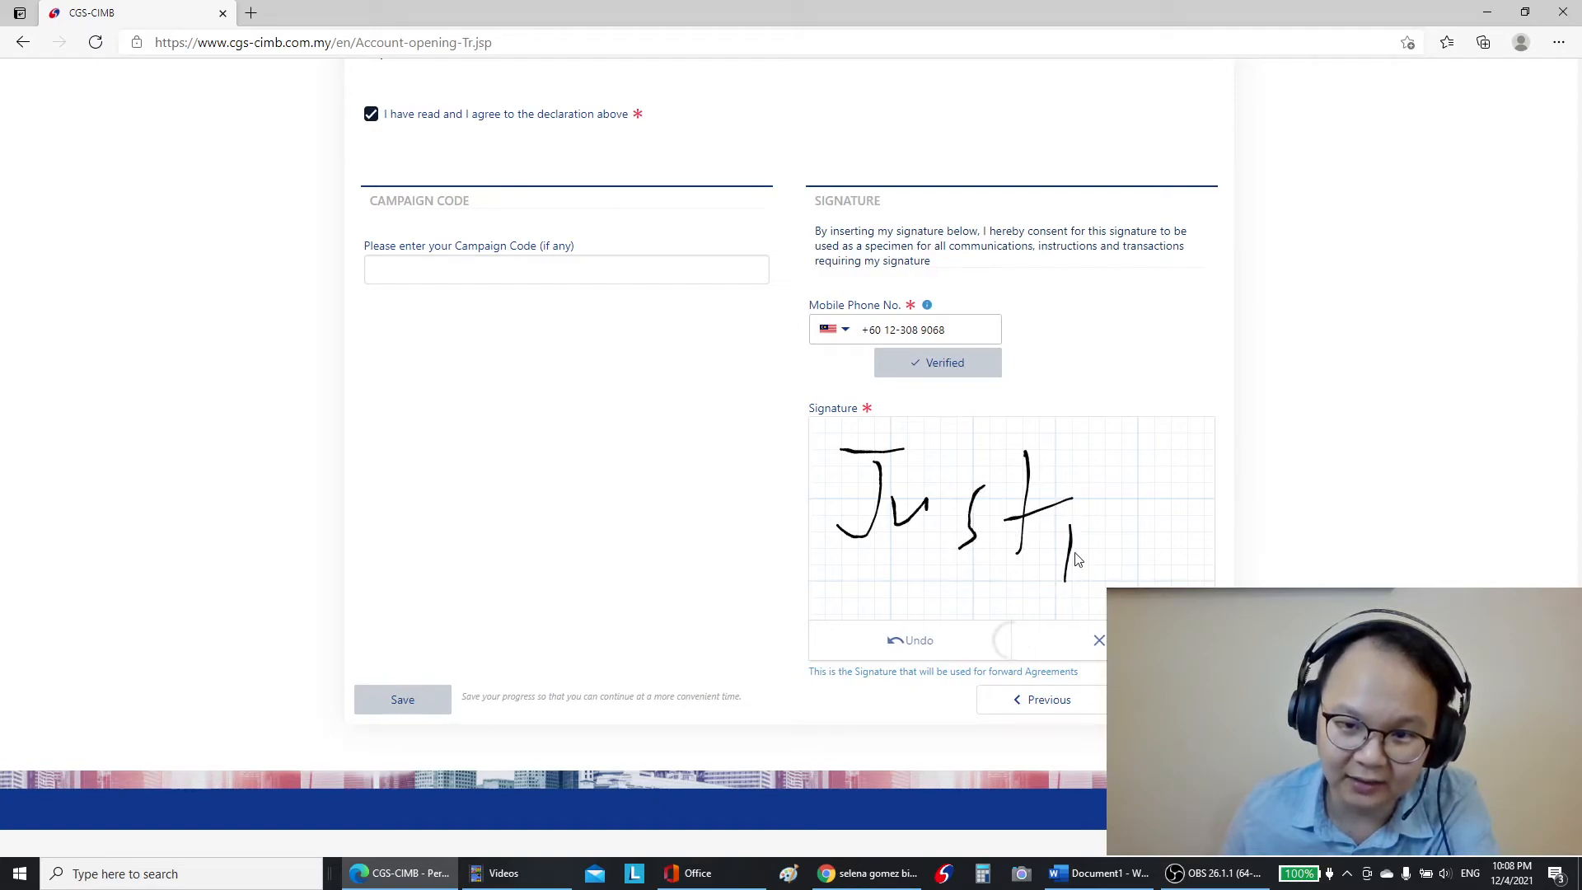
{"action": "left_click_drag", "start_coordinate": [1075, 560], "coordinate": [1136, 550]}
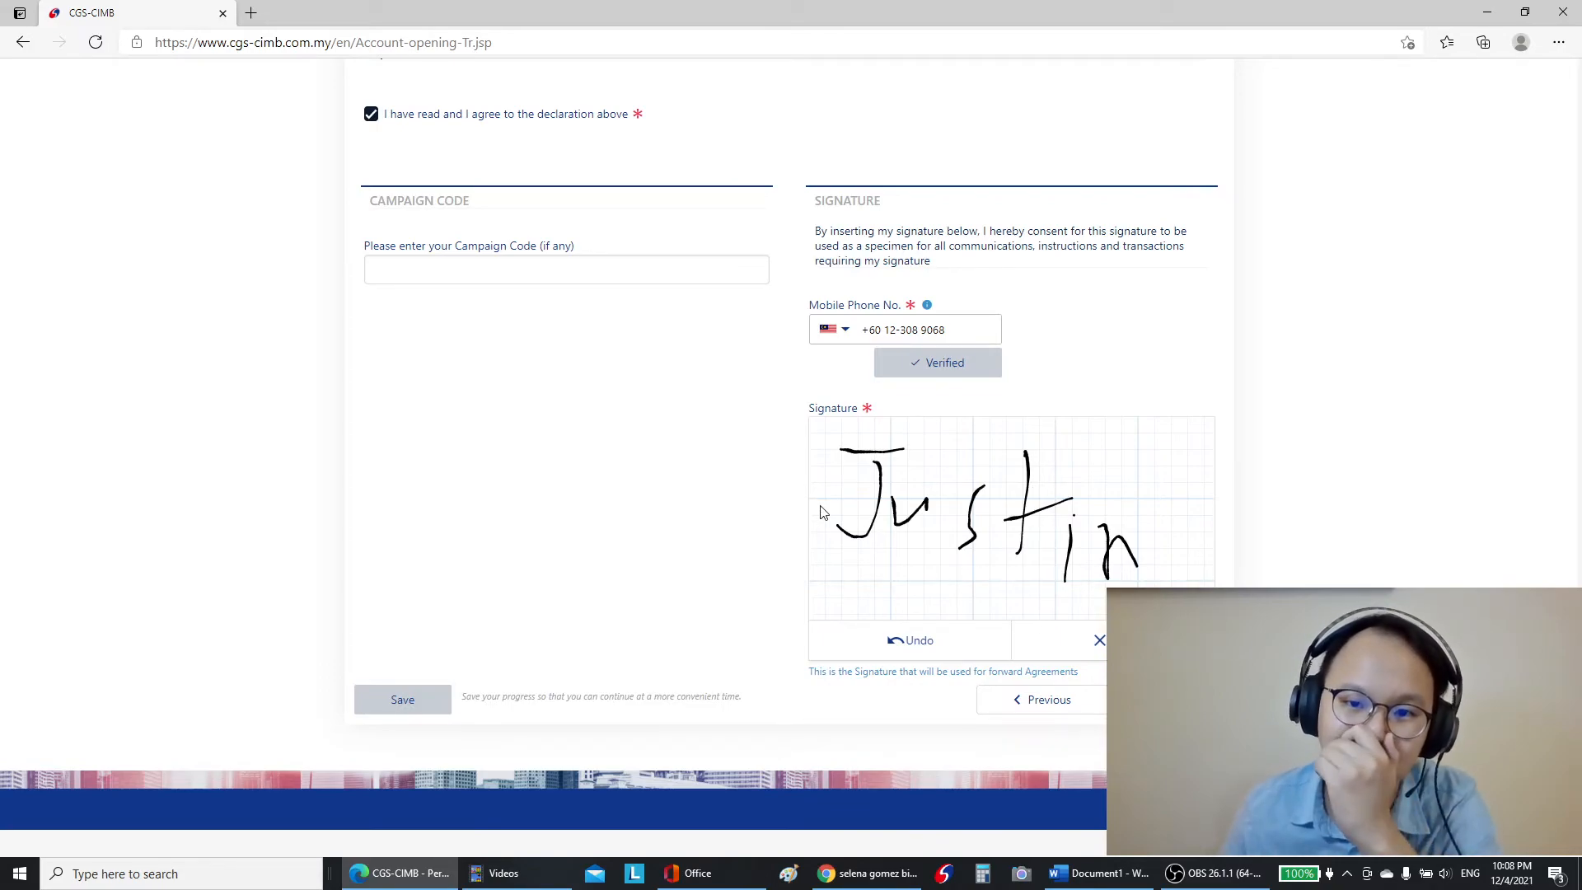
{"action": "mouse_move", "coordinate": [809, 515]}
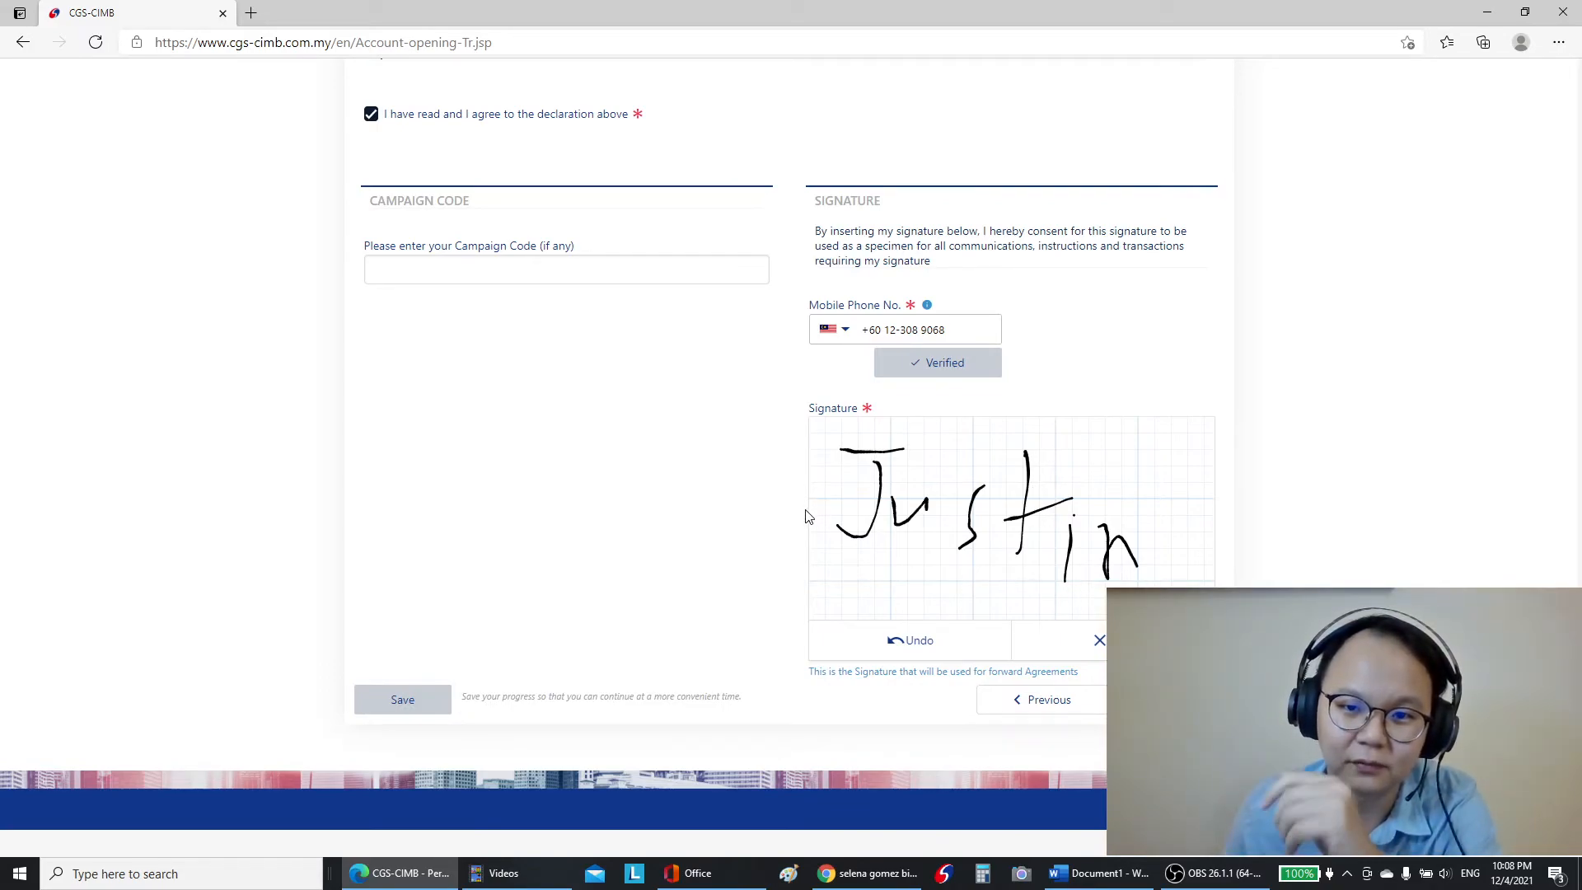
{"action": "mouse_move", "coordinate": [980, 430]}
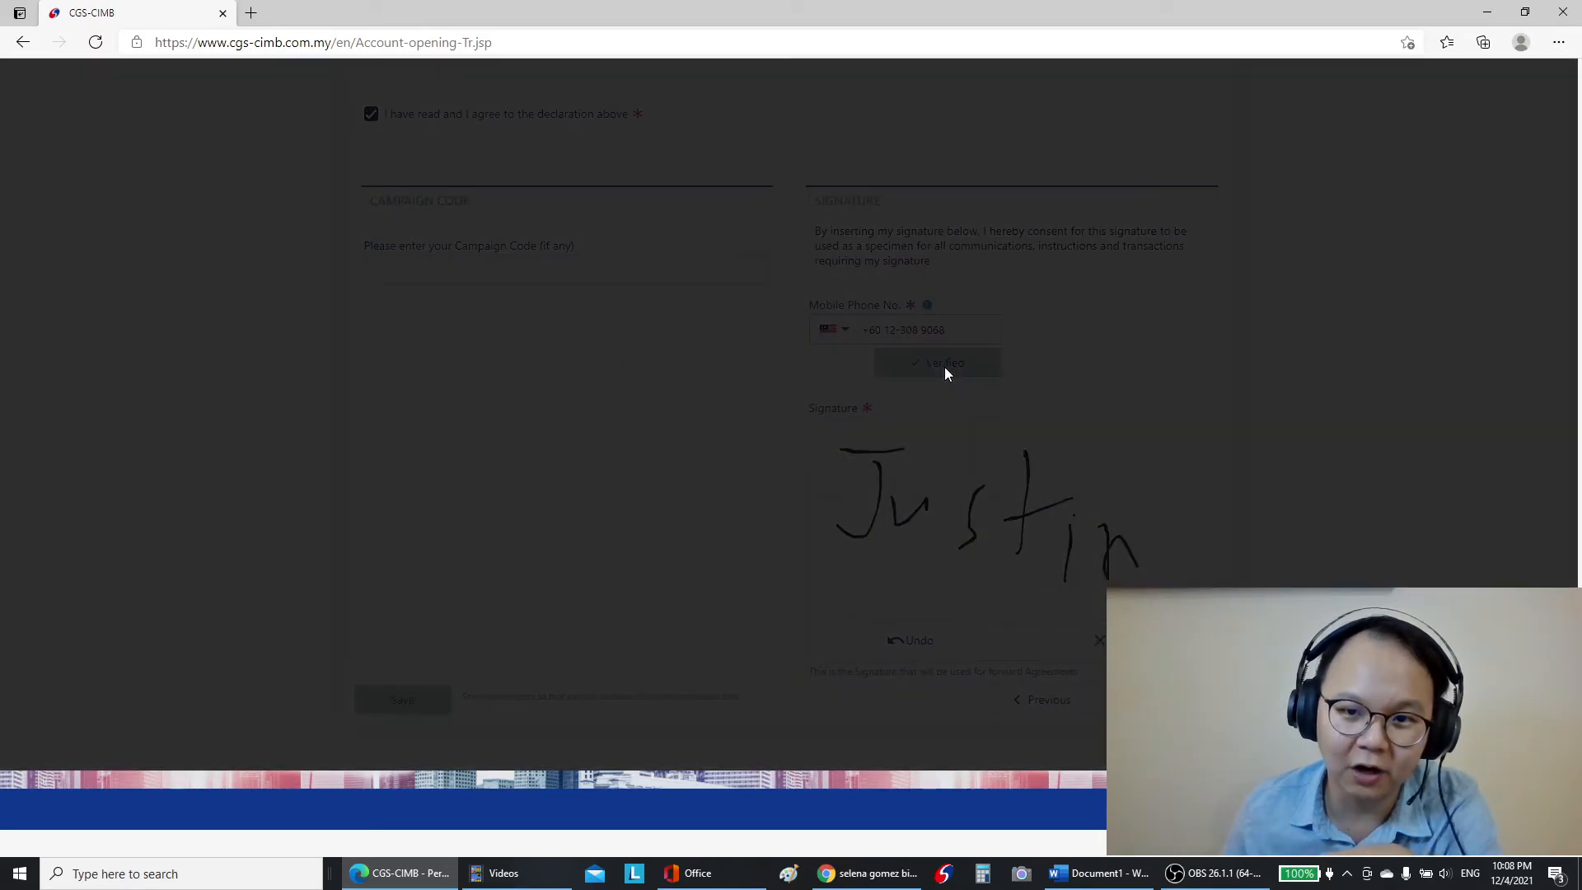
{"action": "mouse_move", "coordinate": [870, 345]}
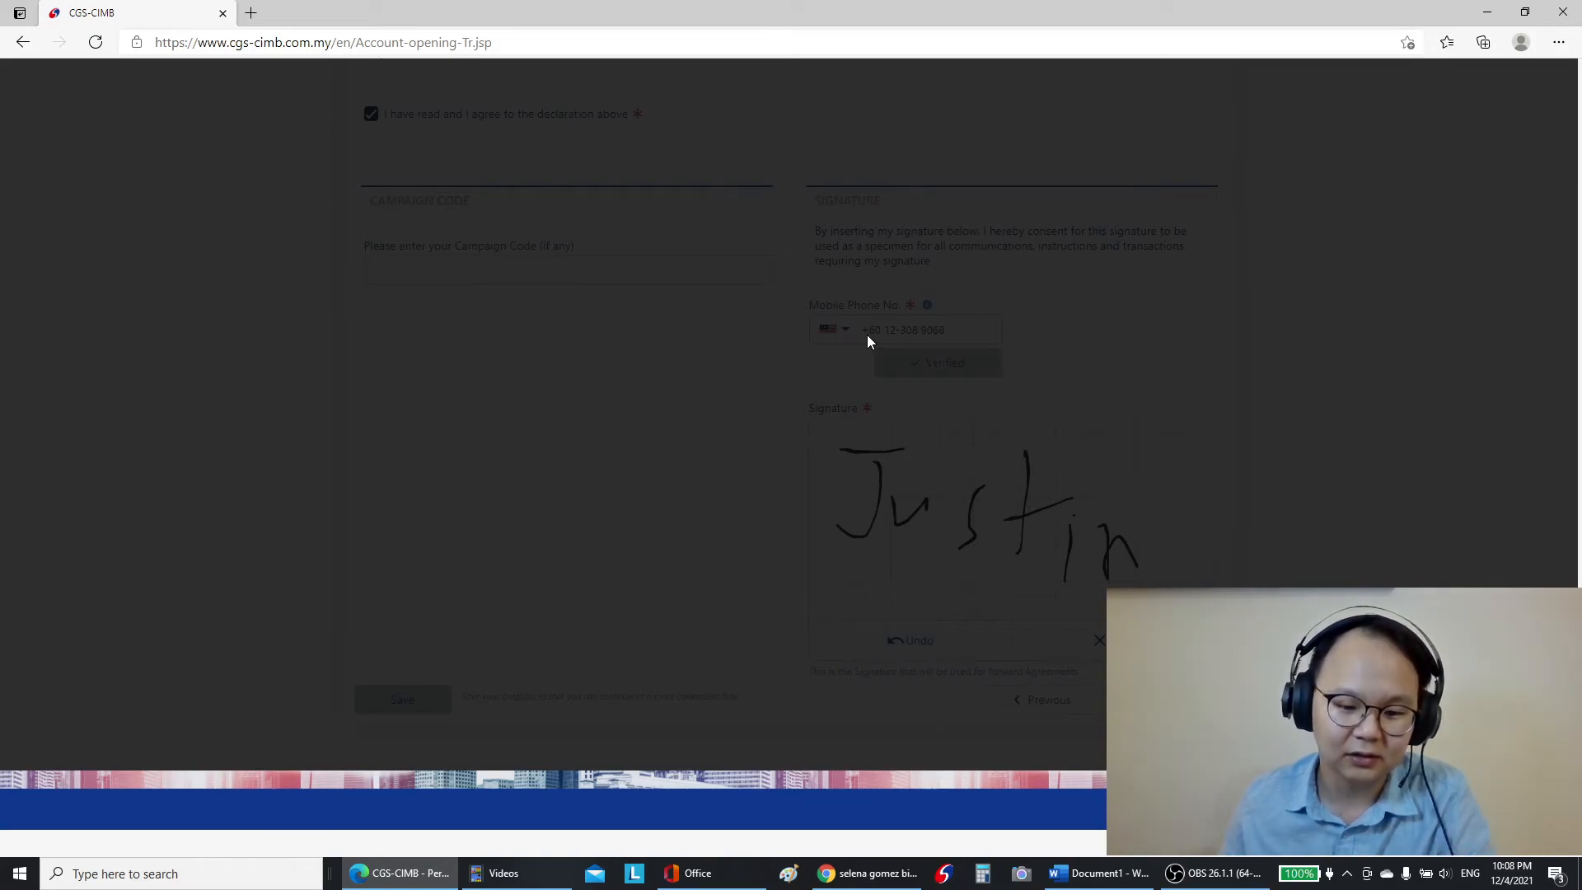
{"action": "mouse_move", "coordinate": [849, 333]}
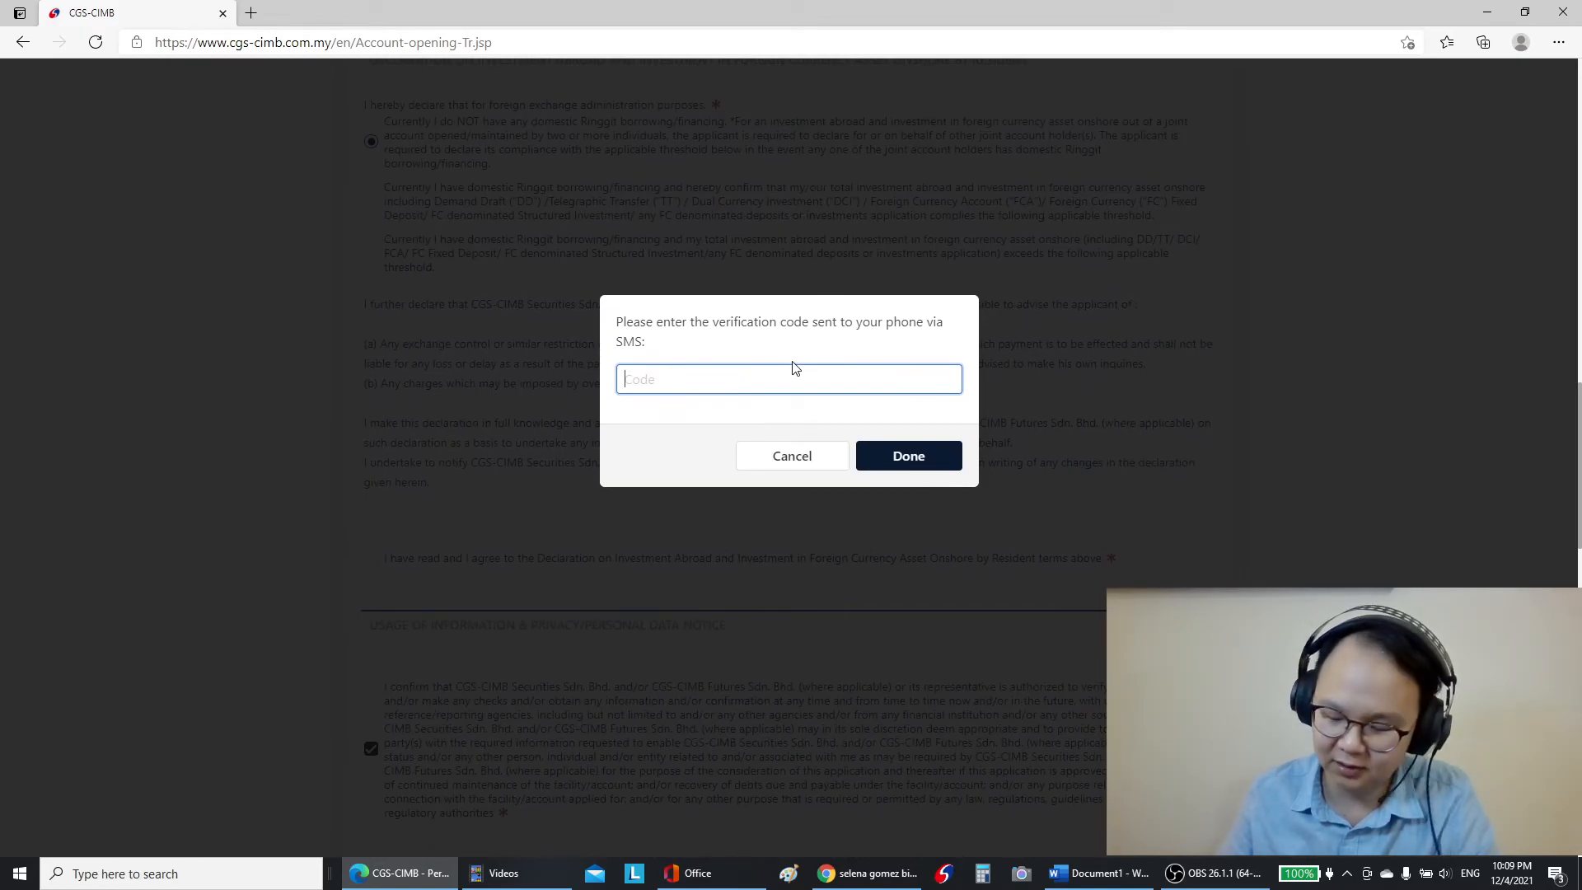
{"action": "type", "text": "27081"}
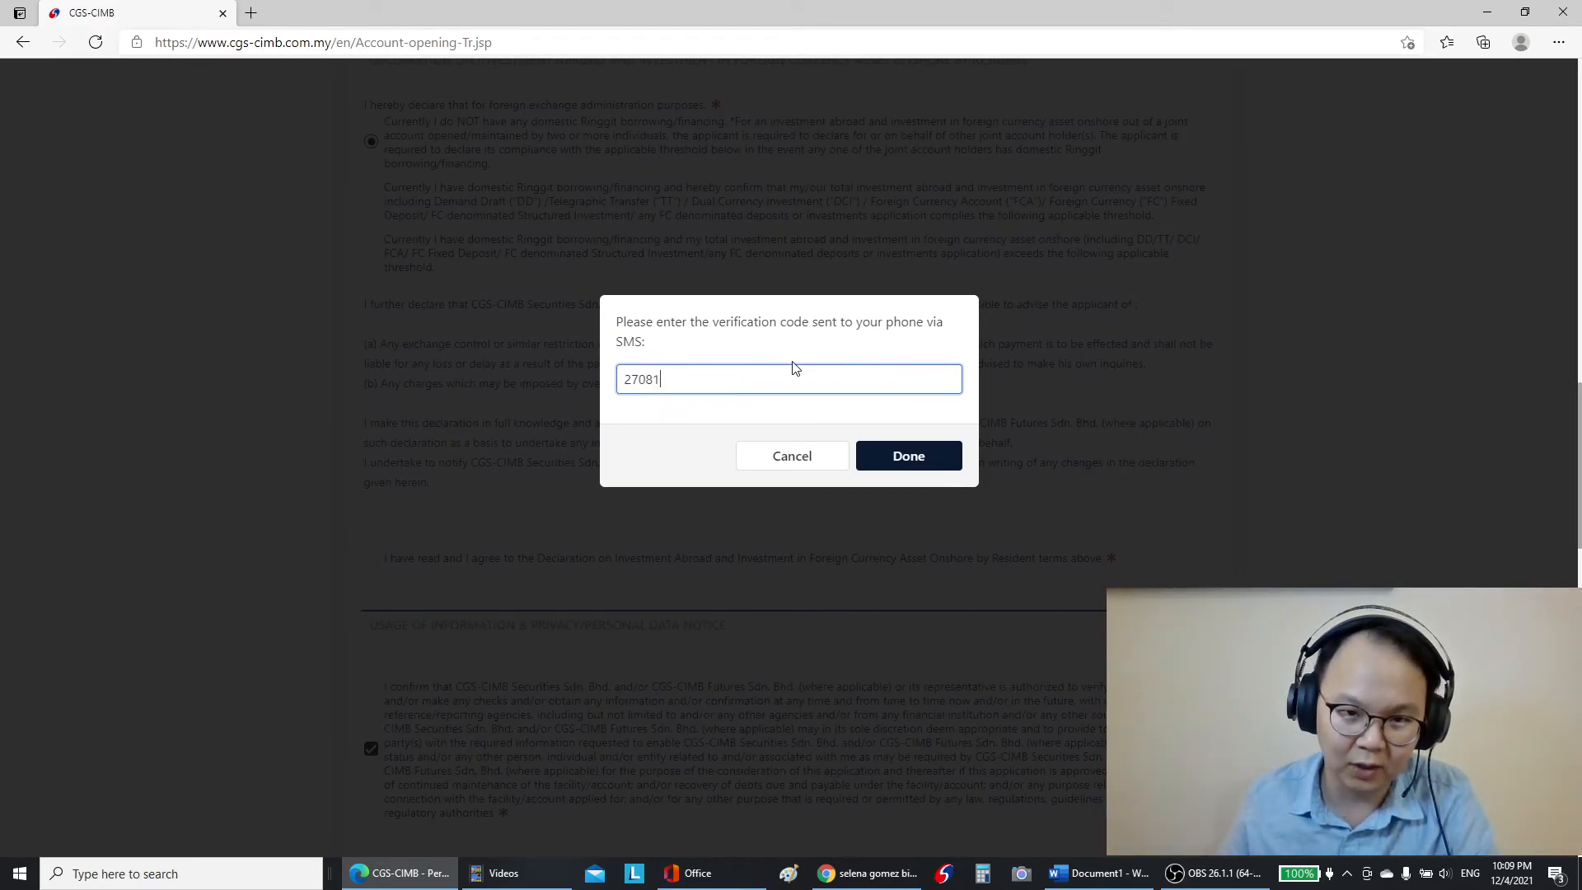
{"action": "left_click", "coordinate": [909, 455]}
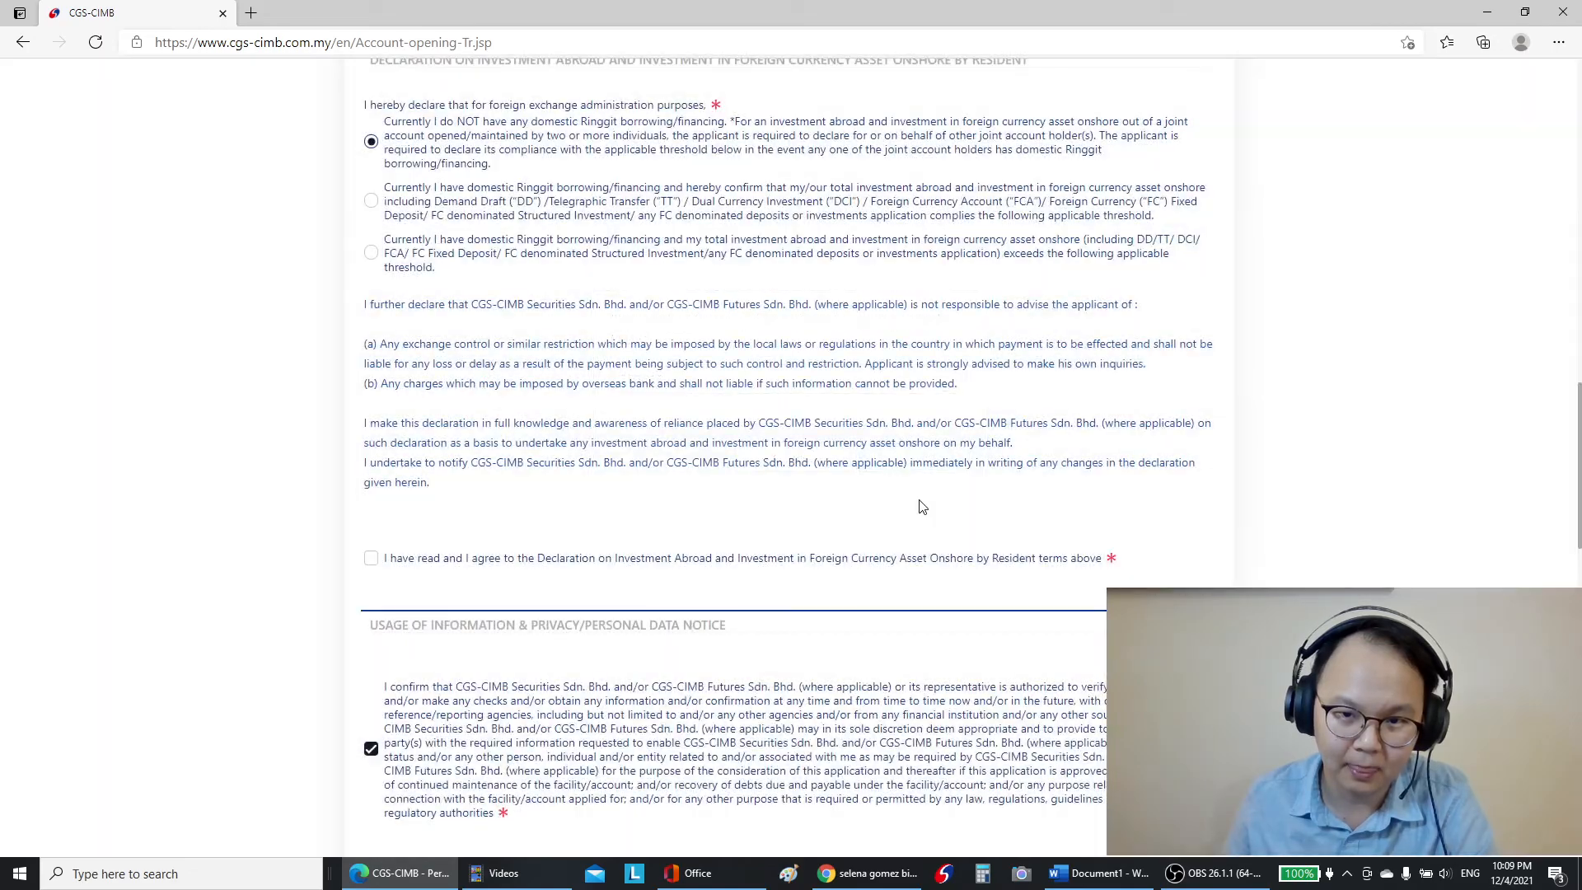
{"action": "scroll", "scroll_direction": "down", "scroll_amount": 3}
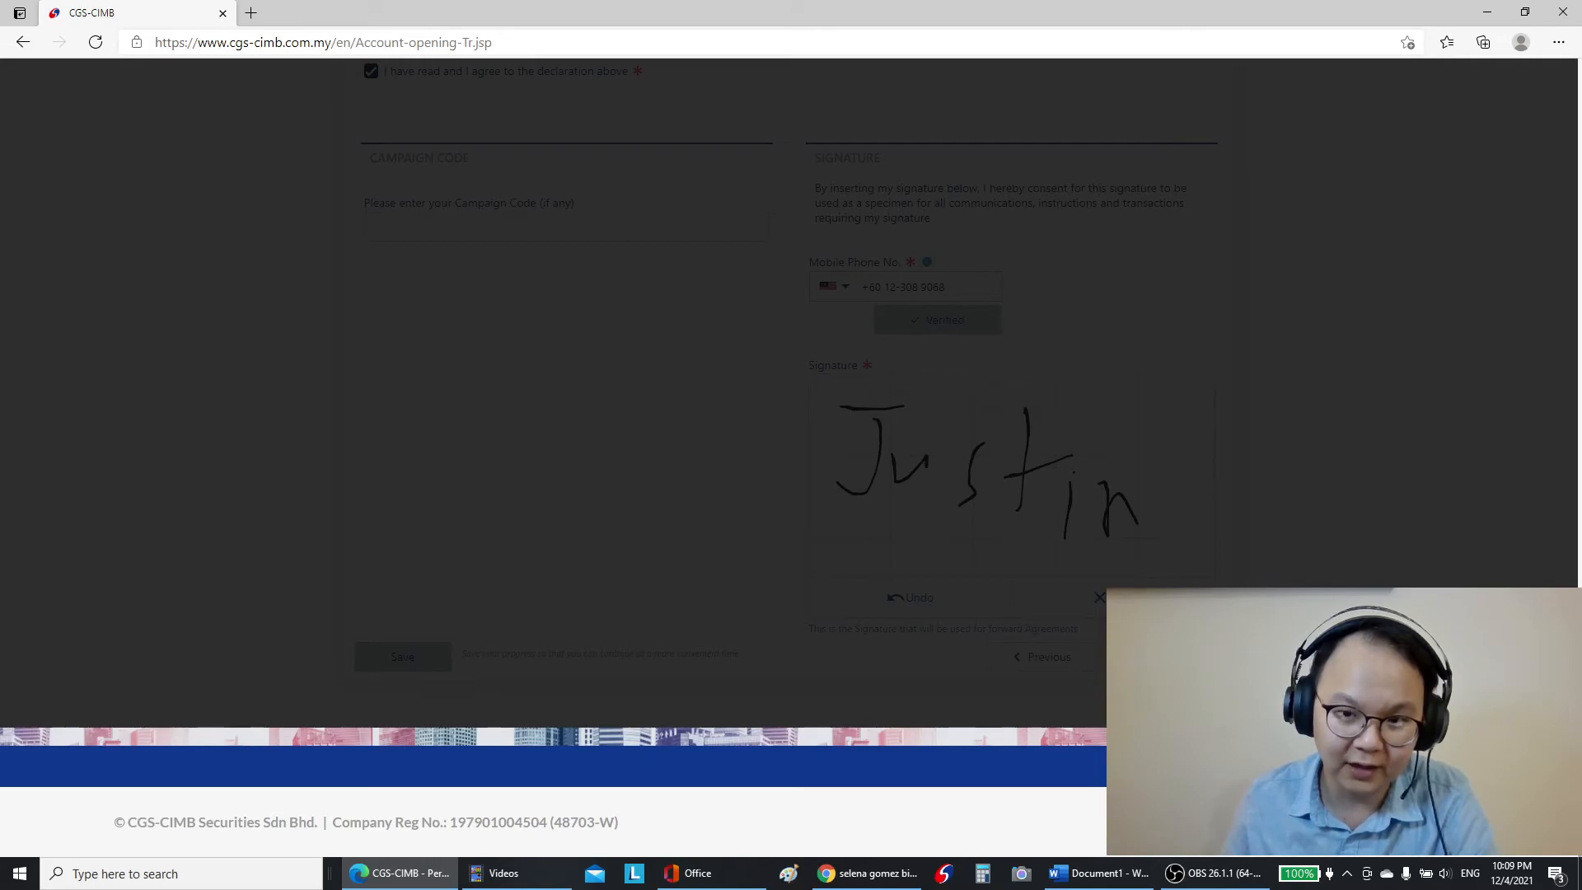
Attempt submission, dismiss the Required fields alert and tick the Investment Abroad declaration
{"action": "left_click", "coordinate": [402, 656]}
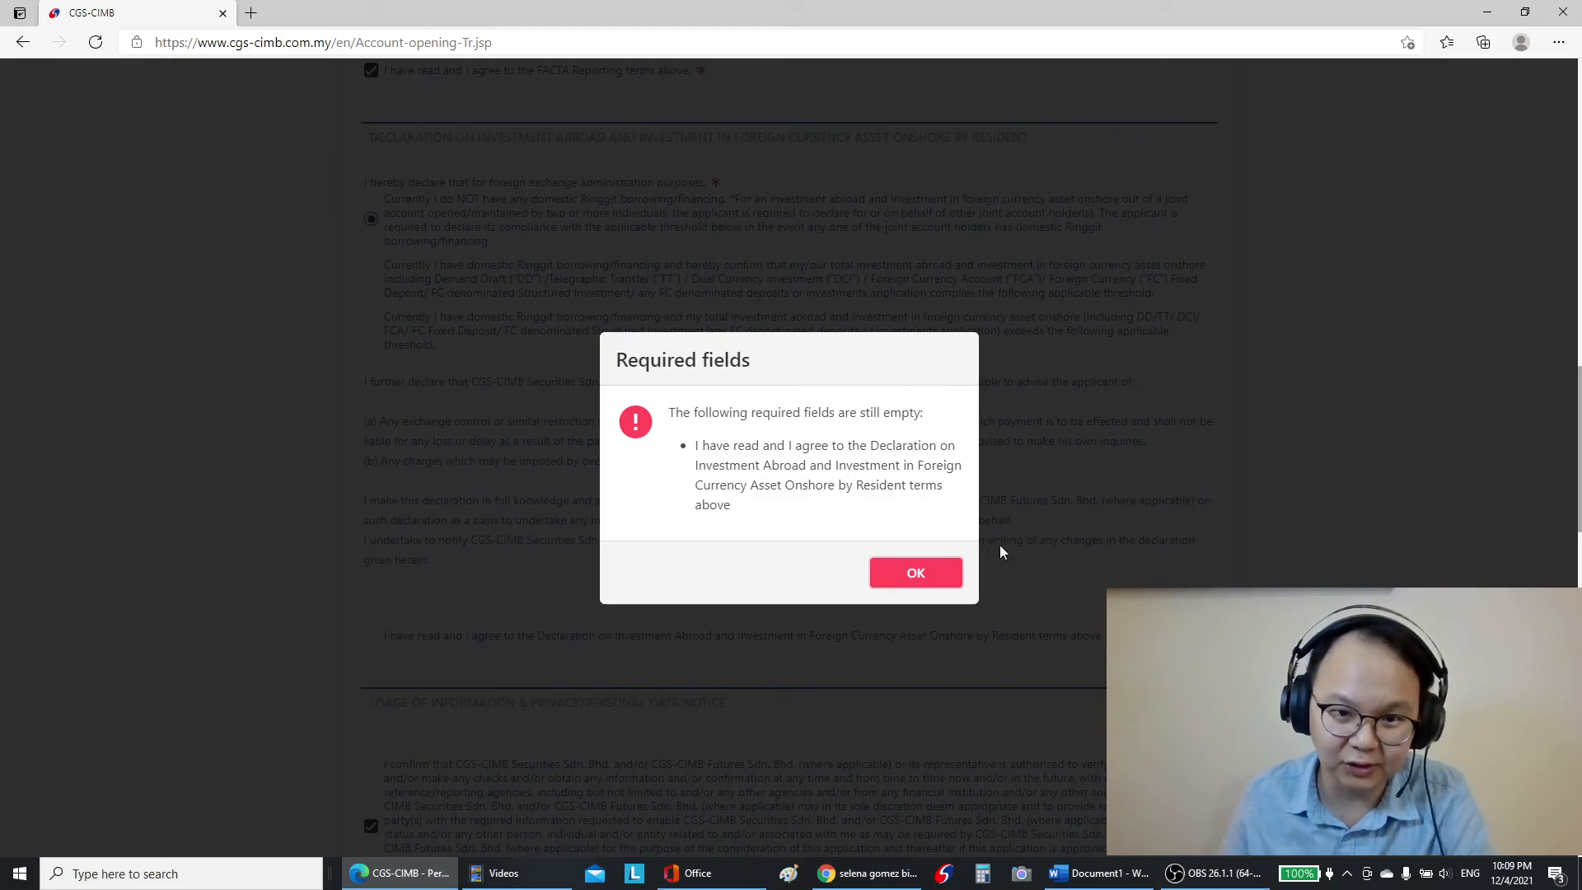
{"action": "left_click", "coordinate": [916, 574]}
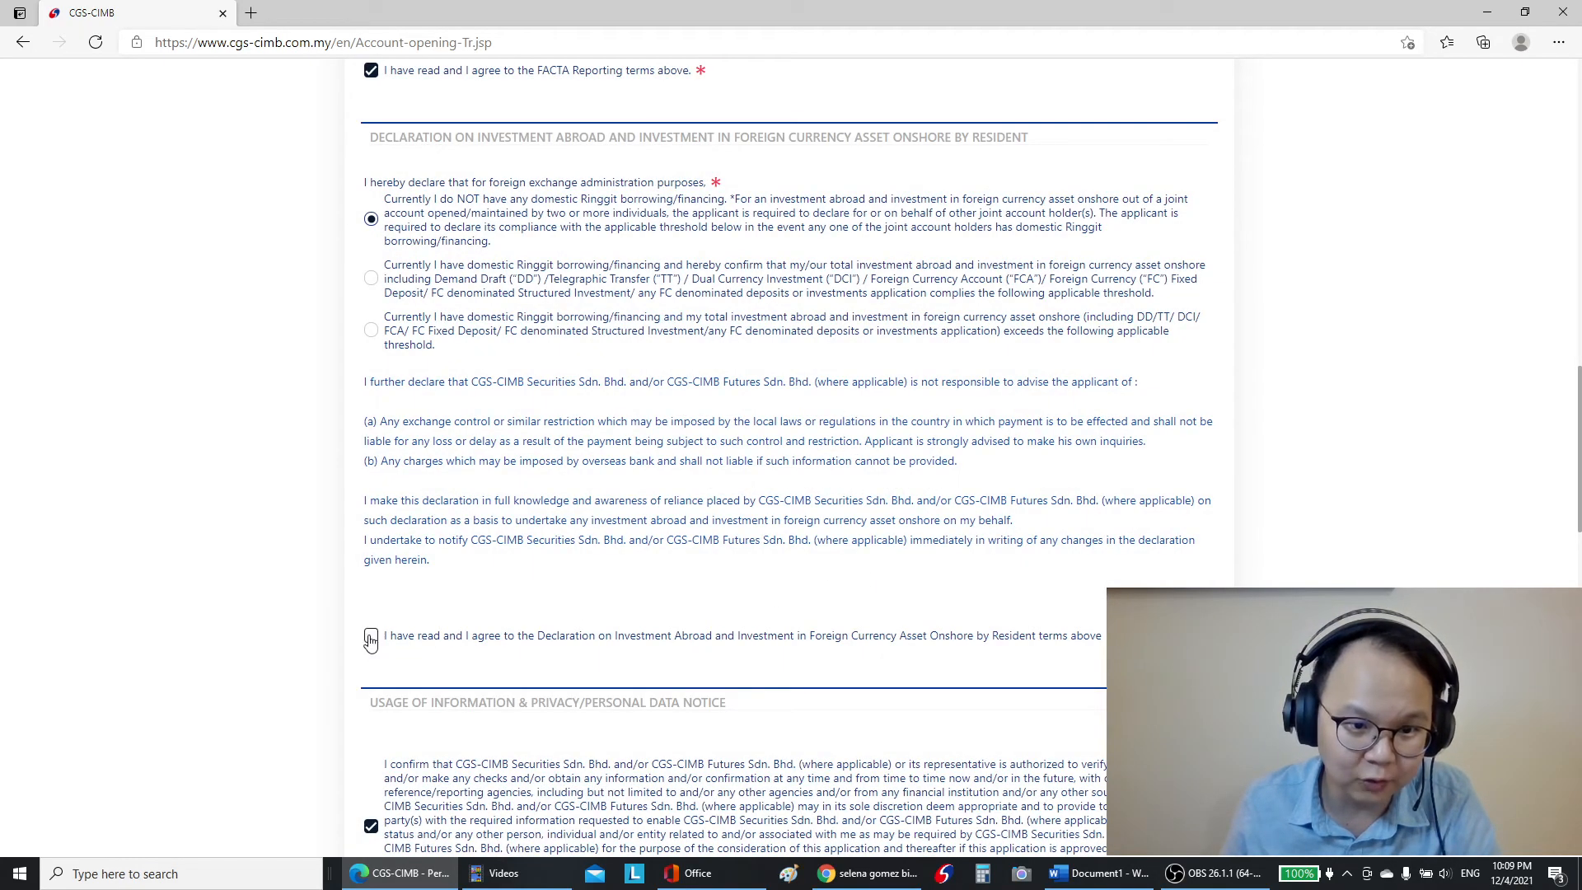
{"action": "left_click", "coordinate": [371, 636]}
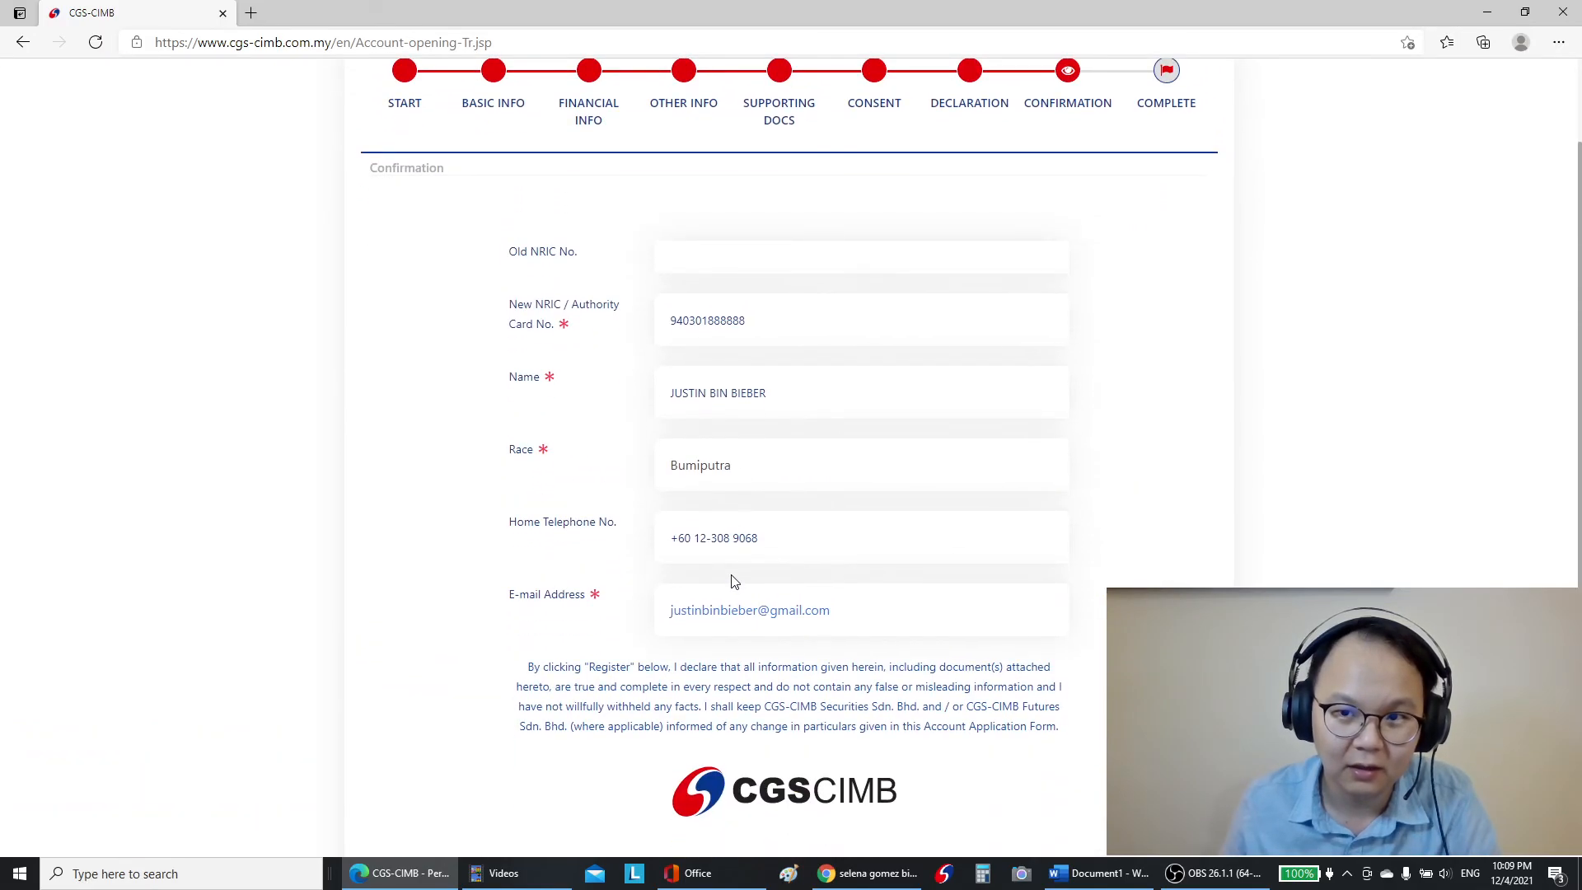
{"action": "mouse_move", "coordinate": [608, 331]}
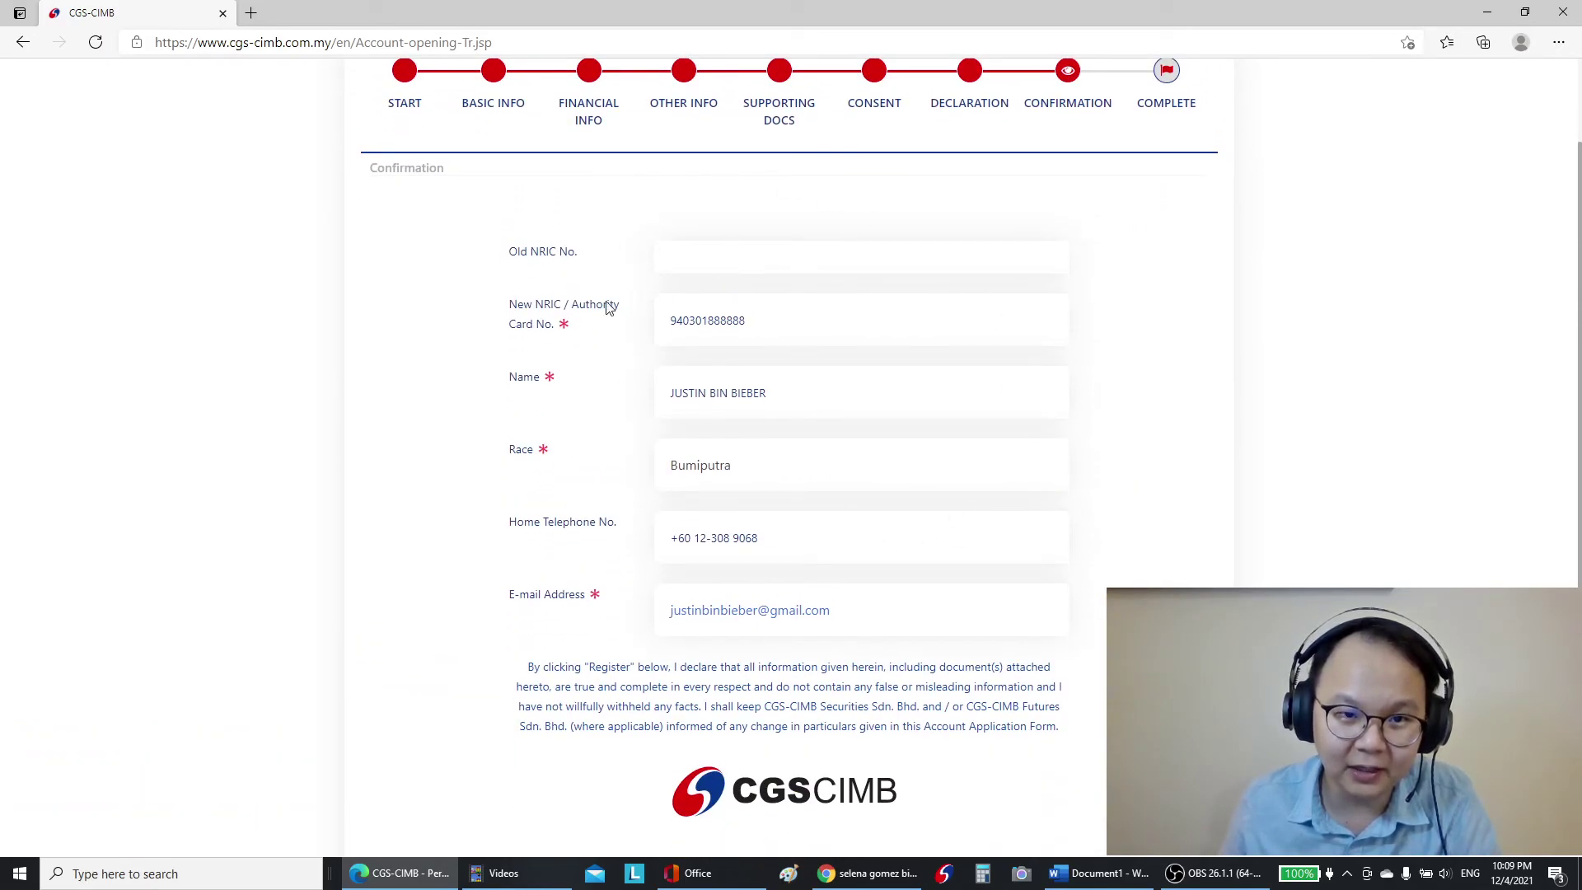
{"action": "mouse_move", "coordinate": [777, 267]}
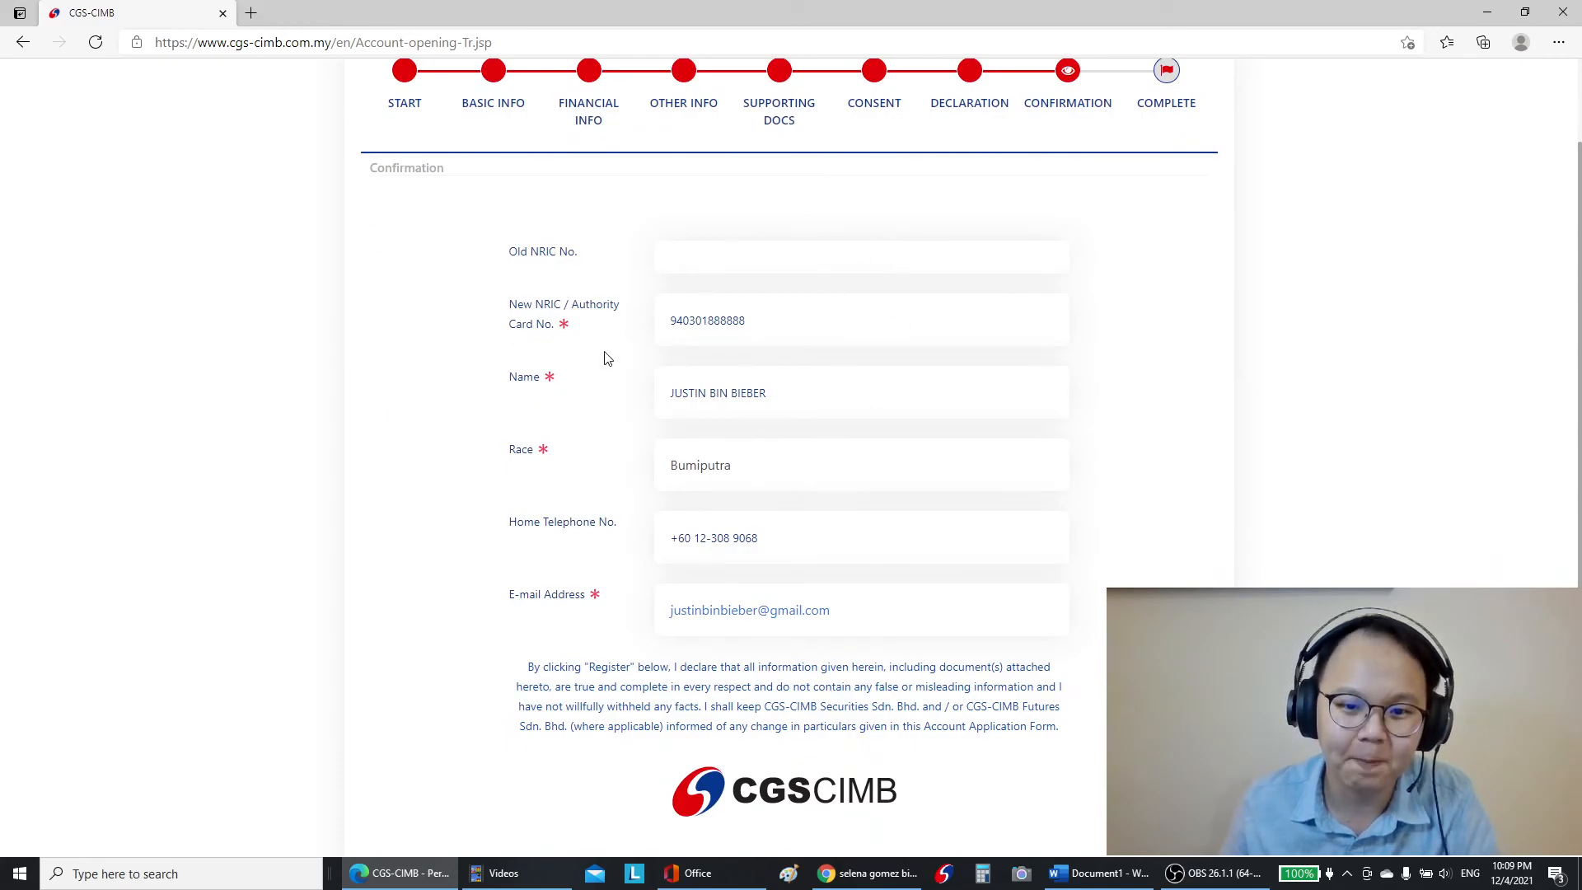
Review the Confirmation page details, then bring the Word Document1 back on screen
{"action": "scroll", "scroll_direction": "down", "scroll_amount": 3}
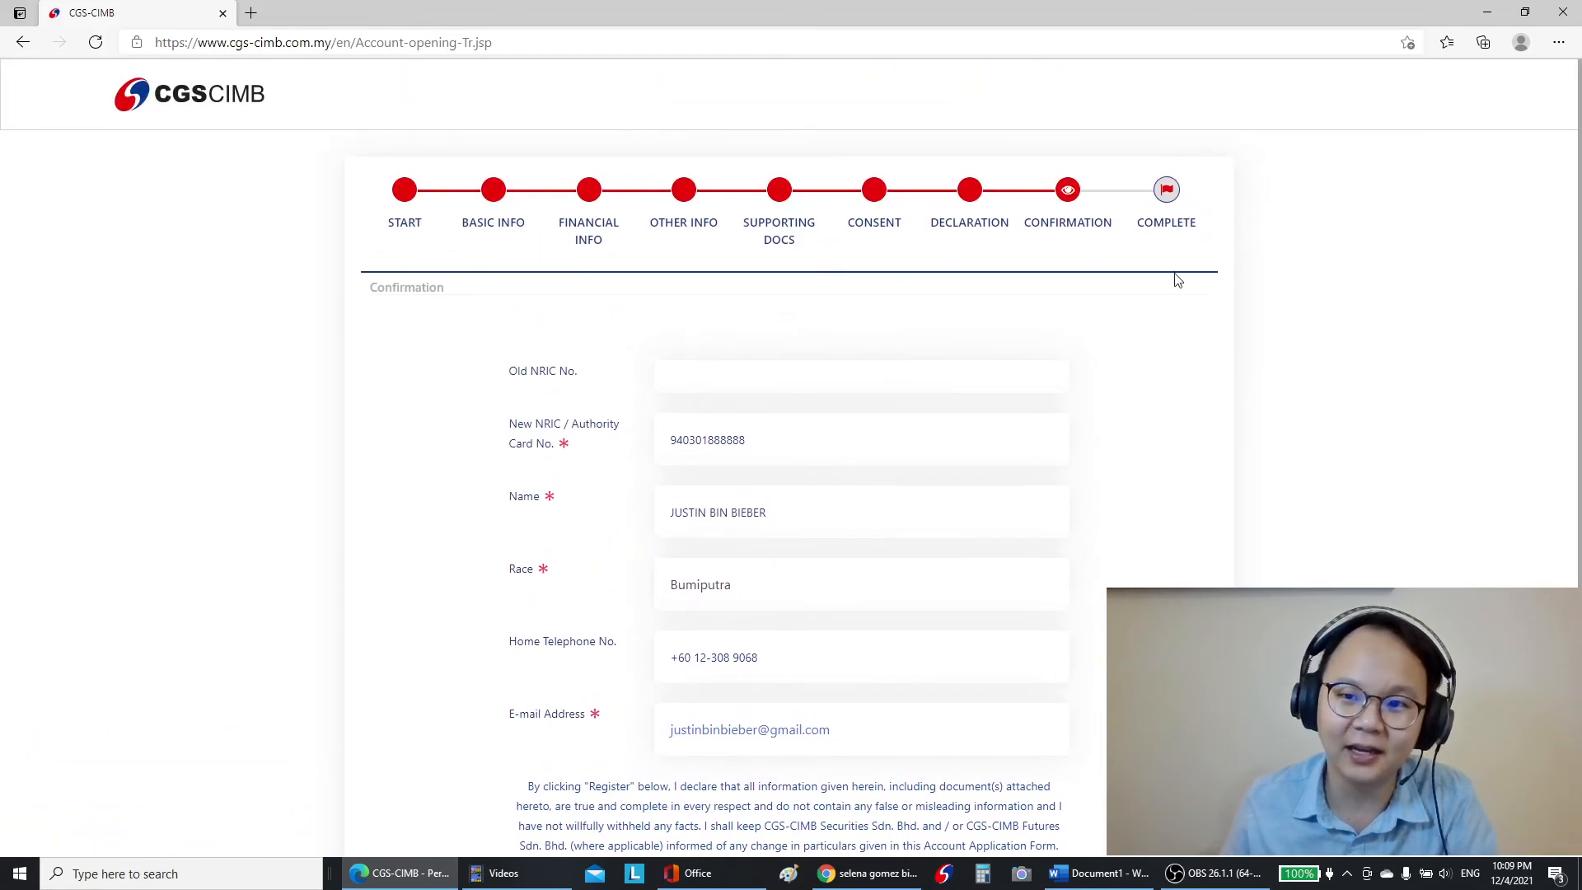
{"action": "mouse_move", "coordinate": [1147, 148]}
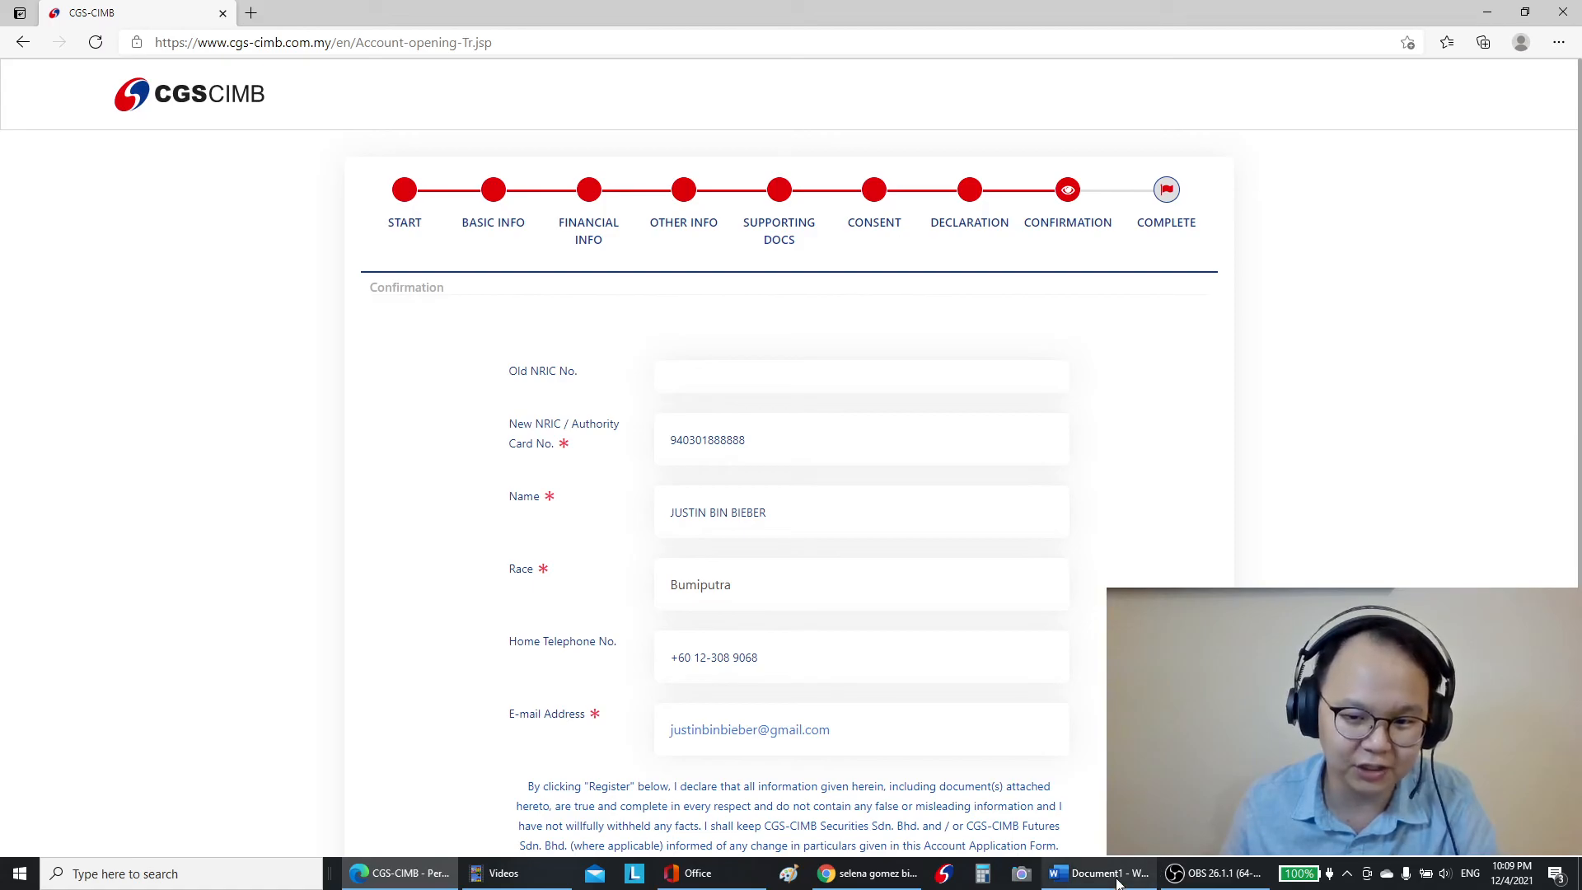
{"action": "left_click", "coordinate": [1097, 874]}
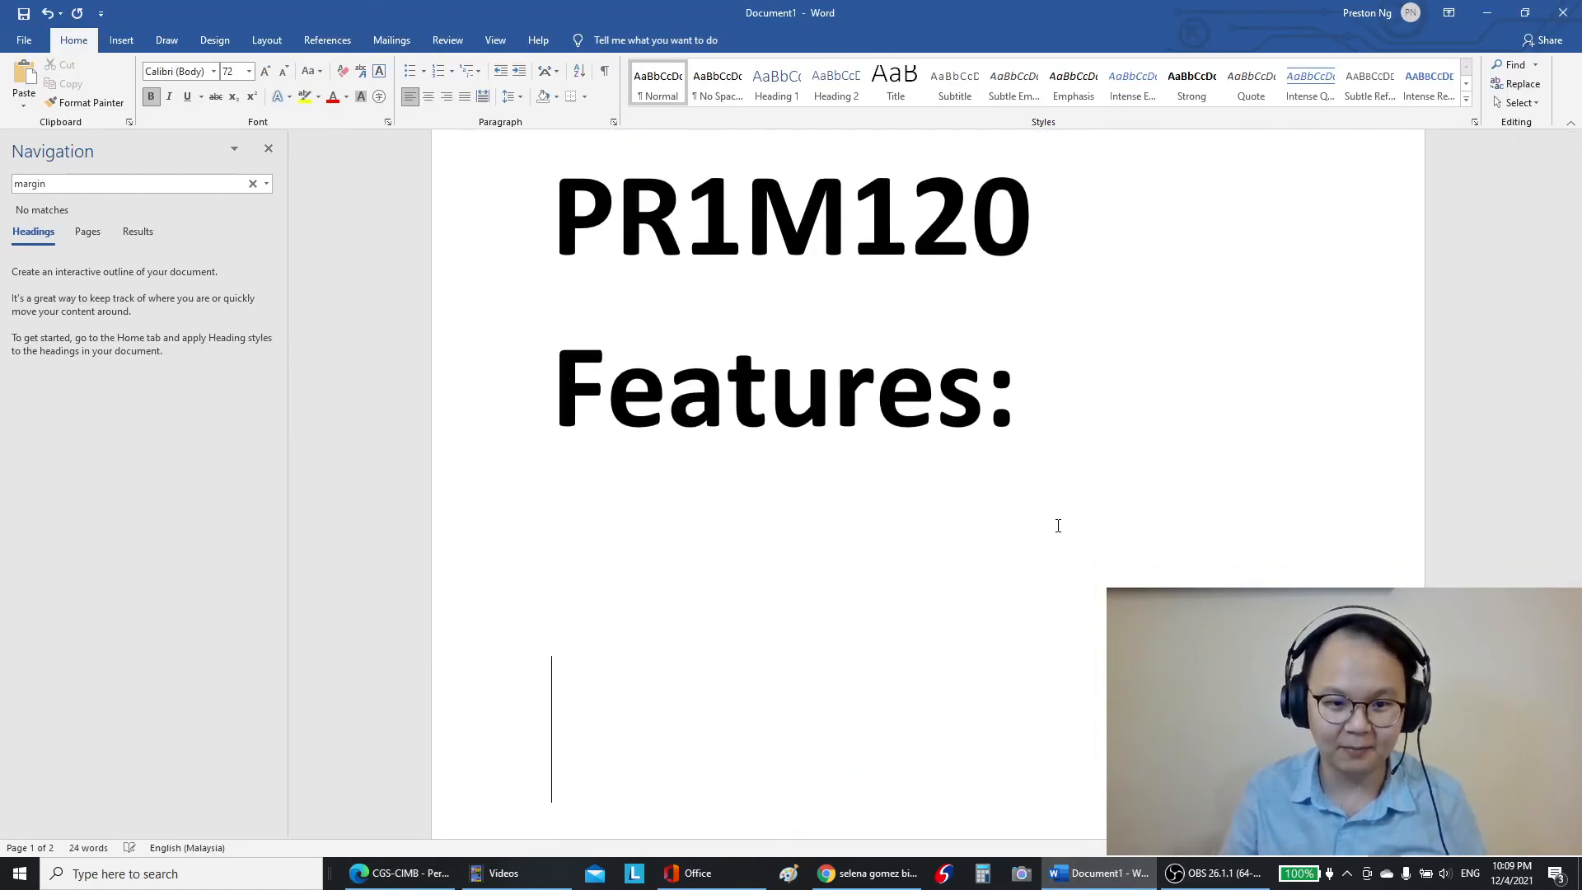
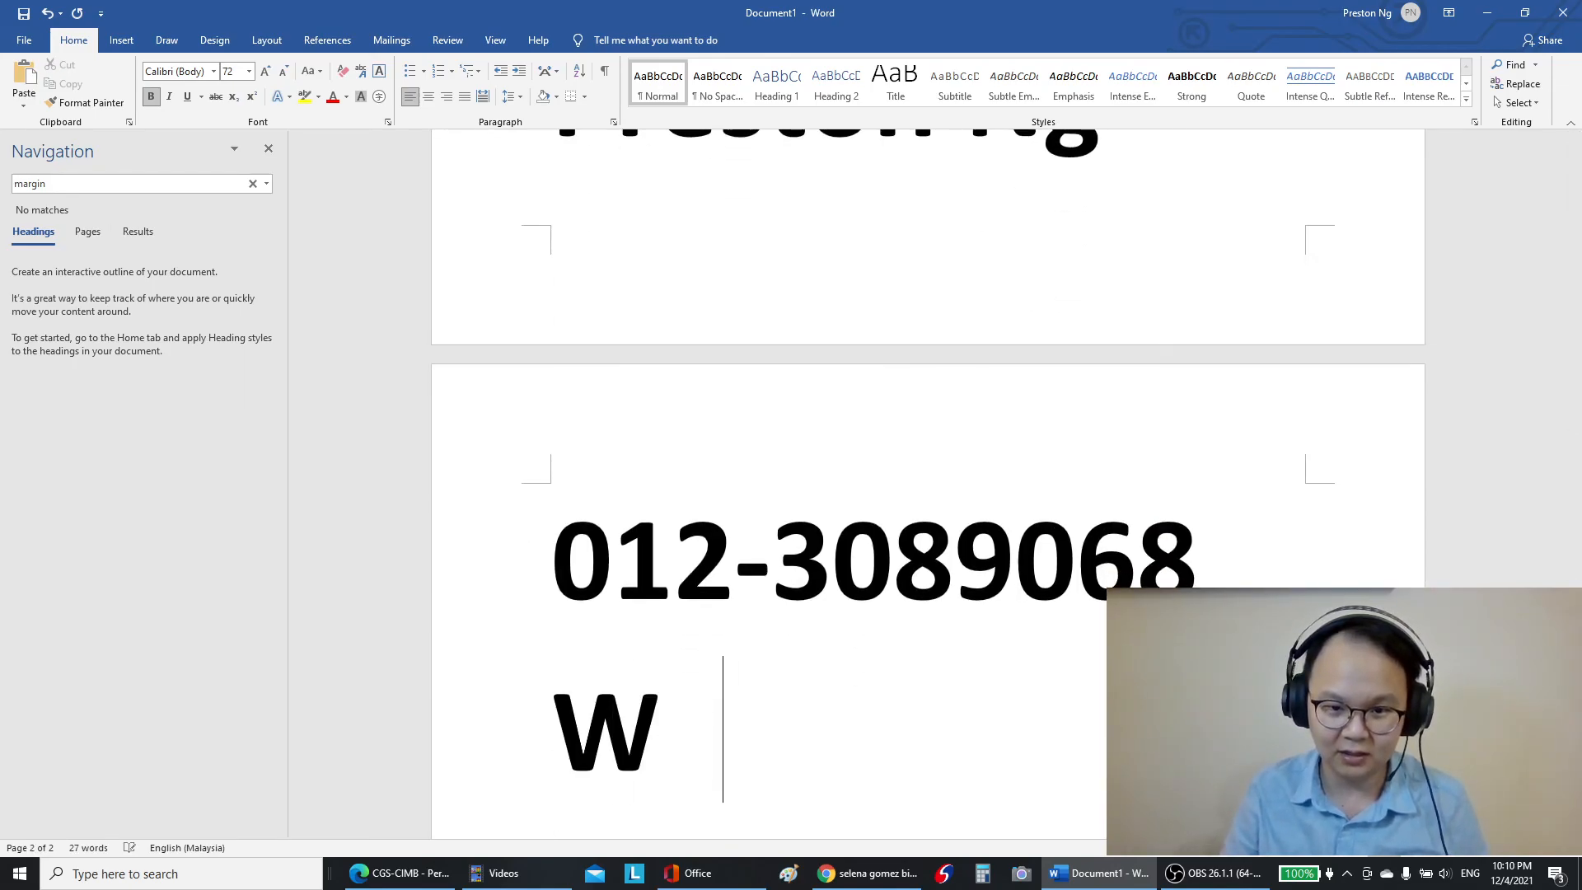
{"action": "type", "text": "HATSAPP"}
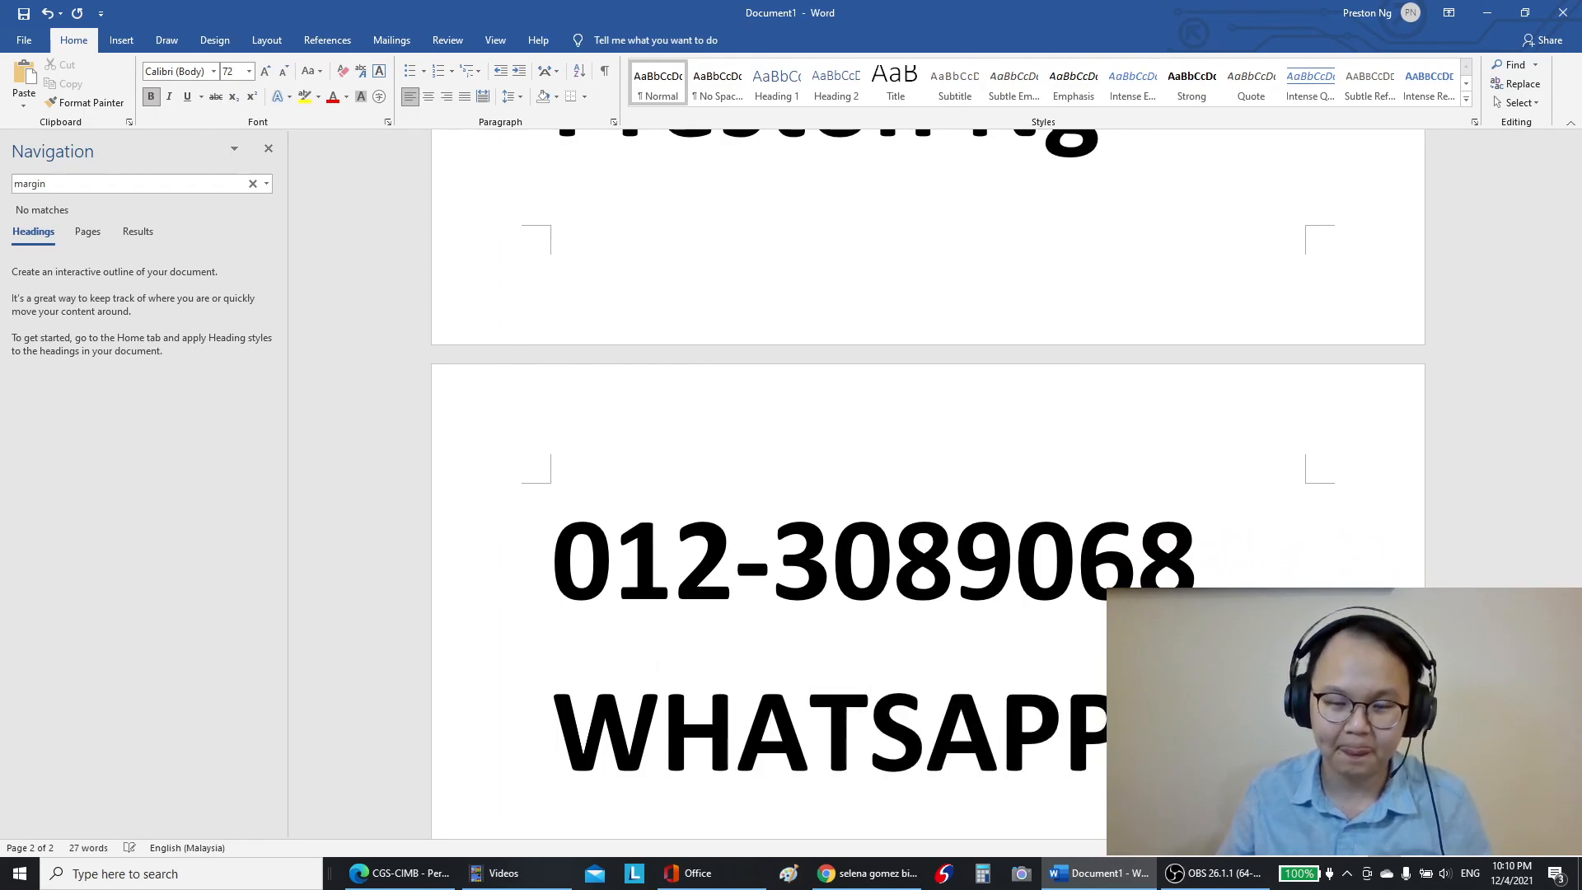